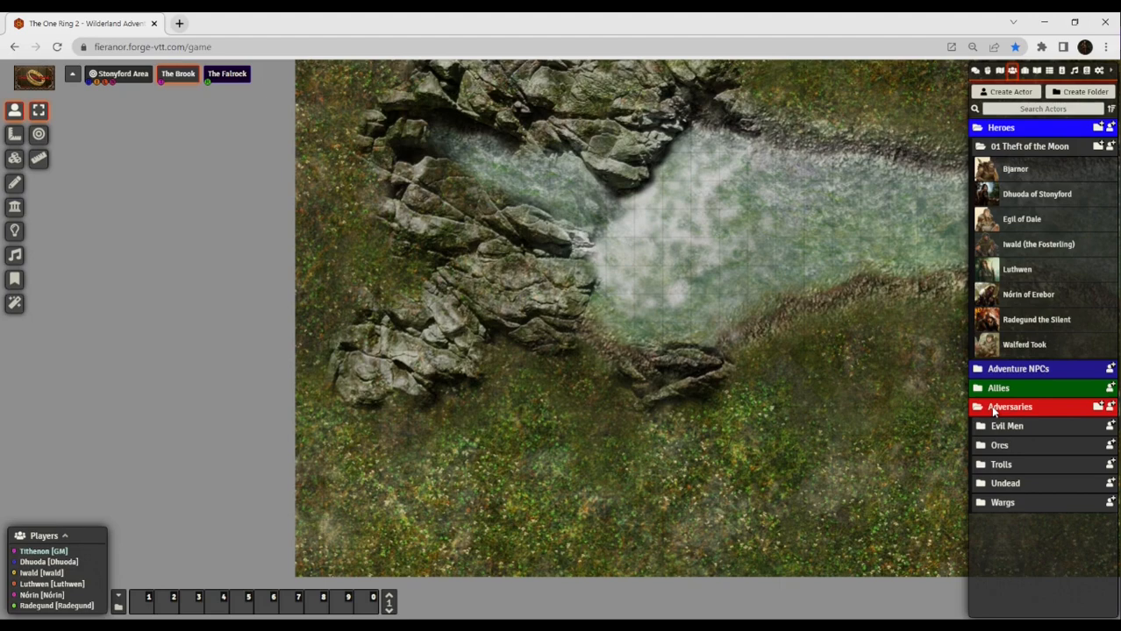
# Expand the Orcs adversary folder in the Actors directory.
pyautogui.click(999, 444)
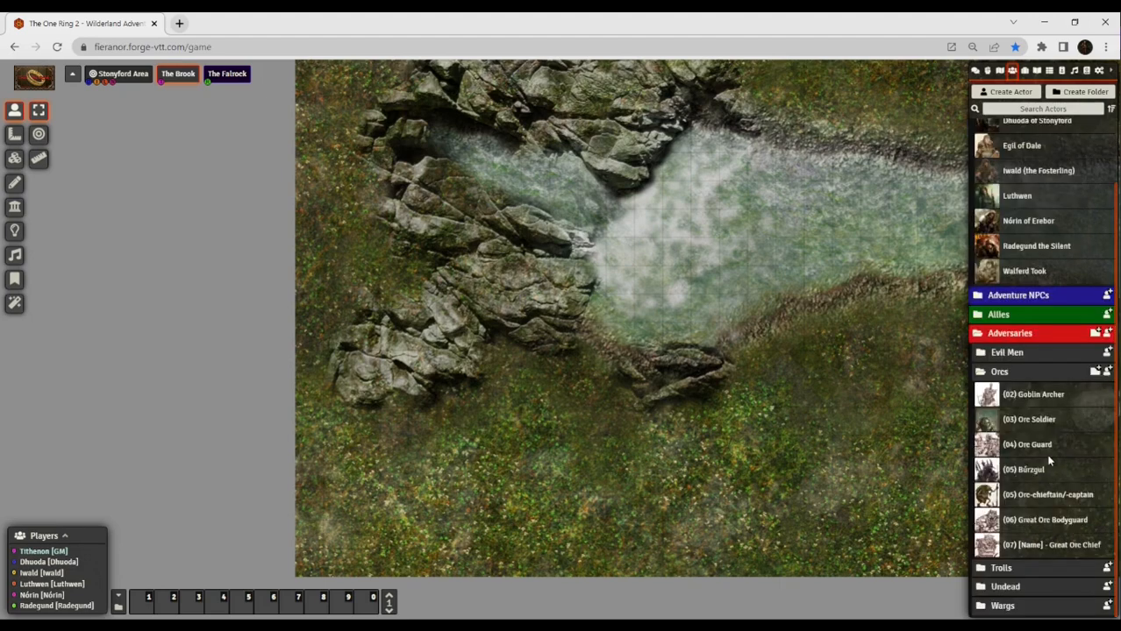
pyautogui.moveTo(1026, 396)
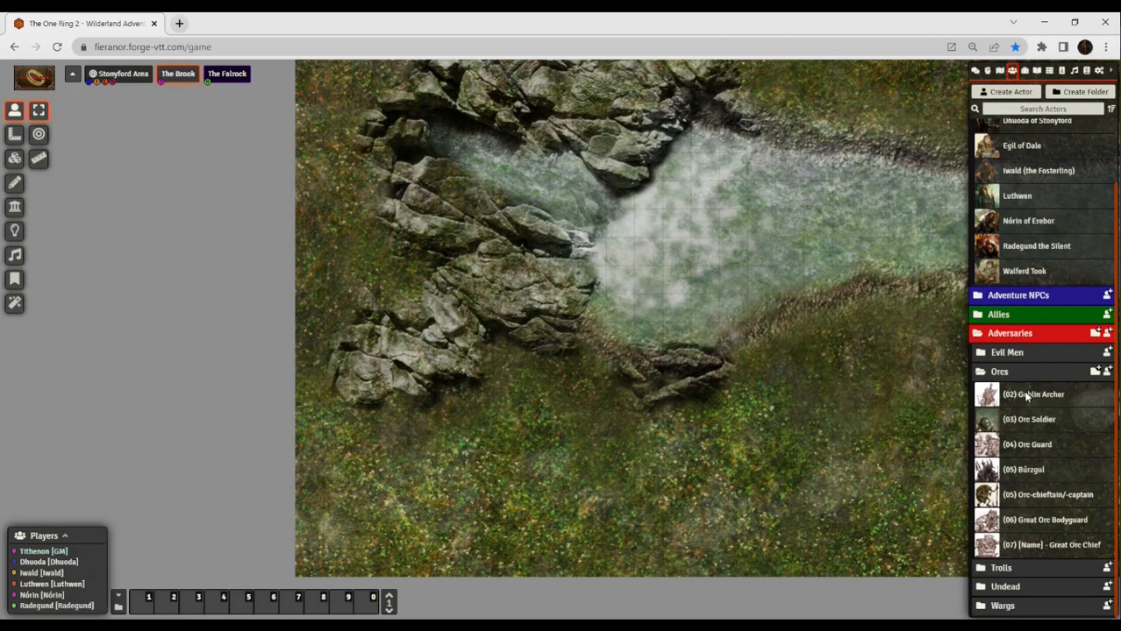
pyautogui.moveTo(1065, 428)
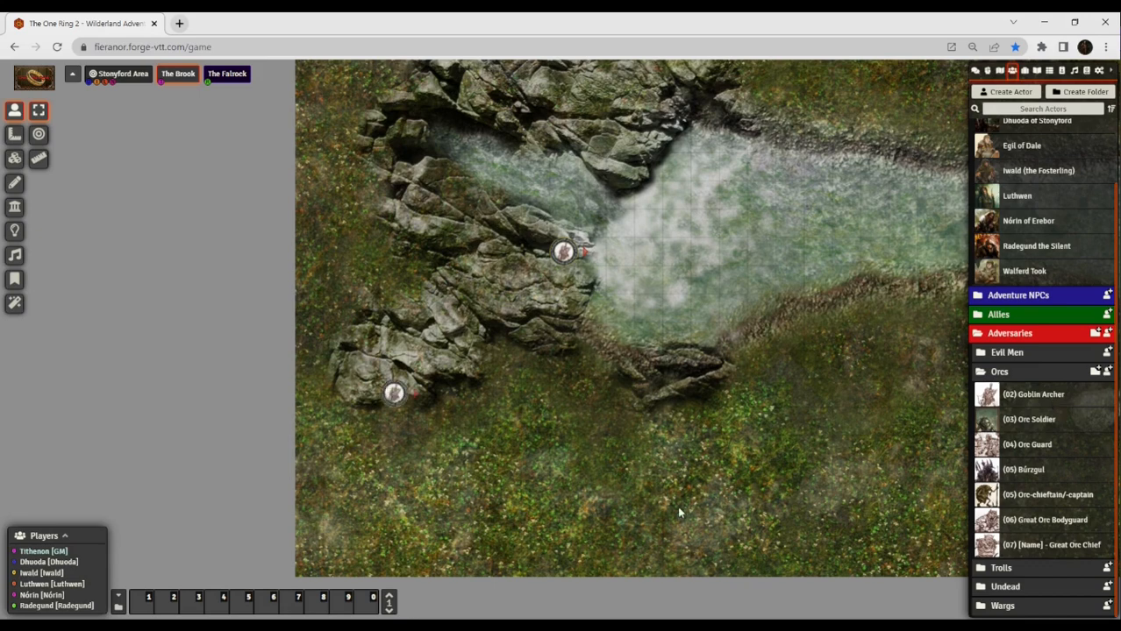
pyautogui.moveTo(1030, 438)
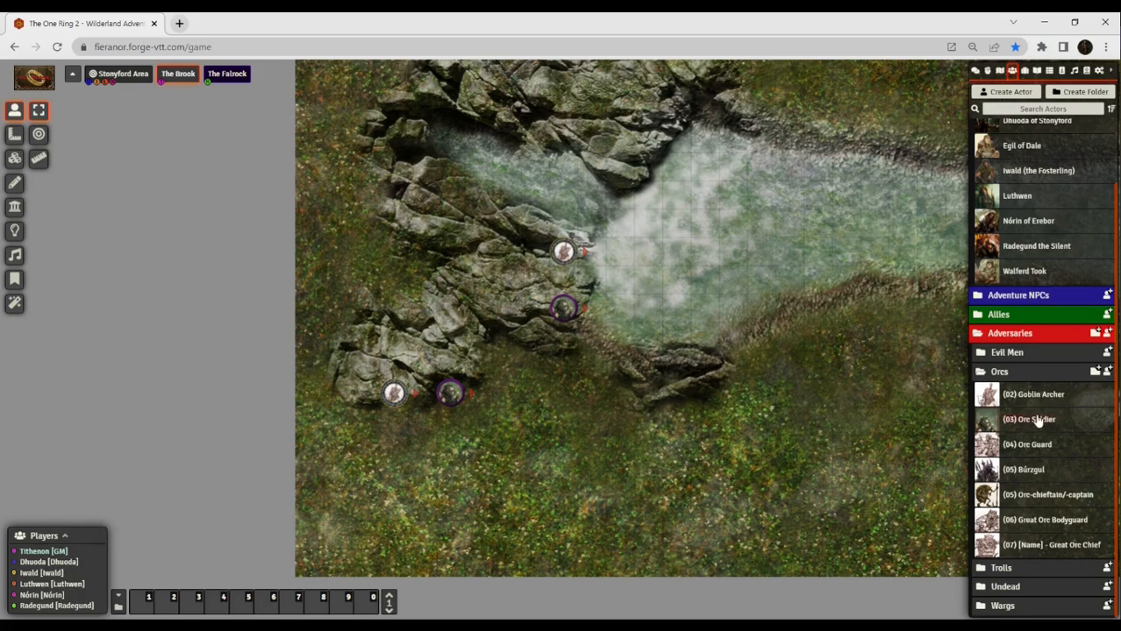
pyautogui.moveTo(515, 378)
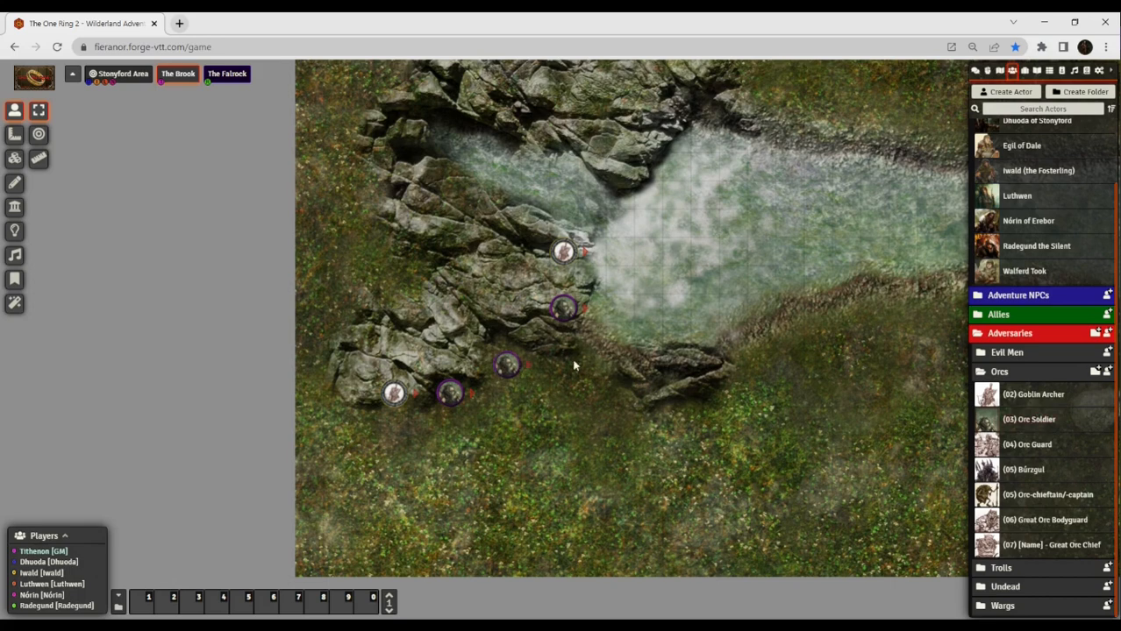
pyautogui.moveTo(834, 421)
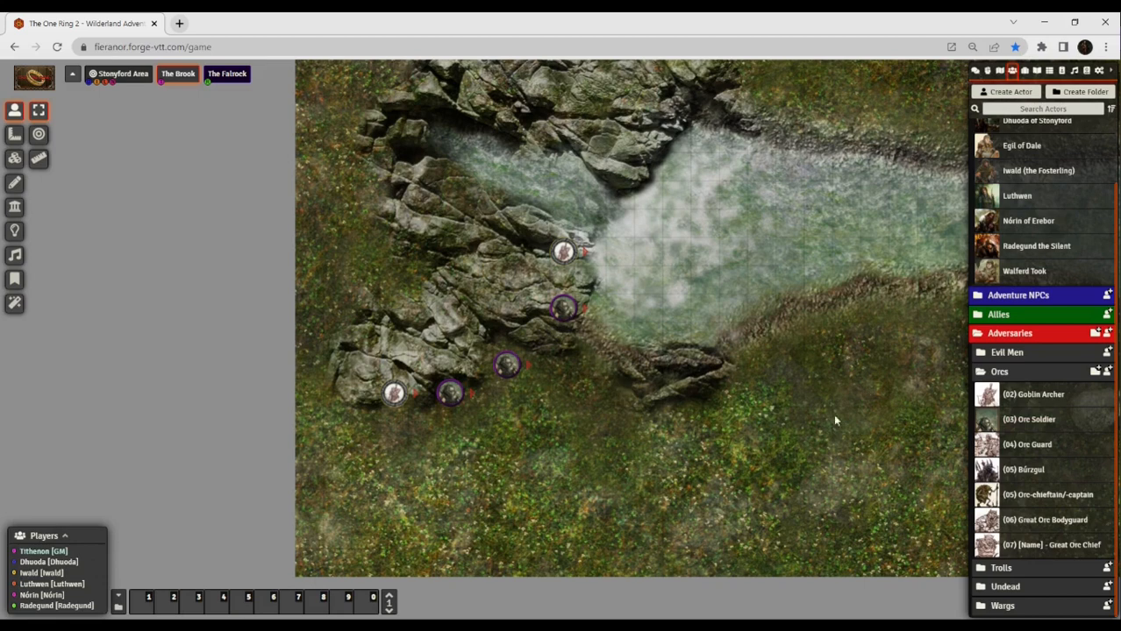
pyautogui.moveTo(1068, 454)
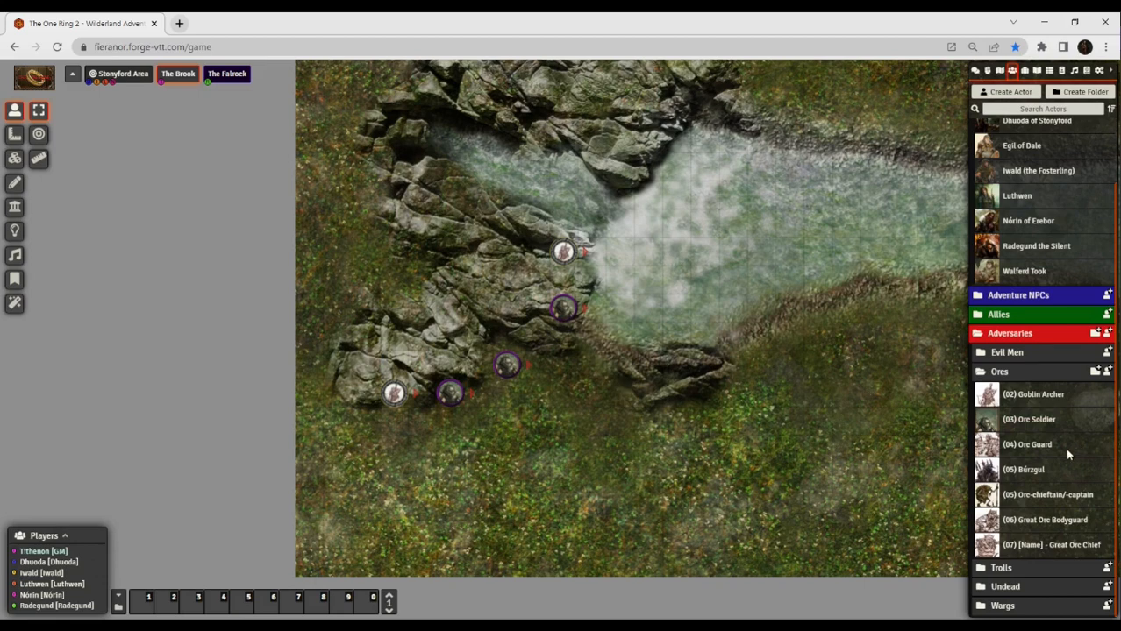
pyautogui.moveTo(1060, 444)
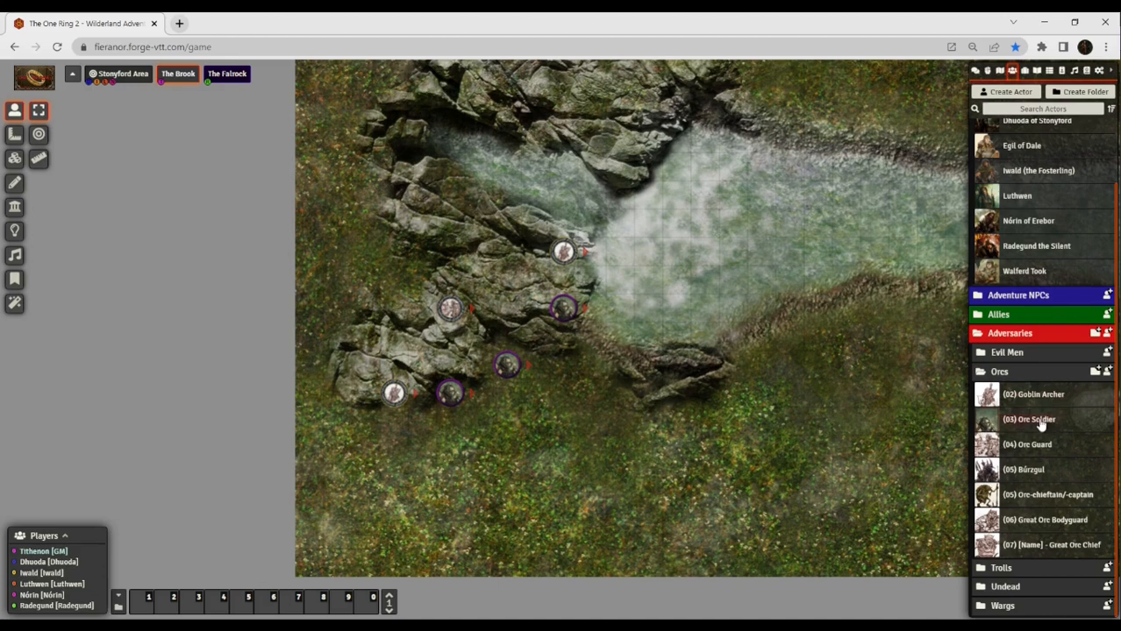
pyautogui.moveTo(538, 291)
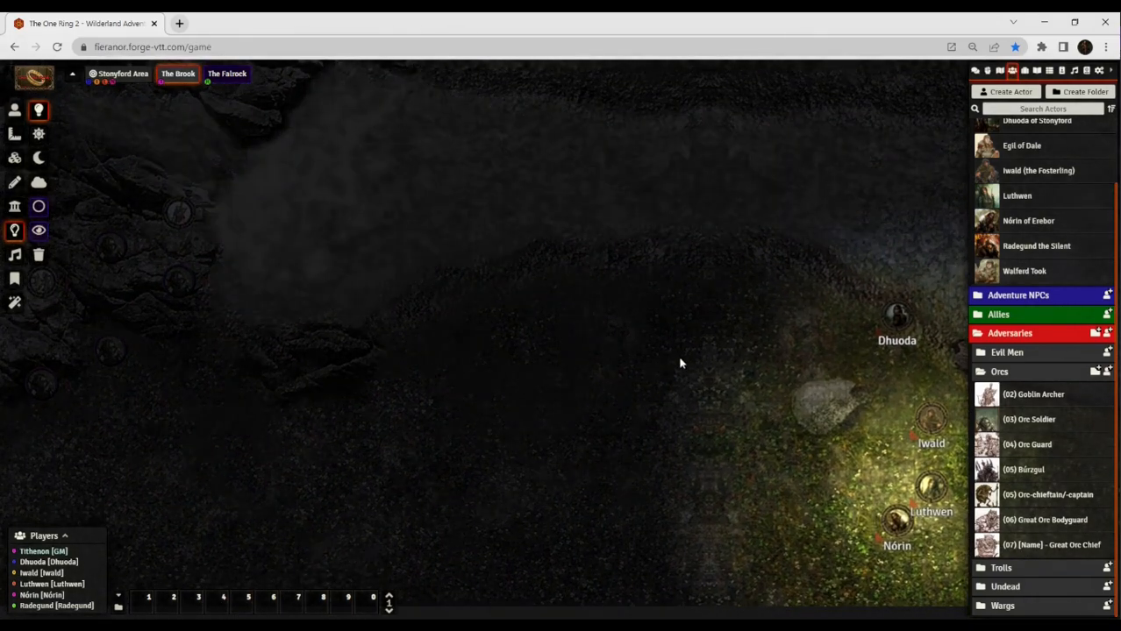
pyautogui.moveTo(689, 351)
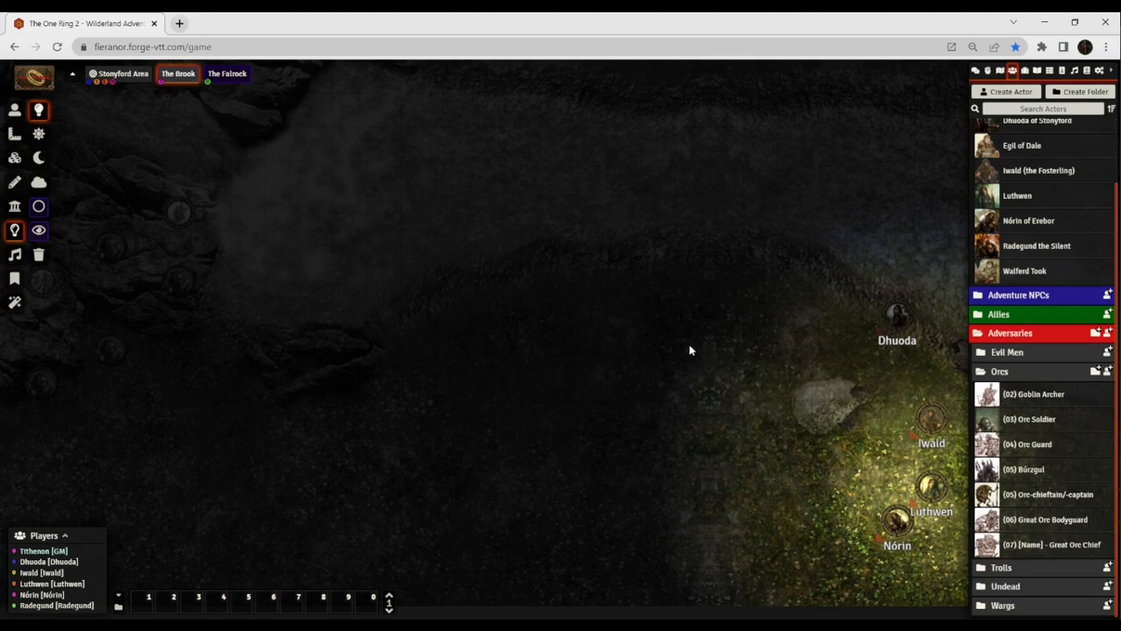
pyautogui.moveTo(364, 155)
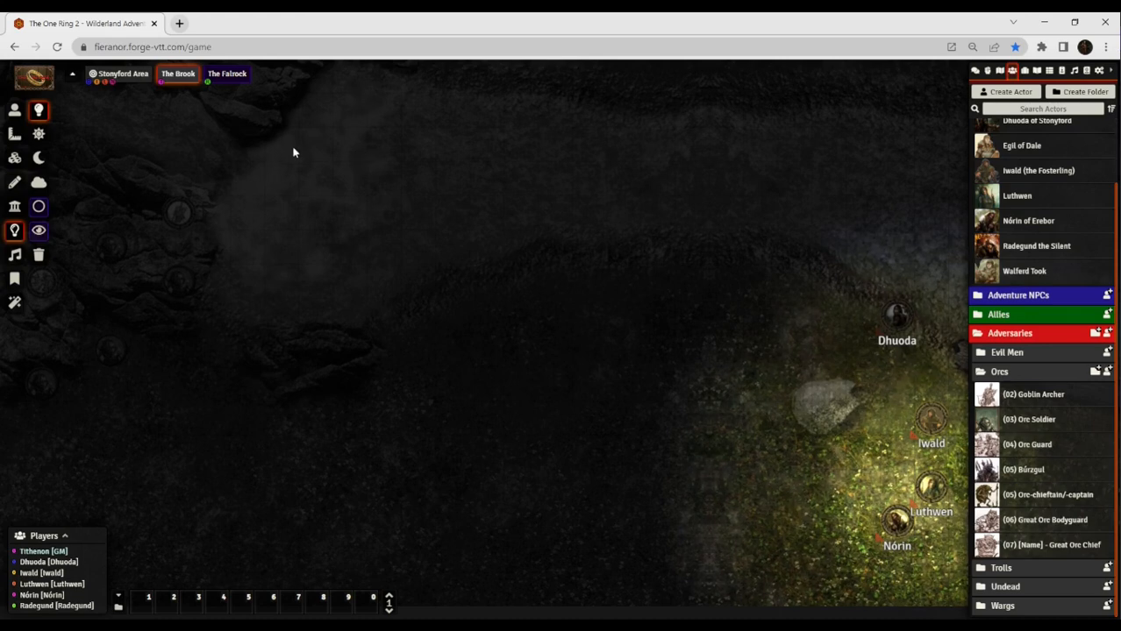
pyautogui.moveTo(265, 94)
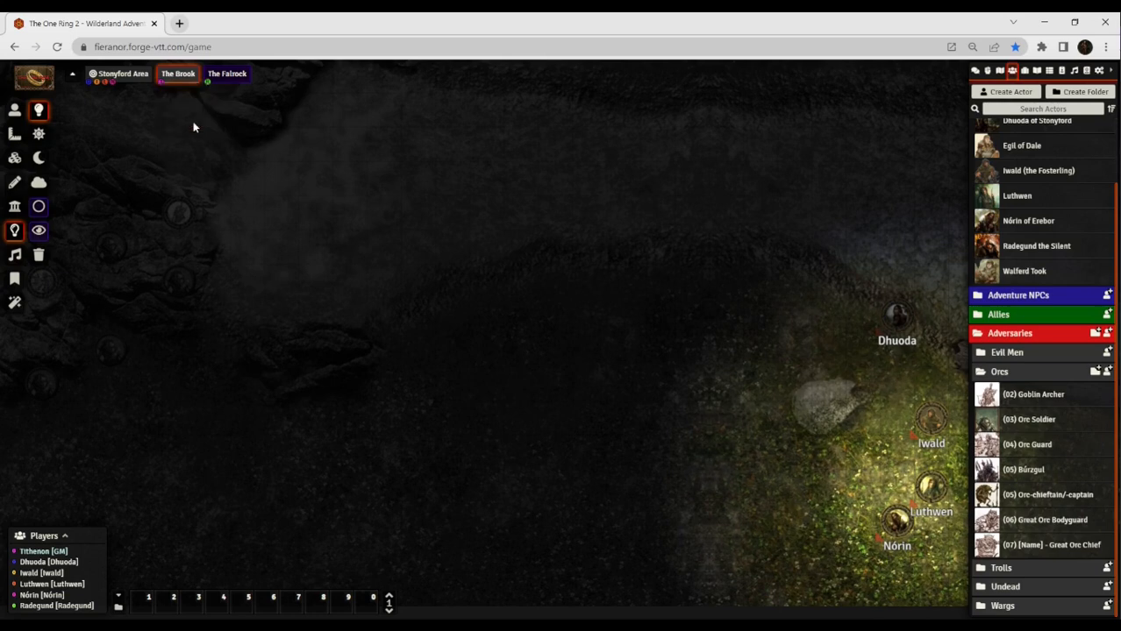
# Activate The Brook from its scene navigation context menu.
pyautogui.rightClick(178, 73)
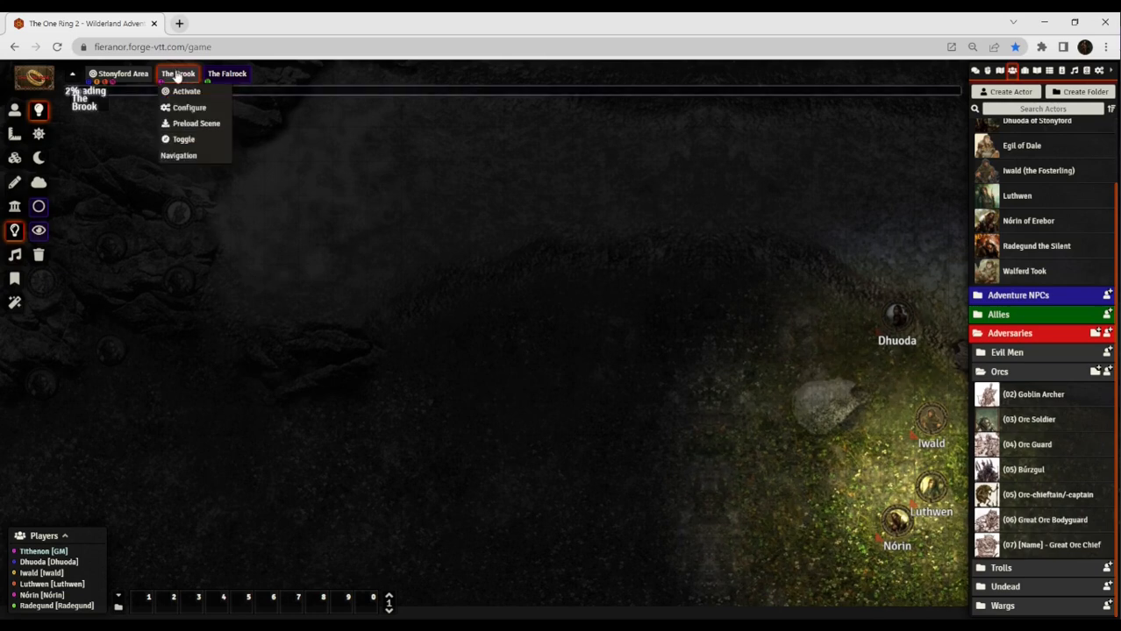
pyautogui.click(186, 91)
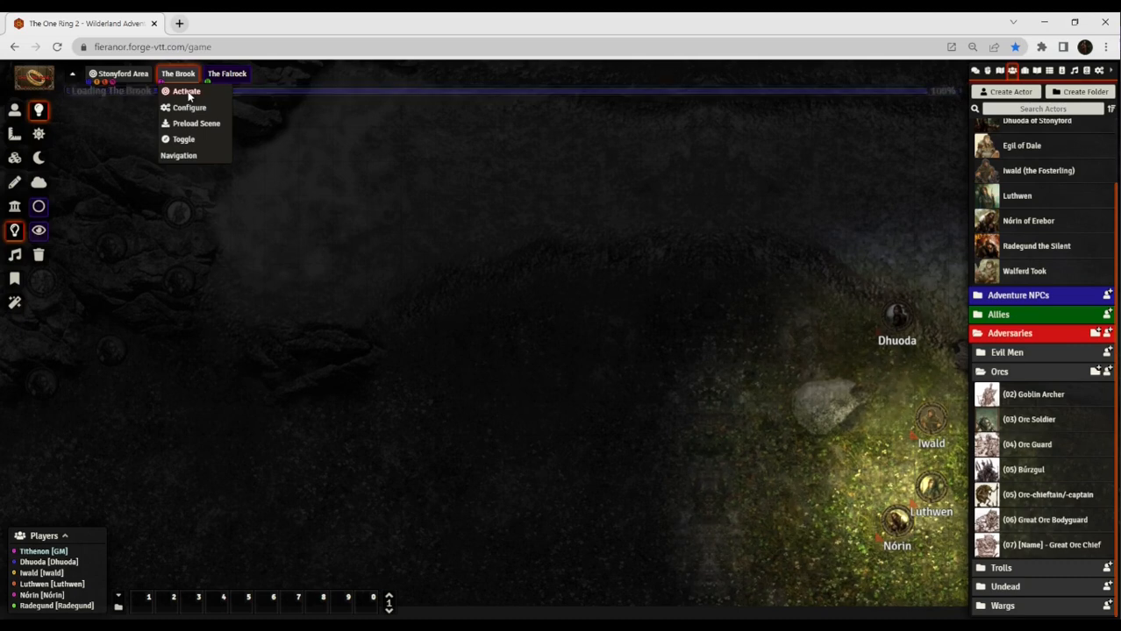
pyautogui.click(186, 92)
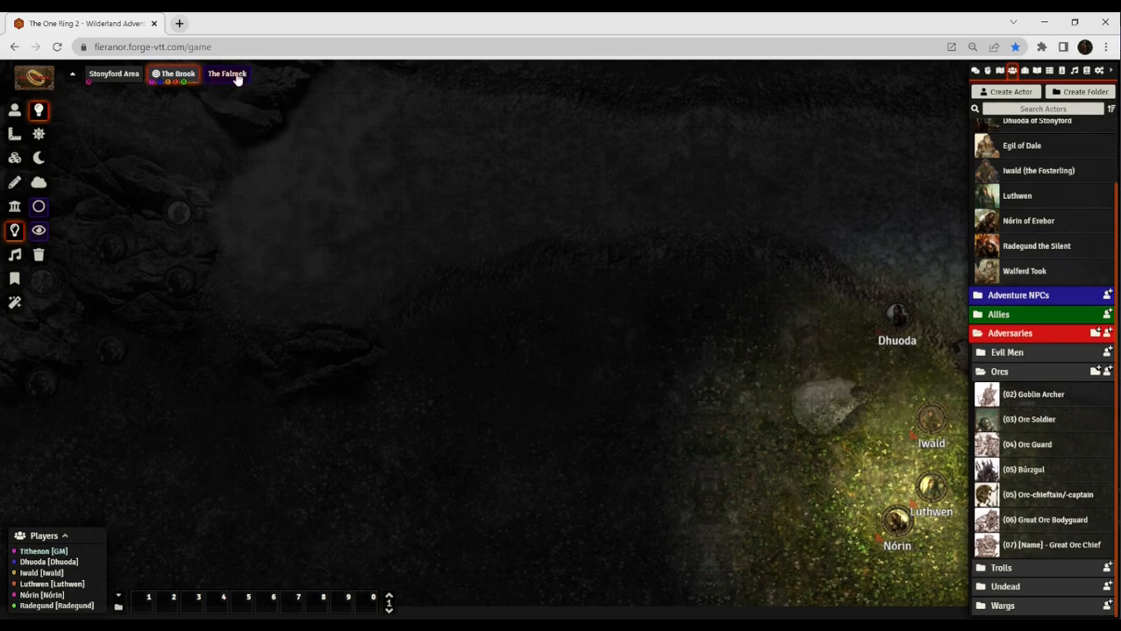
# View The Falrock, Pull To Scene one player there, then switch back to The Brook.
pyautogui.click(227, 74)
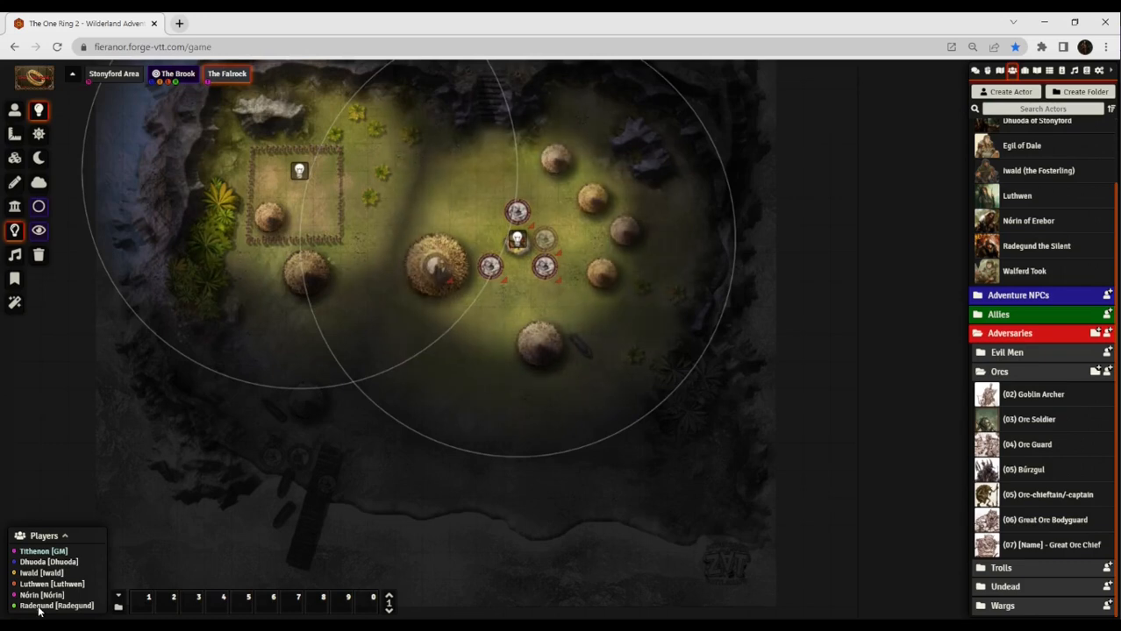
pyautogui.rightClick(56, 605)
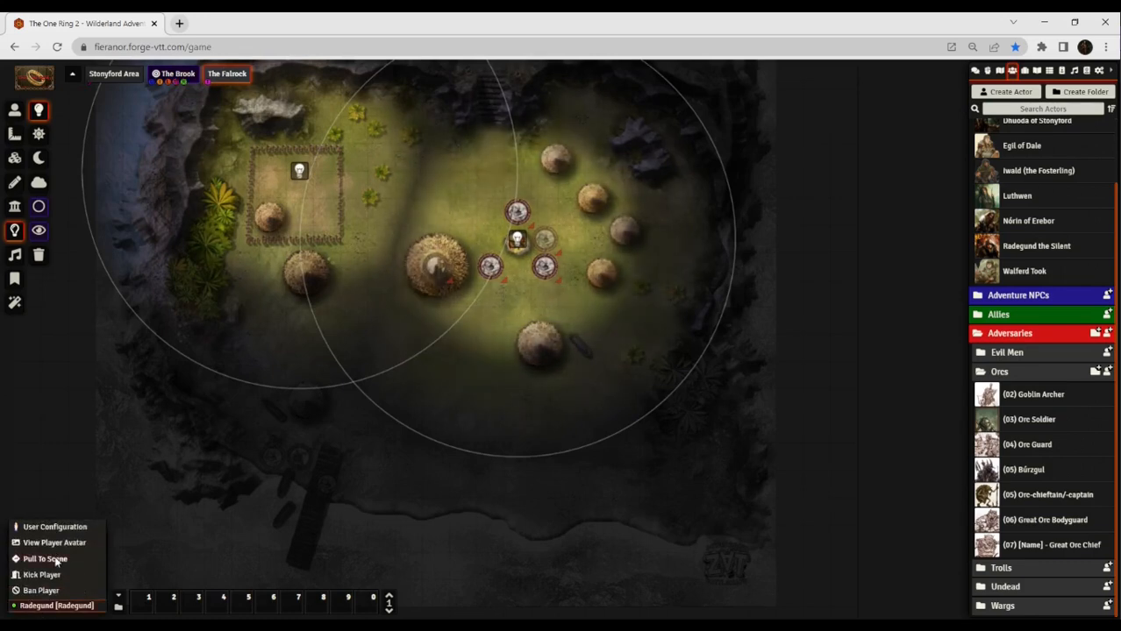
pyautogui.click(384, 96)
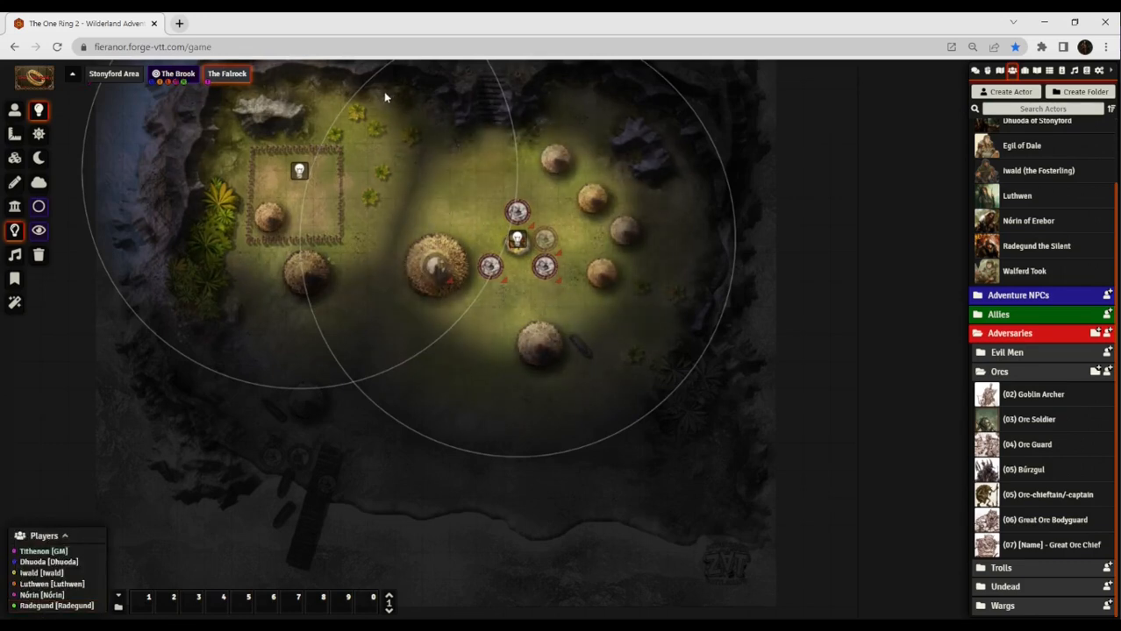
pyautogui.click(178, 74)
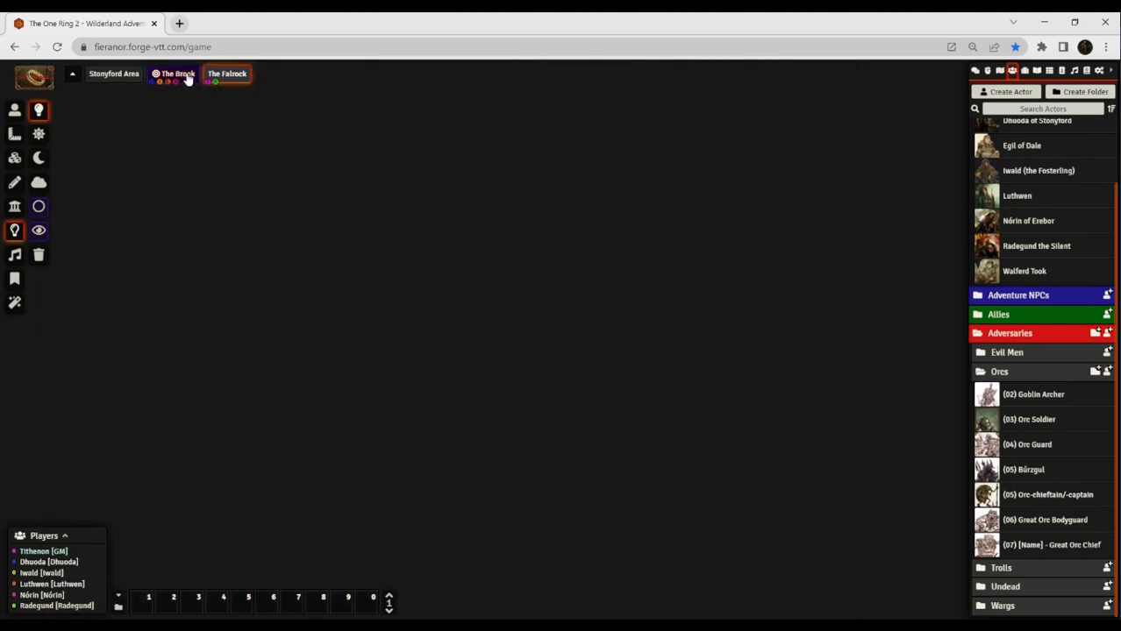
pyautogui.moveTo(823, 449)
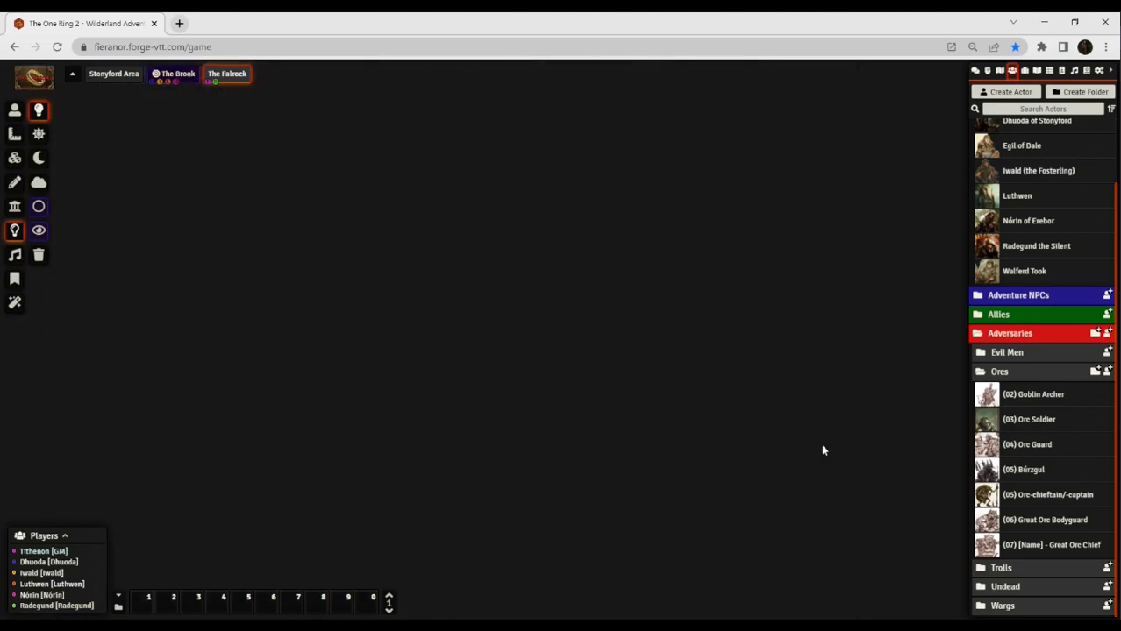
pyautogui.click(178, 74)
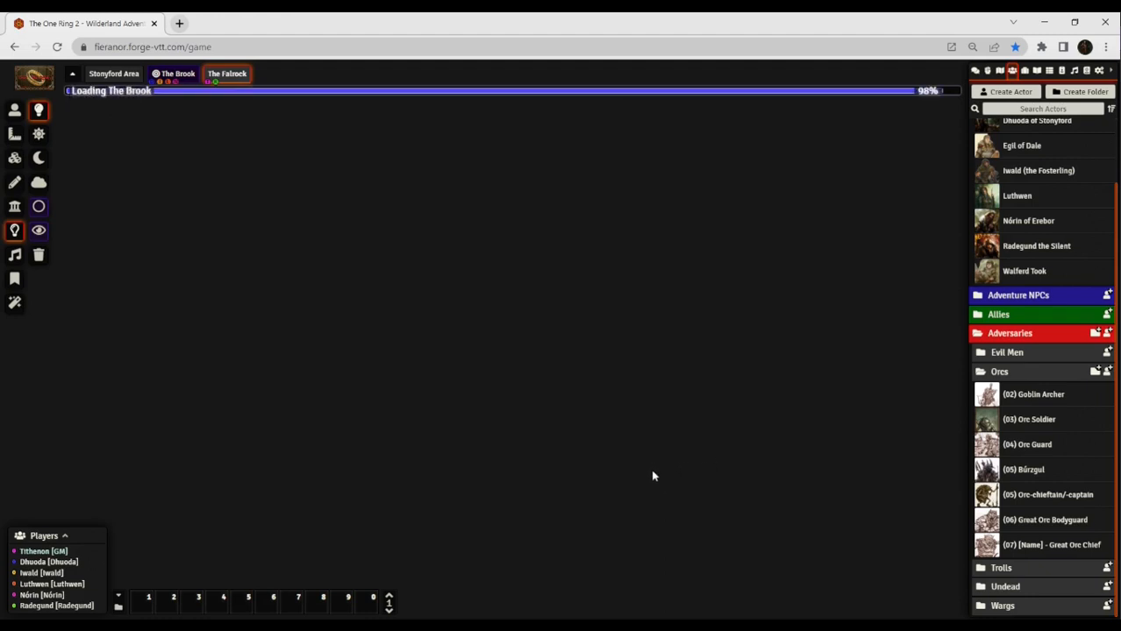
pyautogui.moveTo(591, 514)
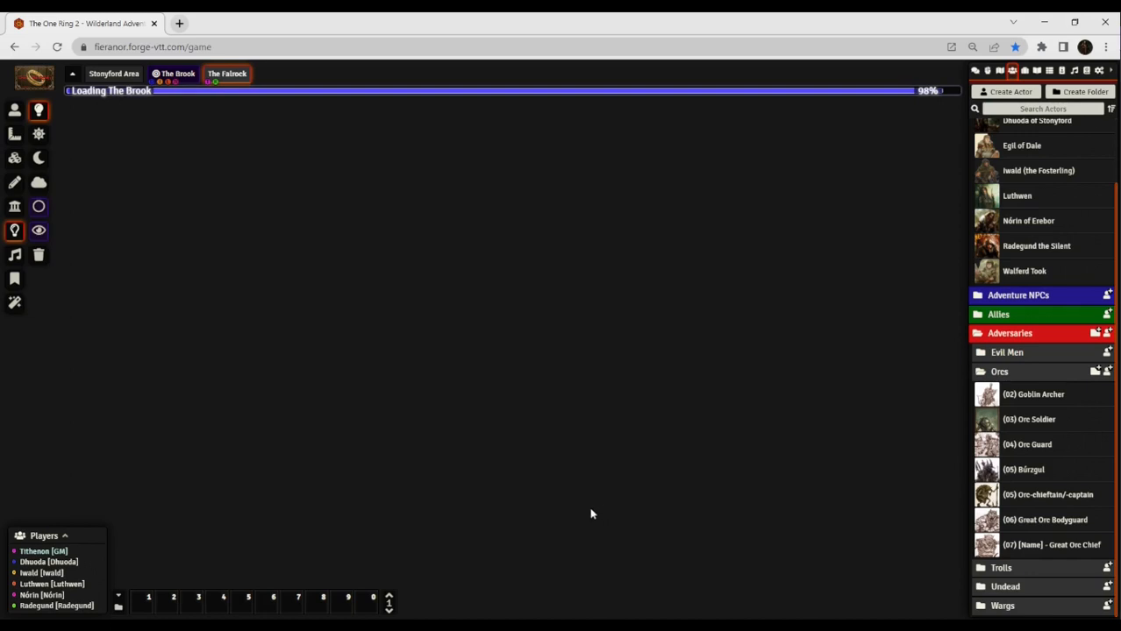
pyautogui.moveTo(544, 463)
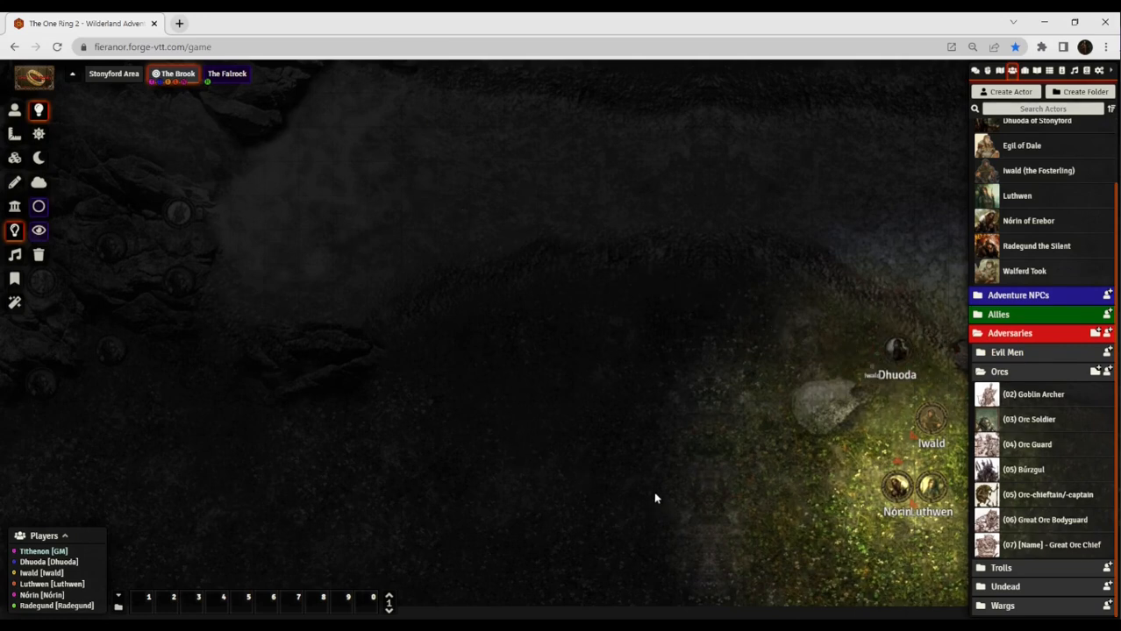
# Drop a (02) Goblin Archer token into the dark upper-left of The Brook.
pyautogui.moveTo(894, 375); pyautogui.dragTo(896, 340)
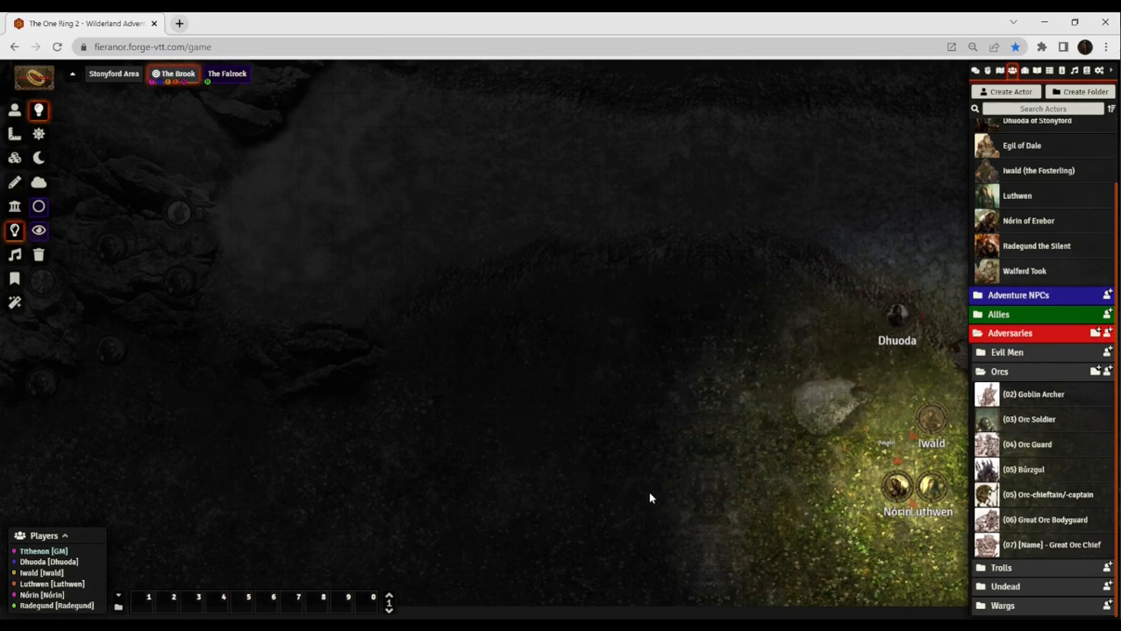
pyautogui.moveTo(896, 316); pyautogui.dragTo(861, 350)
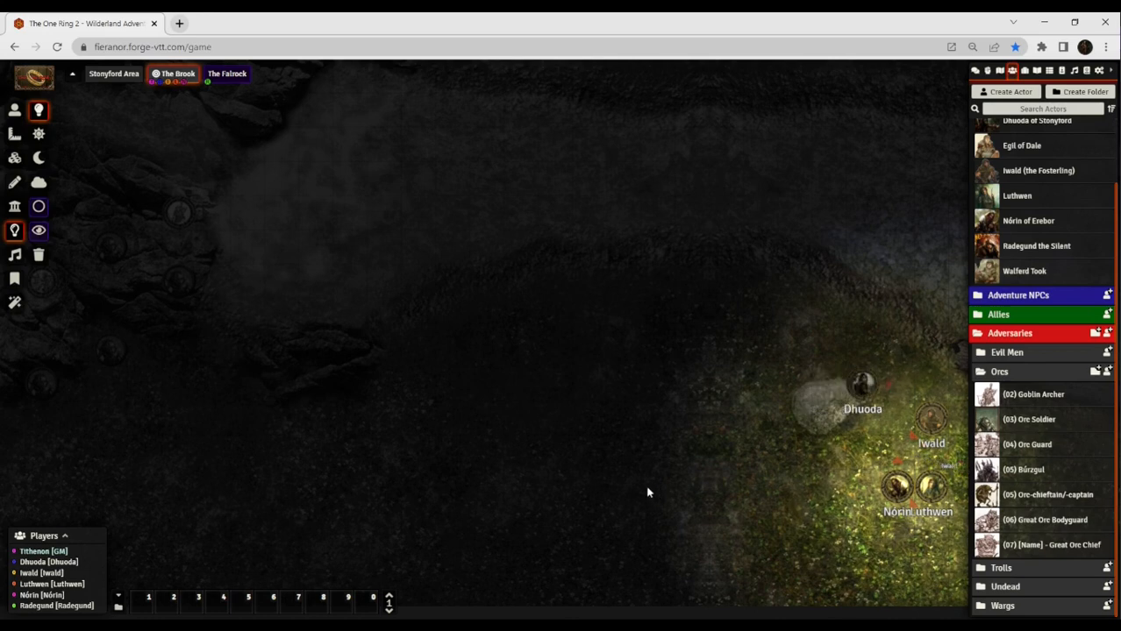
pyautogui.moveTo(862, 409); pyautogui.dragTo(862, 485)
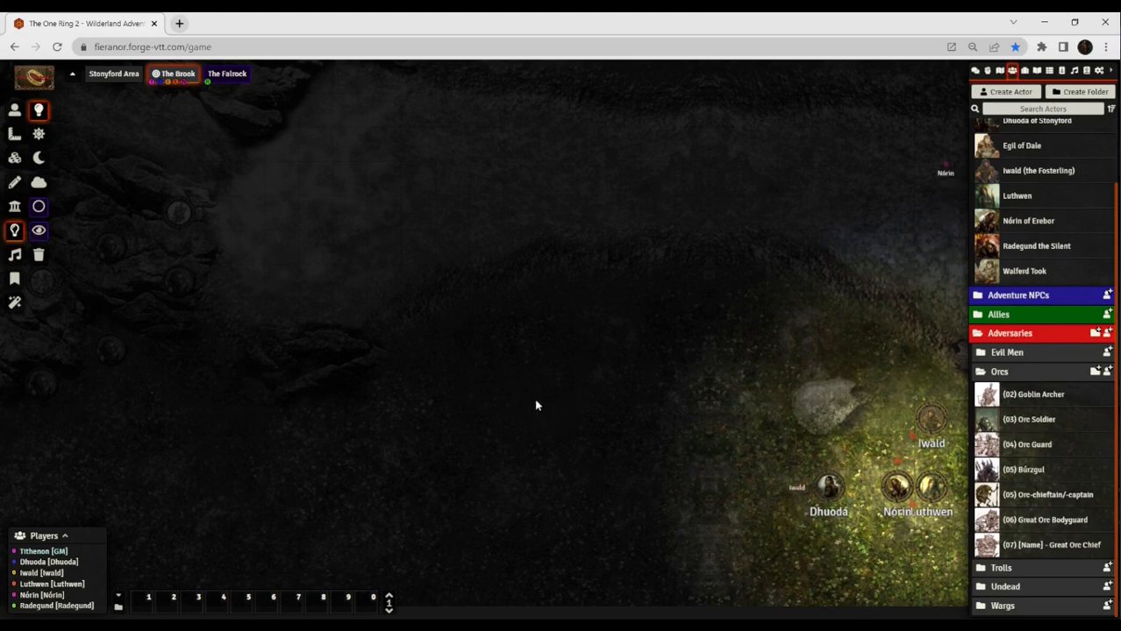
pyautogui.moveTo(945, 173); pyautogui.dragTo(551, 173)
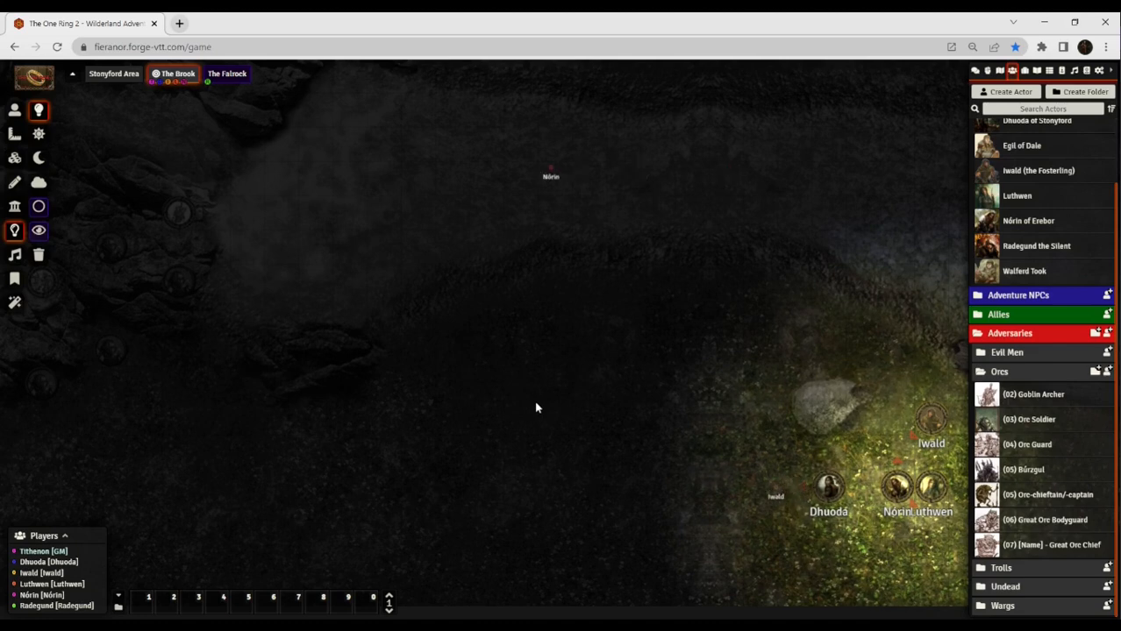
pyautogui.moveTo(550, 171); pyautogui.dragTo(494, 267)
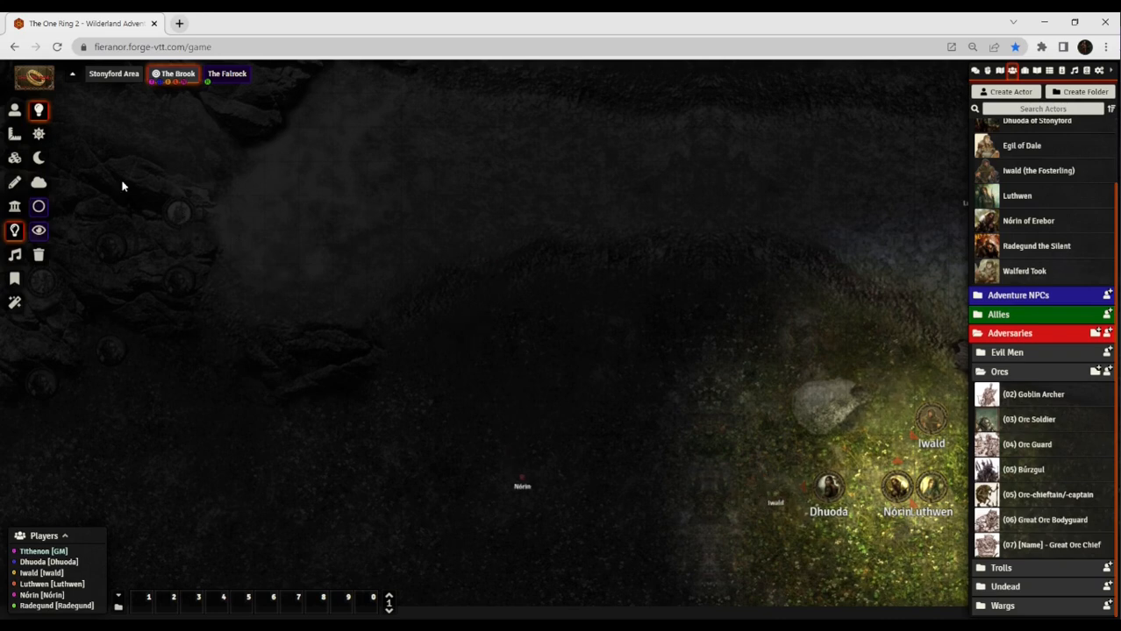
pyautogui.moveTo(1033, 394); pyautogui.dragTo(178, 213)
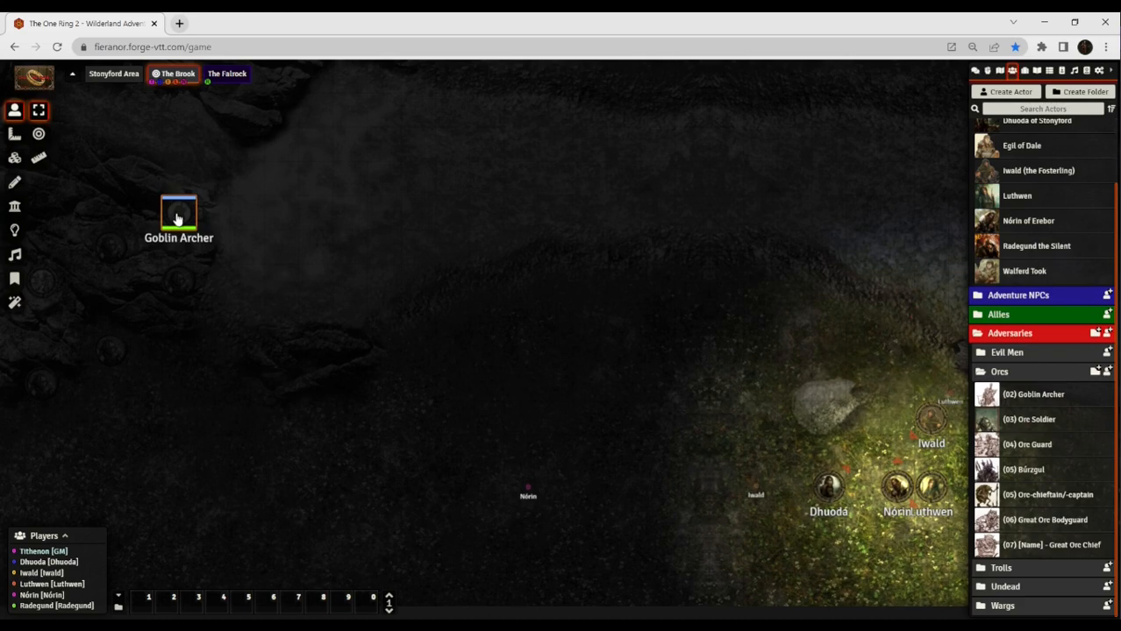
pyautogui.moveTo(400, 203)
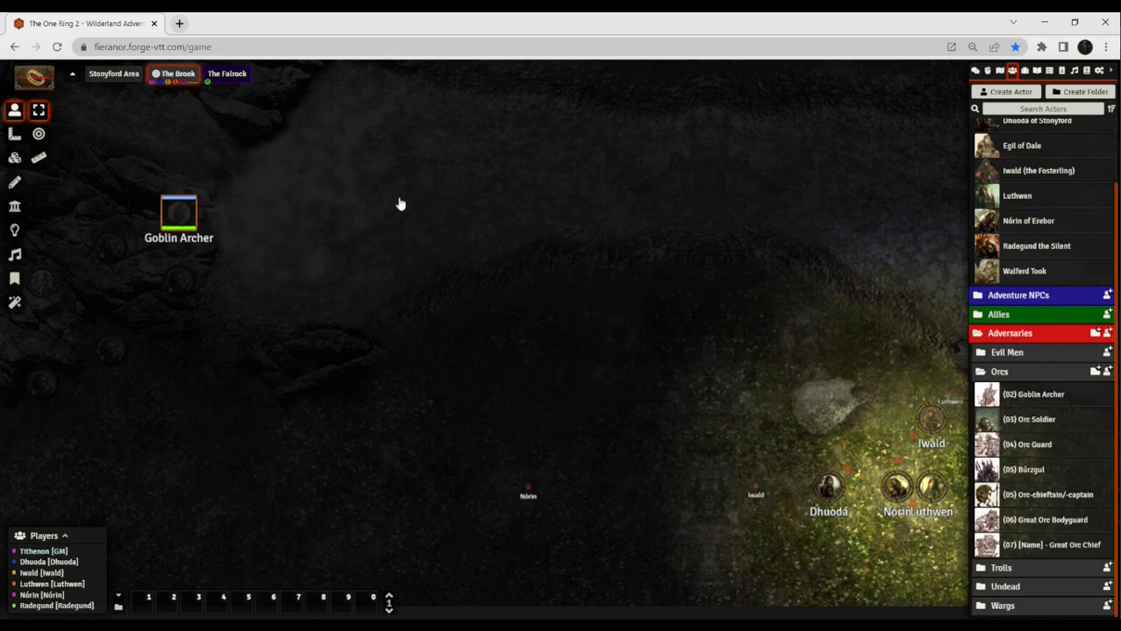
pyautogui.moveTo(447, 185)
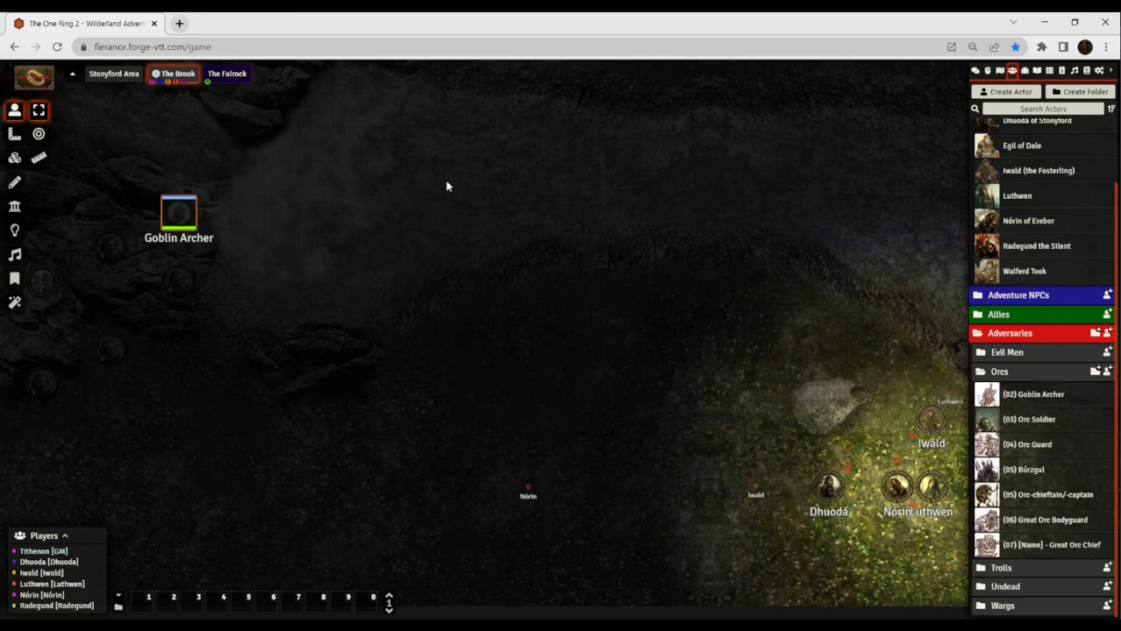
# Open the Goblin Archer's sheet, scroll to its combat skills, and pan over the rocks.
pyautogui.doubleClick(179, 213)
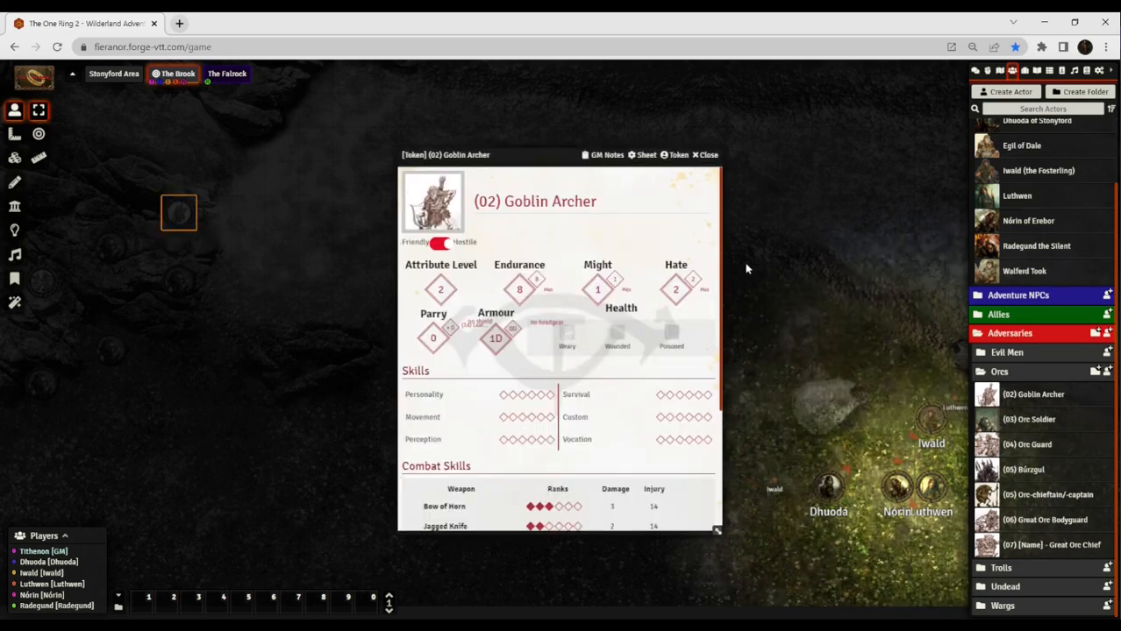
pyautogui.scroll(-3)
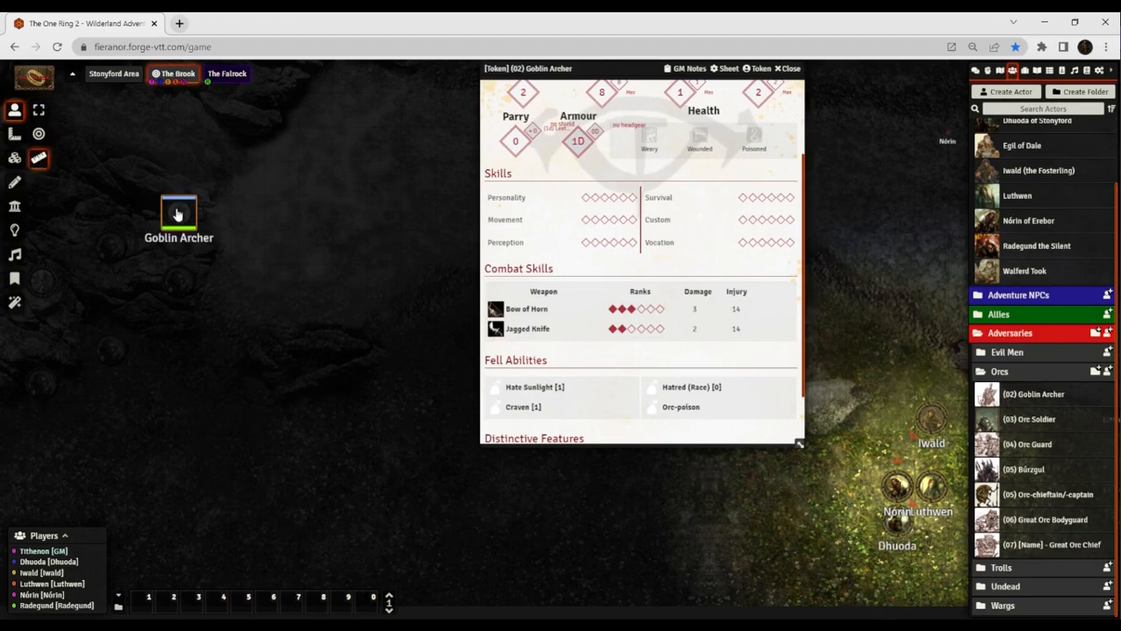
pyautogui.moveTo(178, 213); pyautogui.dragTo(855, 481)
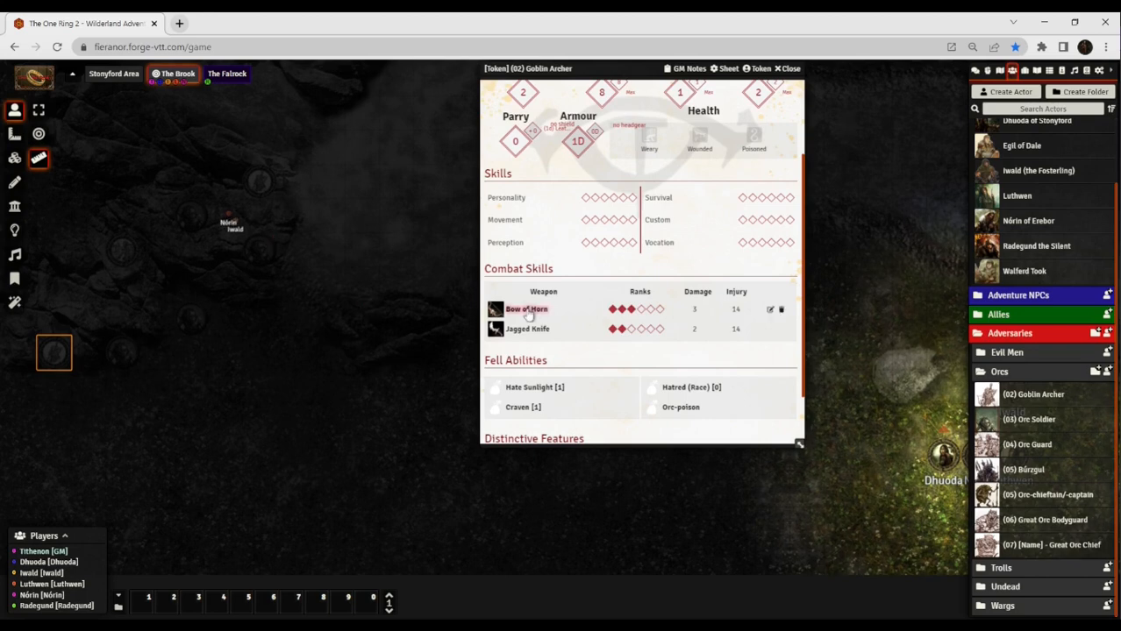
pyautogui.moveTo(766, 497)
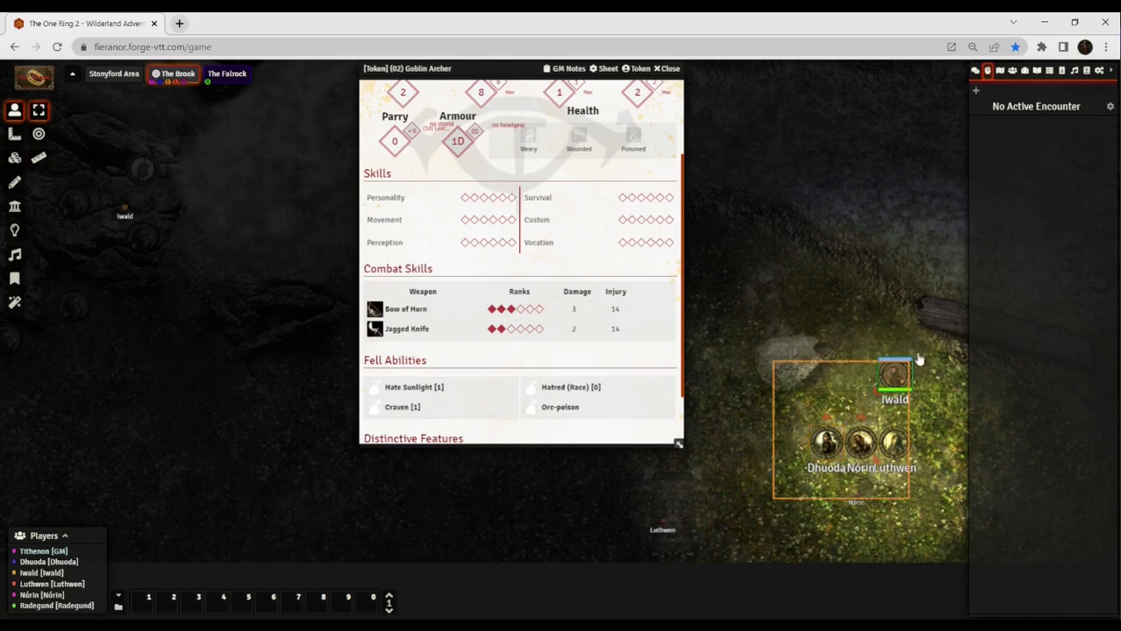
# Start the encounter with the selected heroes, then select an Orc Soldier token.
pyautogui.click(893, 375)
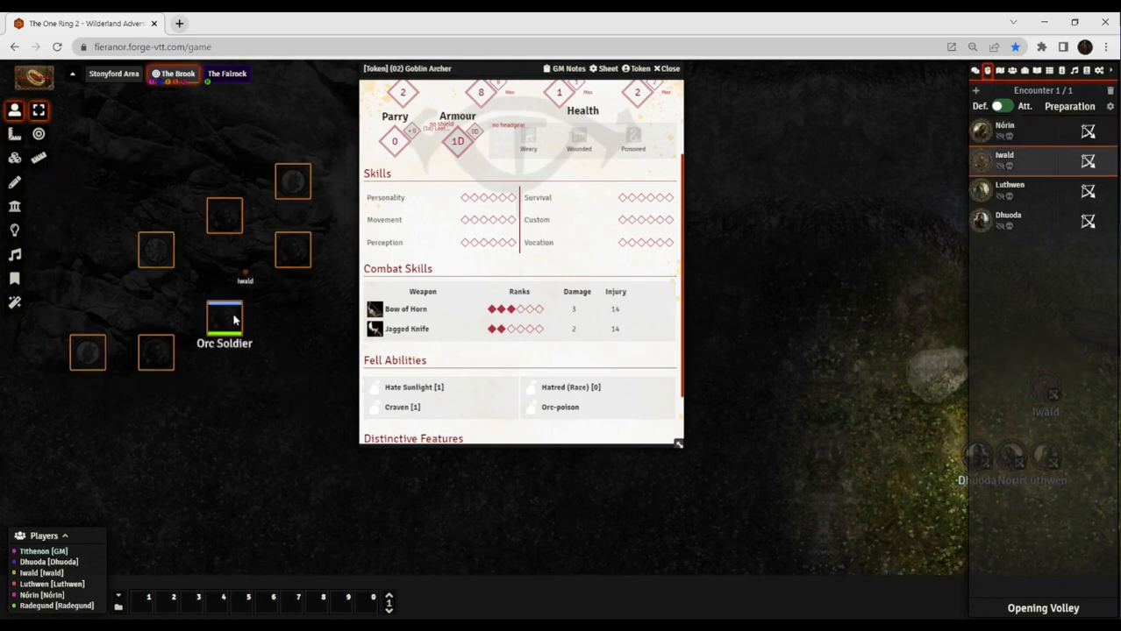
pyautogui.click(224, 320)
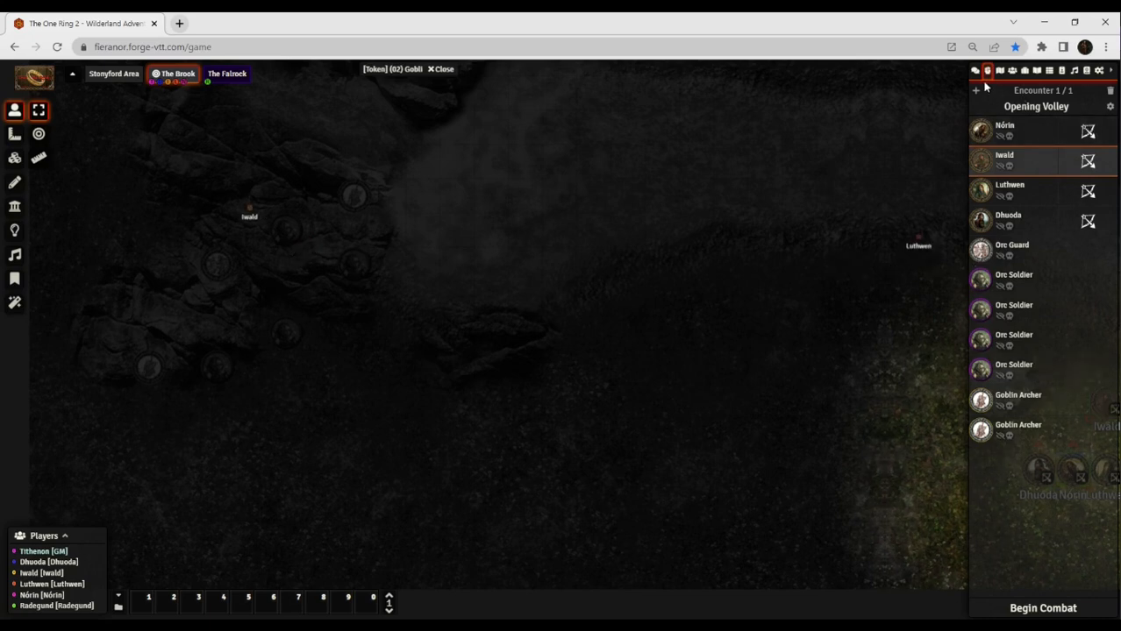
pyautogui.moveTo(249, 215); pyautogui.dragTo(343, 214)
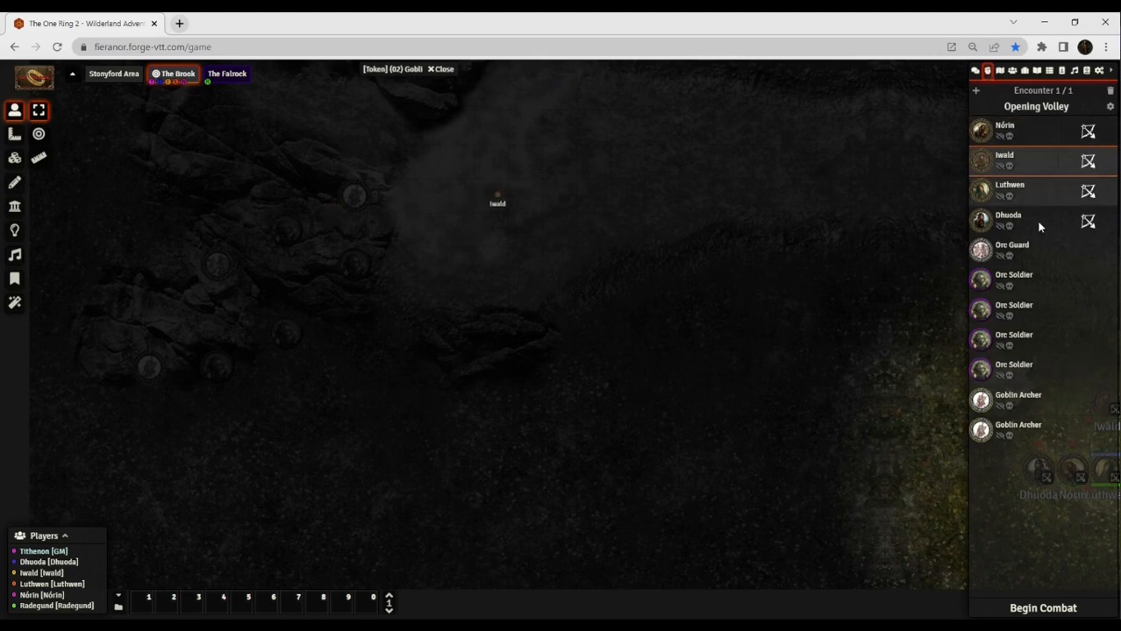
pyautogui.moveTo(497, 198); pyautogui.dragTo(592, 239)
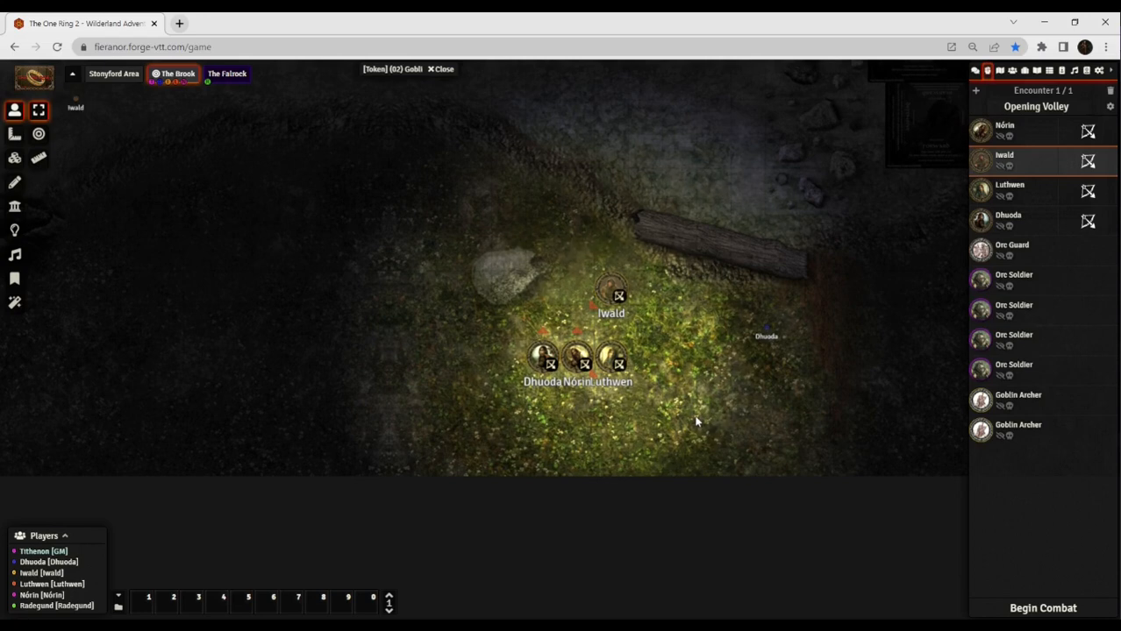
pyautogui.click(575, 357)
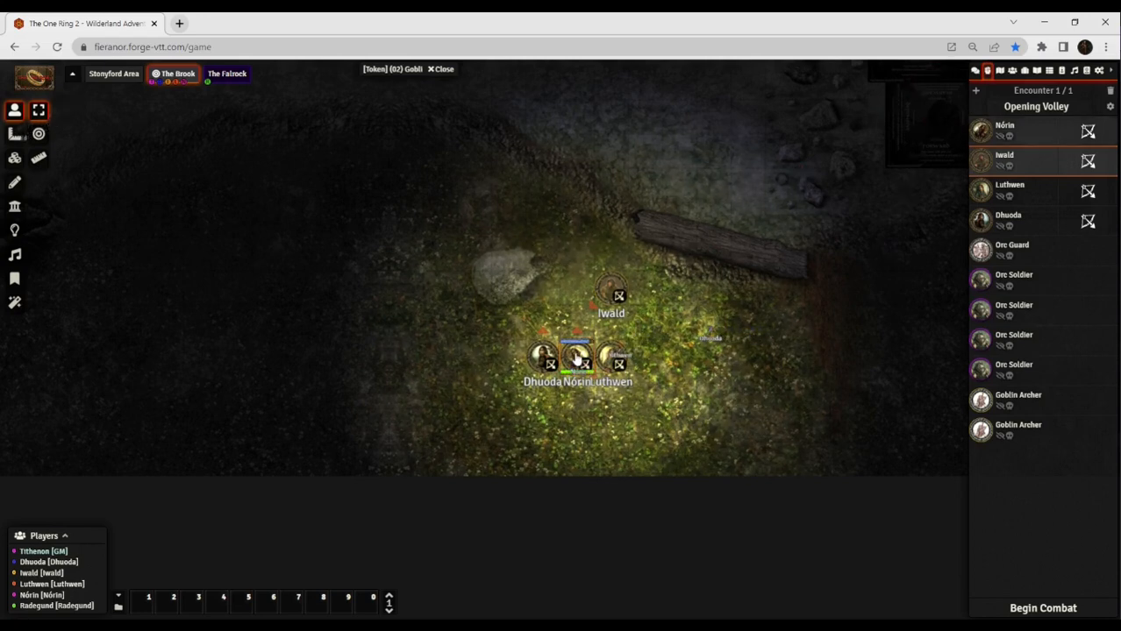
pyautogui.click(577, 355)
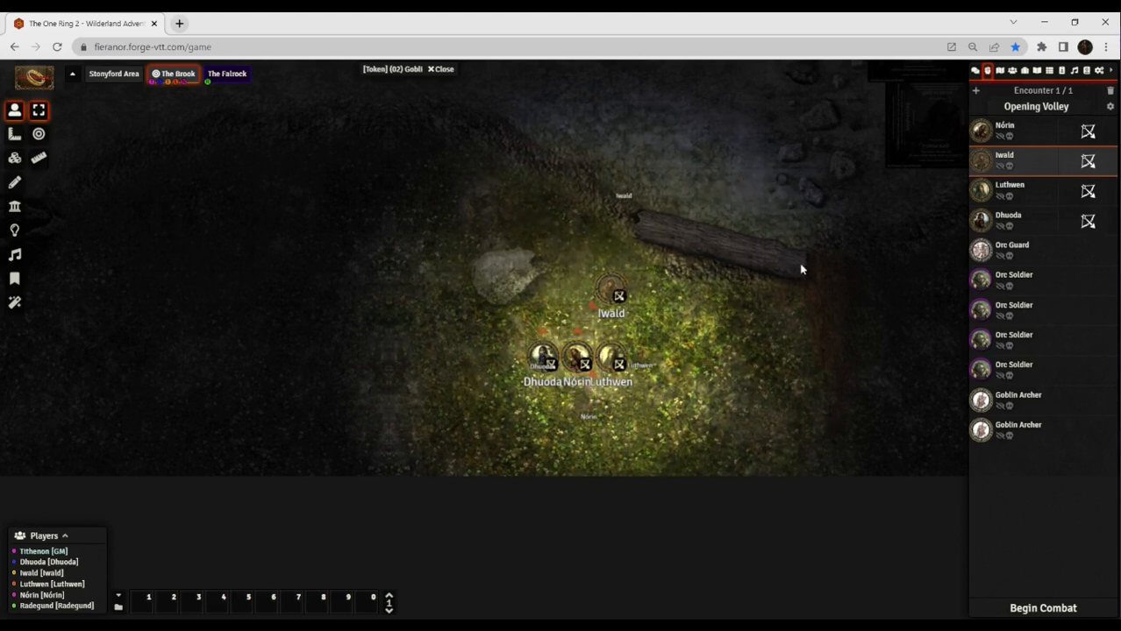
pyautogui.click(576, 357)
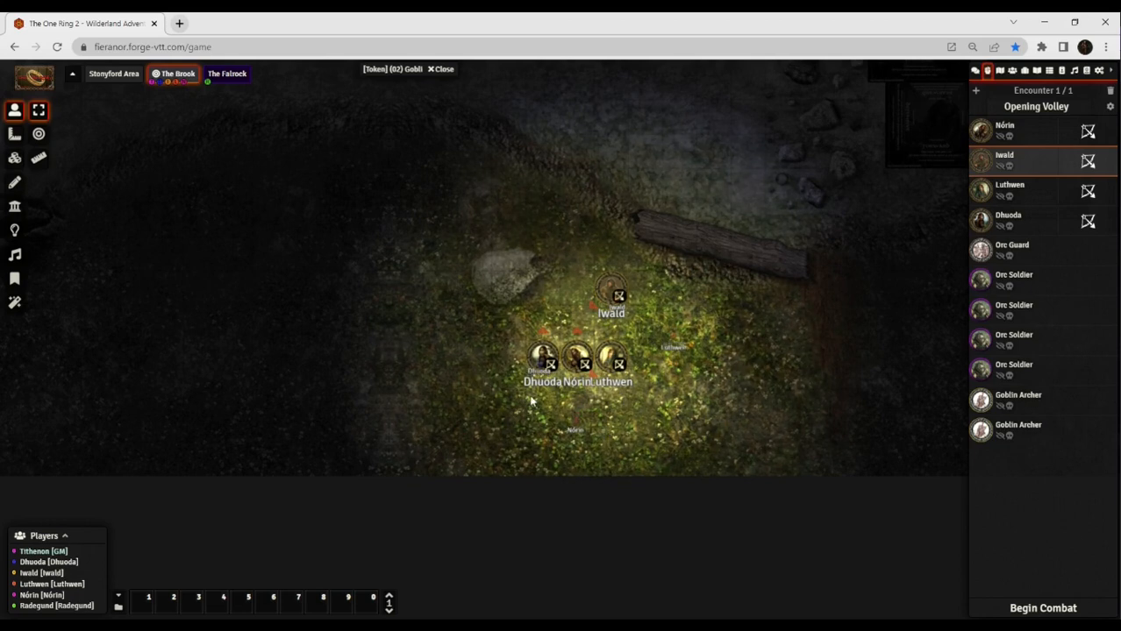
pyautogui.click(541, 355)
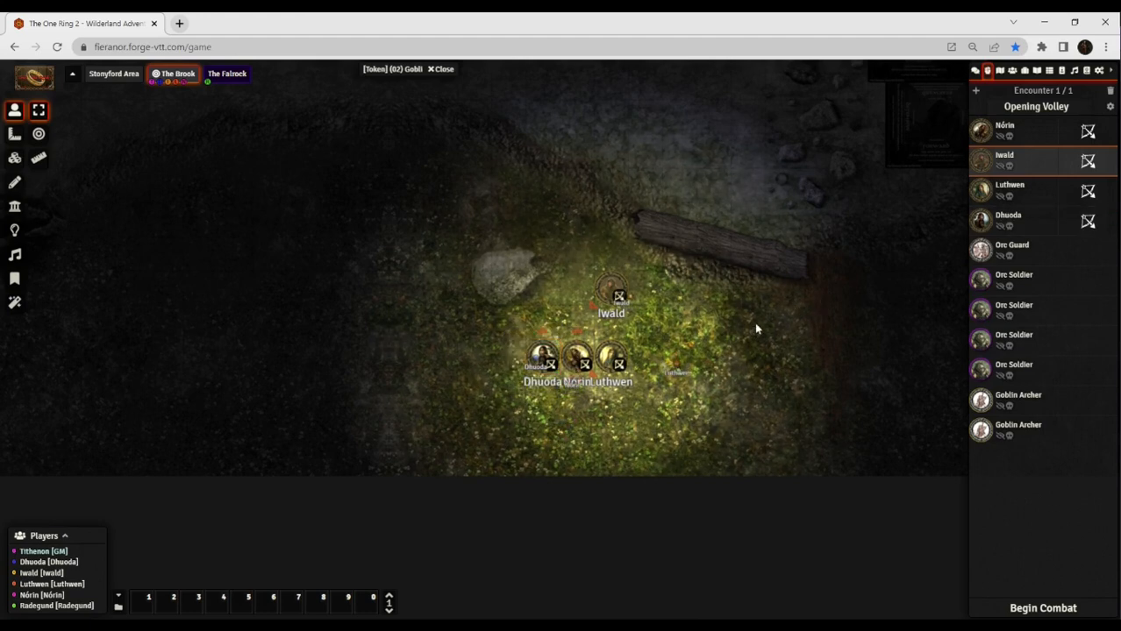
pyautogui.click(541, 358)
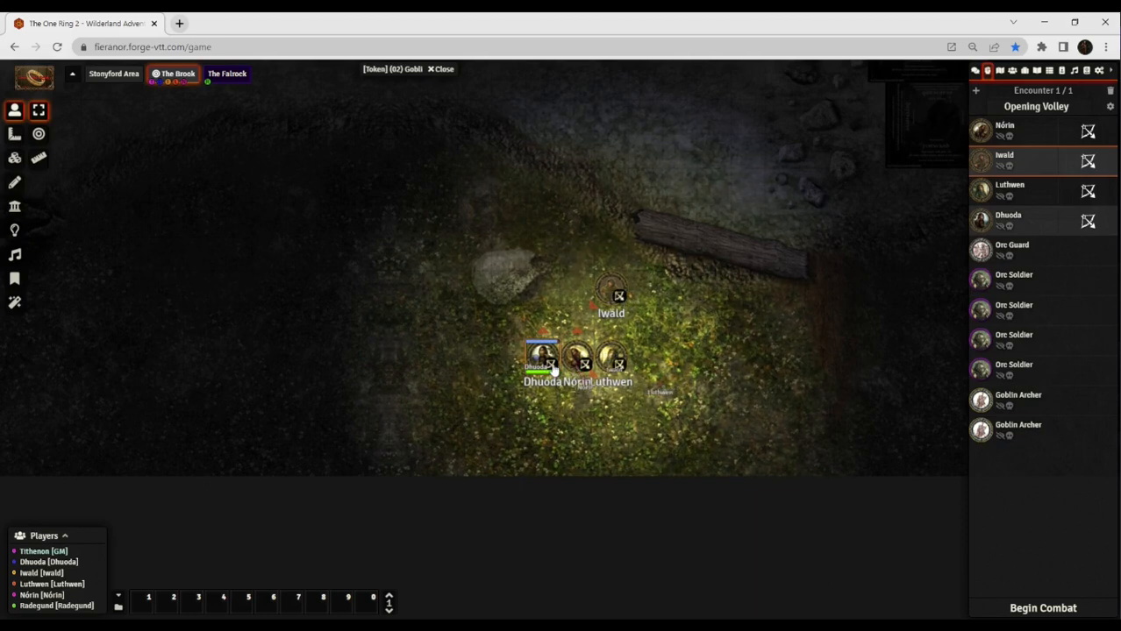
pyautogui.moveTo(740, 327)
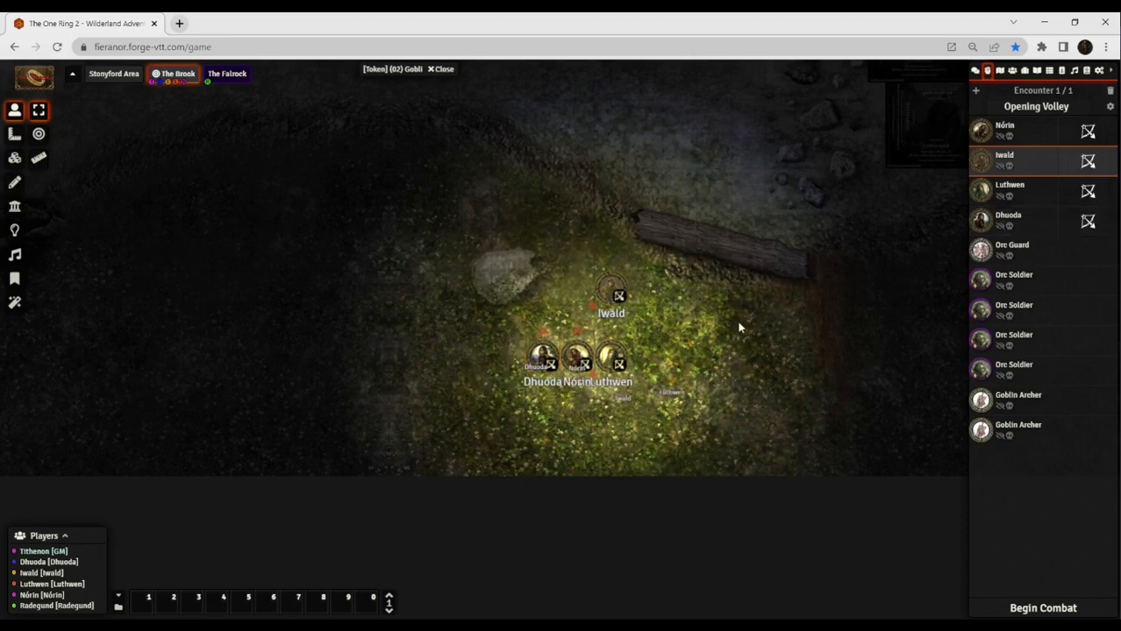
pyautogui.click(614, 357)
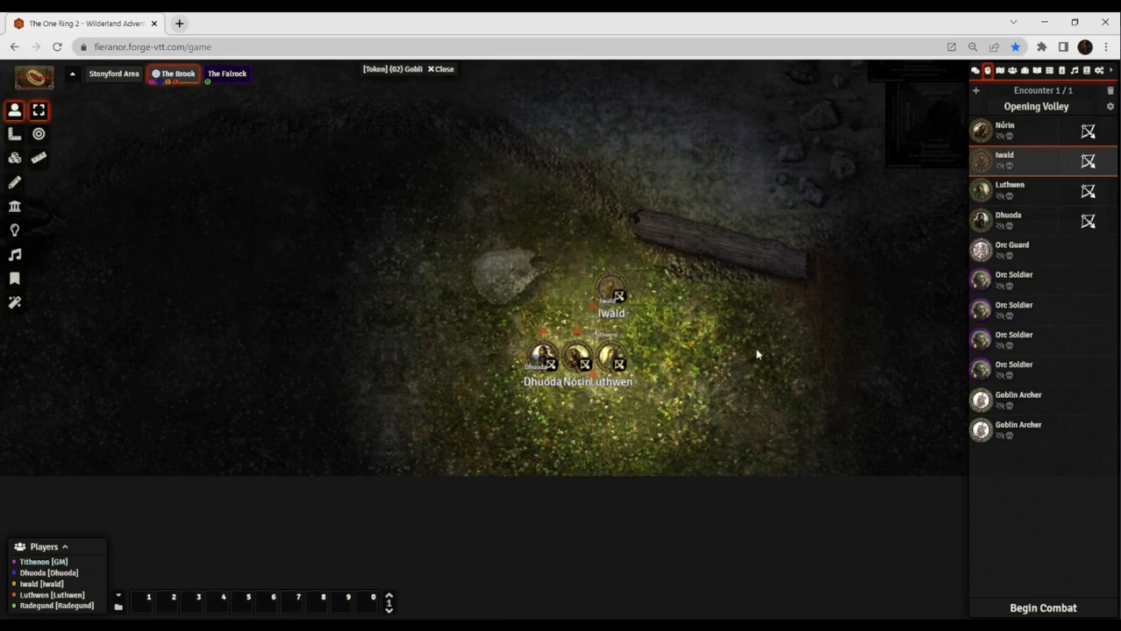
pyautogui.click(609, 355)
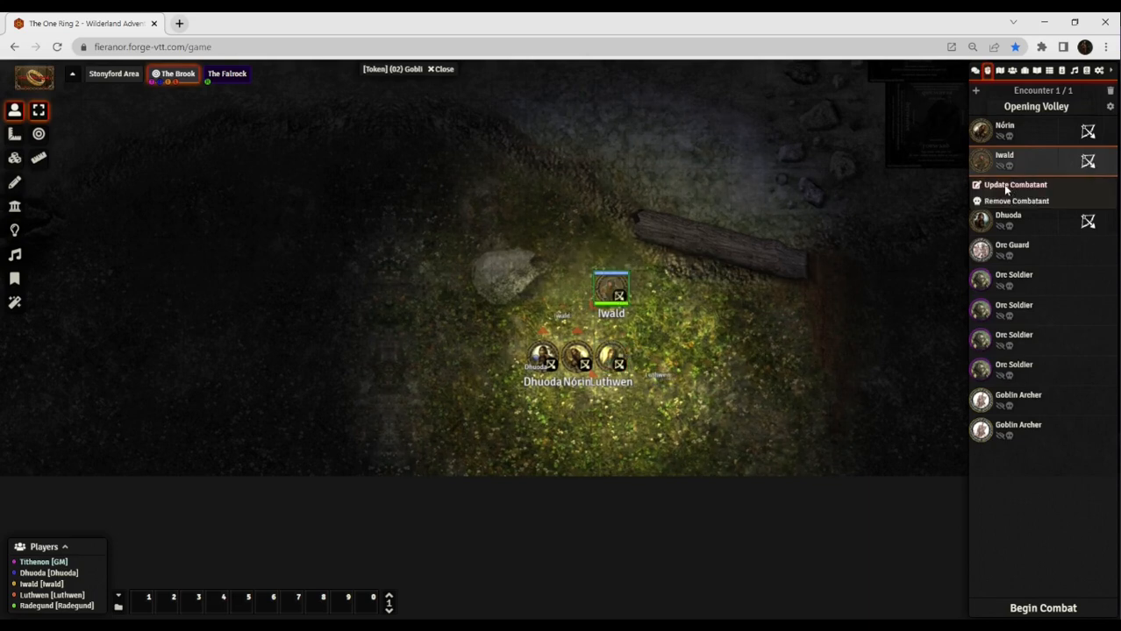
pyautogui.click(1014, 184)
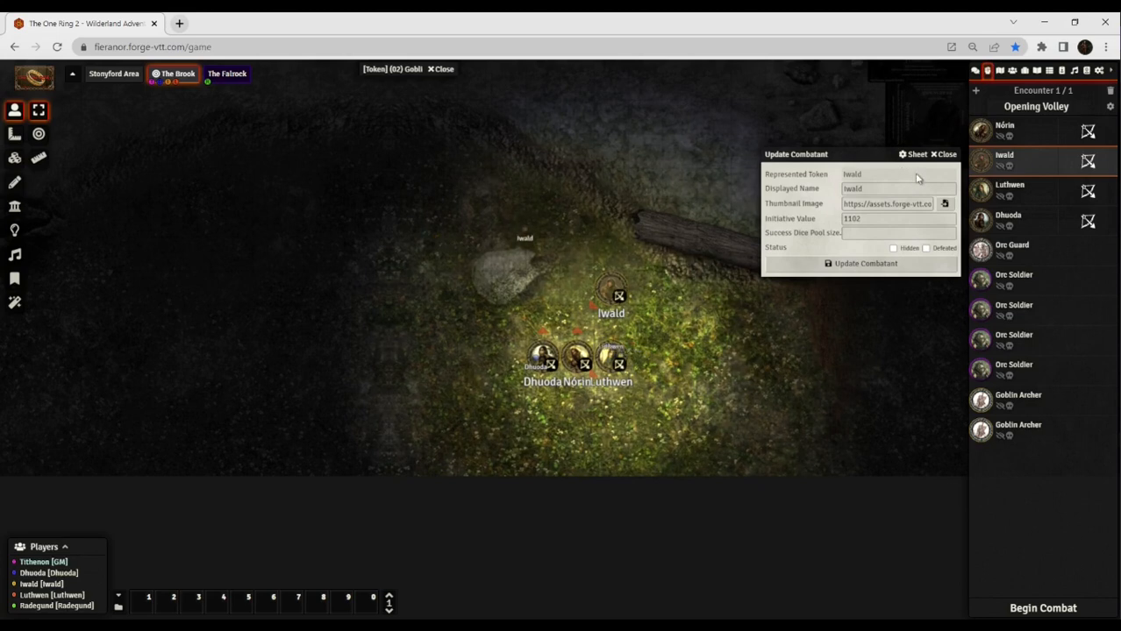
pyautogui.click(945, 154)
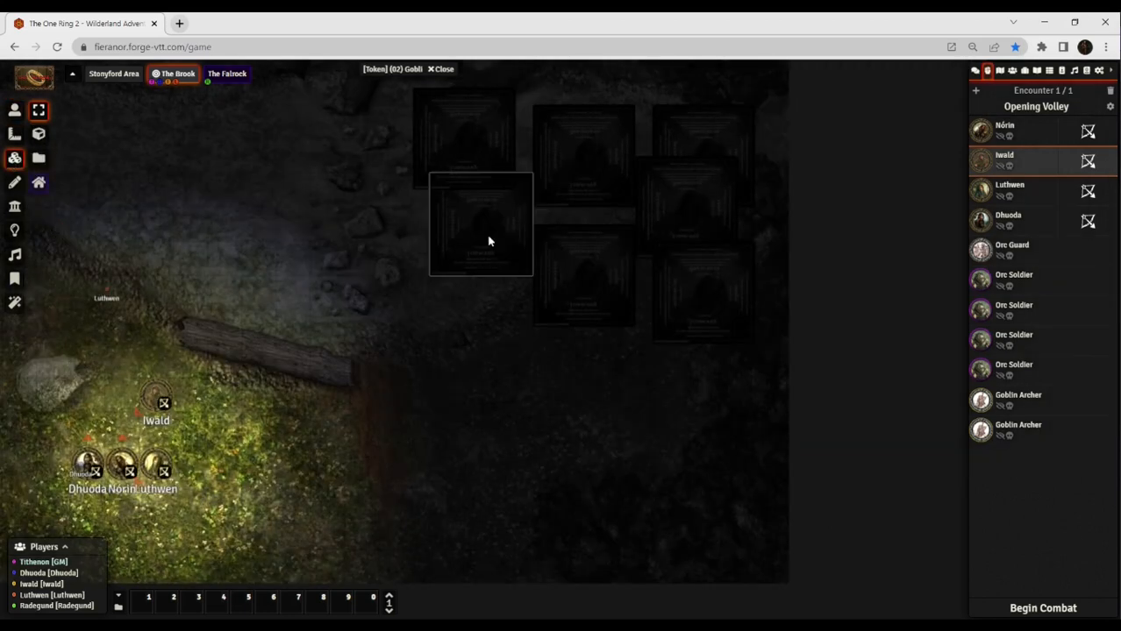
# Move the stance card tiles from above the map beside Iwald and the other heroes.
pyautogui.click(583, 276)
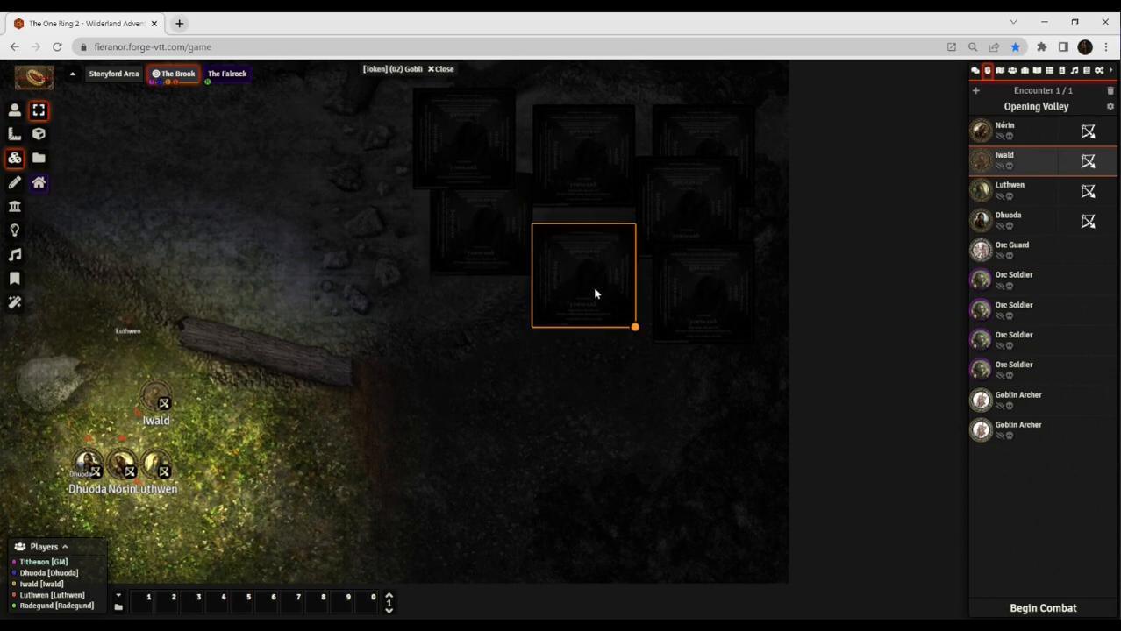
pyautogui.moveTo(583, 276); pyautogui.dragTo(177, 315)
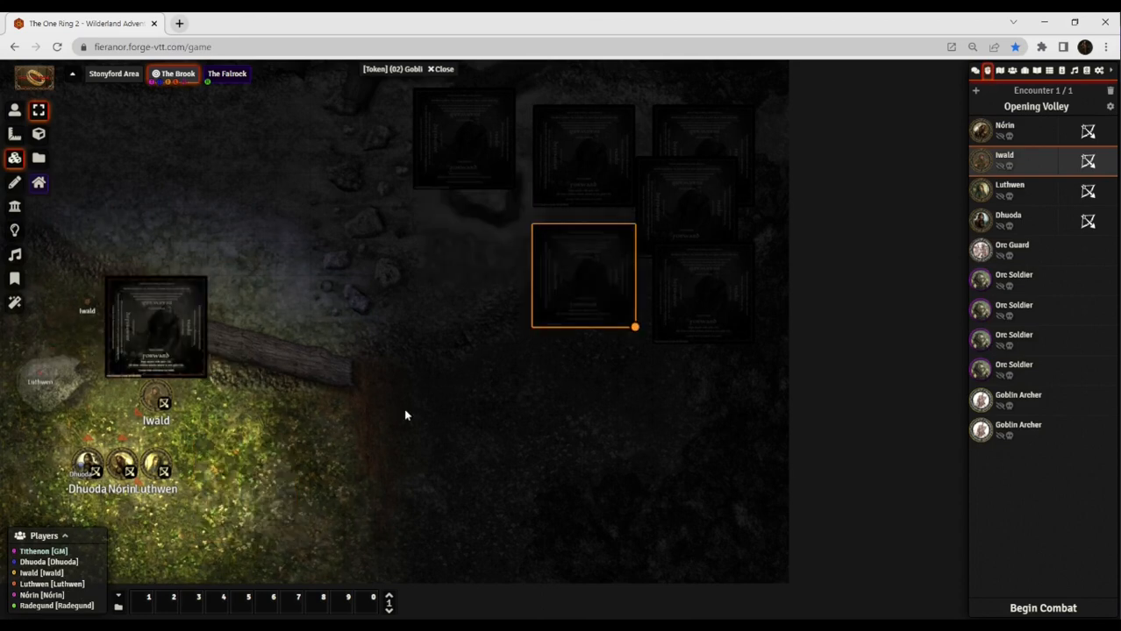
pyautogui.moveTo(583, 276); pyautogui.dragTo(241, 482)
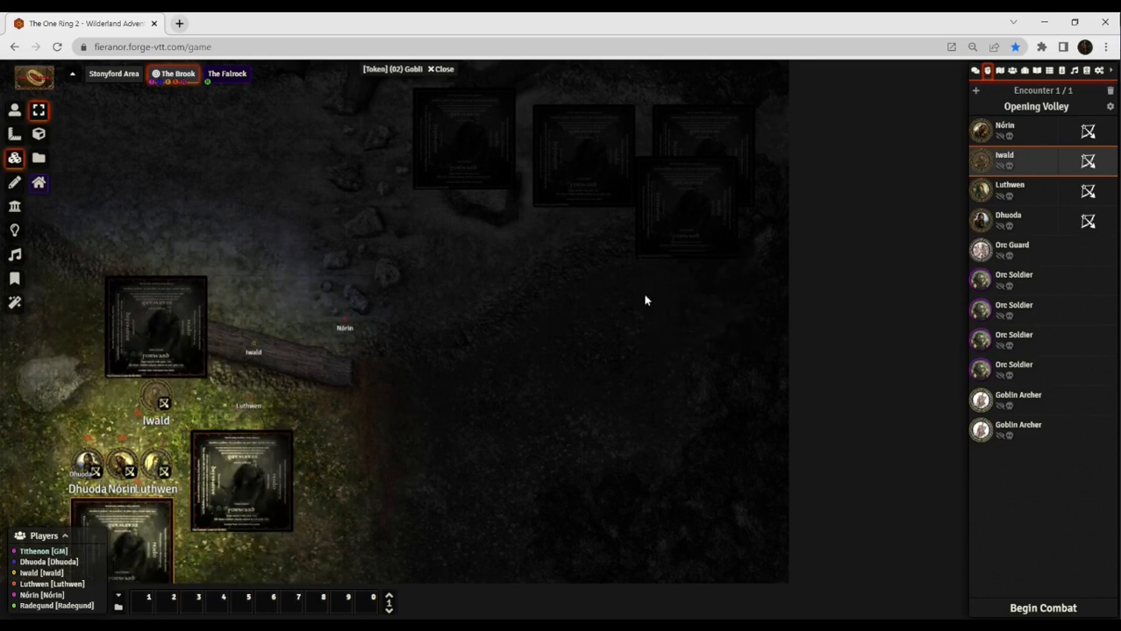
pyautogui.click(687, 208)
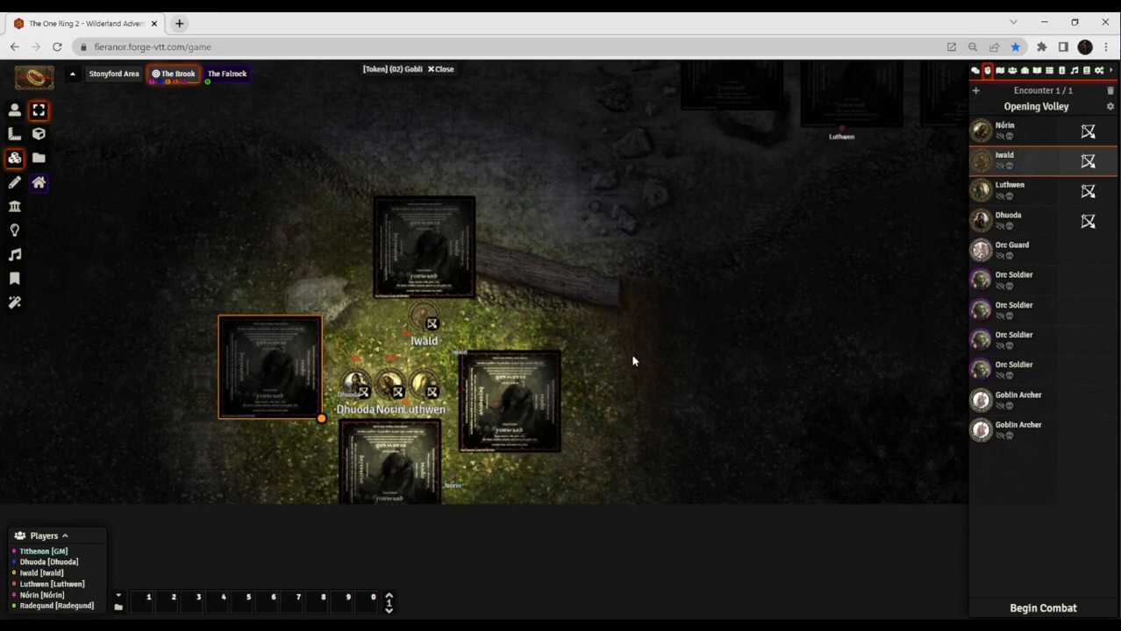
pyautogui.moveTo(842, 131); pyautogui.dragTo(682, 235)
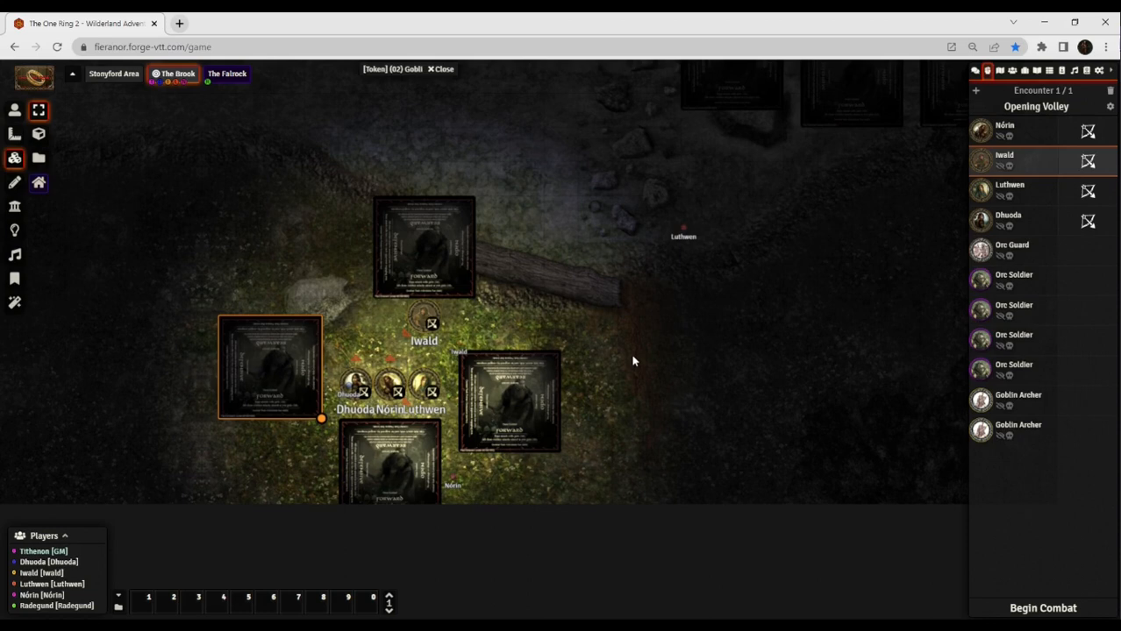
pyautogui.moveTo(682, 229); pyautogui.dragTo(567, 375)
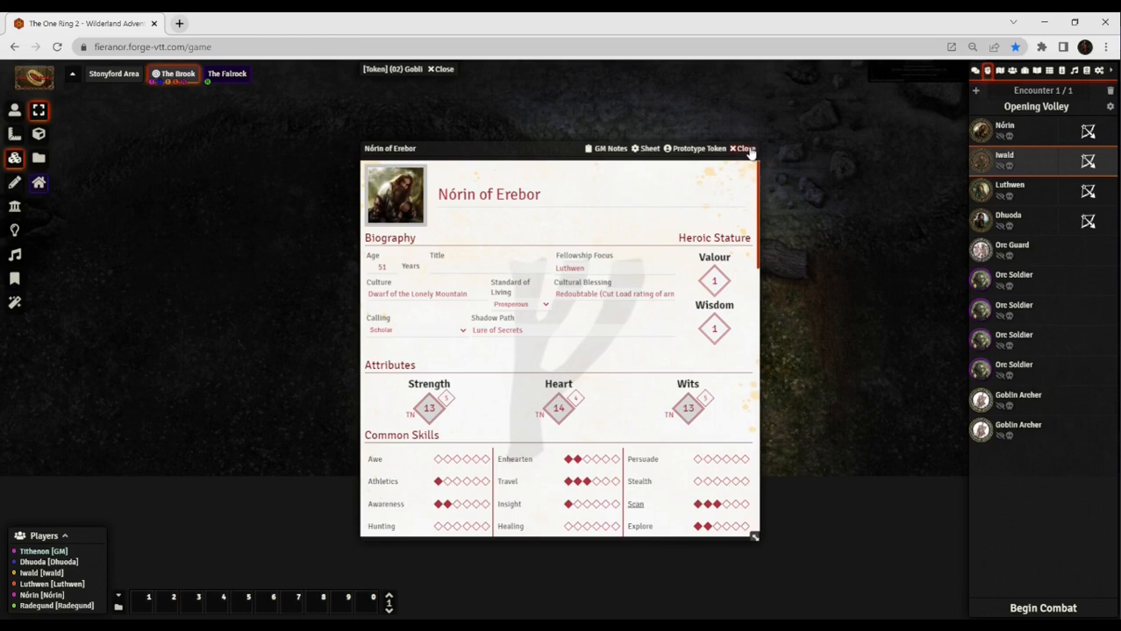
# Close Nórin's sheet and drag Iwald's token down beside the party.
pyautogui.click(742, 148)
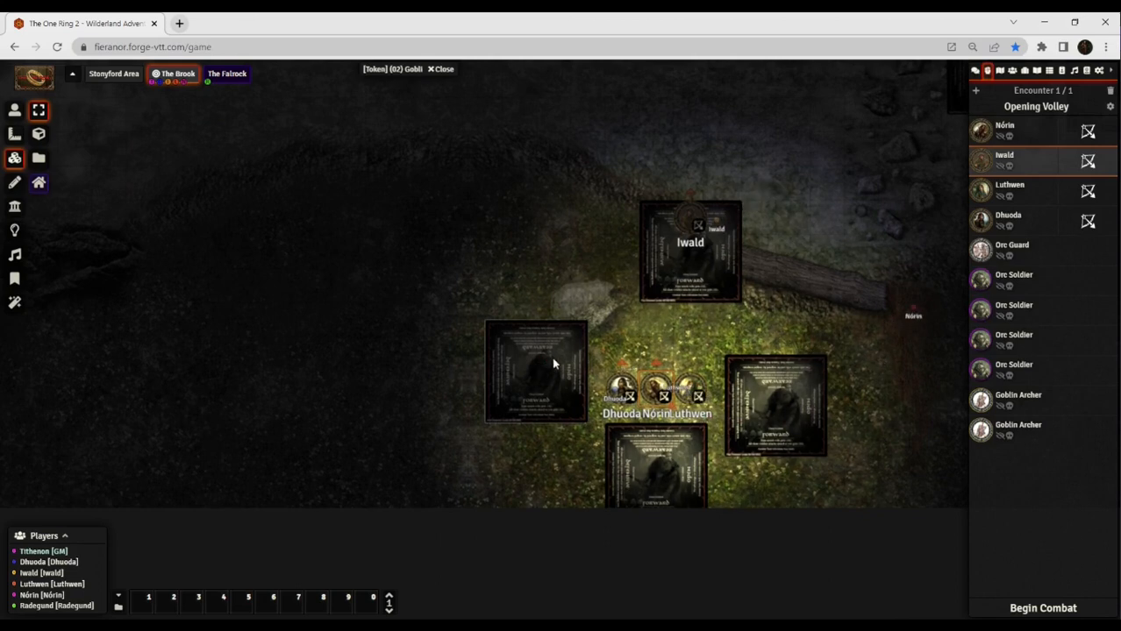
pyautogui.moveTo(690, 252); pyautogui.dragTo(690, 329)
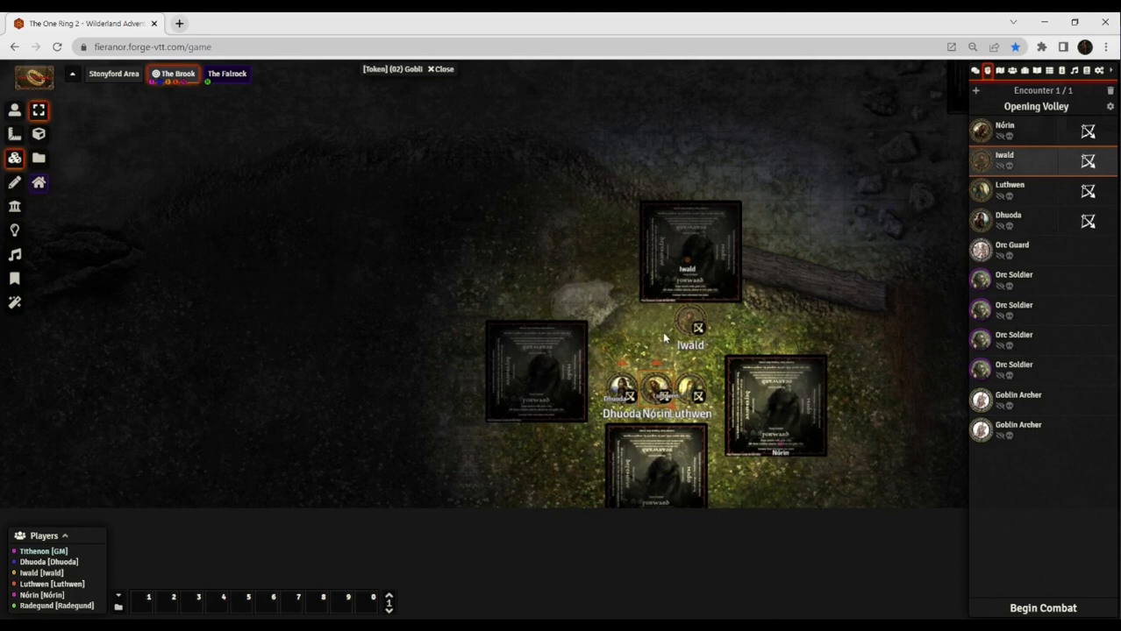
pyautogui.moveTo(689, 250)
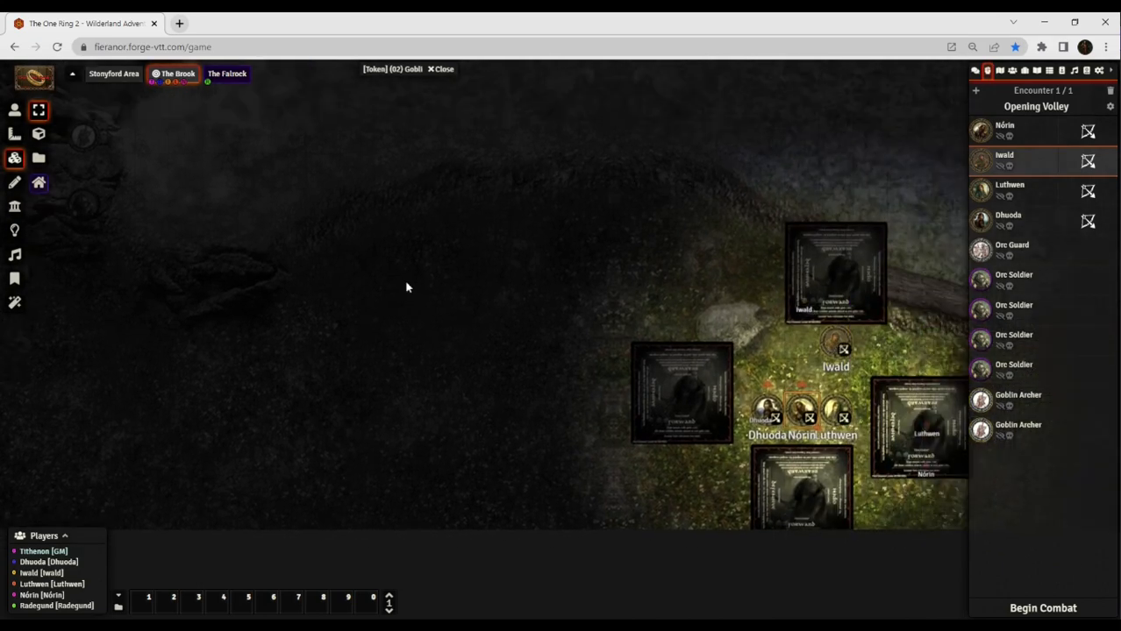
pyautogui.moveTo(398, 289)
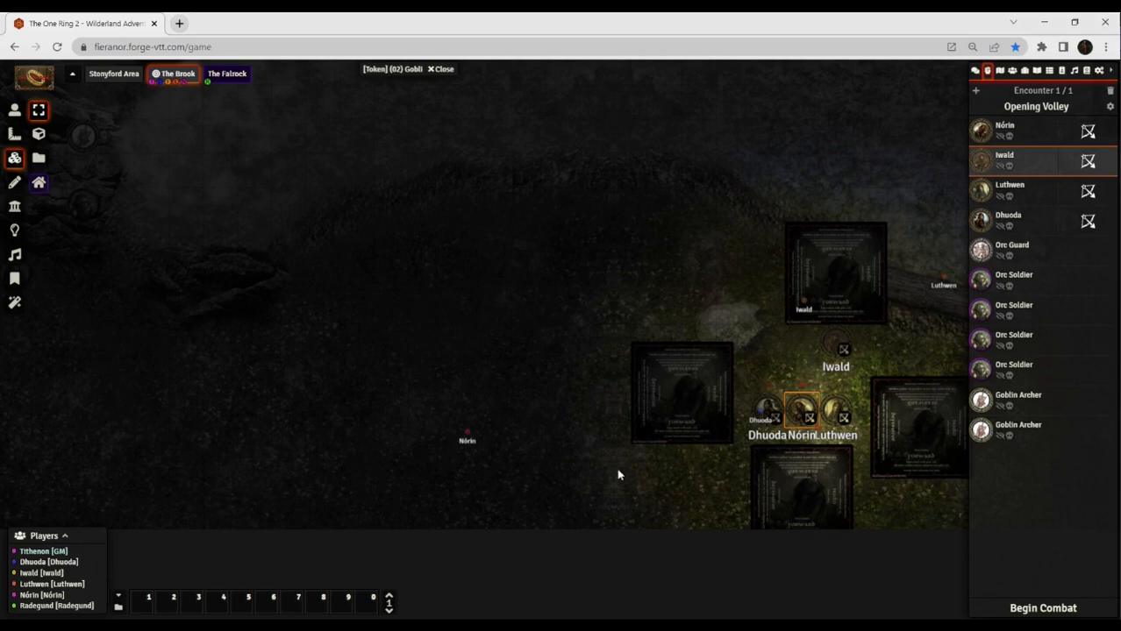
pyautogui.moveTo(605, 367)
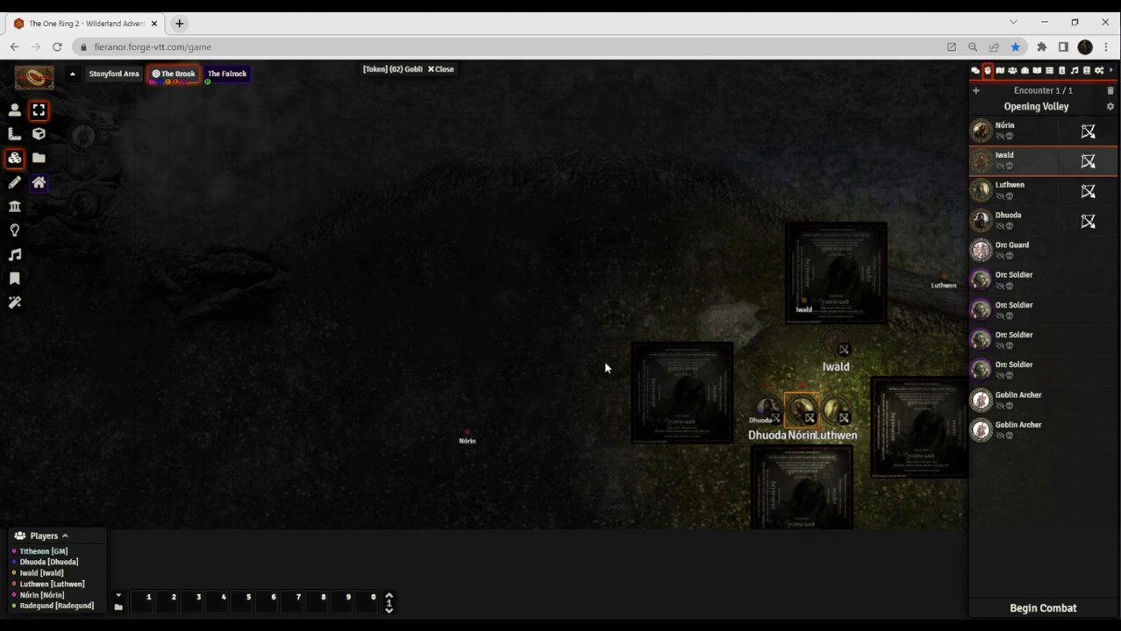
pyautogui.moveTo(519, 351)
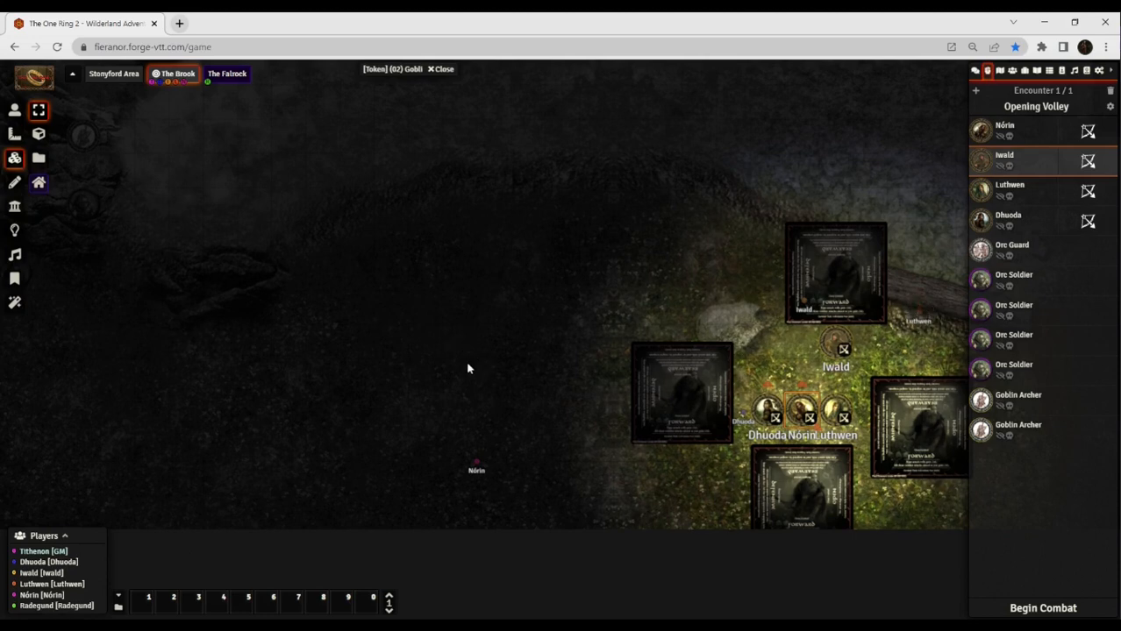
pyautogui.moveTo(479, 359)
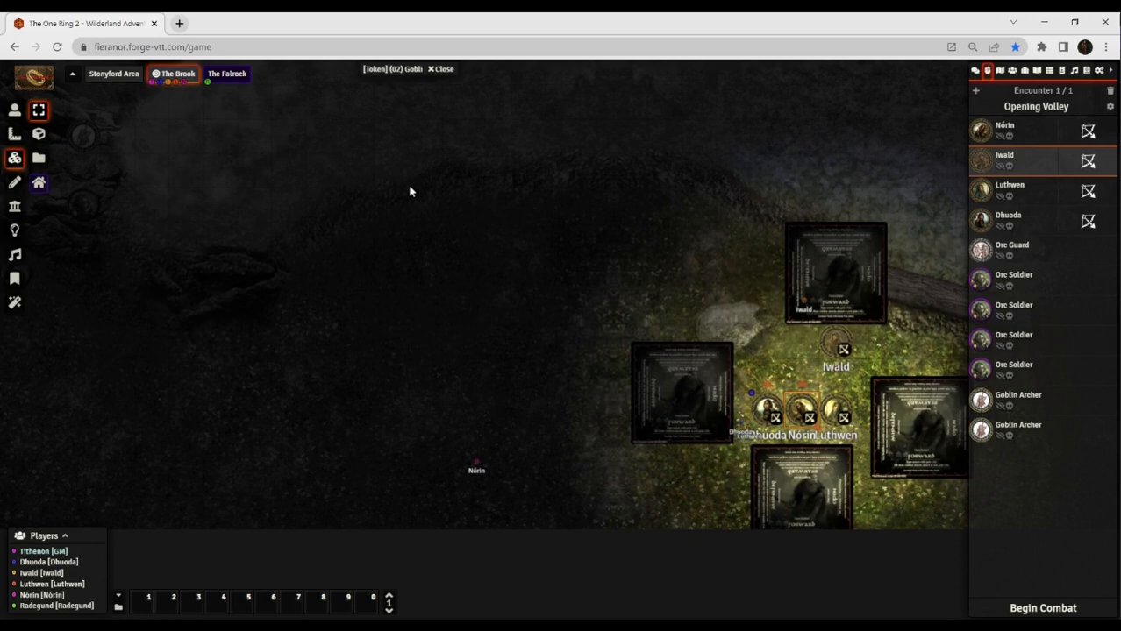
pyautogui.moveTo(422, 197)
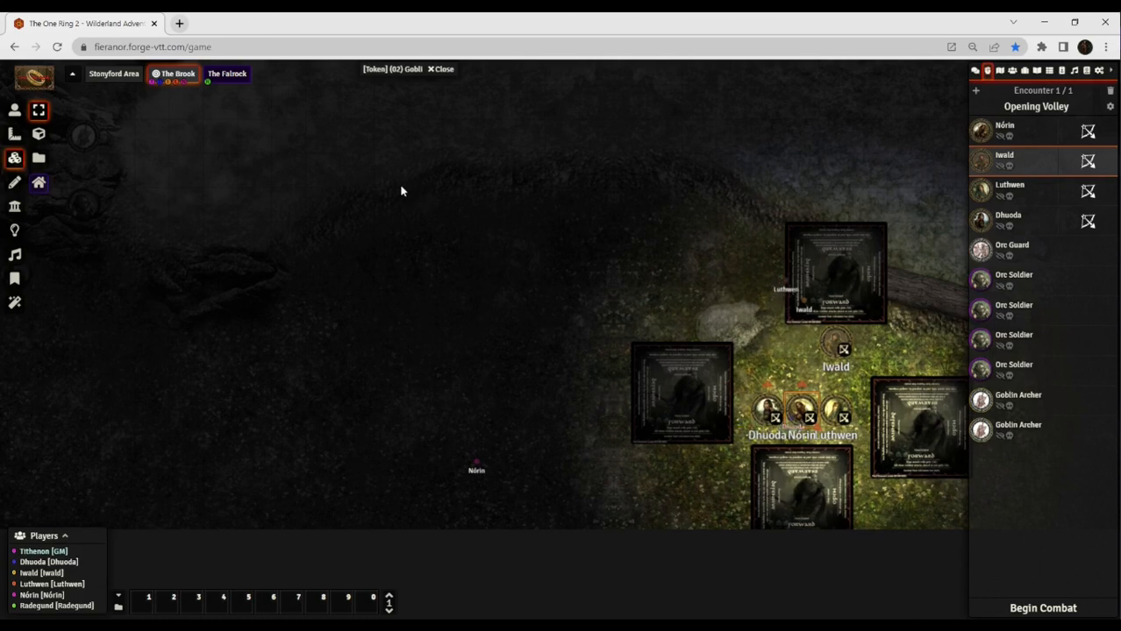
pyautogui.moveTo(349, 188)
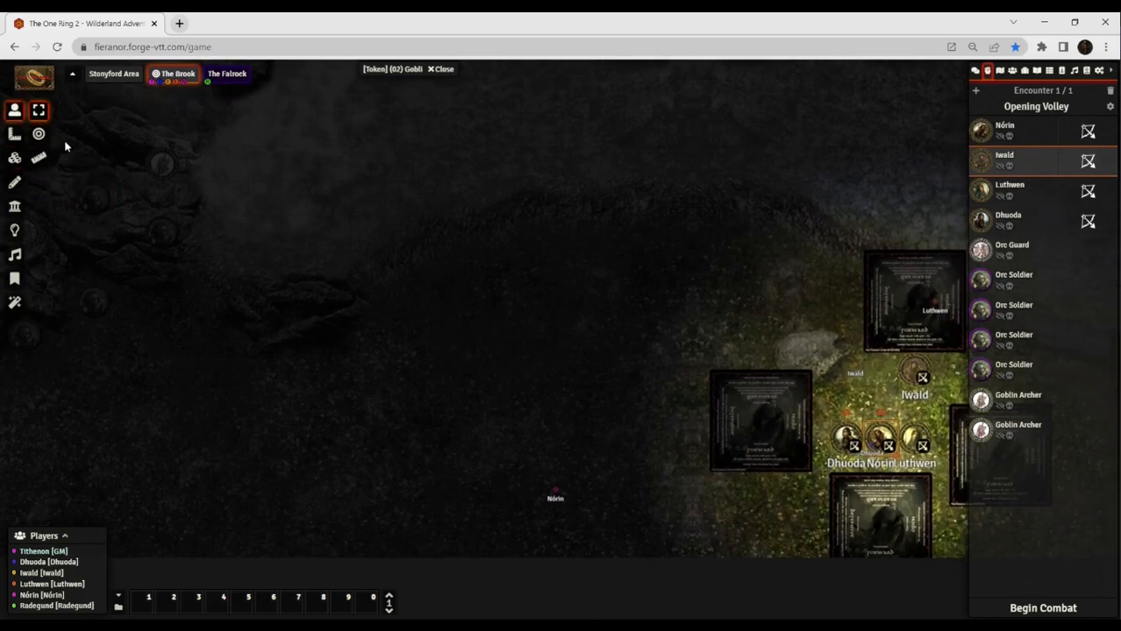
# Pan the map and return to the encounter's turn order in the sidebar.
pyautogui.moveTo(555, 498); pyautogui.dragTo(684, 411)
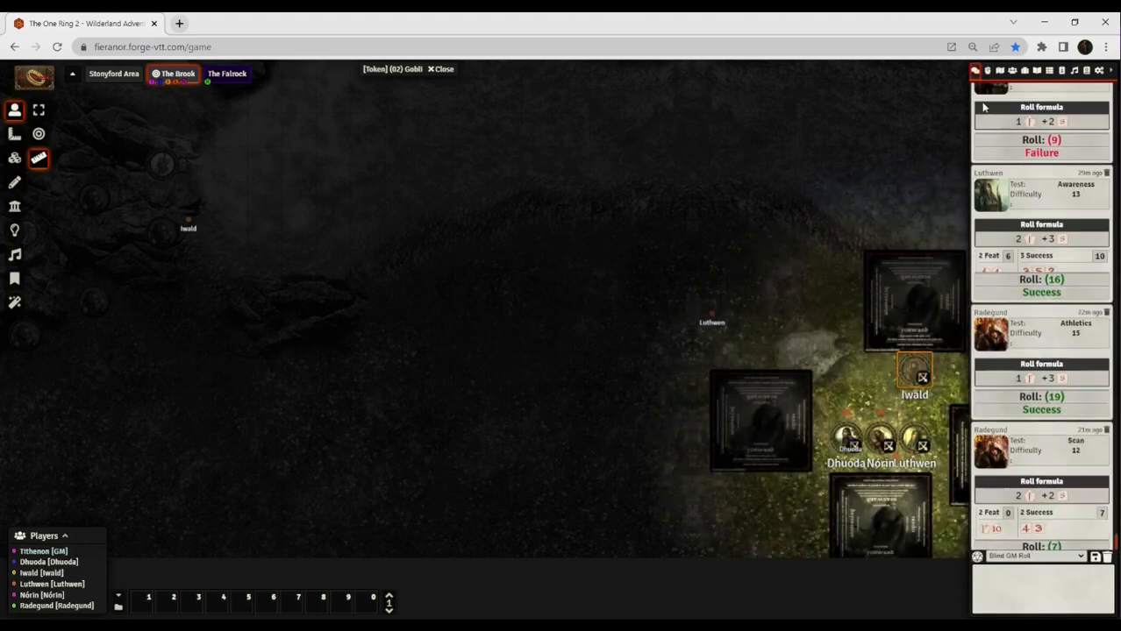
pyautogui.click(1000, 70)
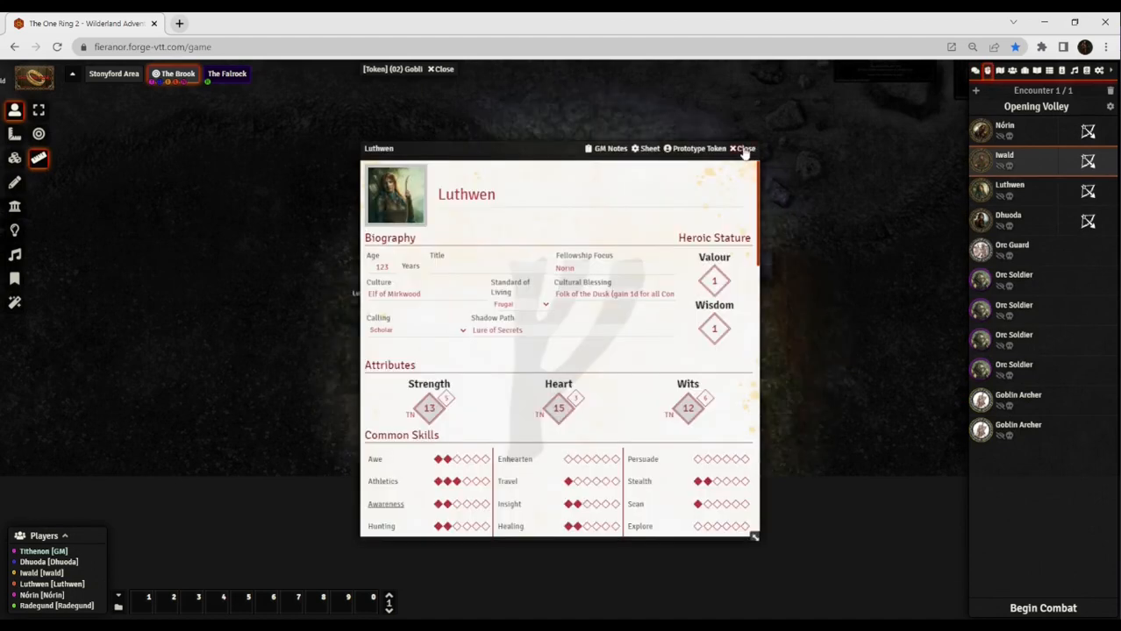
pyautogui.moveTo(802, 163)
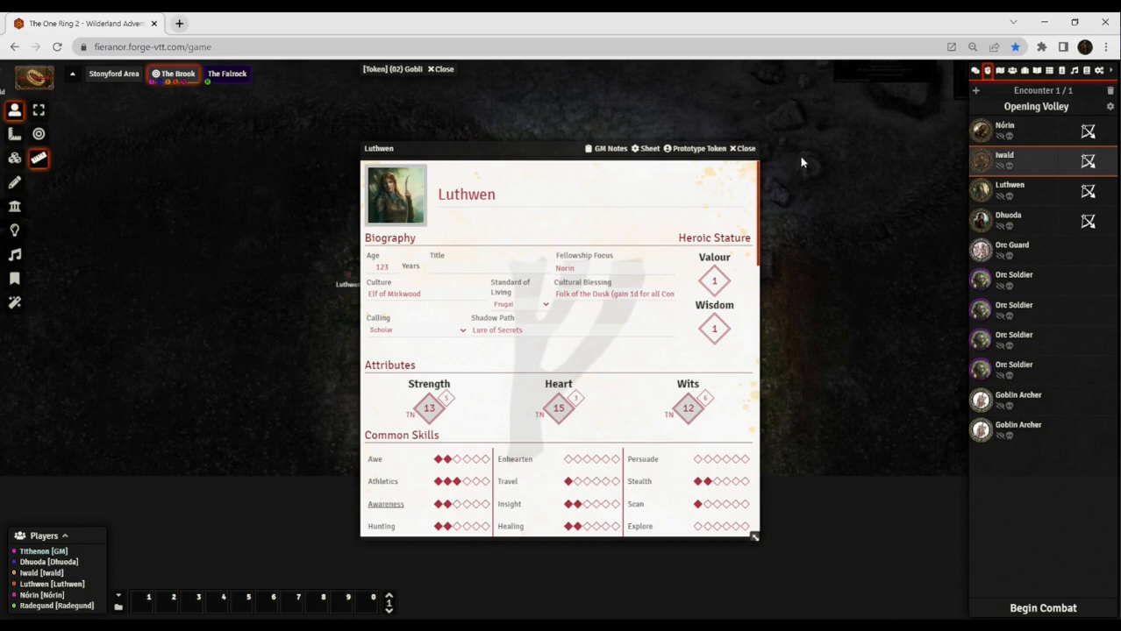
# Close Luthwen's character sheet after reviewing her attributes and skills.
pyautogui.click(744, 149)
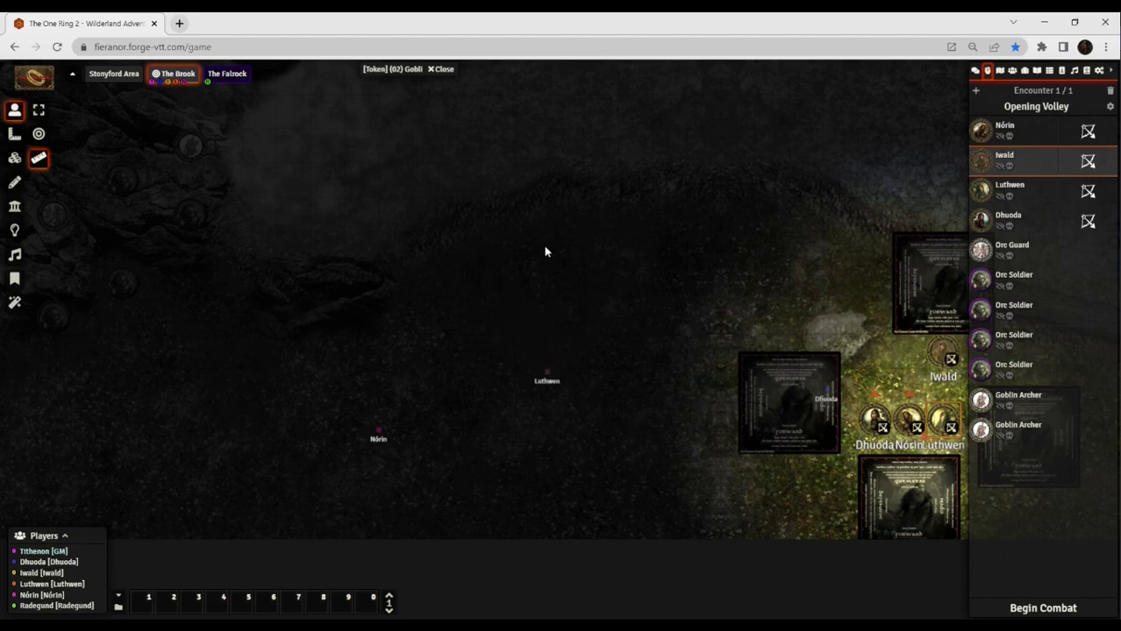
pyautogui.moveTo(546, 380); pyautogui.dragTo(452, 421)
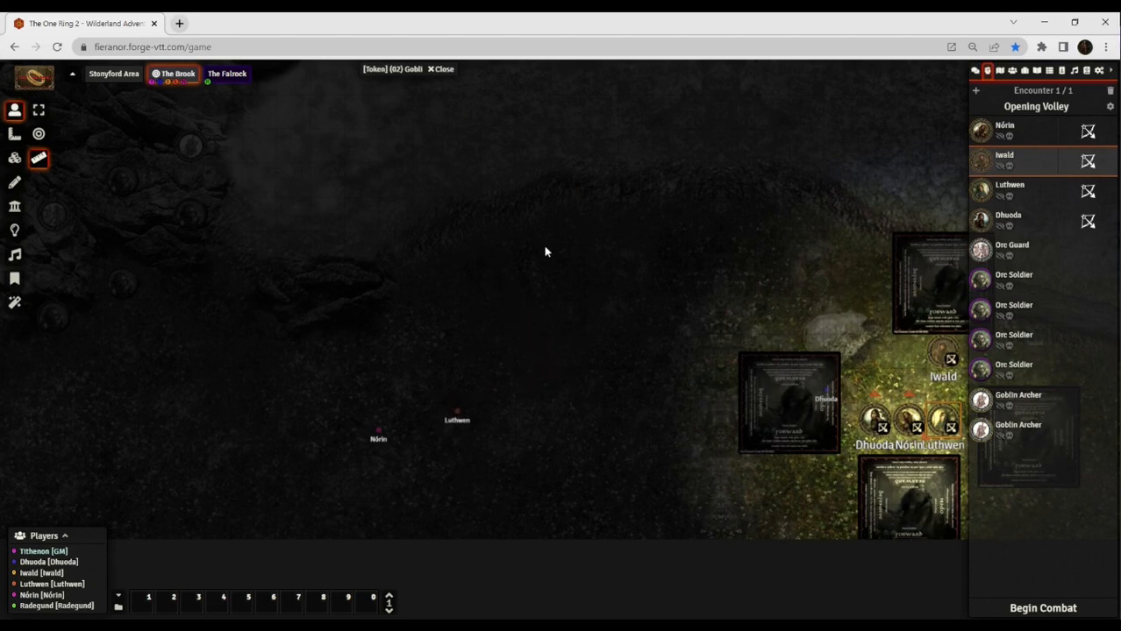
pyautogui.moveTo(457, 419); pyautogui.dragTo(589, 123)
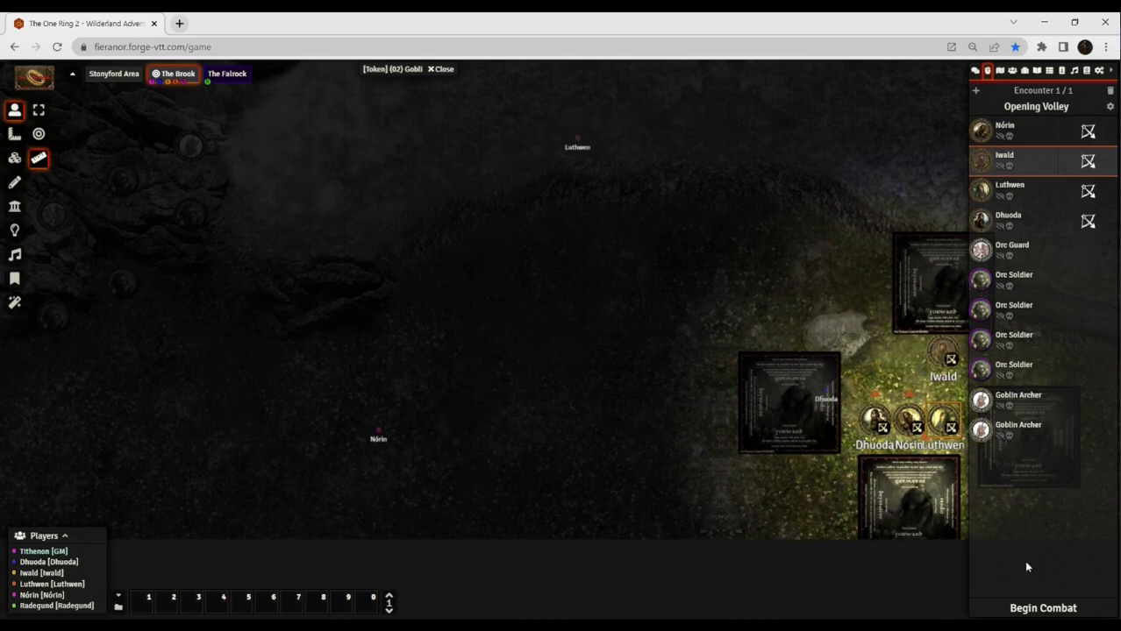
pyautogui.click(1042, 608)
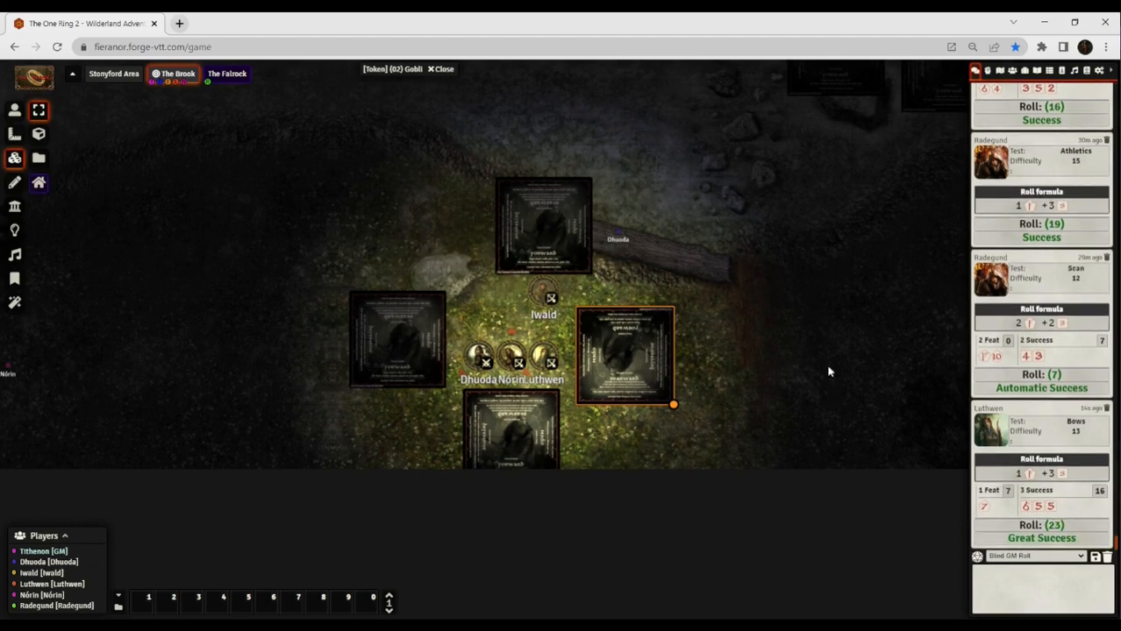
pyautogui.moveTo(234, 285)
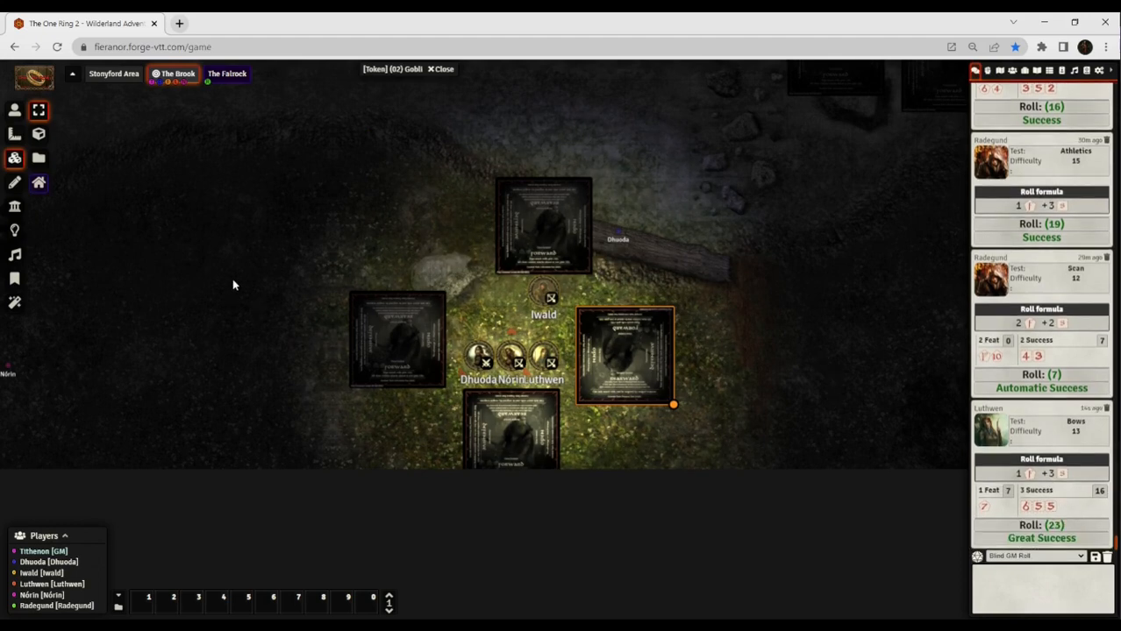
pyautogui.moveTo(241, 268)
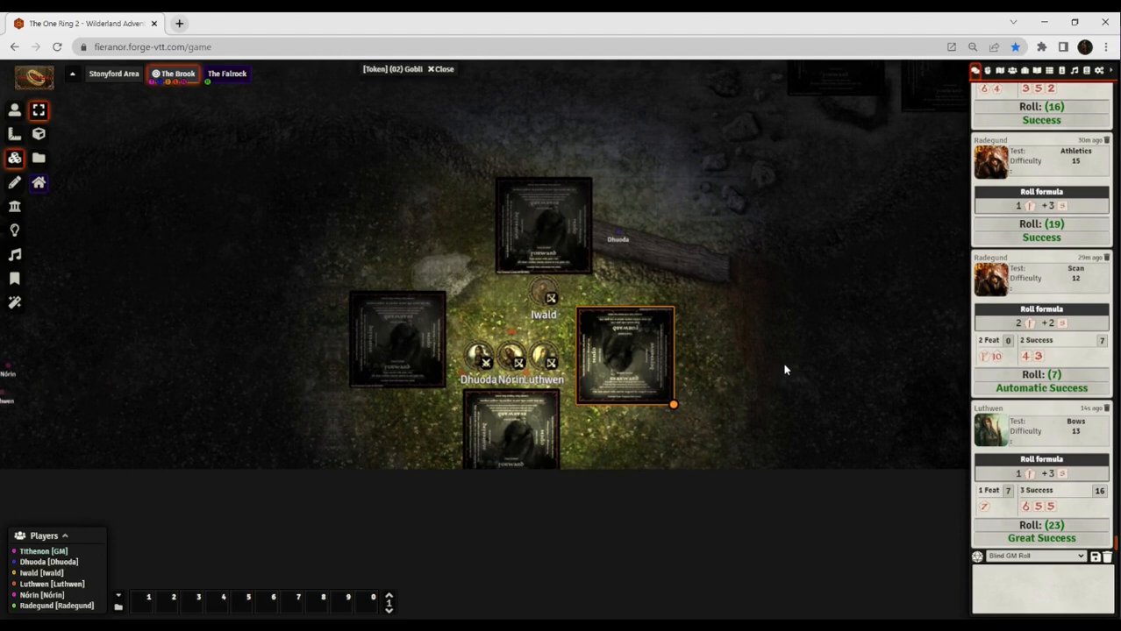
pyautogui.moveTo(805, 390)
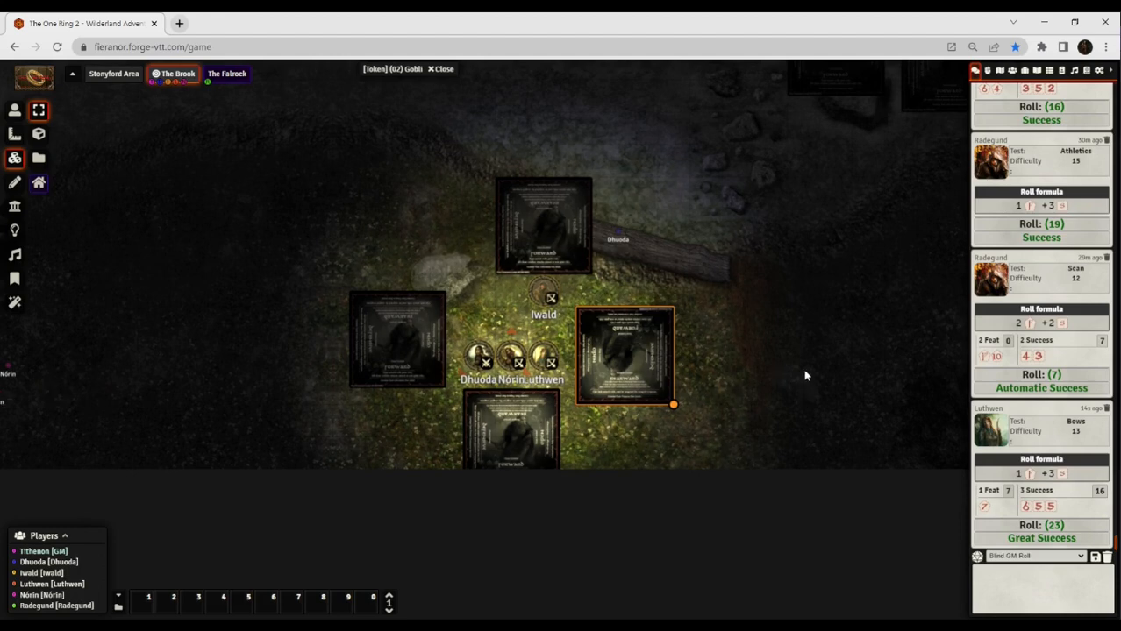
pyautogui.moveTo(765, 313)
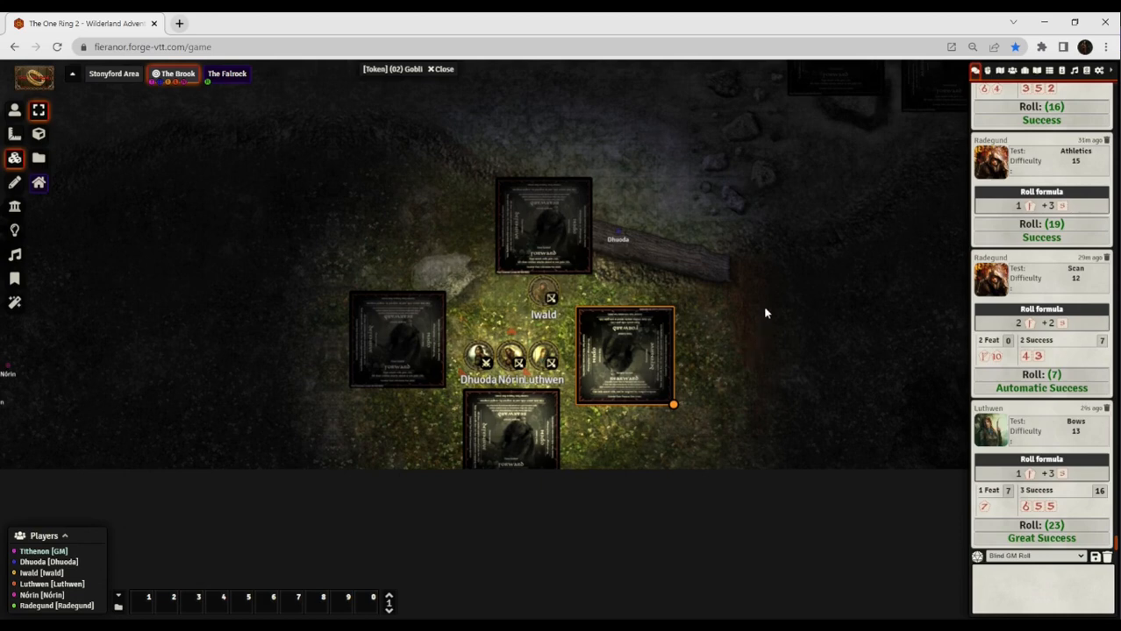
pyautogui.moveTo(748, 318)
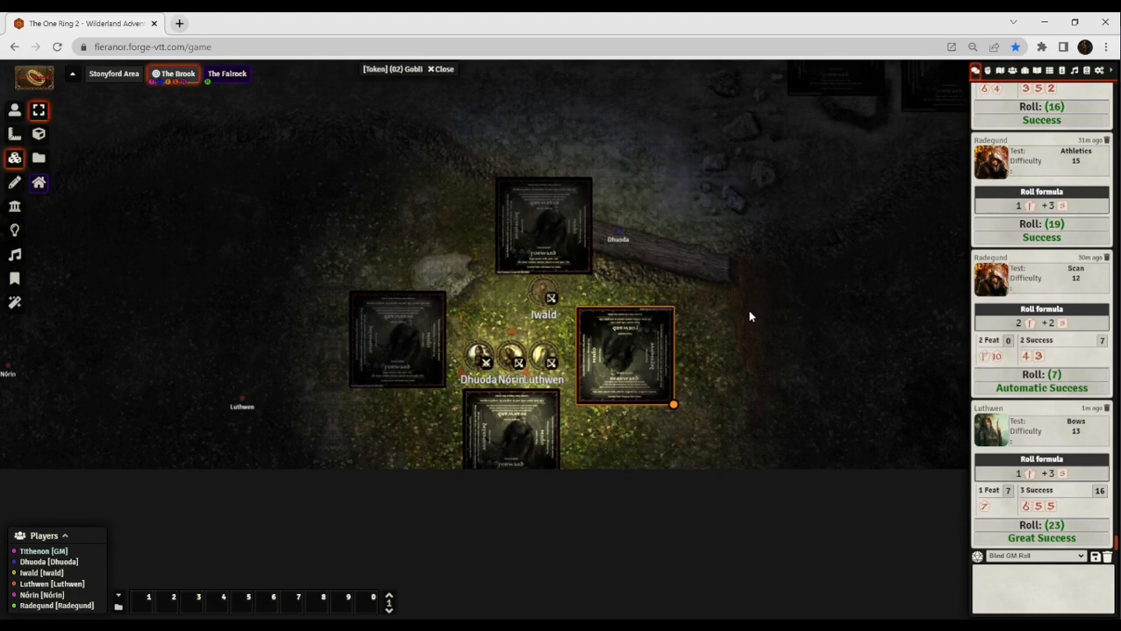
pyautogui.moveTo(997, 459)
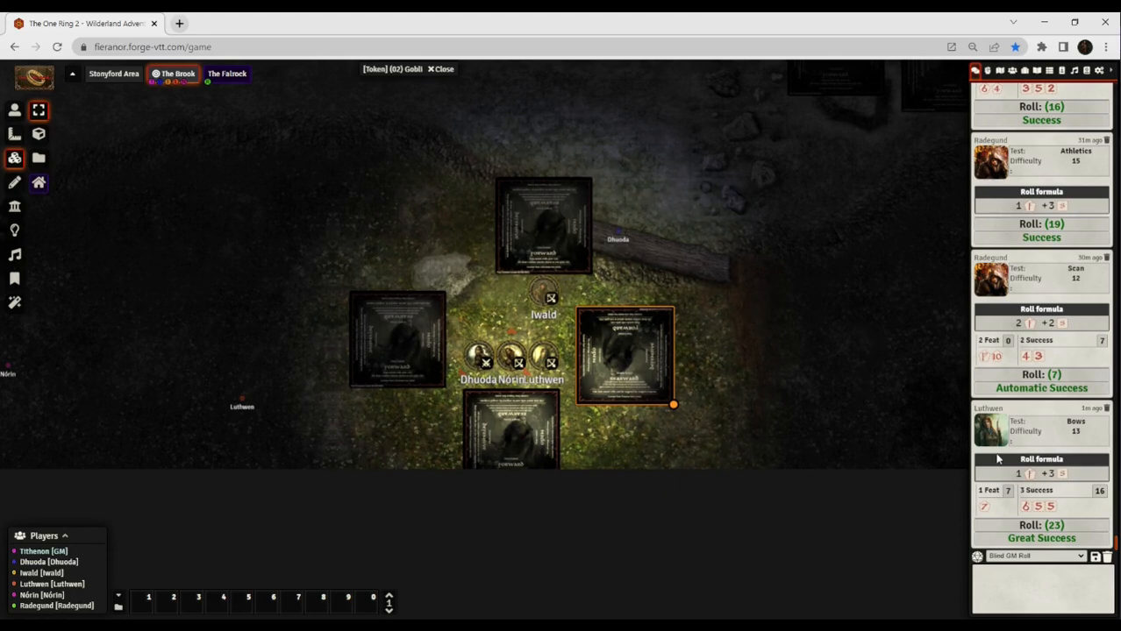
pyautogui.moveTo(855, 404)
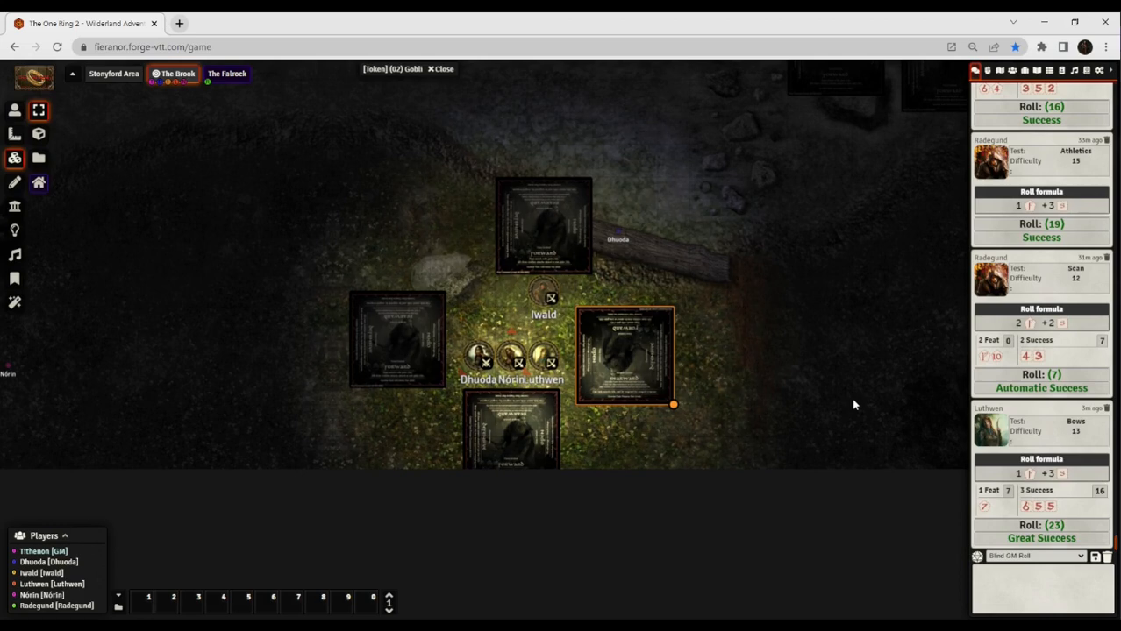
pyautogui.moveTo(785, 310)
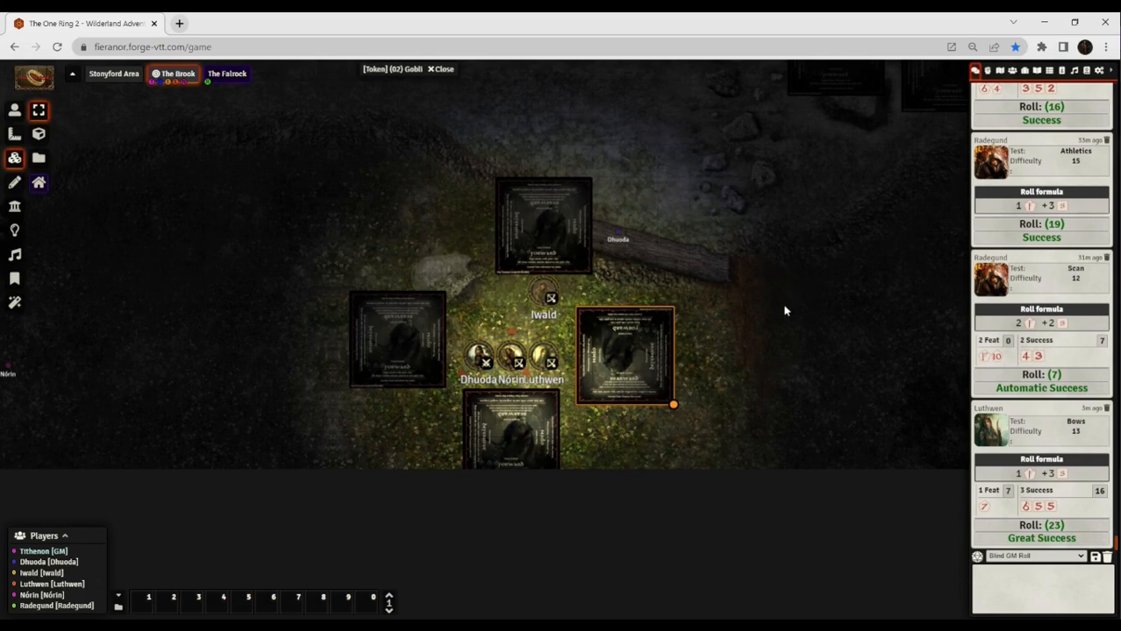
pyautogui.moveTo(751, 312)
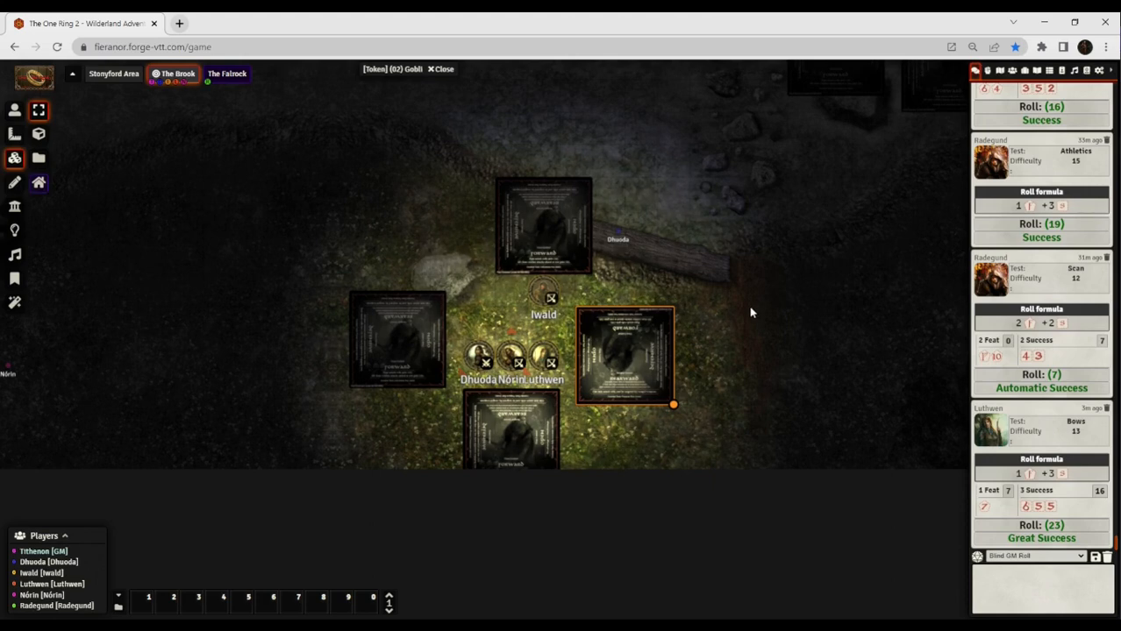
pyautogui.moveTo(717, 360)
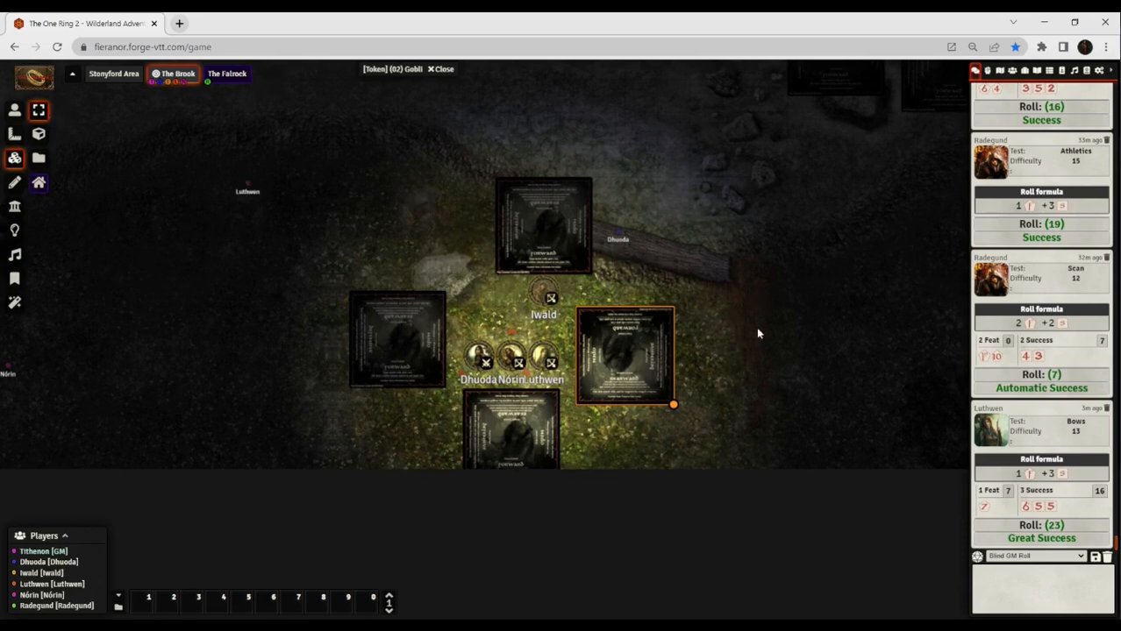
pyautogui.moveTo(750, 325)
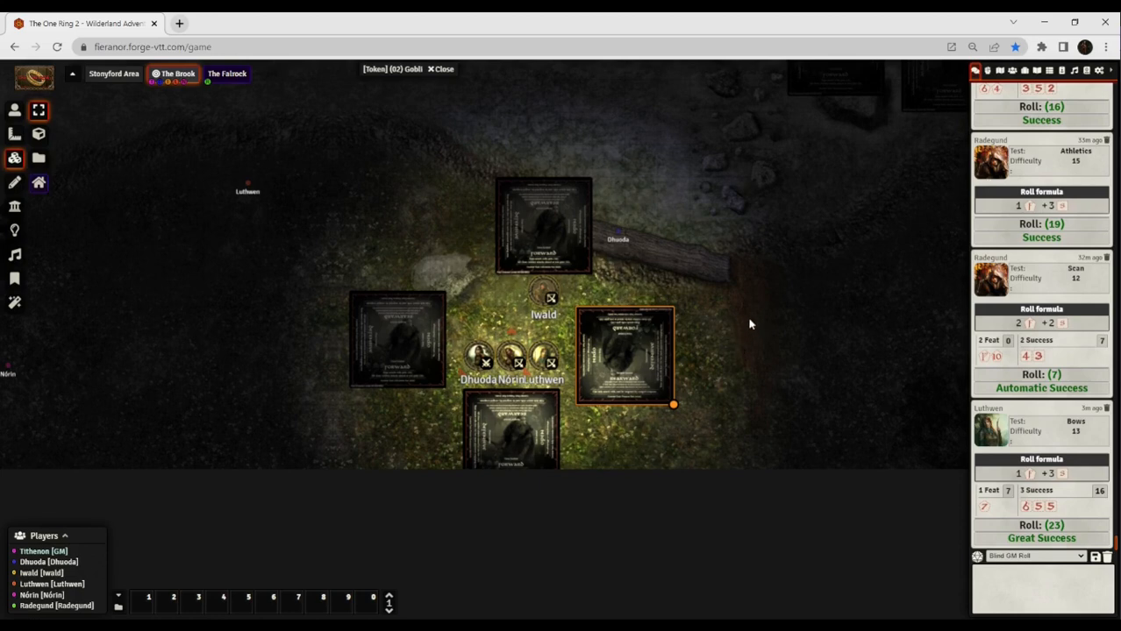
pyautogui.moveTo(719, 314)
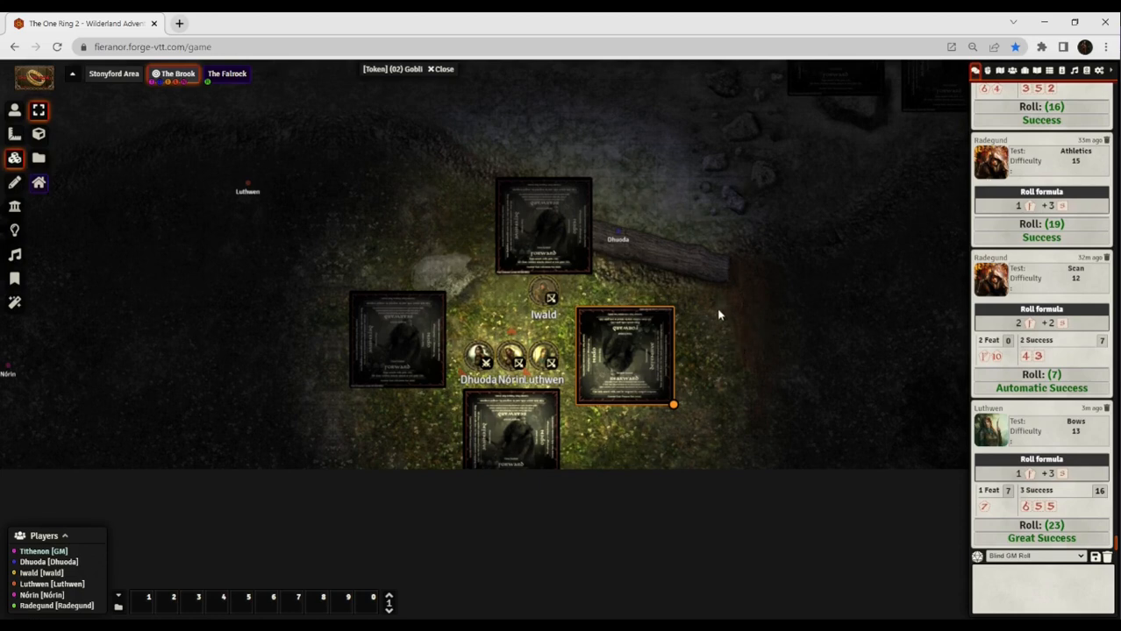
pyautogui.moveTo(697, 338)
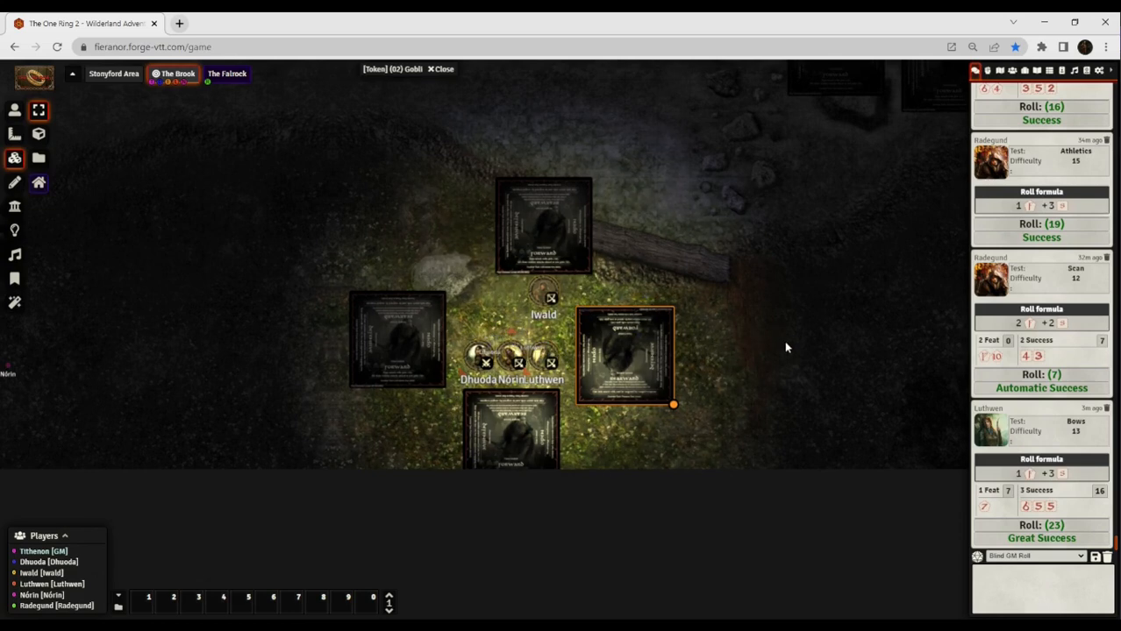
pyautogui.moveTo(714, 236)
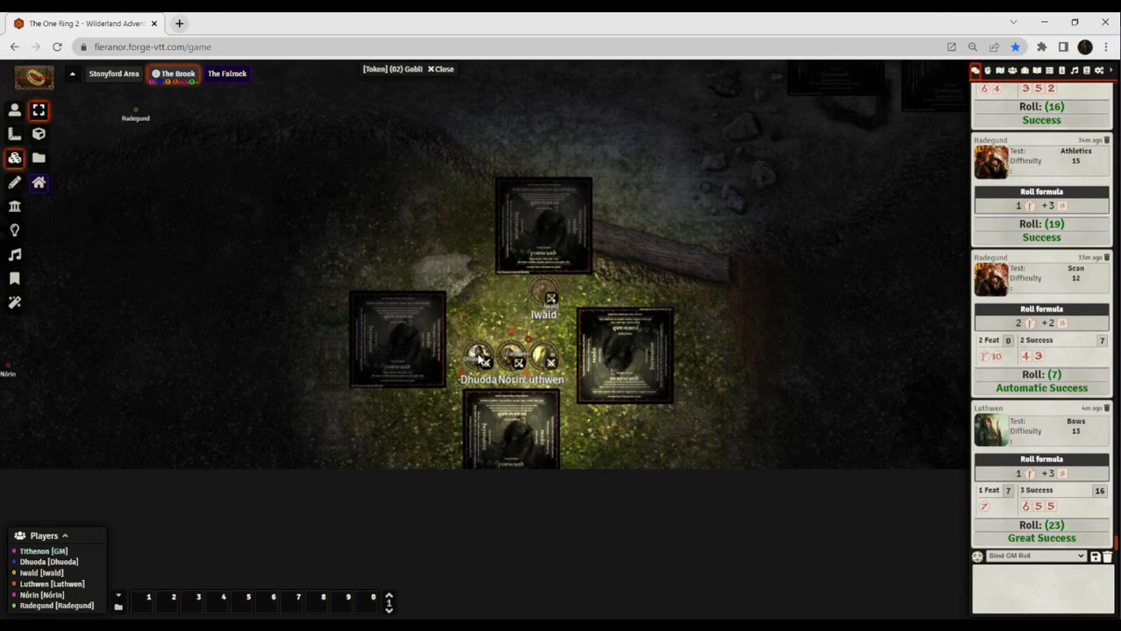
pyautogui.moveTo(136, 118); pyautogui.dragTo(190, 154)
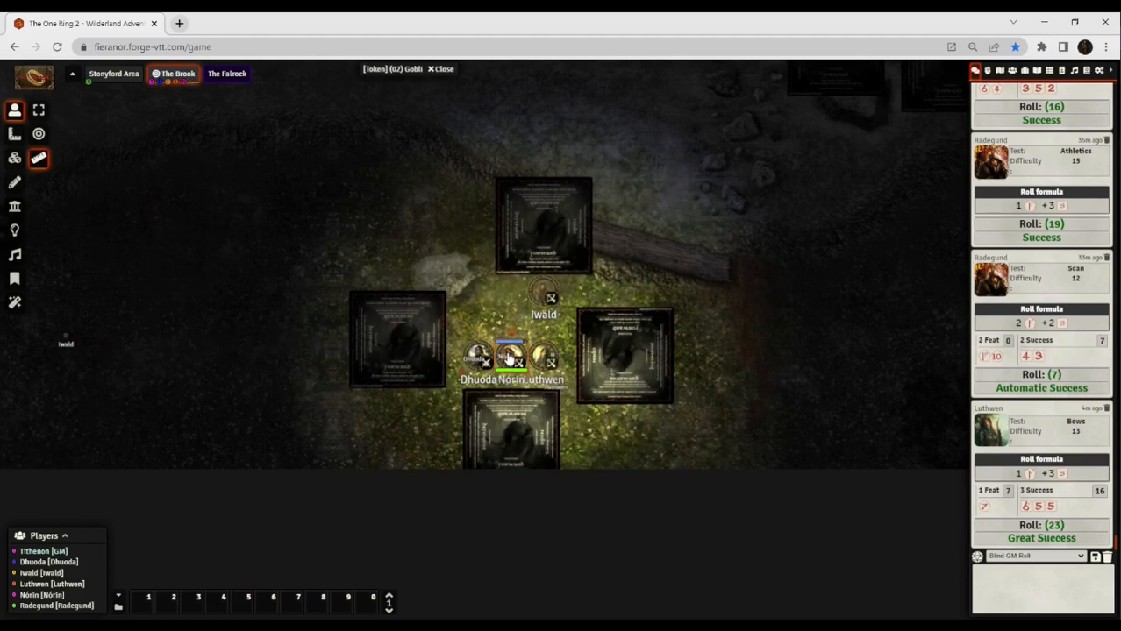
pyautogui.doubleClick(511, 355)
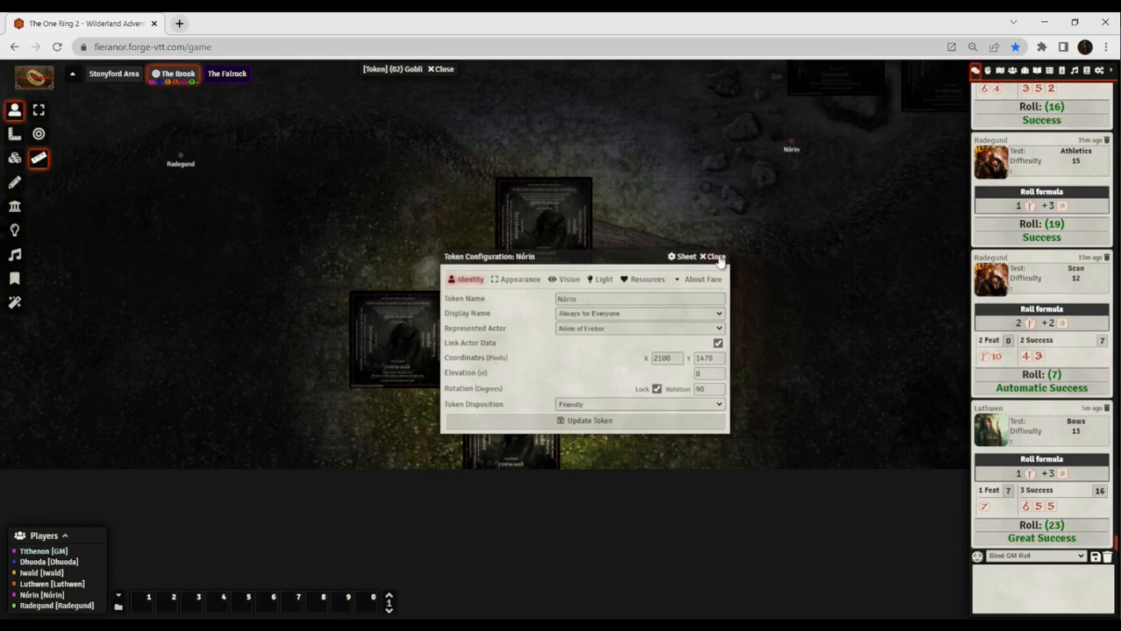
pyautogui.click(713, 256)
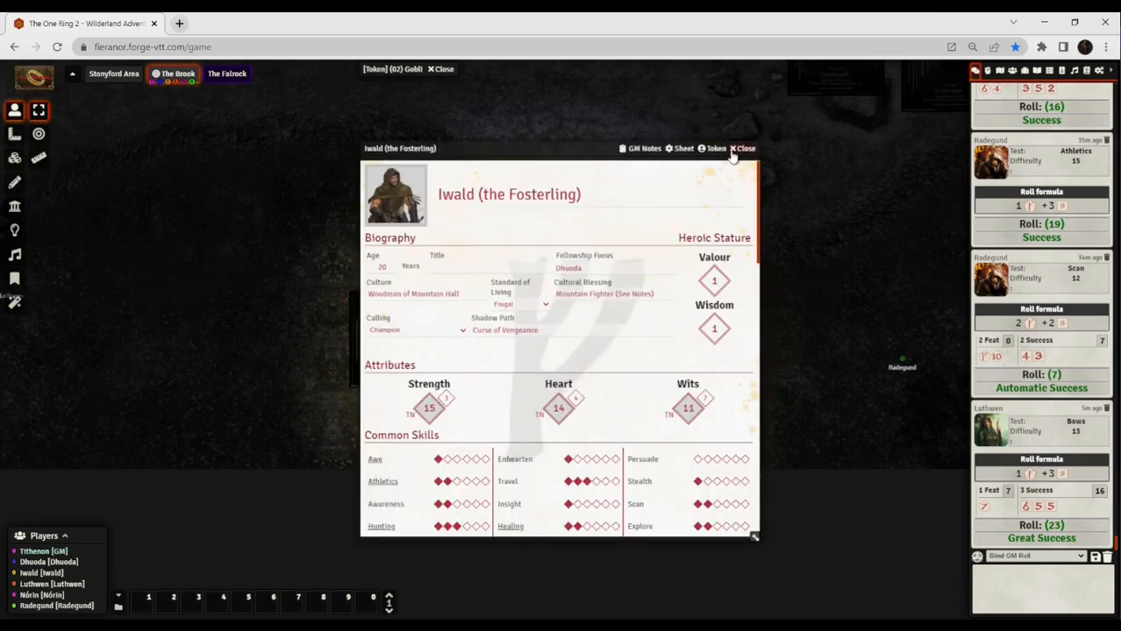
pyautogui.click(743, 148)
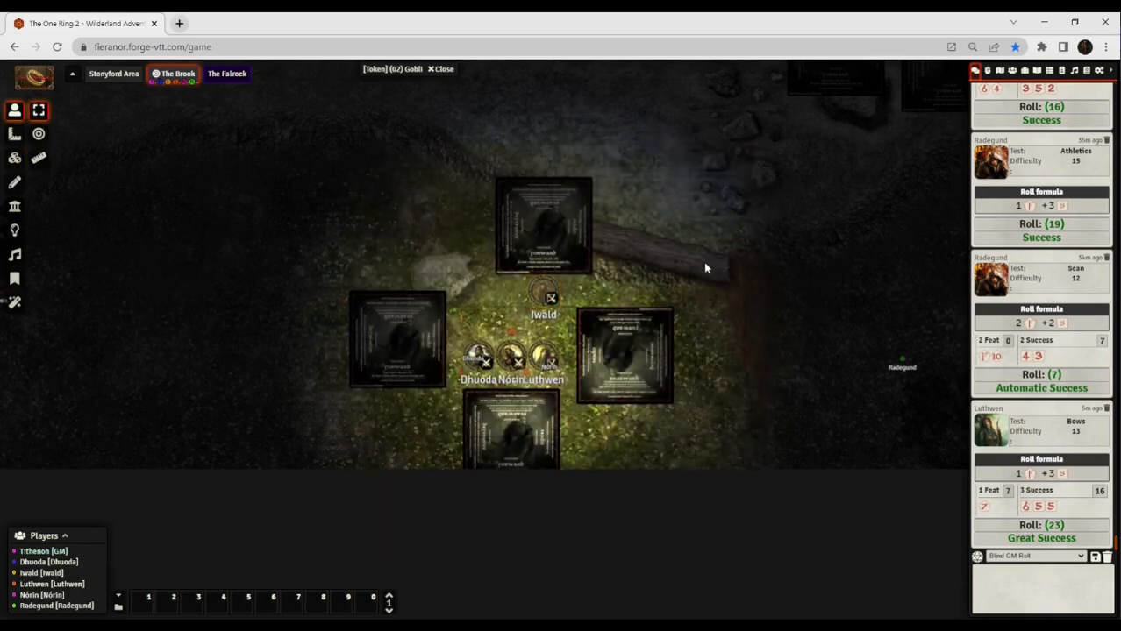
# Select Iwald's token and bring up its Token HUD showing values 27 and 11.
pyautogui.click(544, 294)
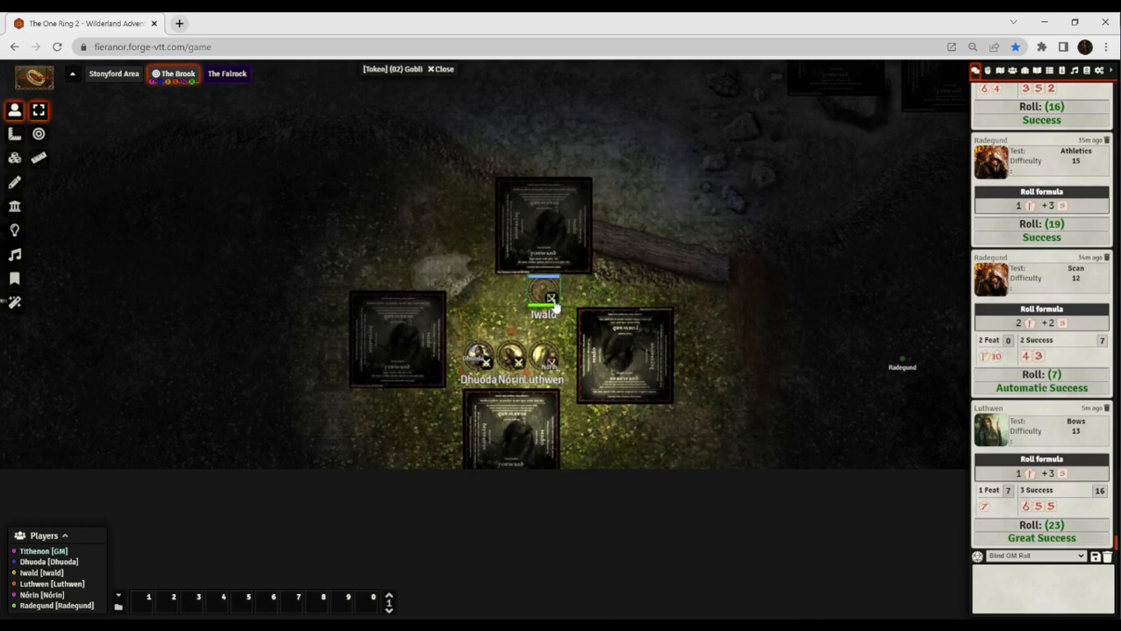
pyautogui.click(543, 292)
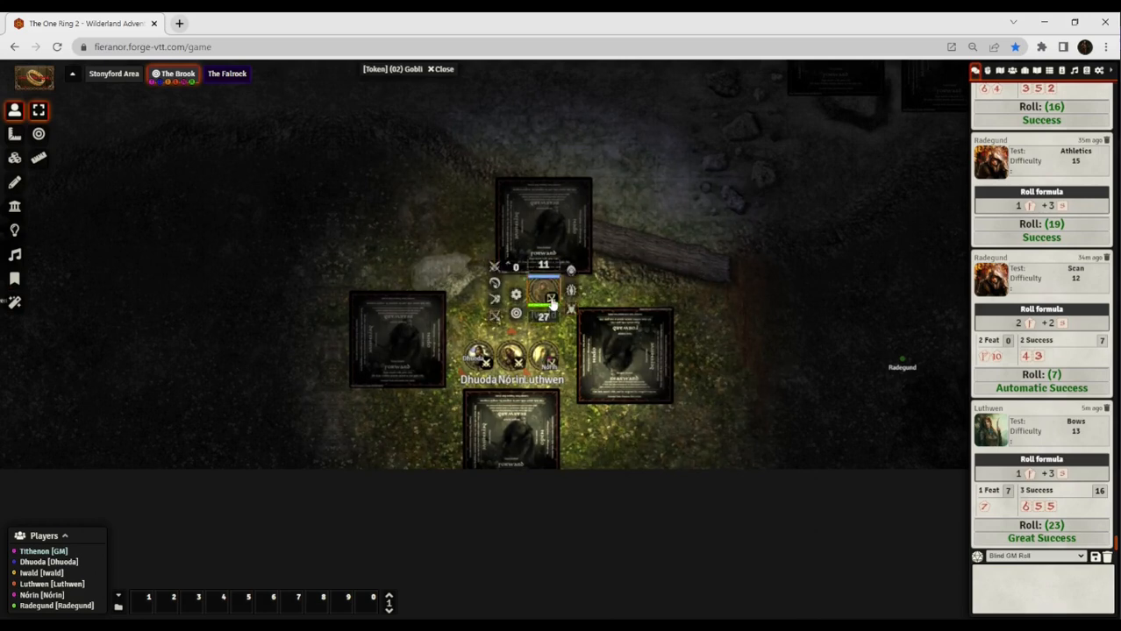
pyautogui.moveTo(627, 282)
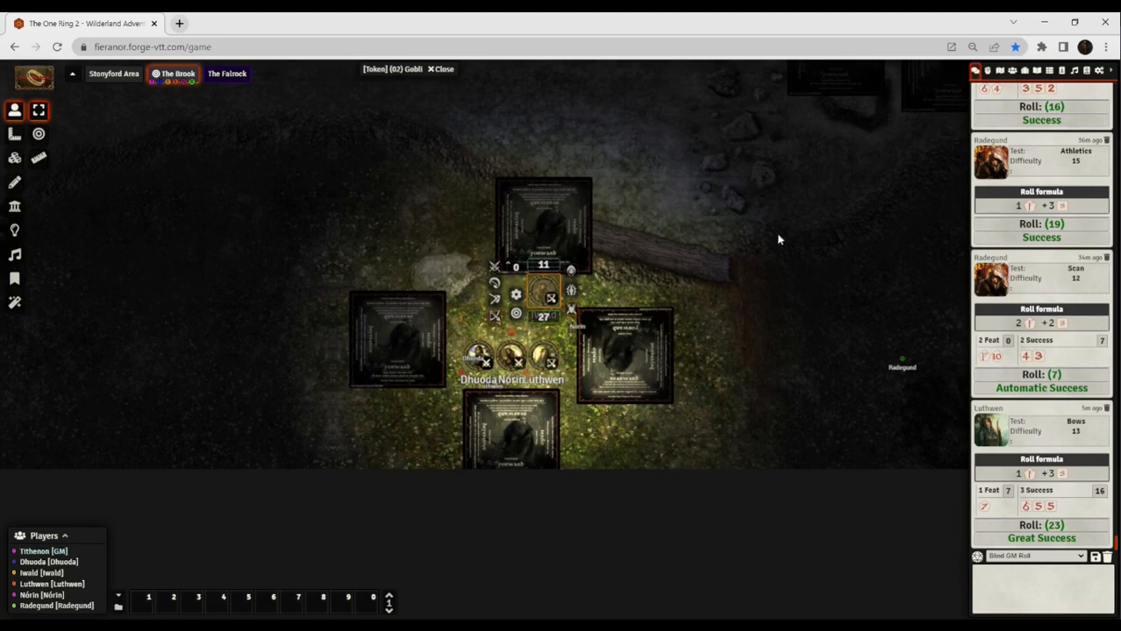
pyautogui.moveTo(762, 240)
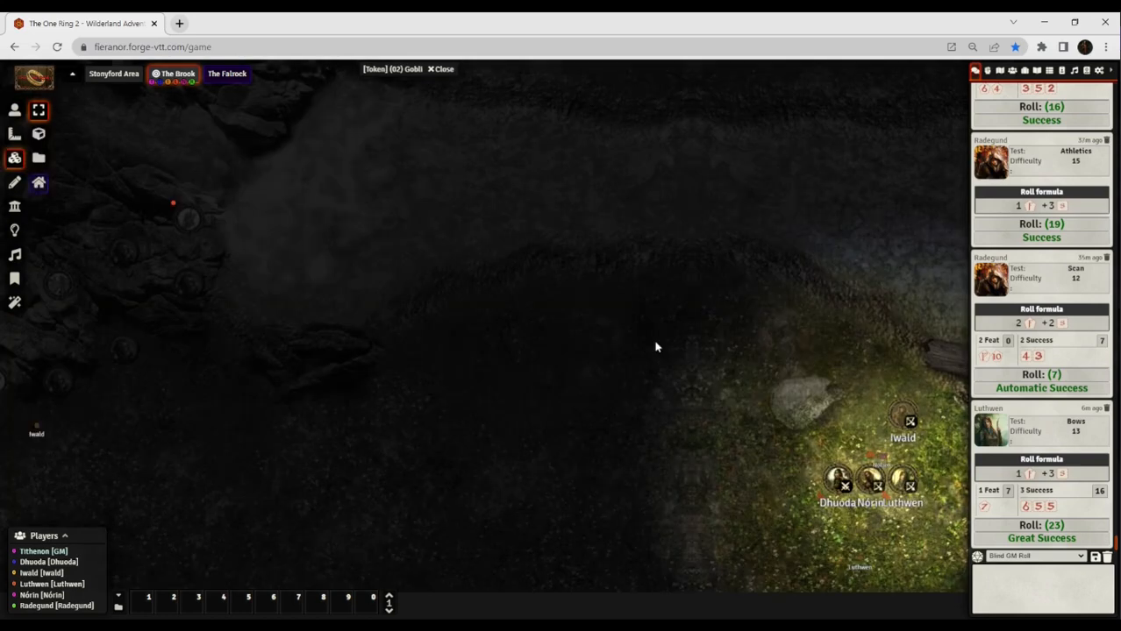
pyautogui.moveTo(525, 345)
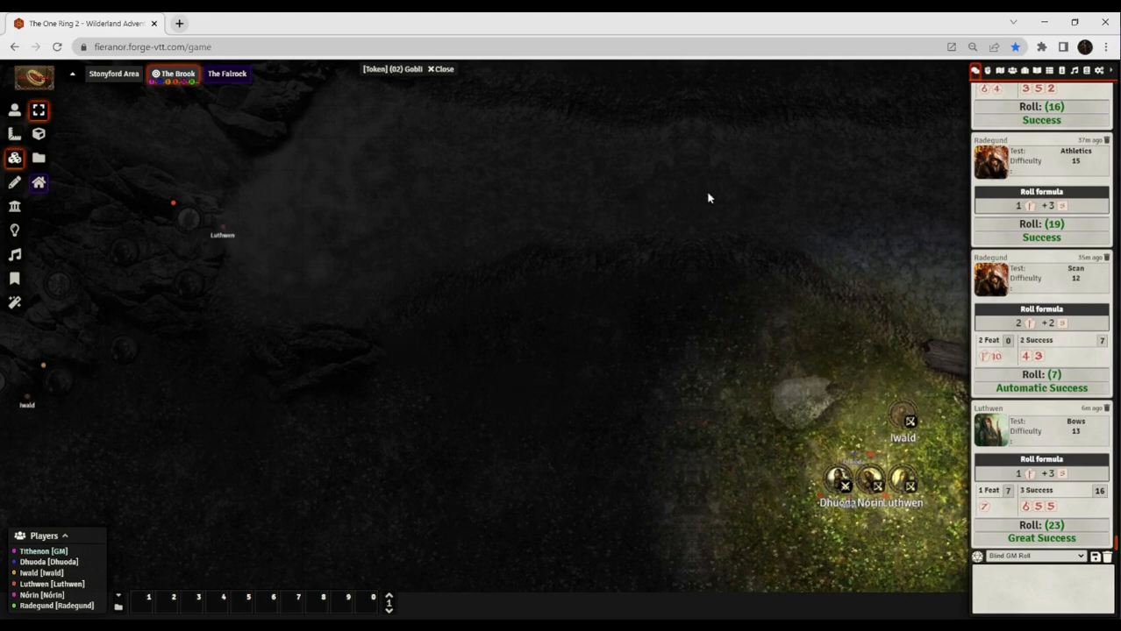
# Pan the canvas west onto the dark rocky ground beyond the party tokens.
pyautogui.moveTo(222, 230); pyautogui.dragTo(253, 286)
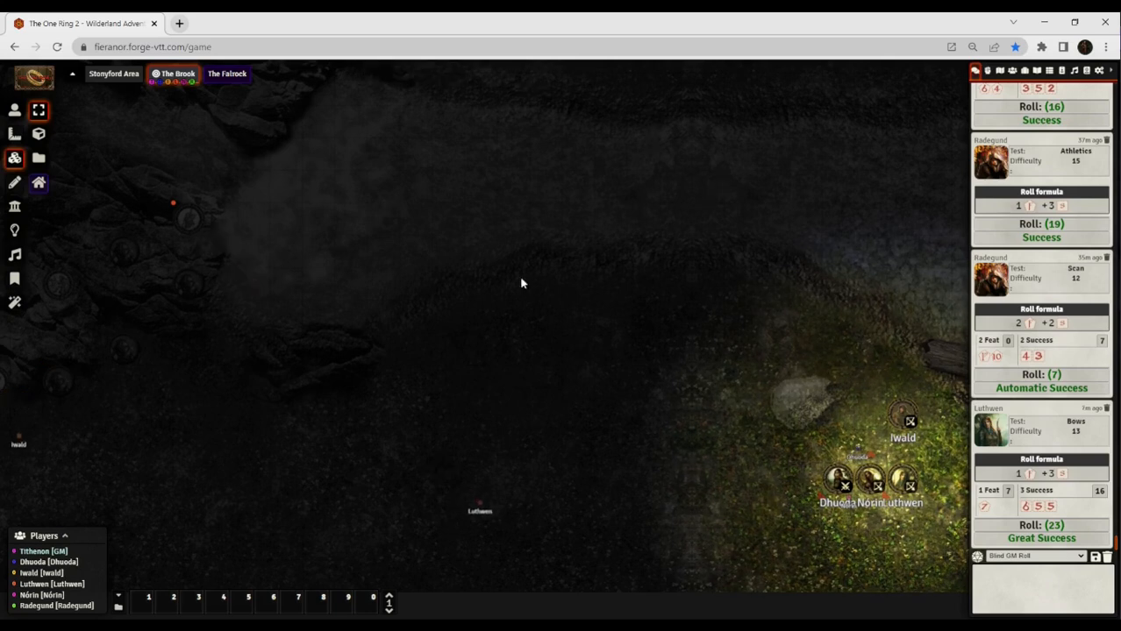
pyautogui.moveTo(498, 324)
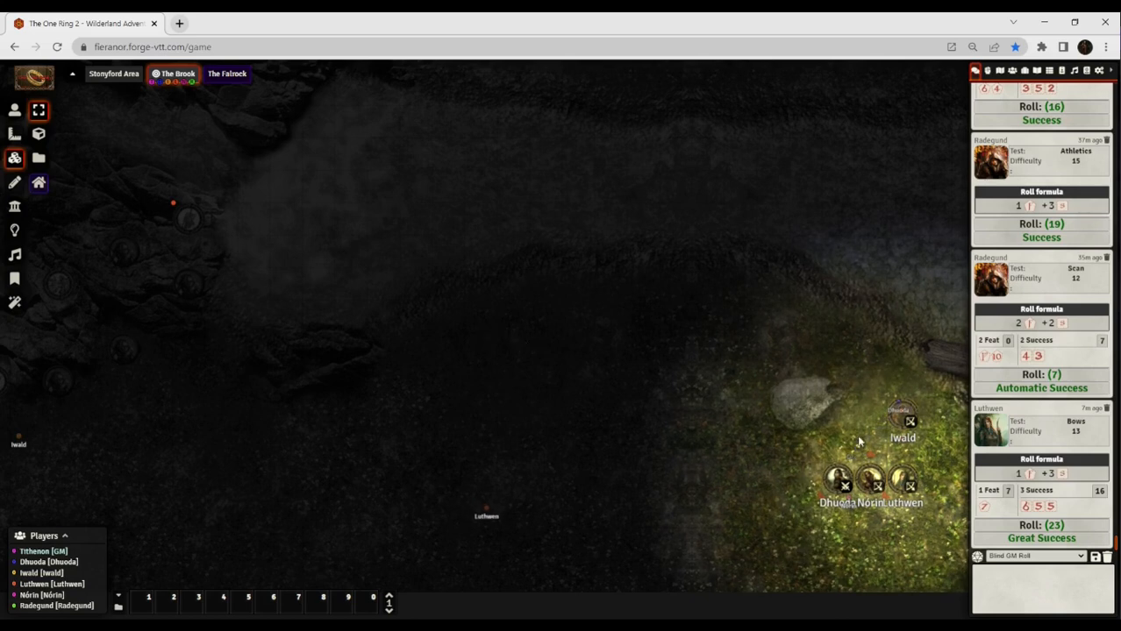
pyautogui.moveTo(486, 515); pyautogui.dragTo(494, 310)
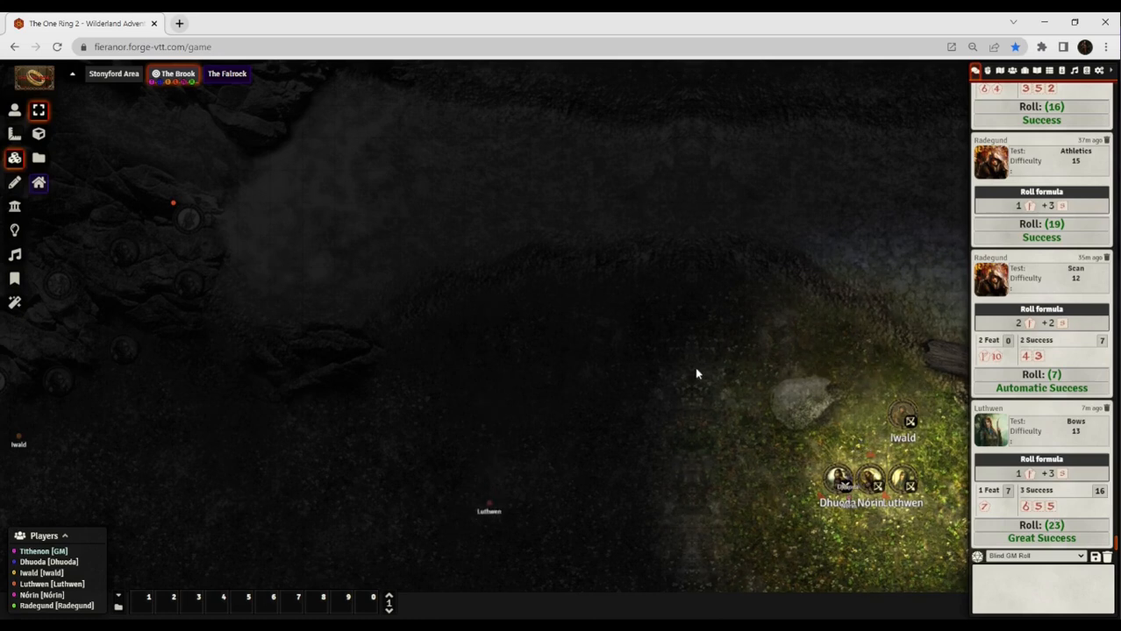
pyautogui.moveTo(186, 220)
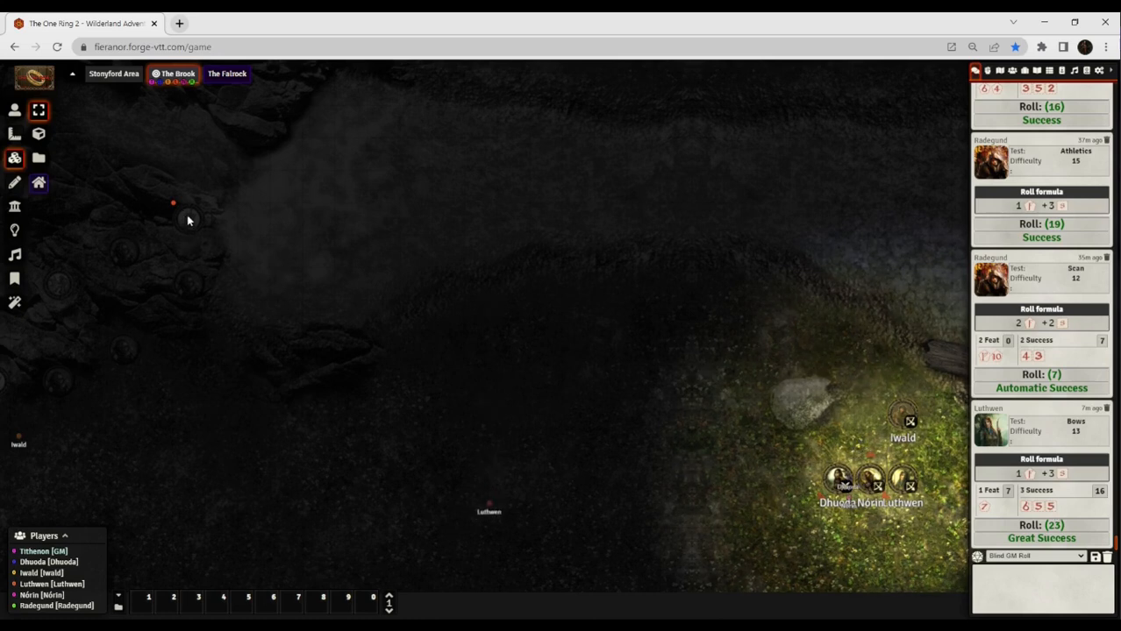
# Select the (02) Goblin Archer token and open its sheet (Endurance 5, Hate 2).
pyautogui.click(14, 110)
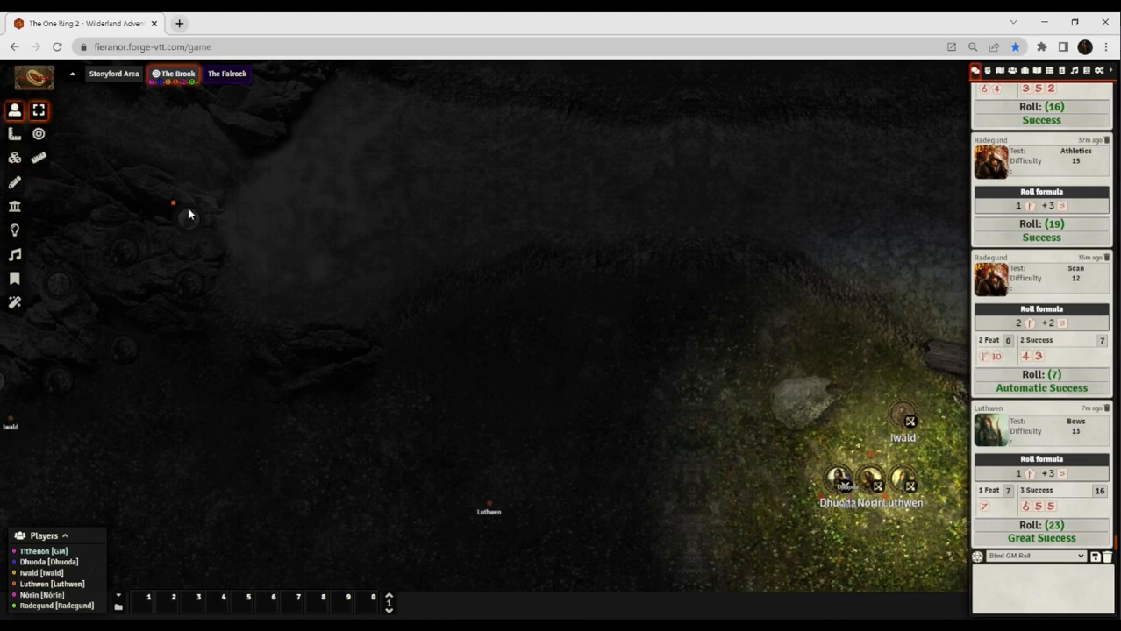
pyautogui.click(188, 214)
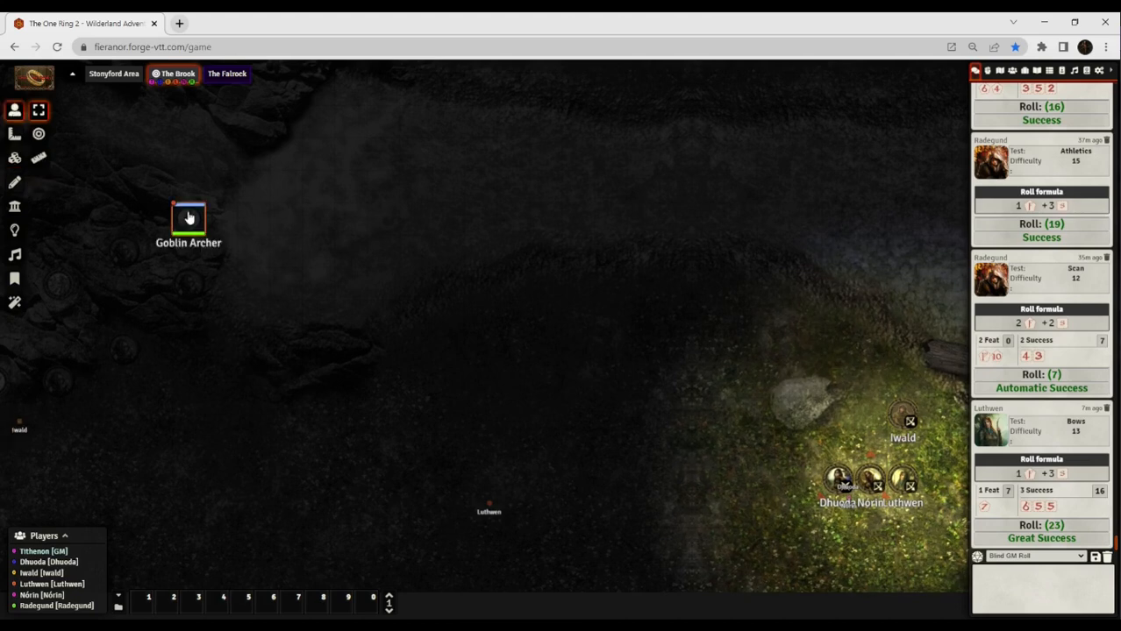
pyautogui.moveTo(570, 242)
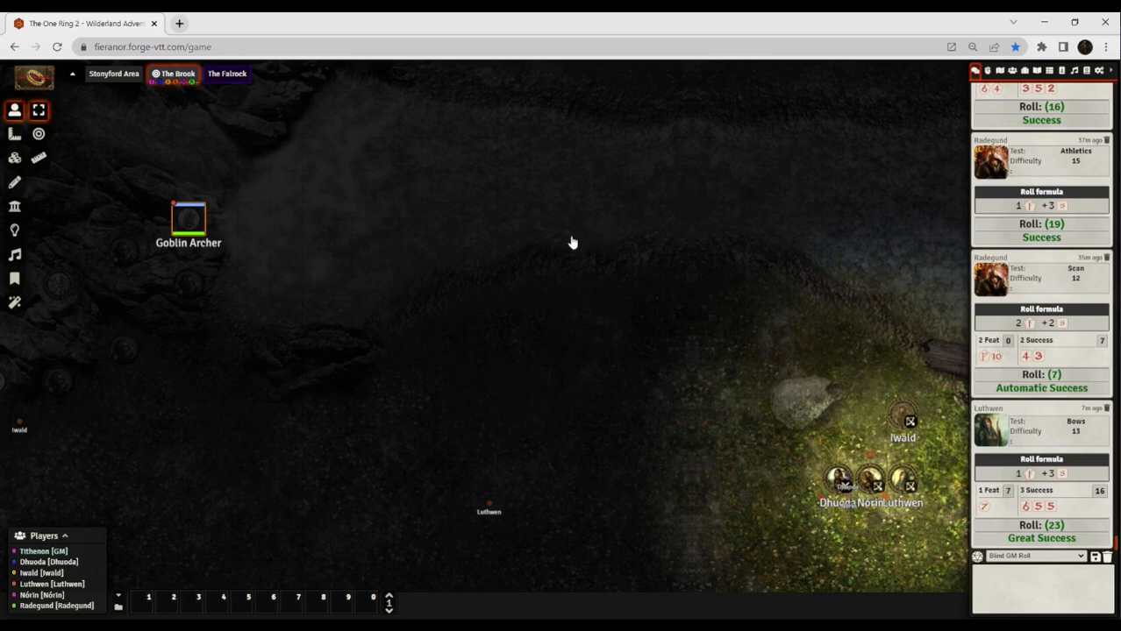
pyautogui.moveTo(346, 238)
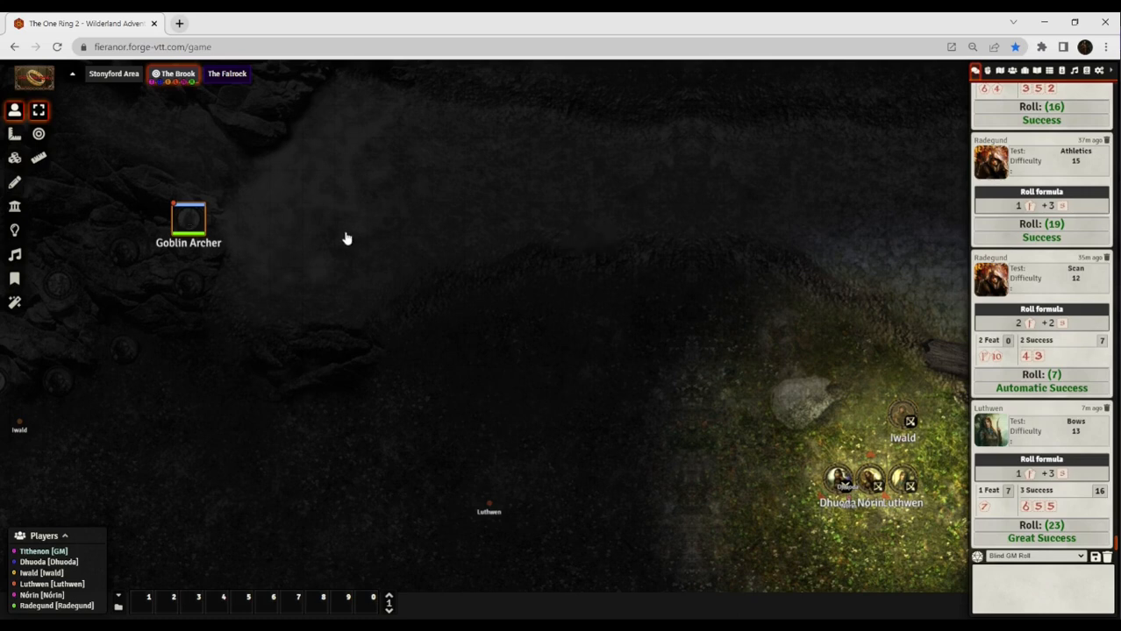
pyautogui.doubleClick(188, 218)
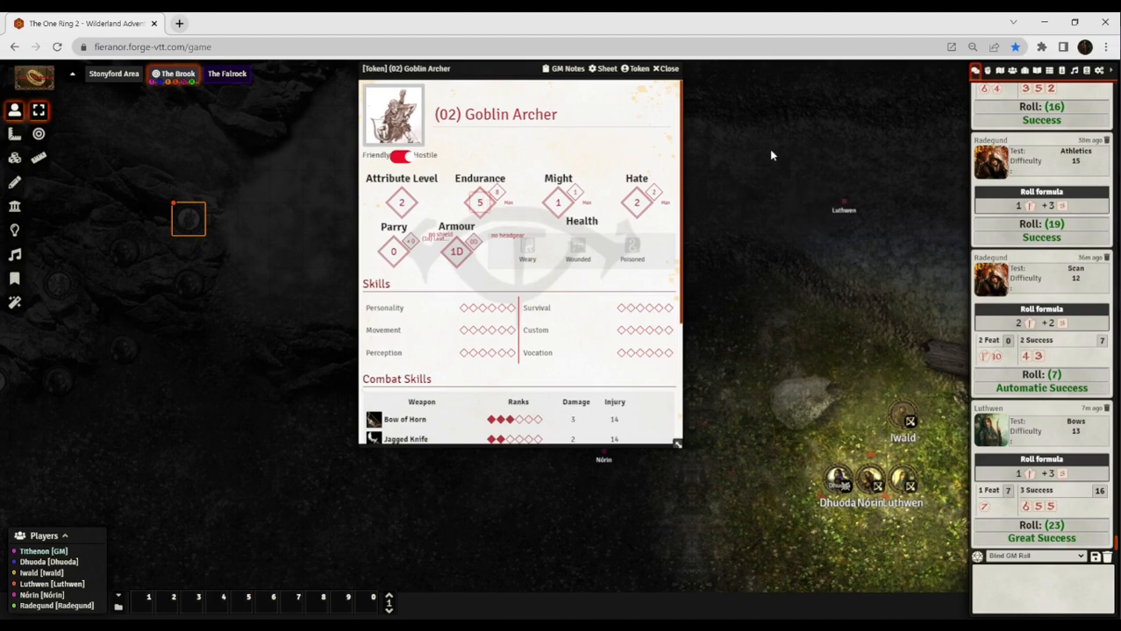
pyautogui.moveTo(757, 156)
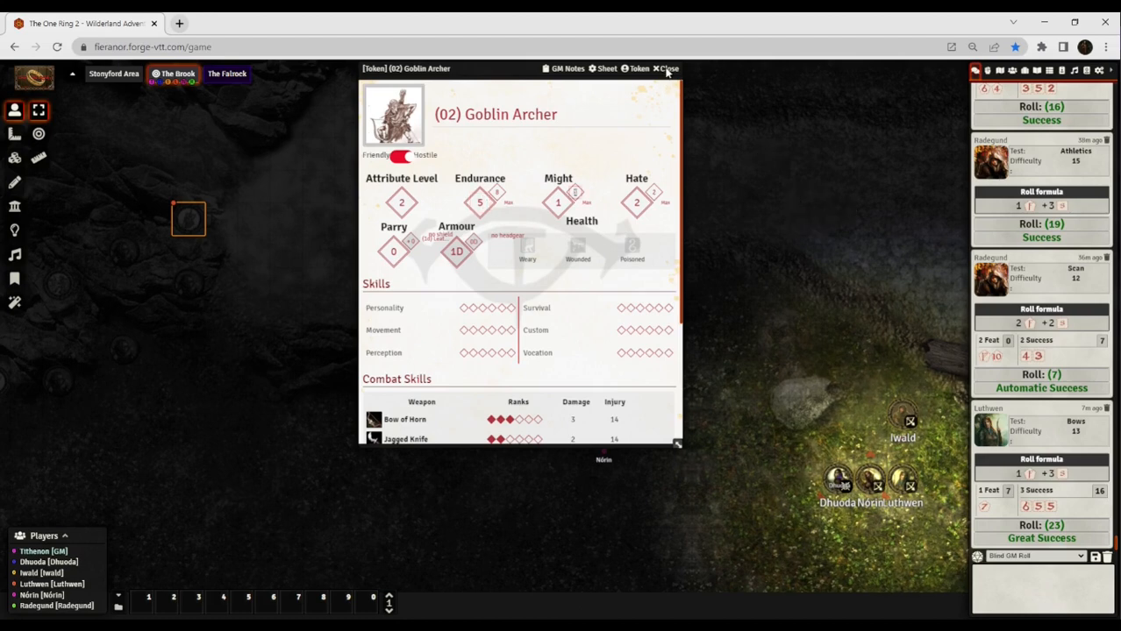
pyautogui.moveTo(668, 72)
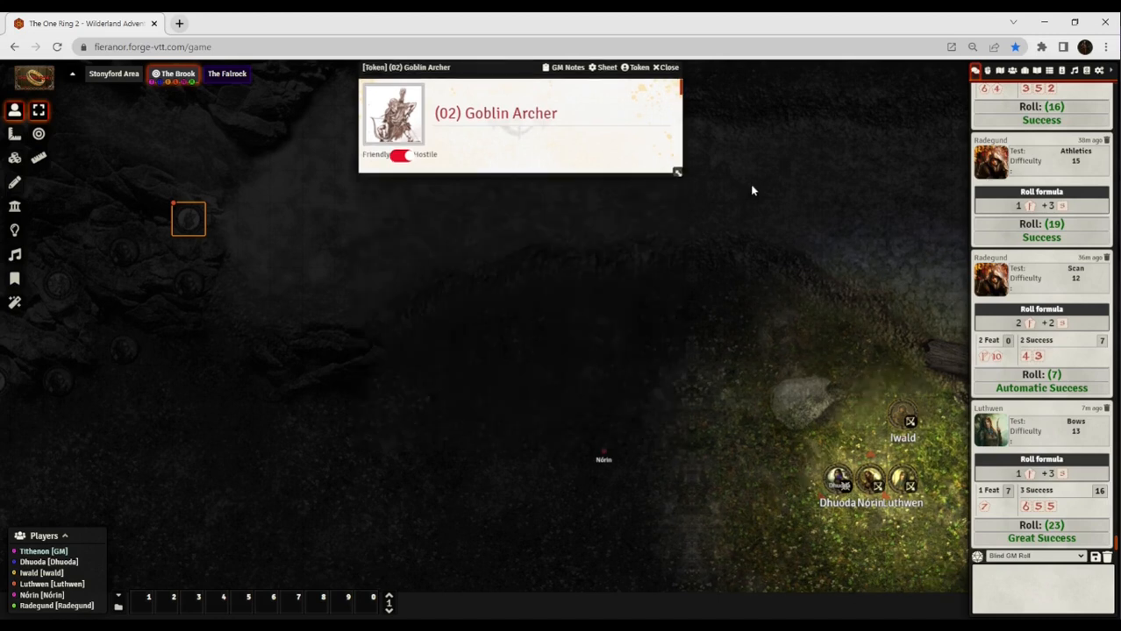
# Close the (02) Goblin Archer's sheet, then drag around The Brook canvas.
pyautogui.click(666, 66)
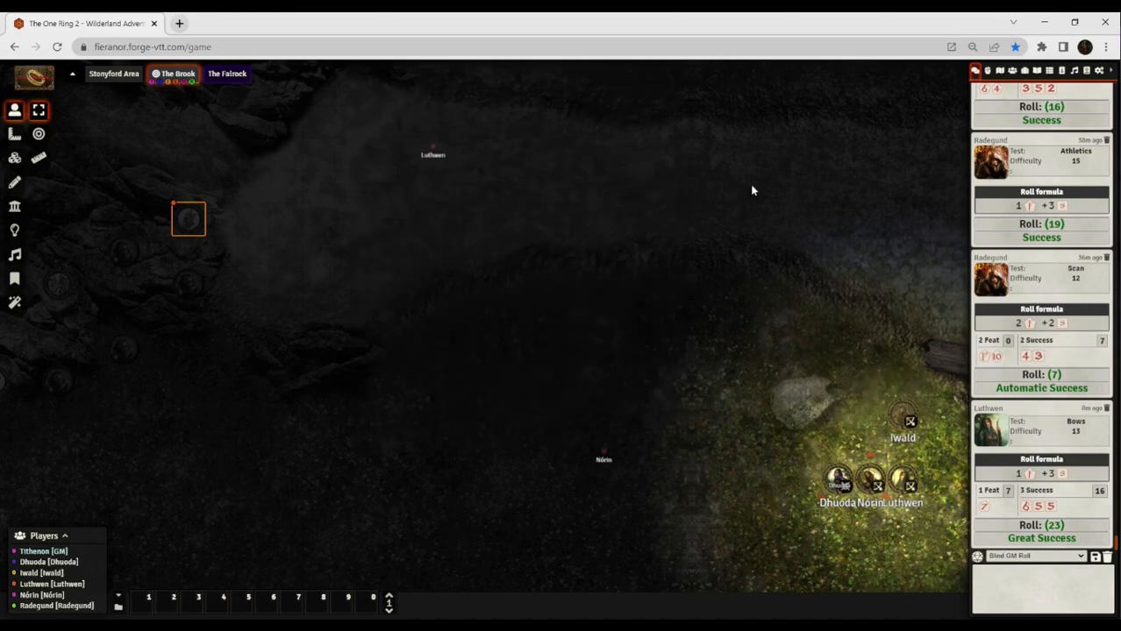
pyautogui.moveTo(432, 155); pyautogui.dragTo(328, 349)
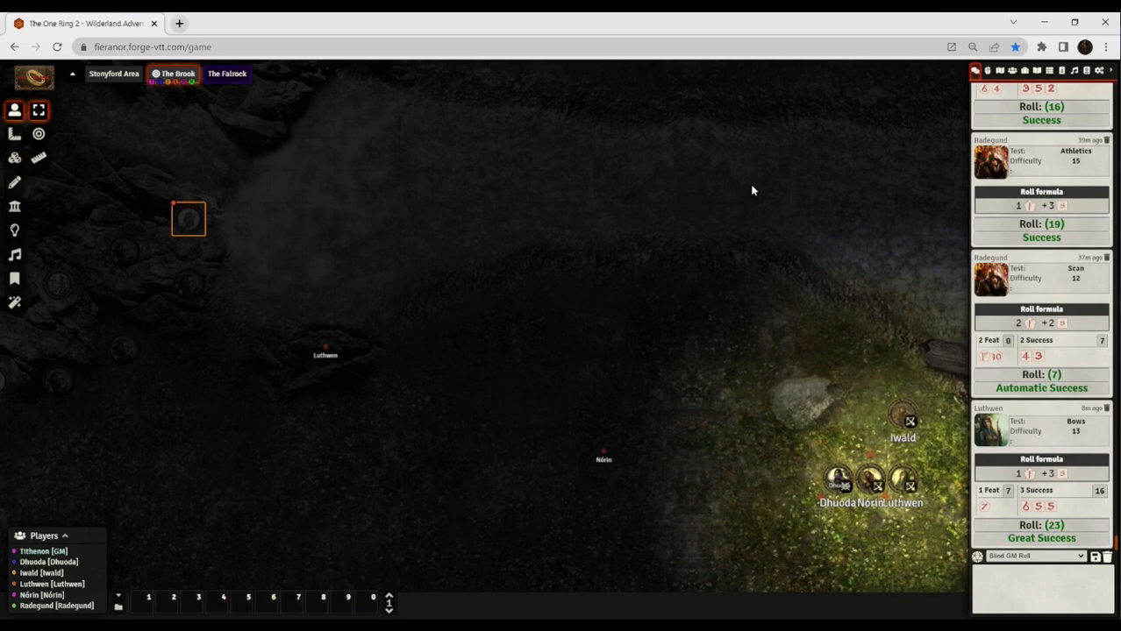
pyautogui.moveTo(324, 350); pyautogui.dragTo(259, 195)
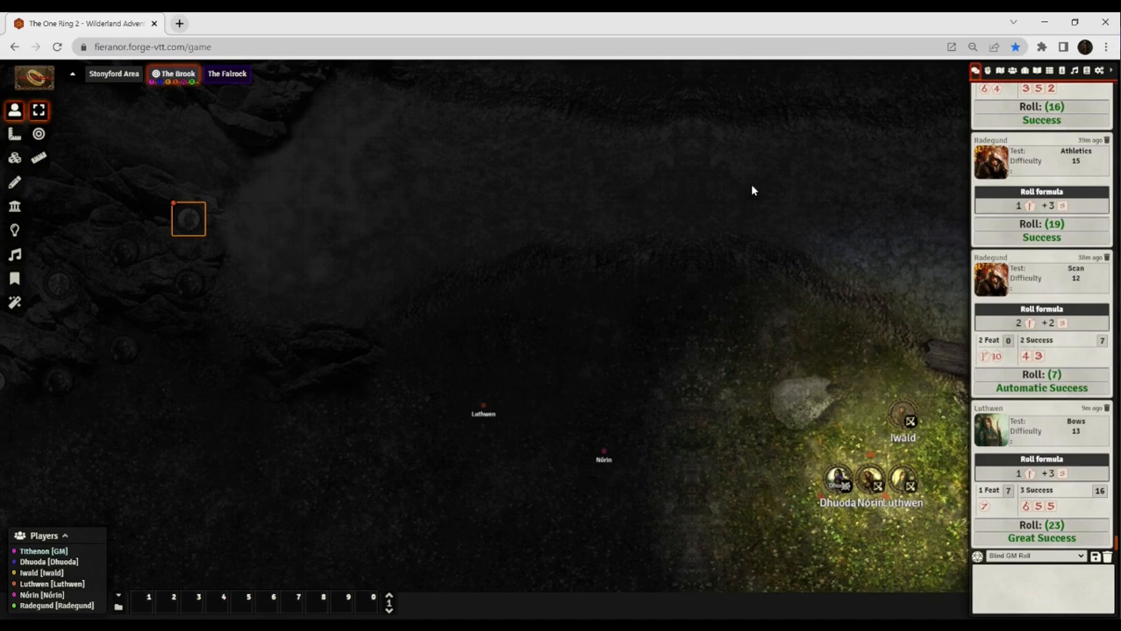
pyautogui.moveTo(603, 456); pyautogui.dragTo(681, 373)
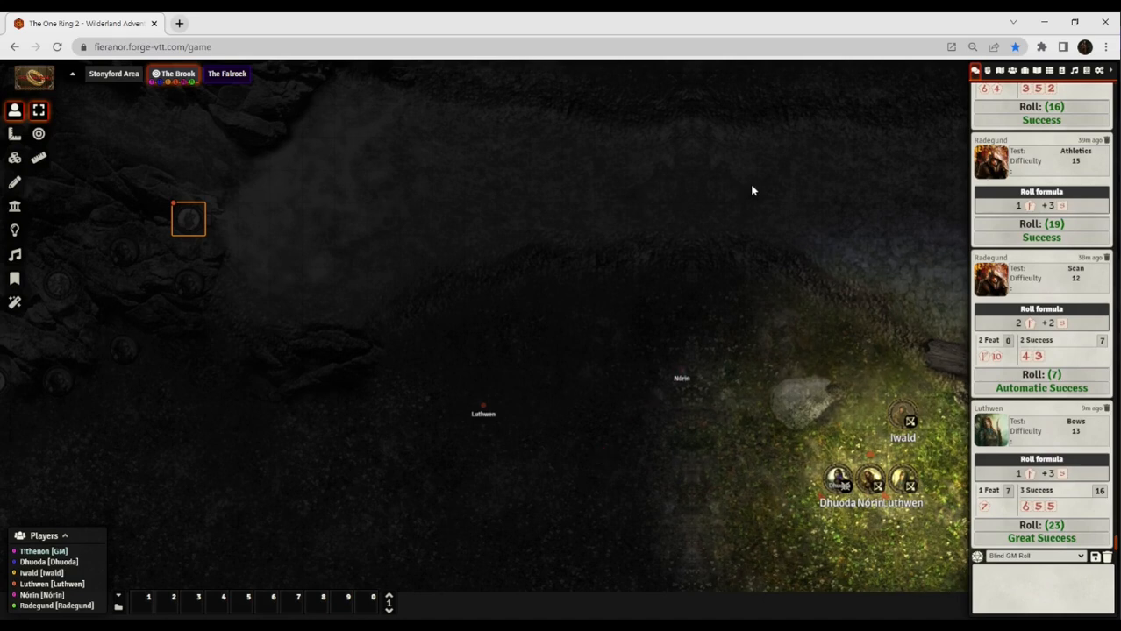
pyautogui.moveTo(681, 378); pyautogui.dragTo(602, 159)
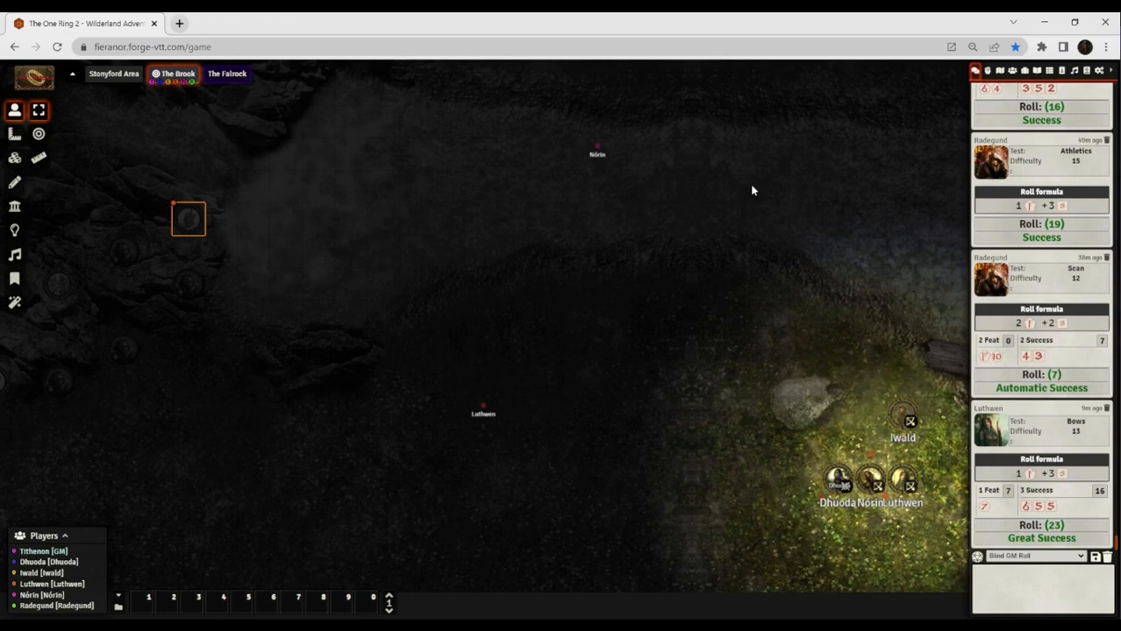
pyautogui.moveTo(346, 204)
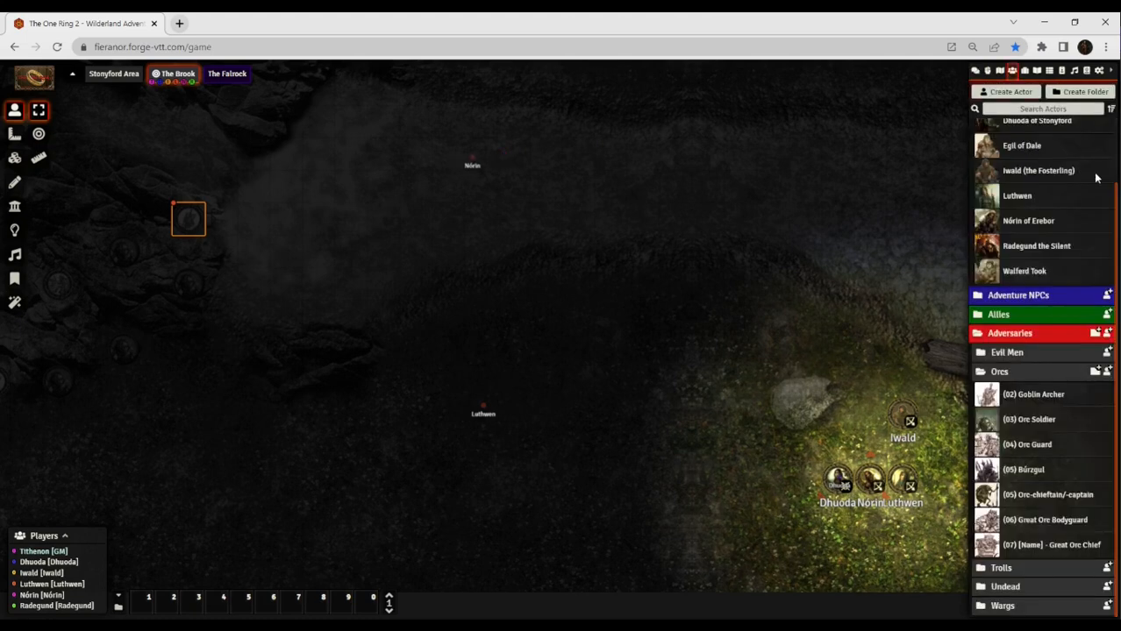
pyautogui.scroll(3)
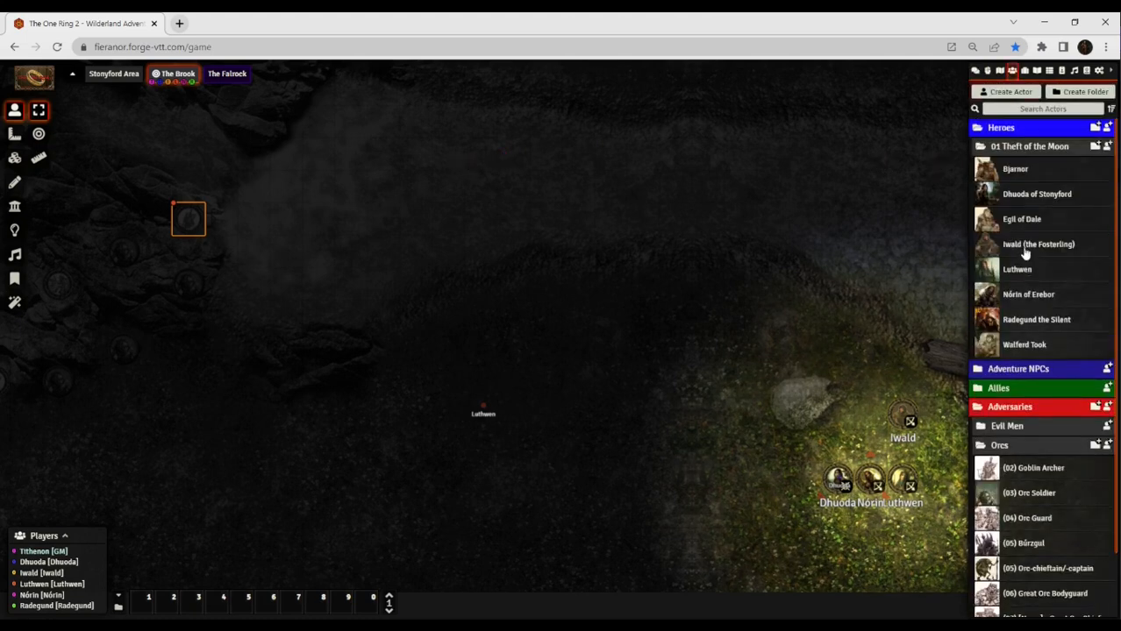
pyautogui.moveTo(482, 406); pyautogui.dragTo(621, 468)
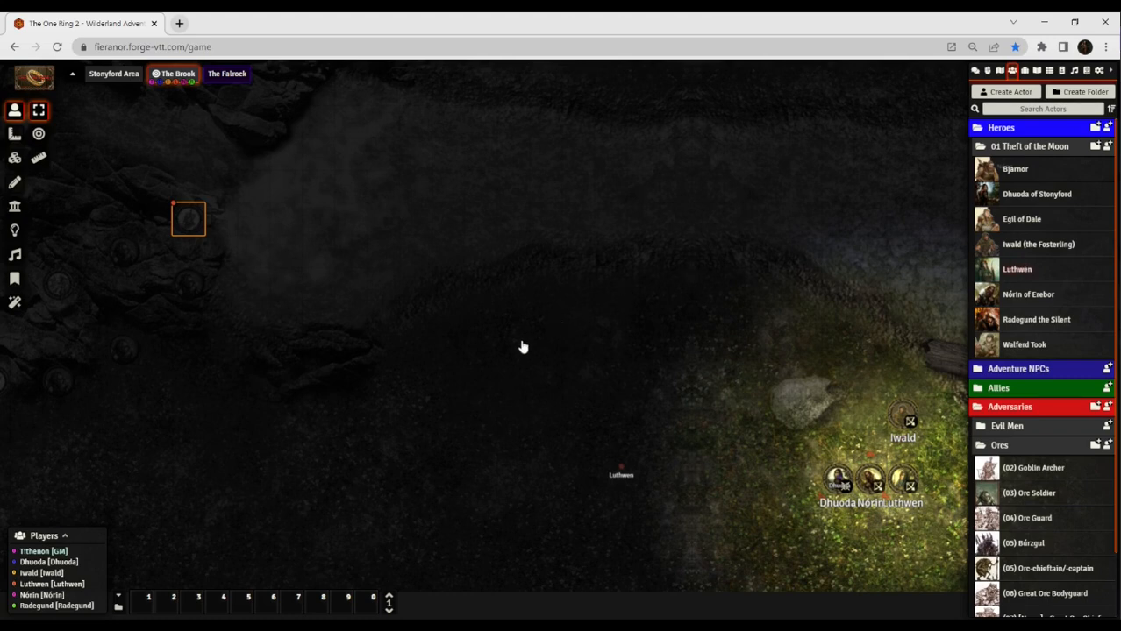
pyautogui.moveTo(487, 394)
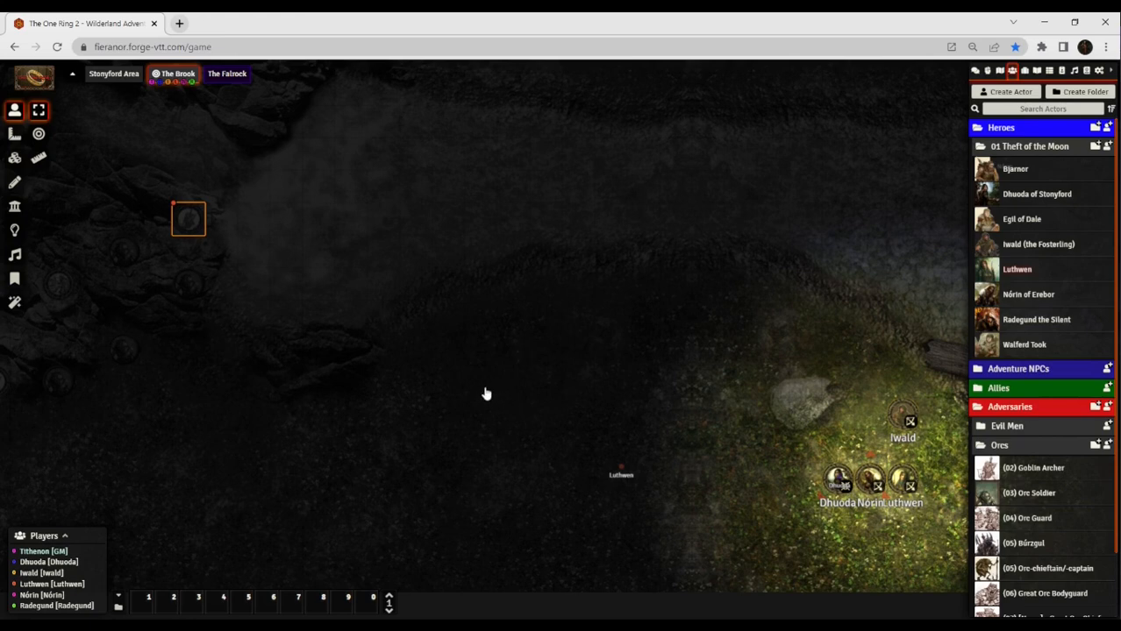
pyautogui.moveTo(499, 386)
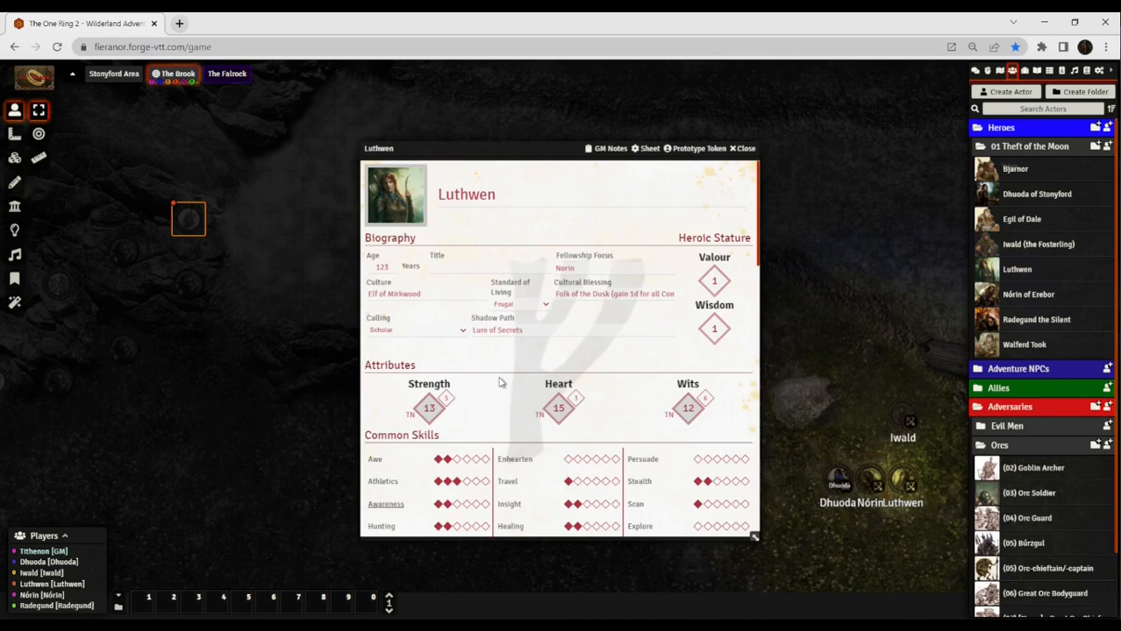
# Scroll Luthwen's sheet down to her War Gear, showing the equipped Bow.
pyautogui.scroll(-3)
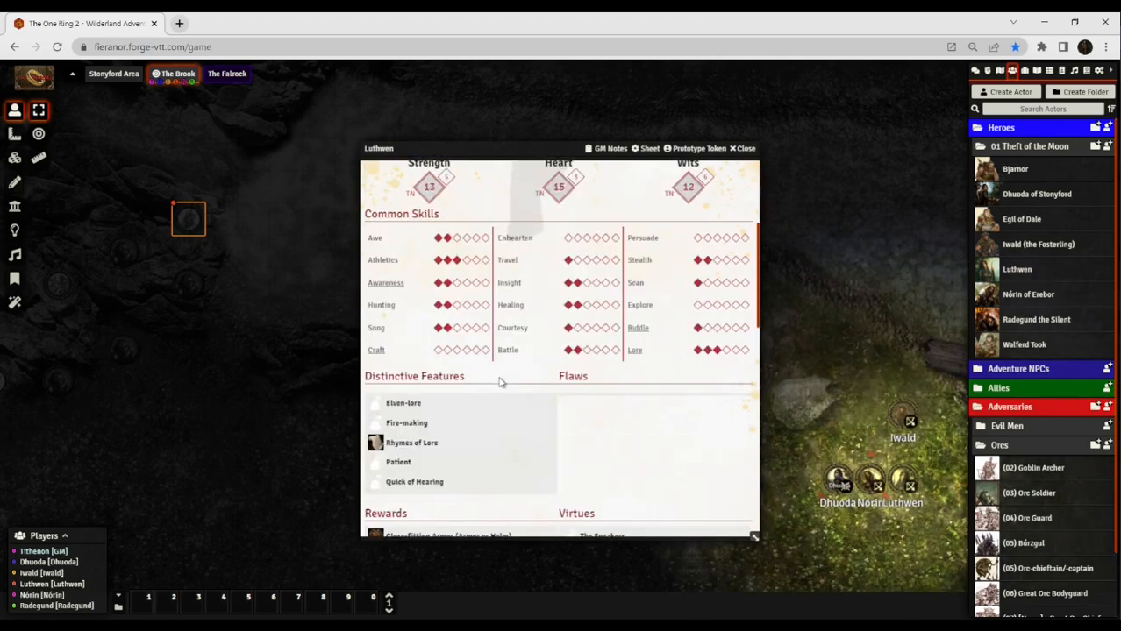
pyautogui.scroll(-3)
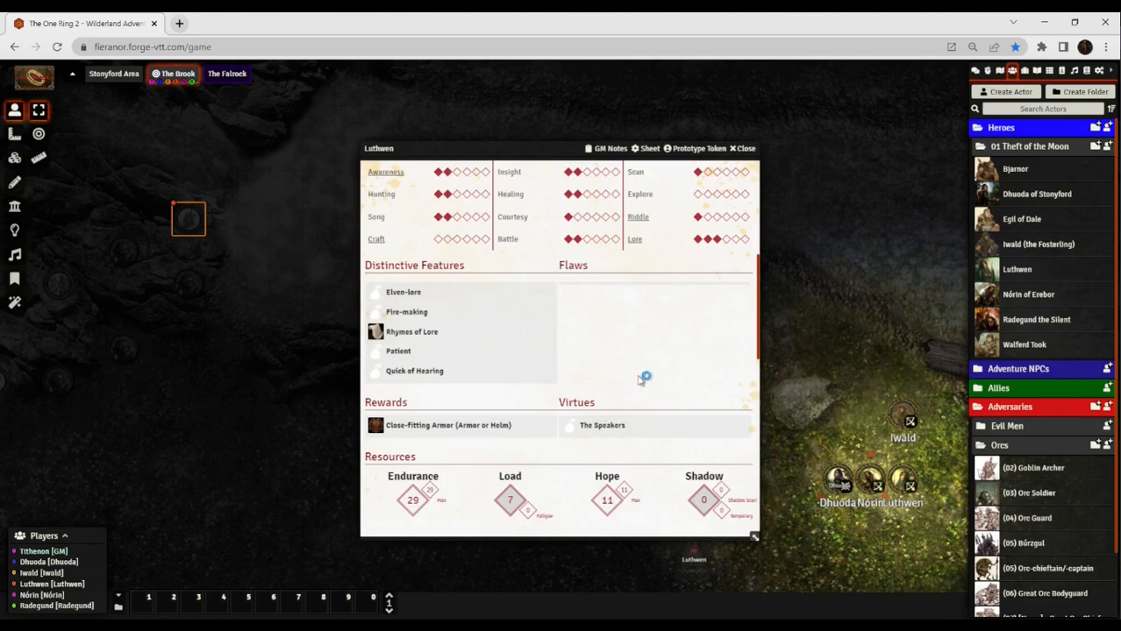
pyautogui.scroll(-3)
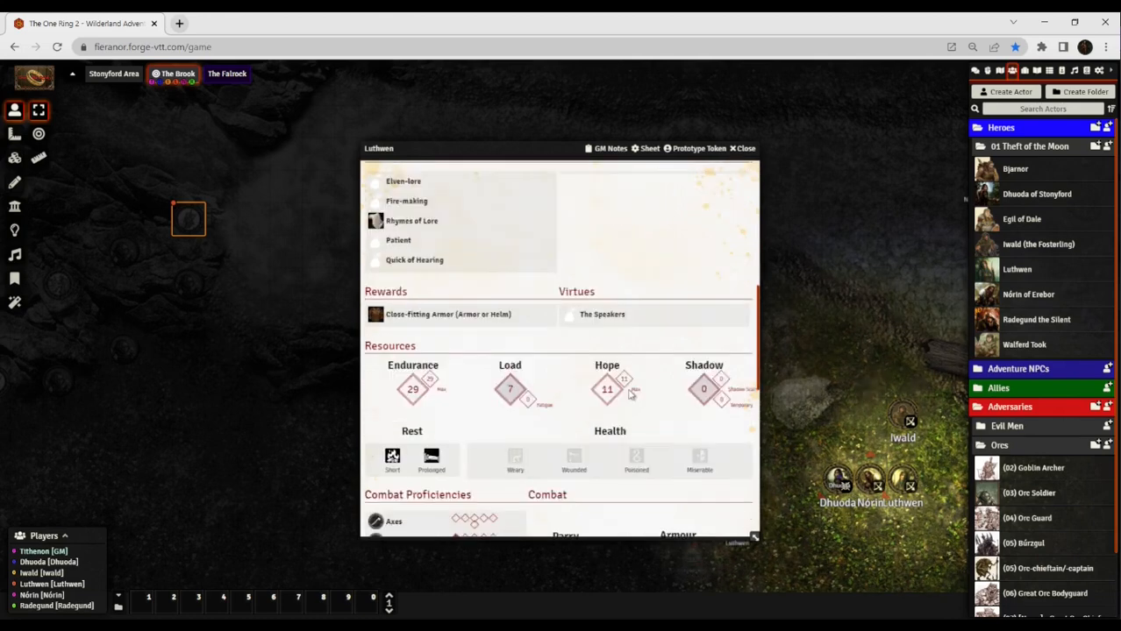
pyautogui.scroll(-3)
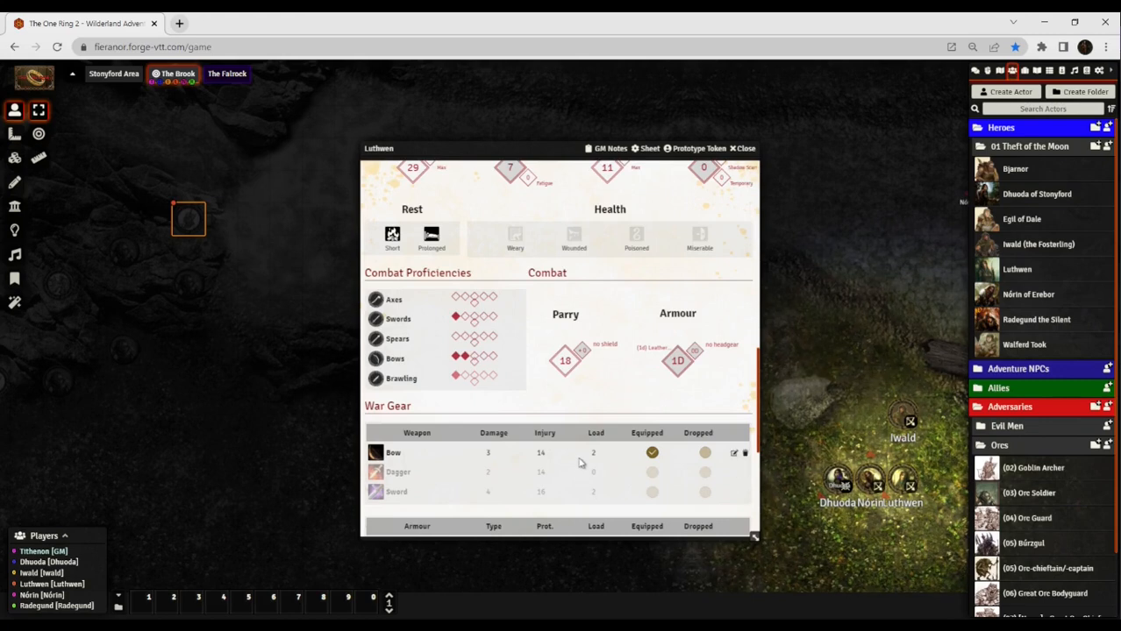
pyautogui.moveTo(637, 469)
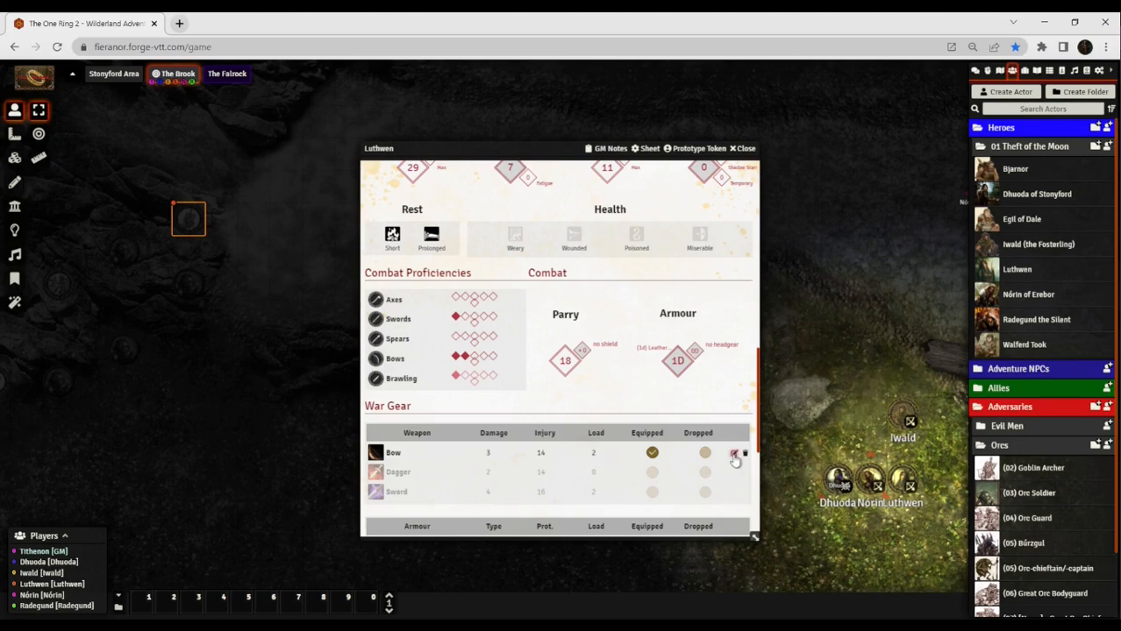
# Open the Bow's item sheet showing ranges 10/20/30 for editing.
pyautogui.click(393, 453)
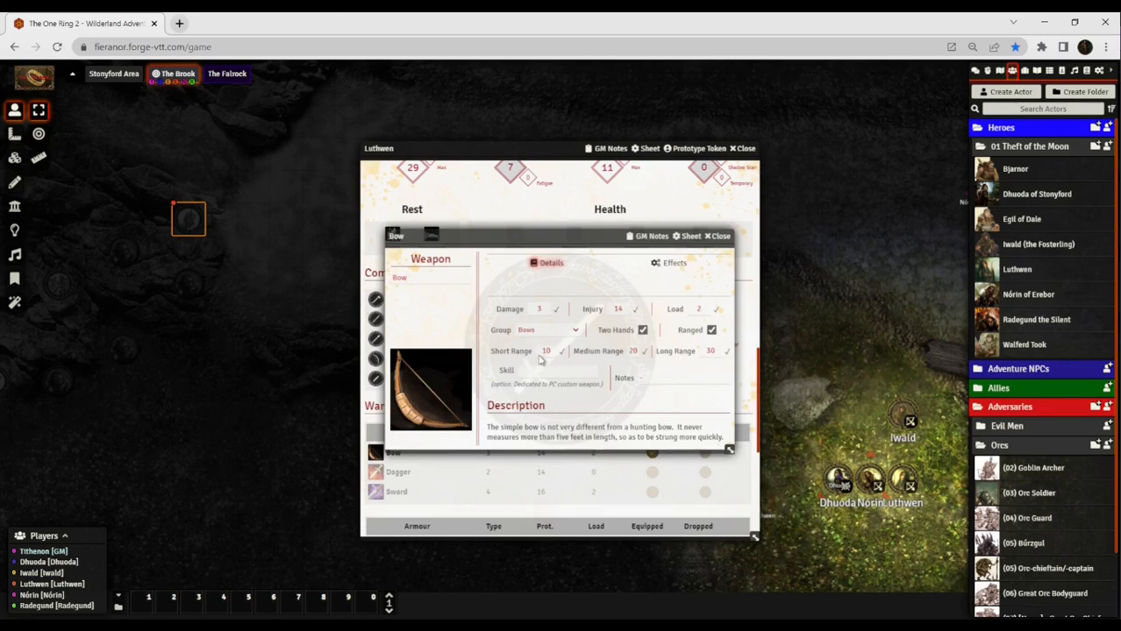
pyautogui.moveTo(612, 356)
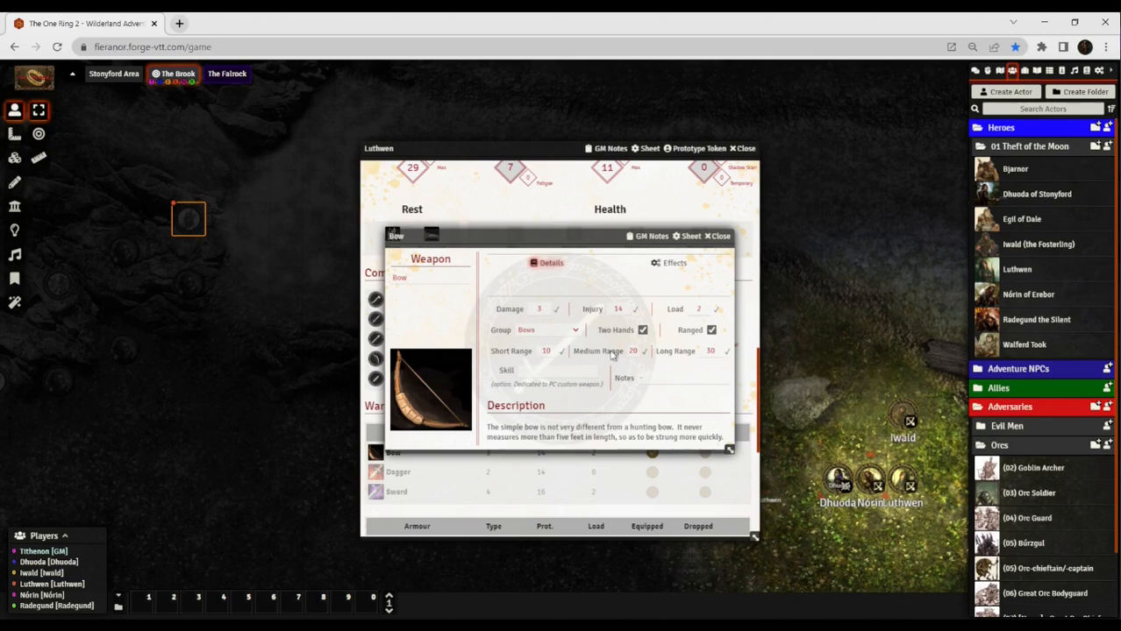
pyautogui.moveTo(581, 404)
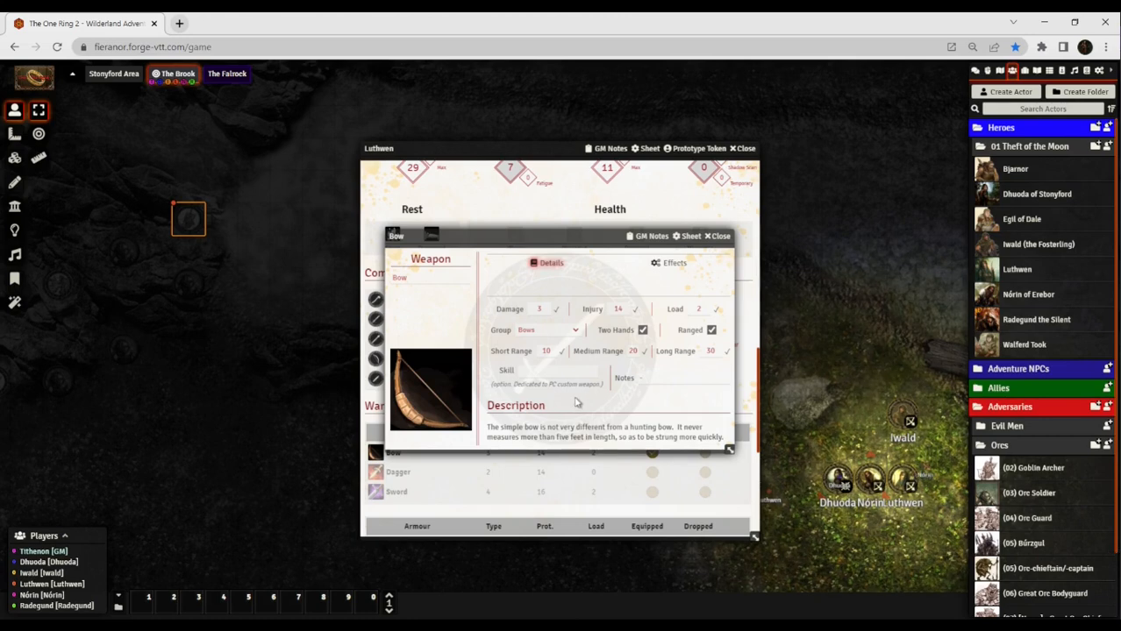
pyautogui.moveTo(568, 304)
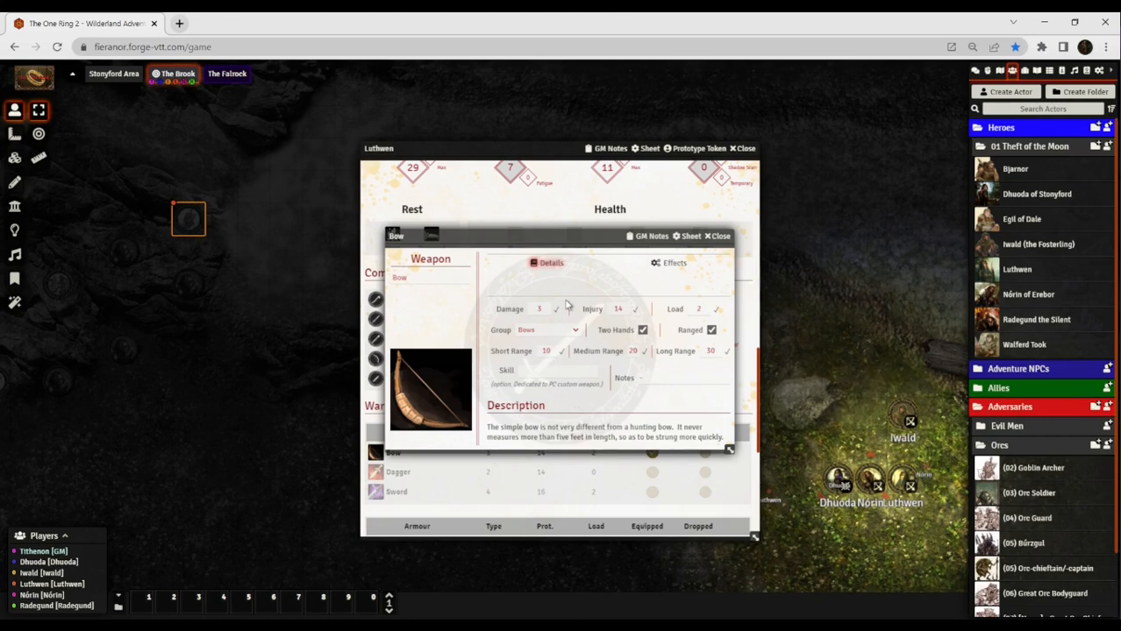
pyautogui.moveTo(625, 287)
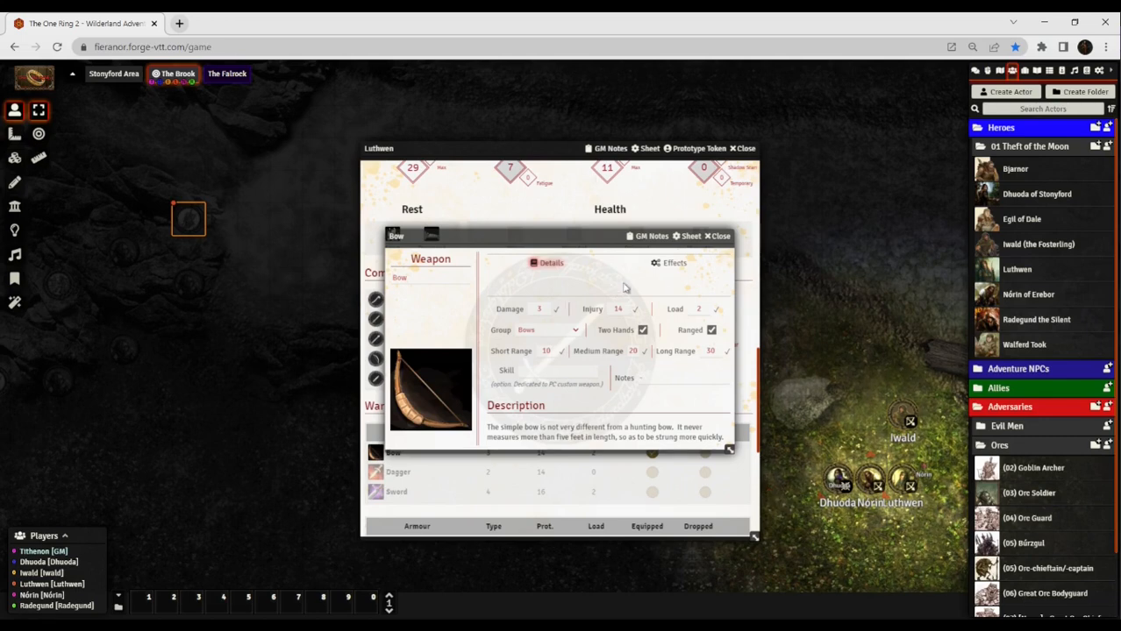
pyautogui.moveTo(611, 348)
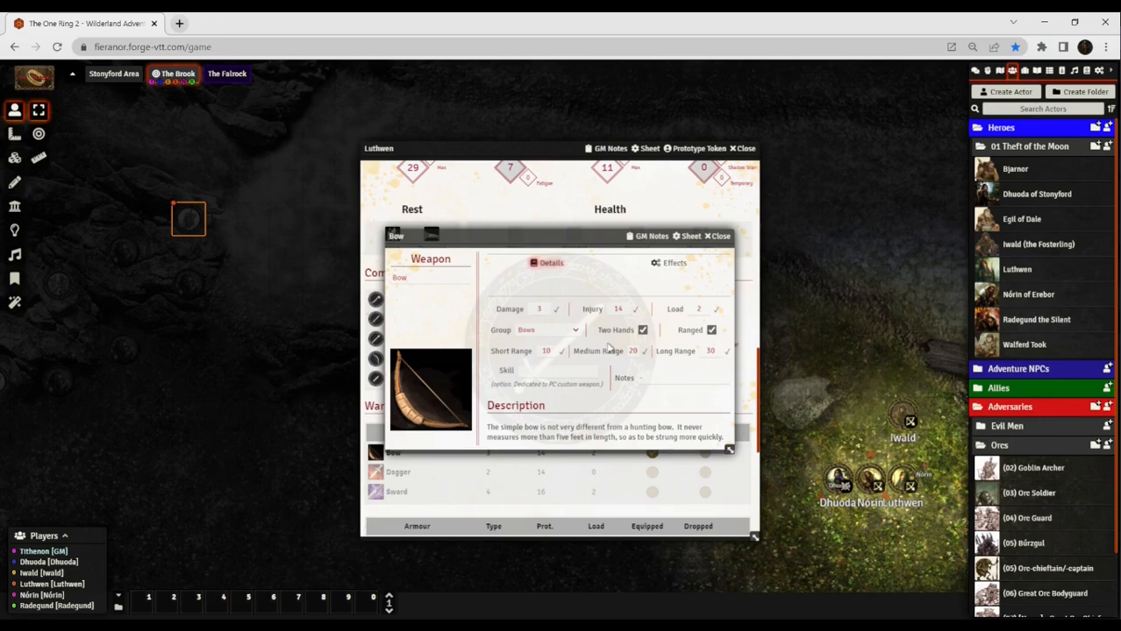
pyautogui.moveTo(638, 351)
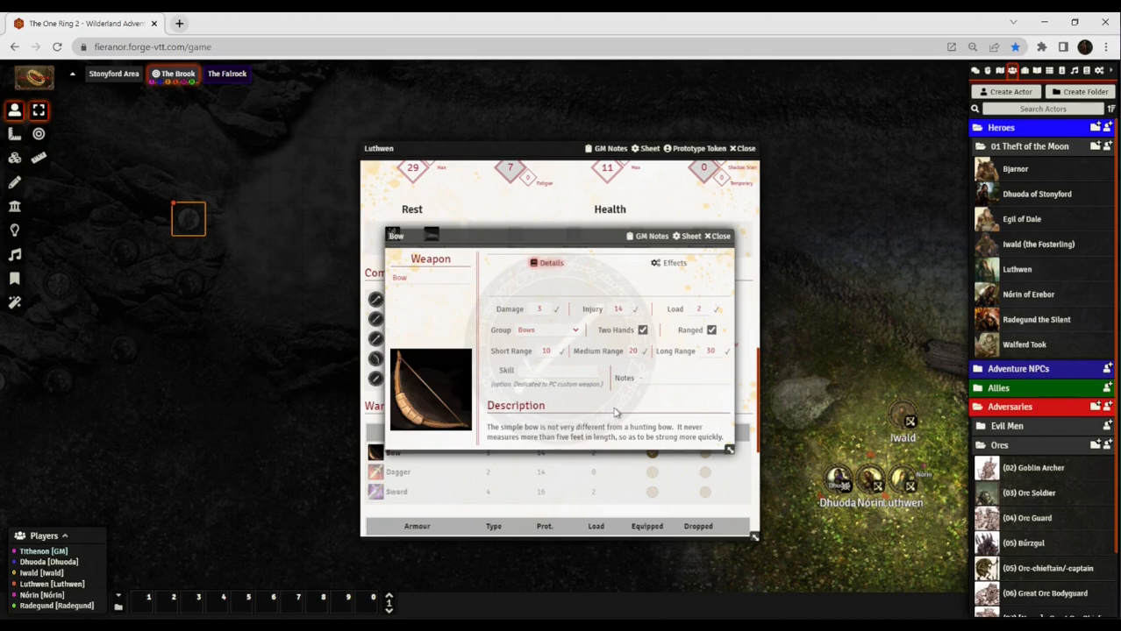
pyautogui.moveTo(687, 405)
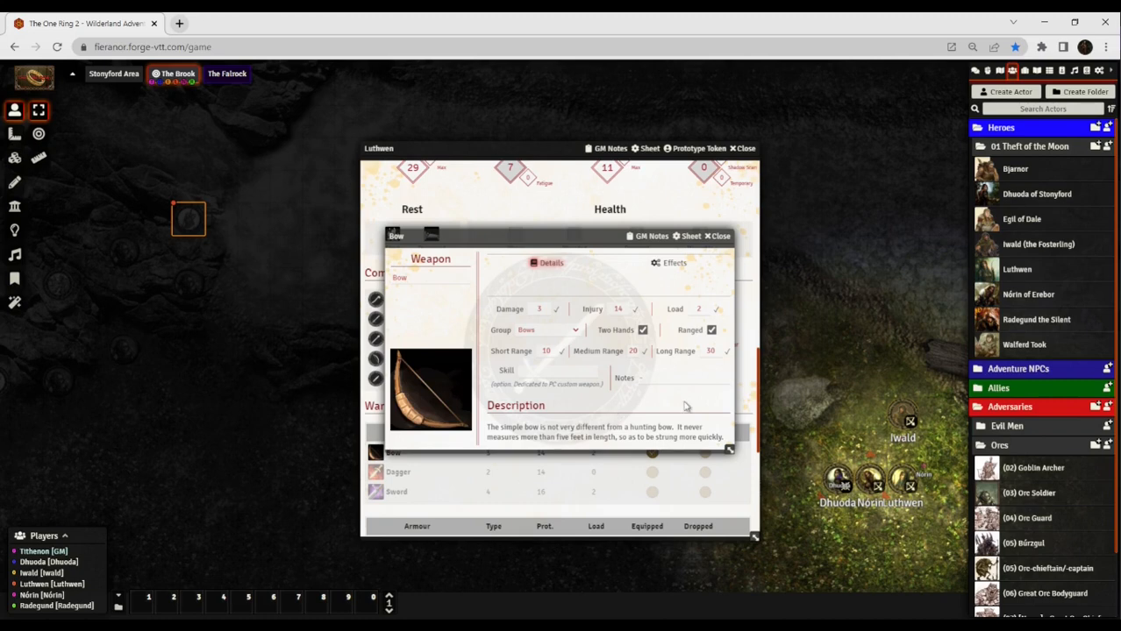
pyautogui.moveTo(667, 406)
pyautogui.write('11')
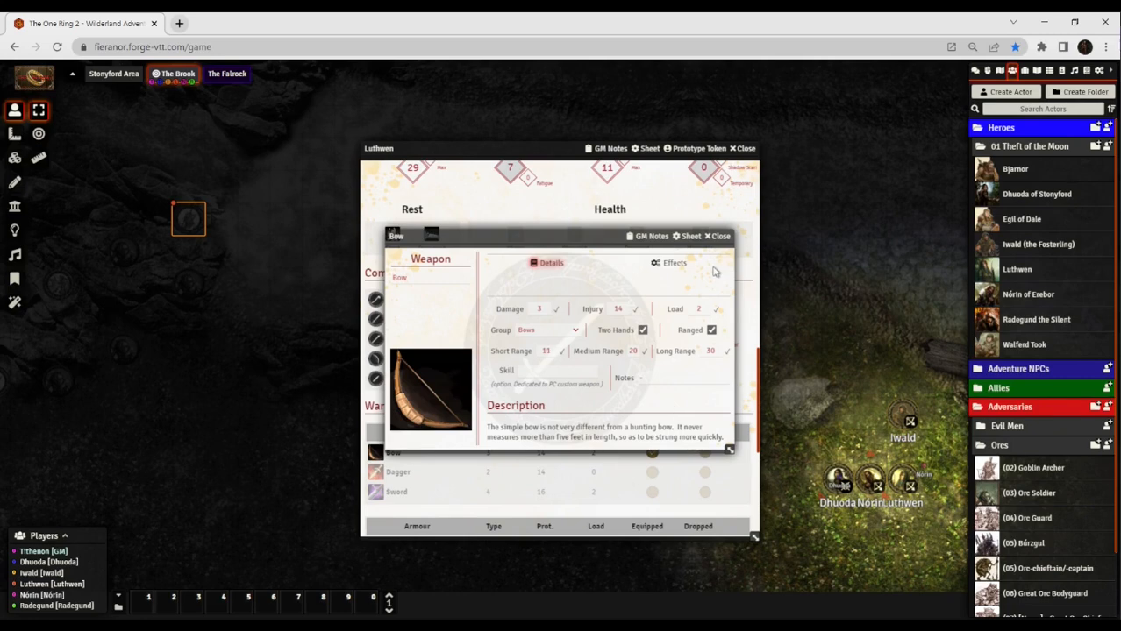
pyautogui.moveTo(613, 336)
pyautogui.write('12')
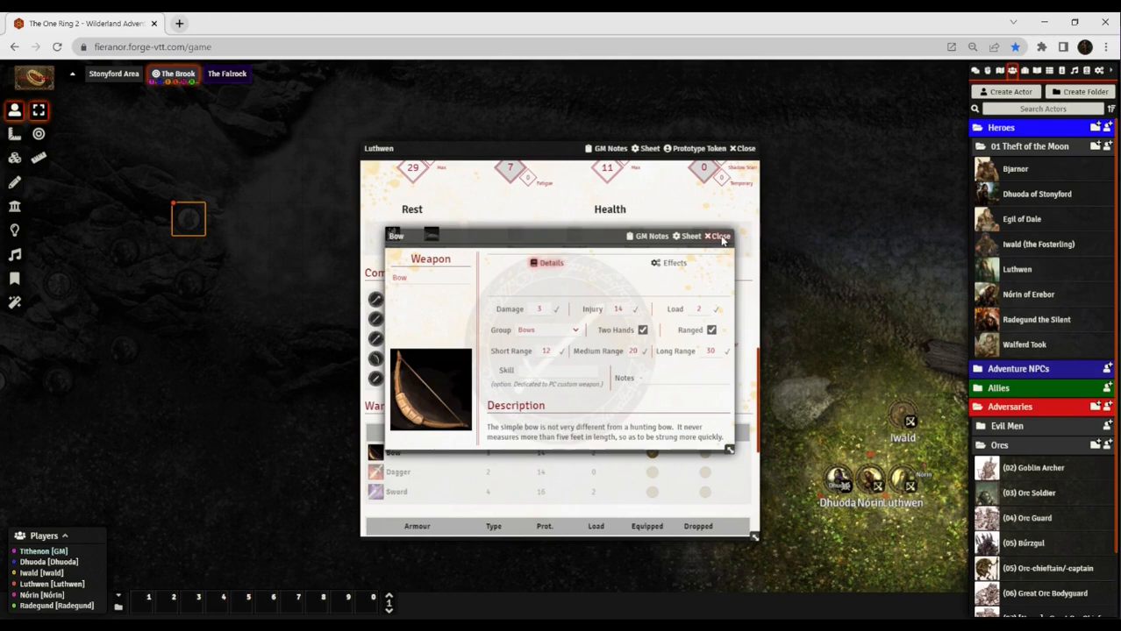
pyautogui.moveTo(789, 229)
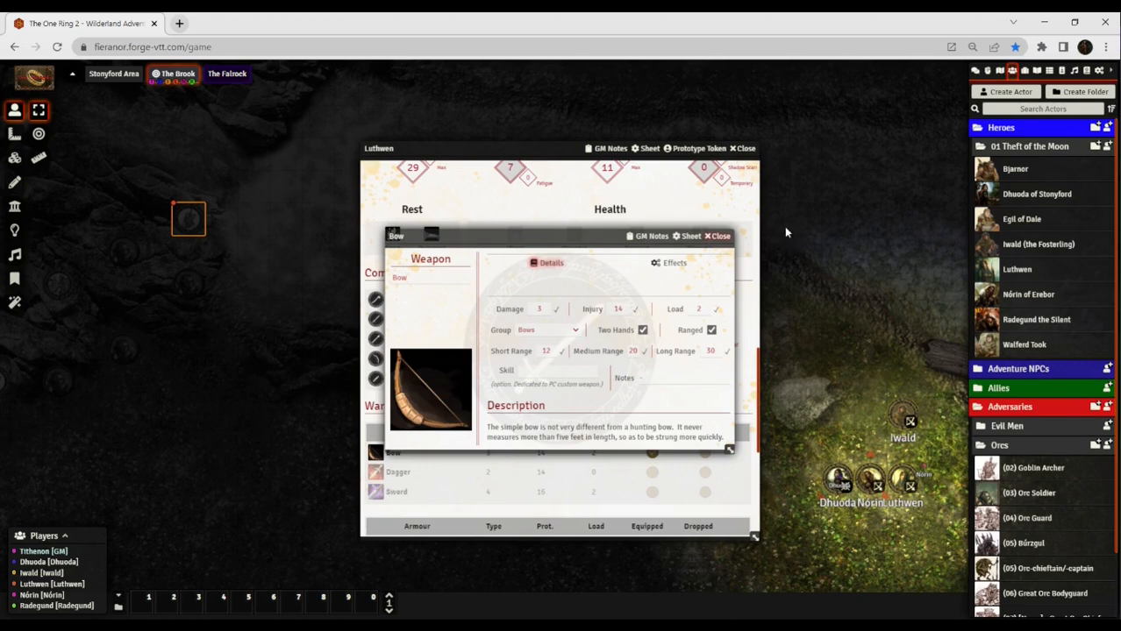
# Close the Bow item sheet, now with short range 12.
pyautogui.click(717, 236)
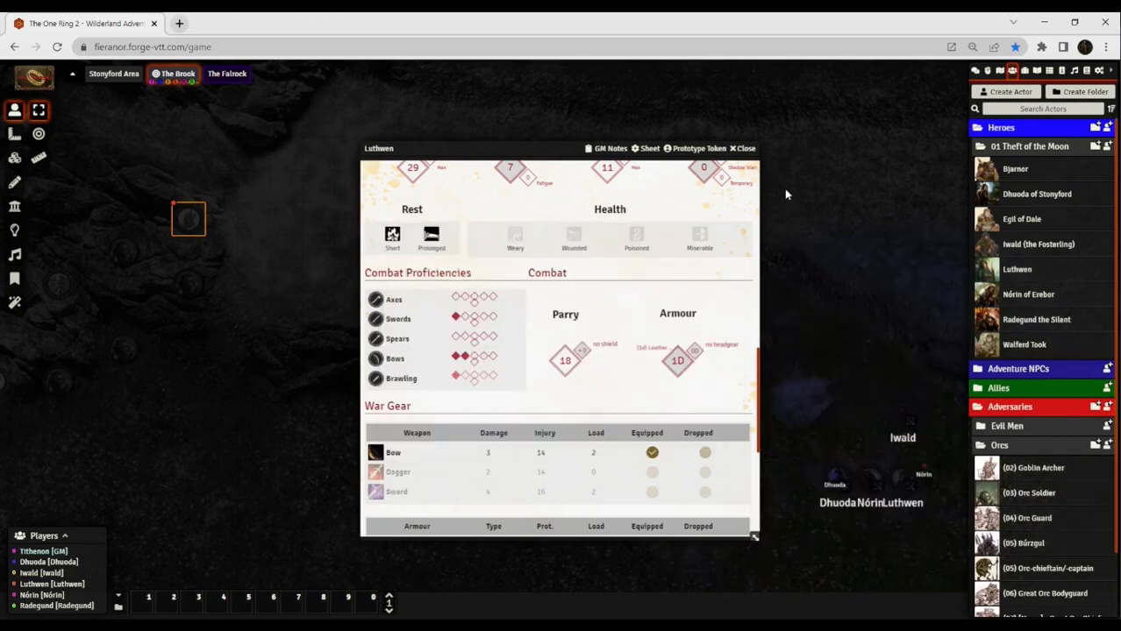
pyautogui.moveTo(796, 163)
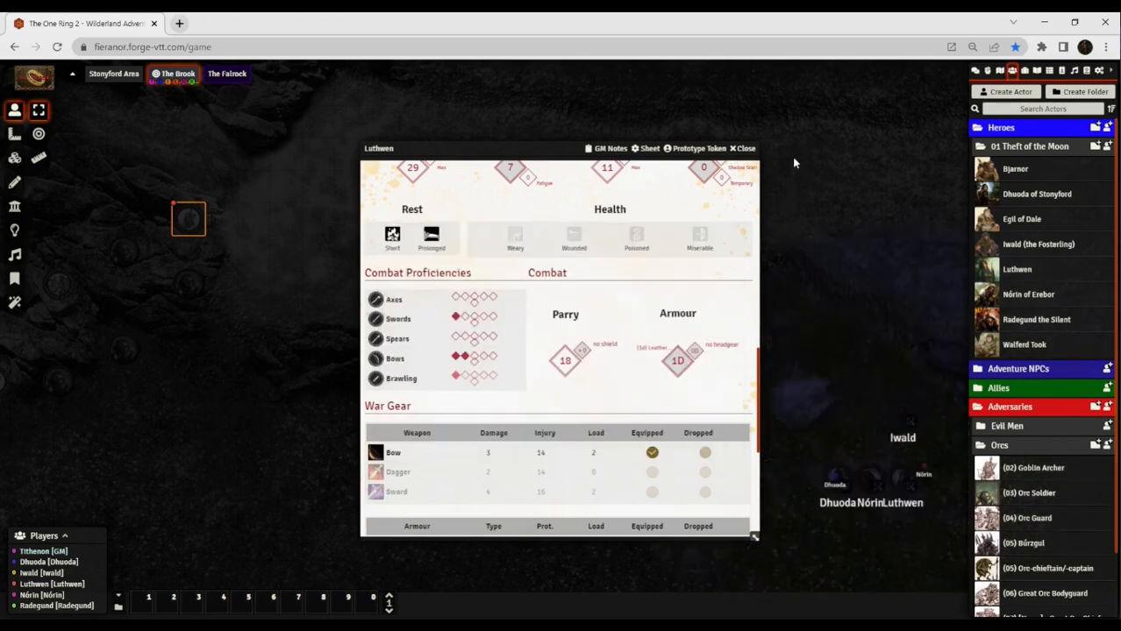
pyautogui.moveTo(776, 159)
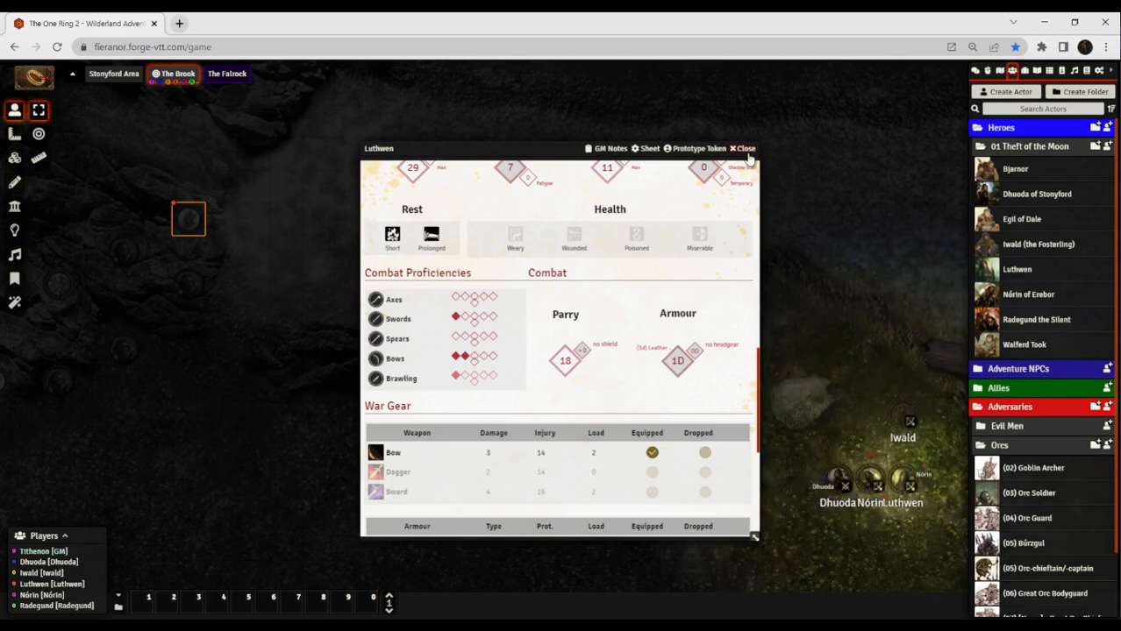
pyautogui.moveTo(747, 151)
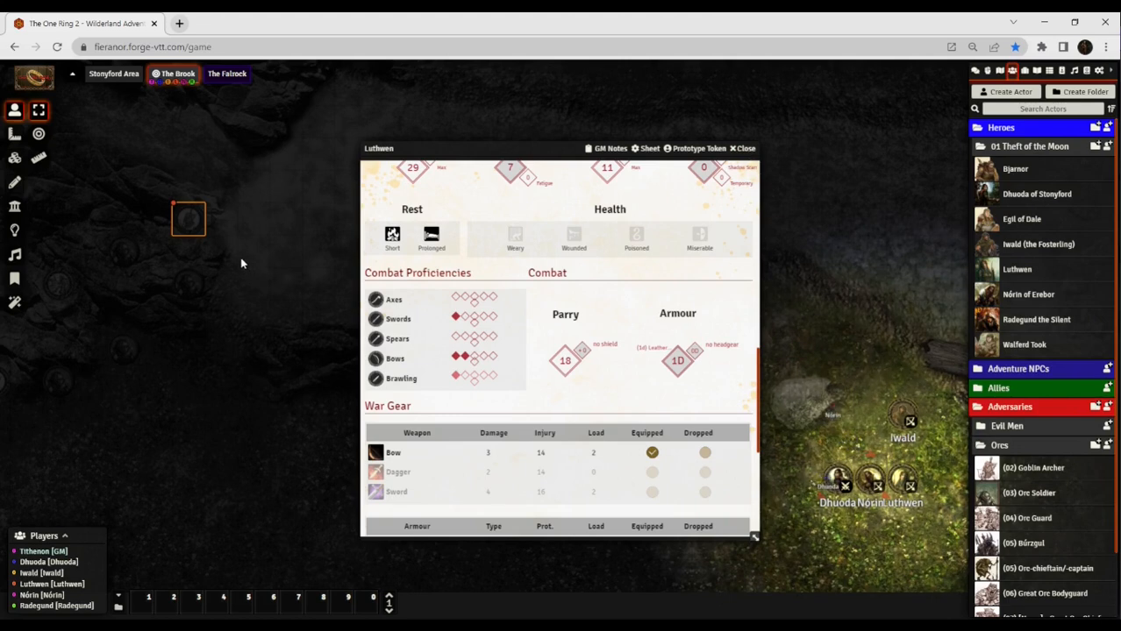
# Close Luthwen's sheet and click back onto The Brook canvas.
pyautogui.click(742, 148)
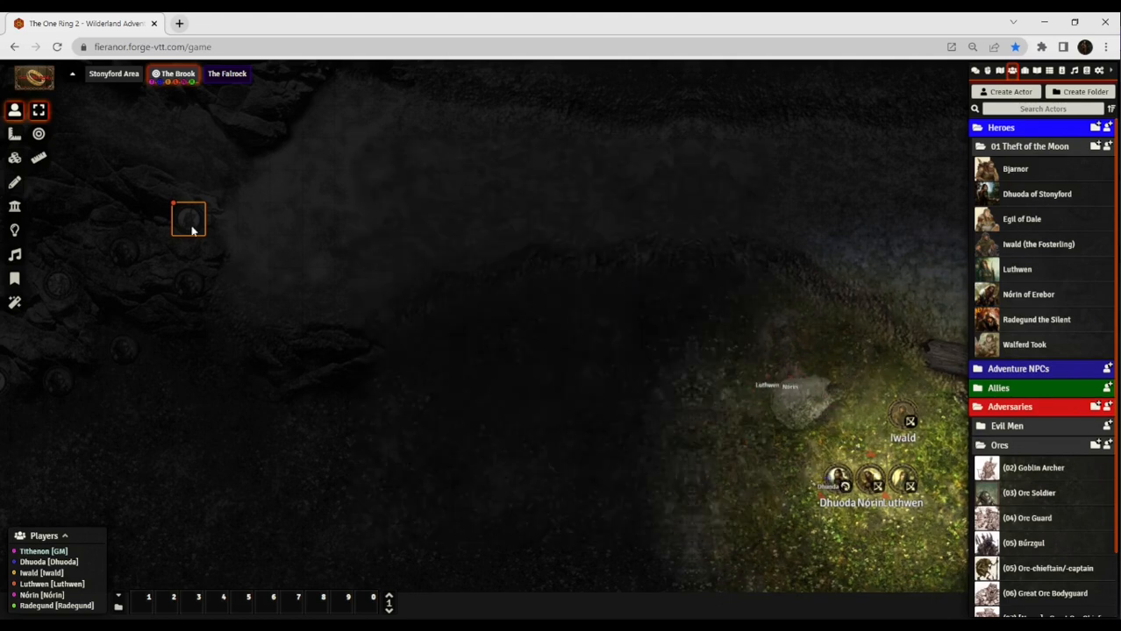
pyautogui.click(189, 219)
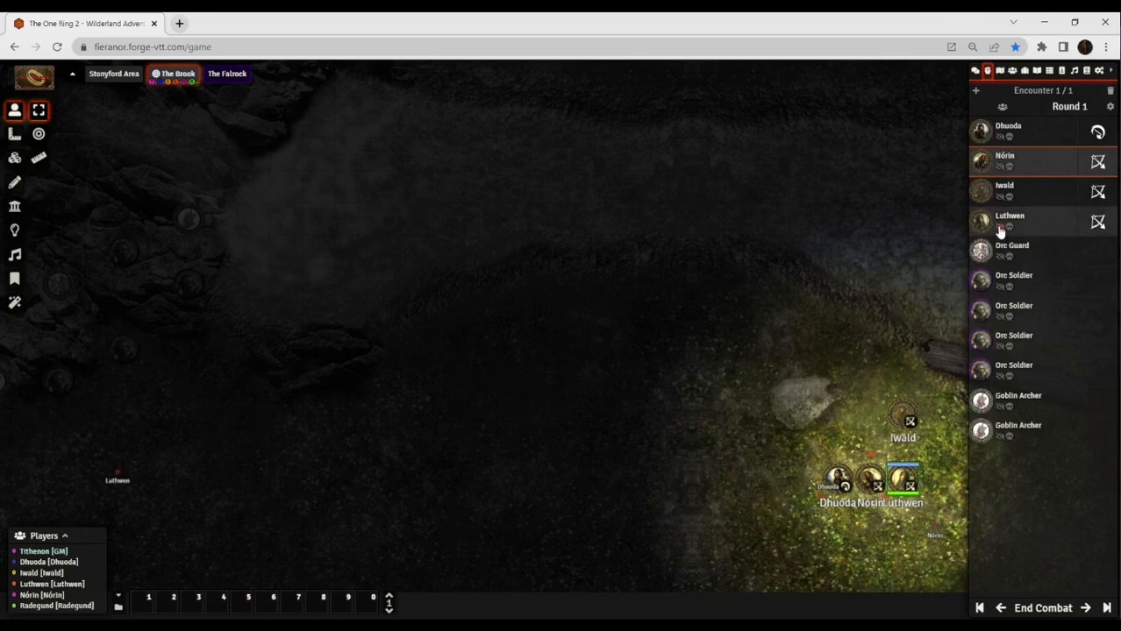
pyautogui.moveTo(1045, 226)
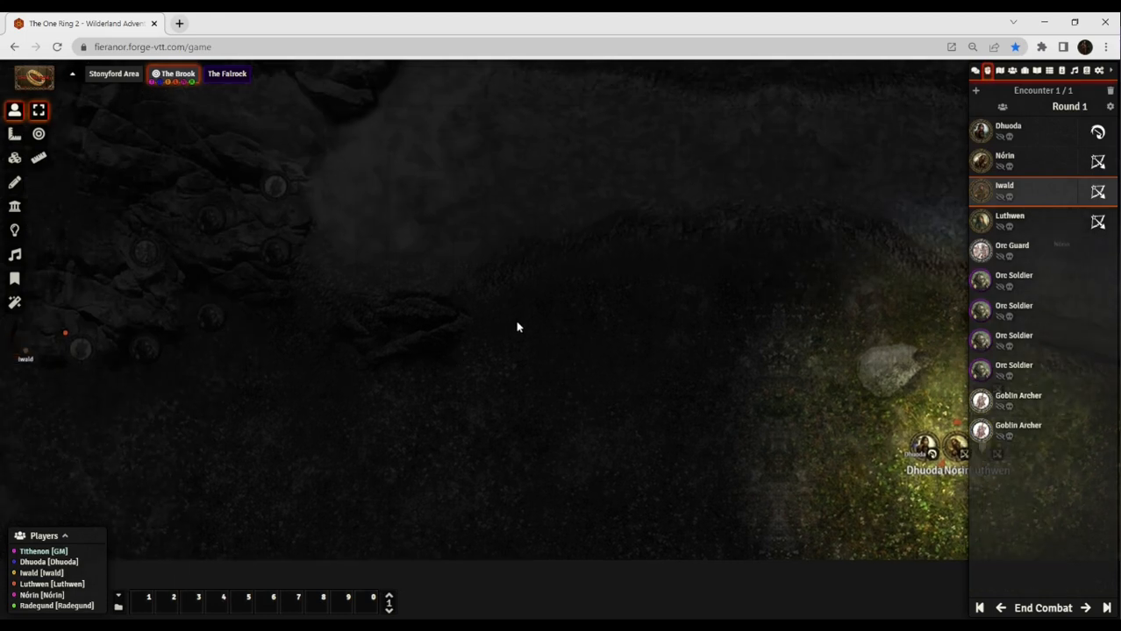
pyautogui.moveTo(26, 349); pyautogui.dragTo(82, 351)
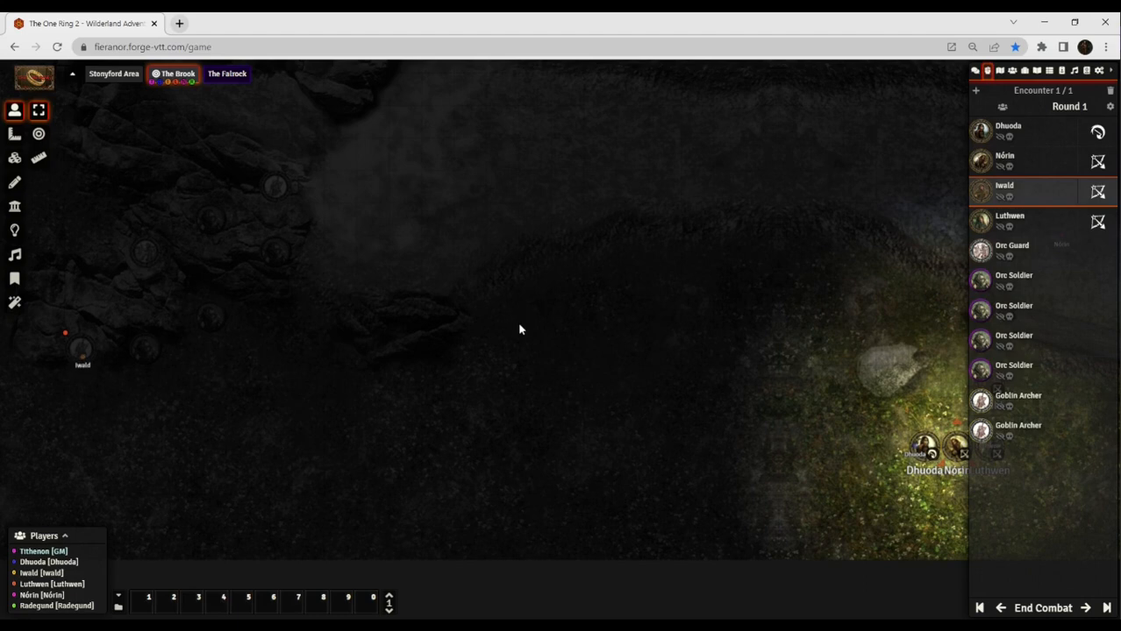
pyautogui.moveTo(601, 401)
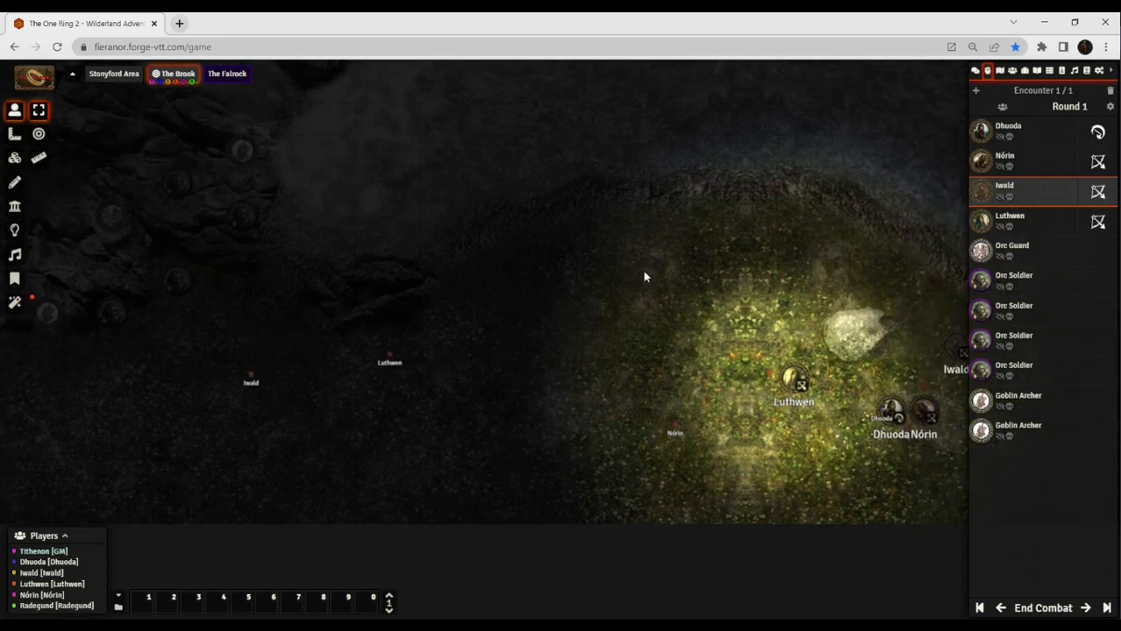
pyautogui.moveTo(251, 382); pyautogui.dragTo(120, 354)
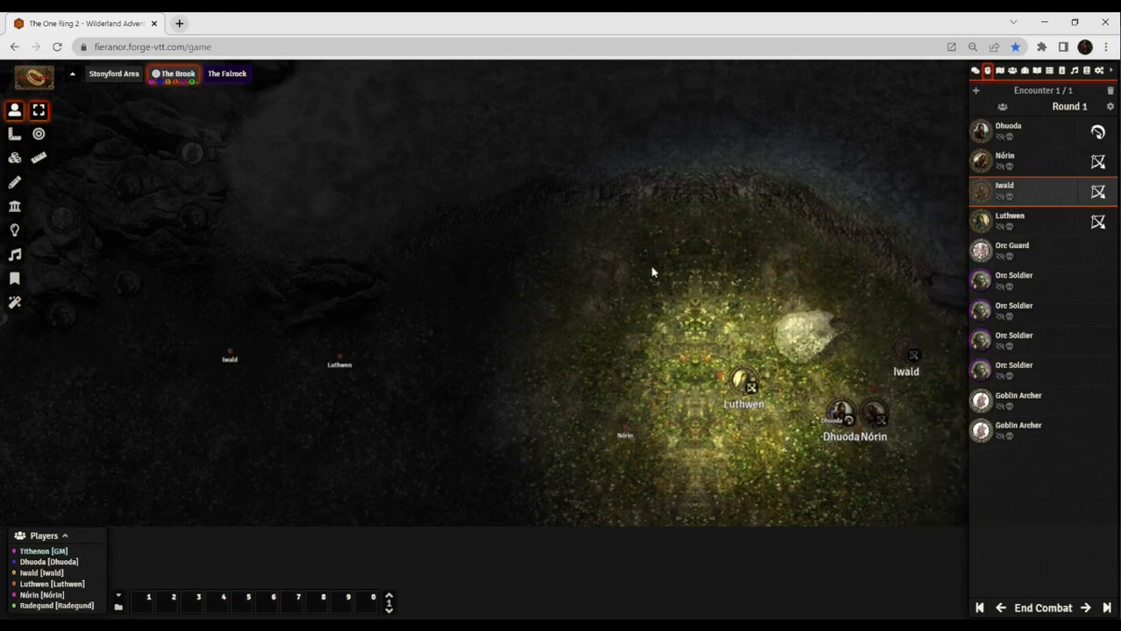
# Open the Actors directory and scroll Bjarnor's sheet to his war gear.
pyautogui.click(1011, 70)
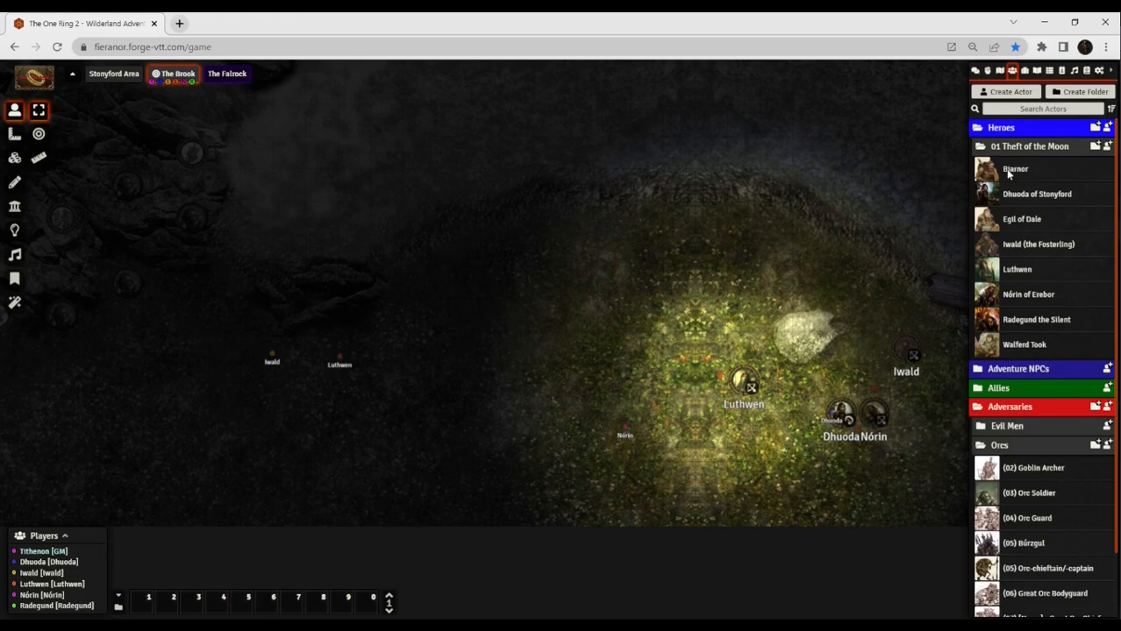
pyautogui.moveTo(648, 249)
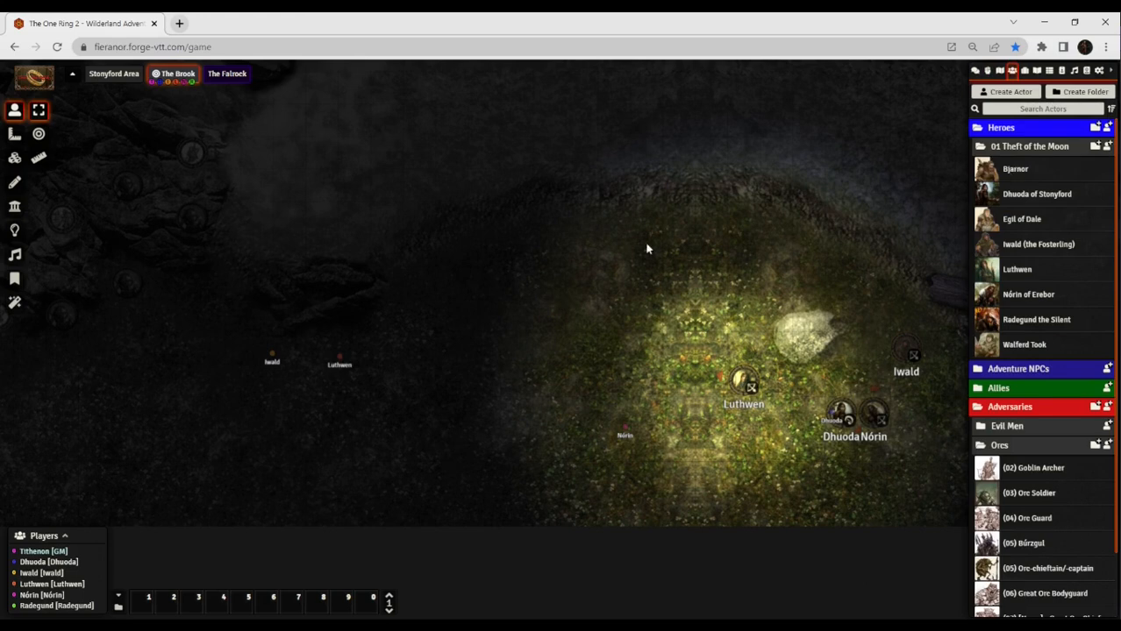
pyautogui.moveTo(650, 233)
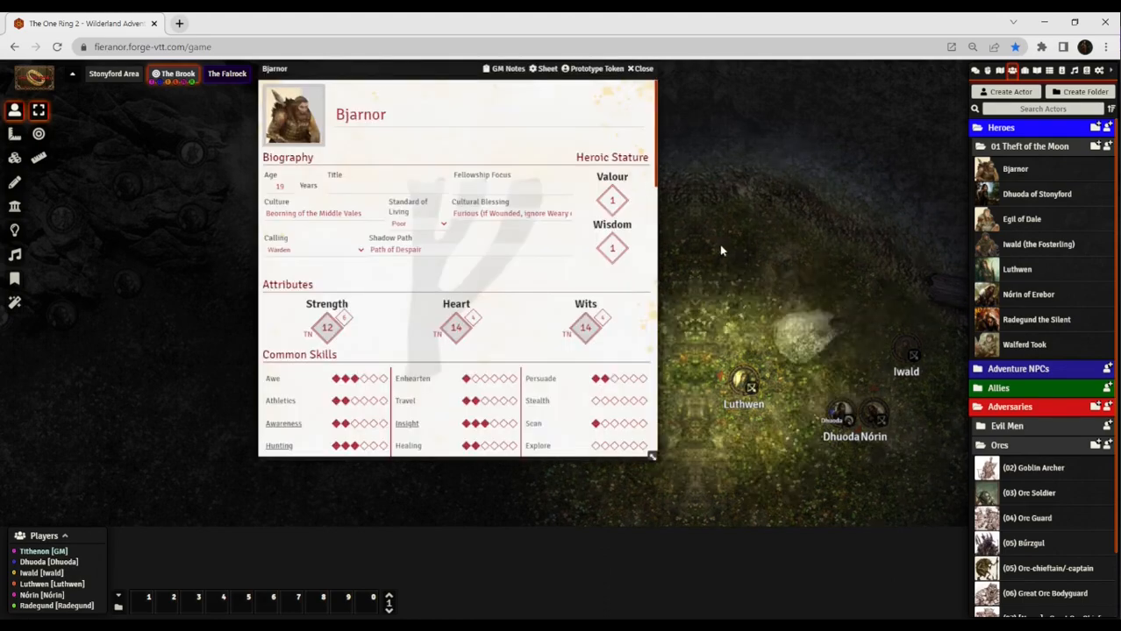
pyautogui.scroll(-3)
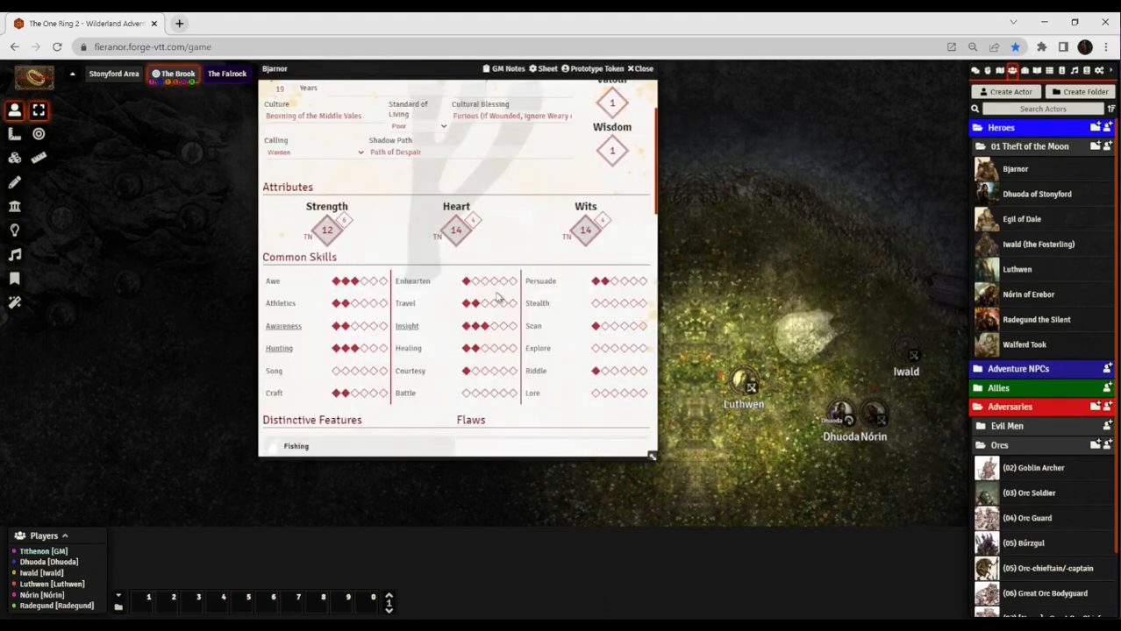
pyautogui.scroll(-3)
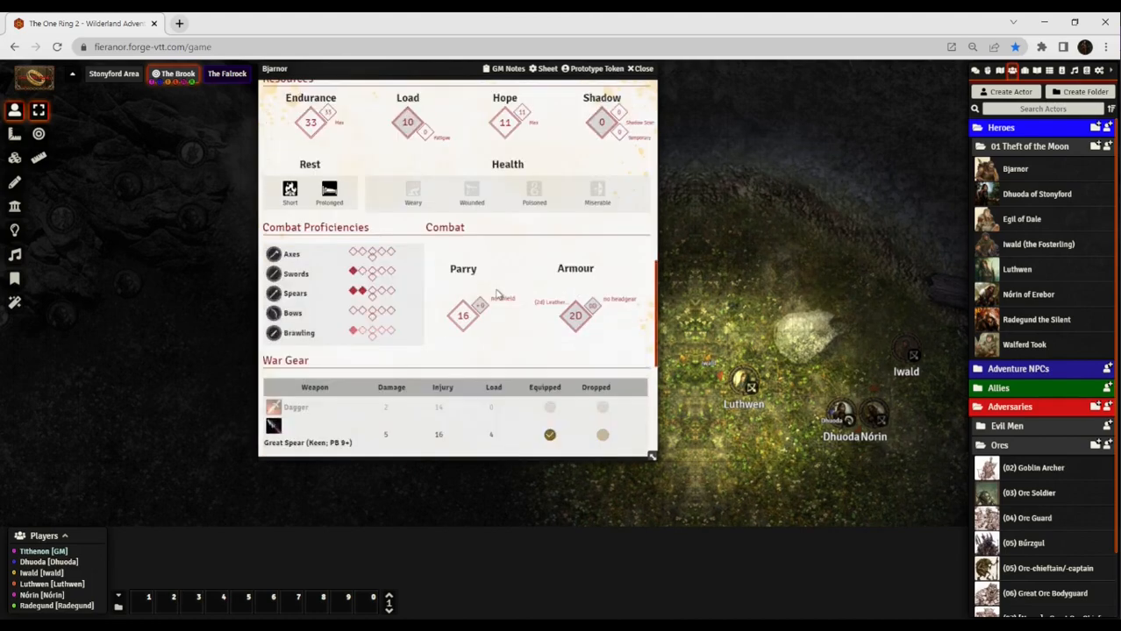
pyautogui.scroll(-3)
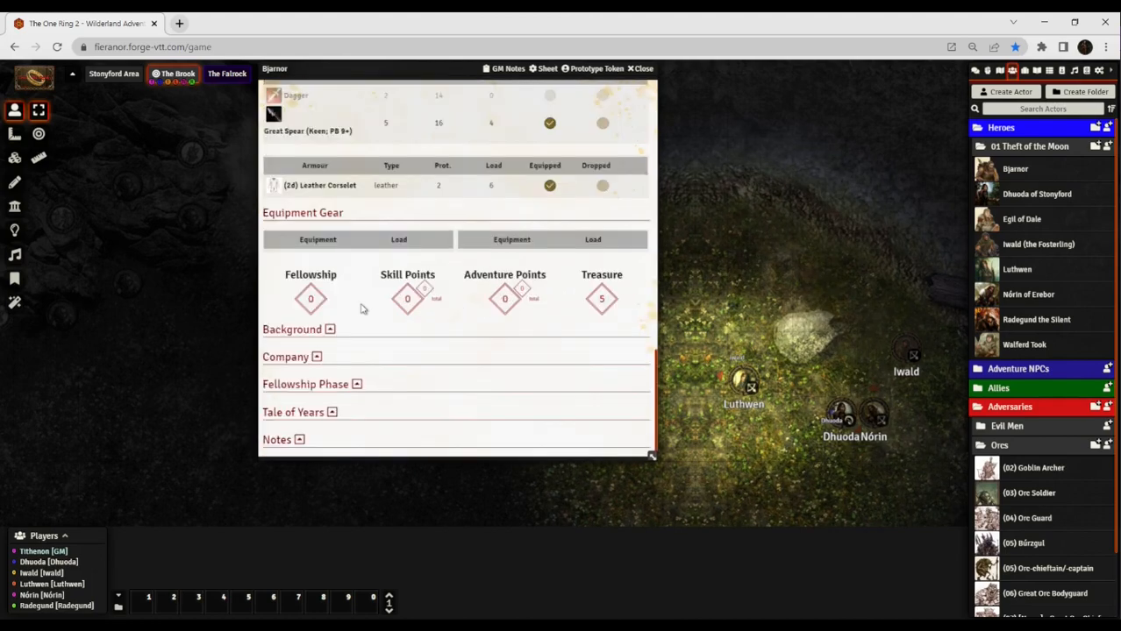
pyautogui.scroll(3)
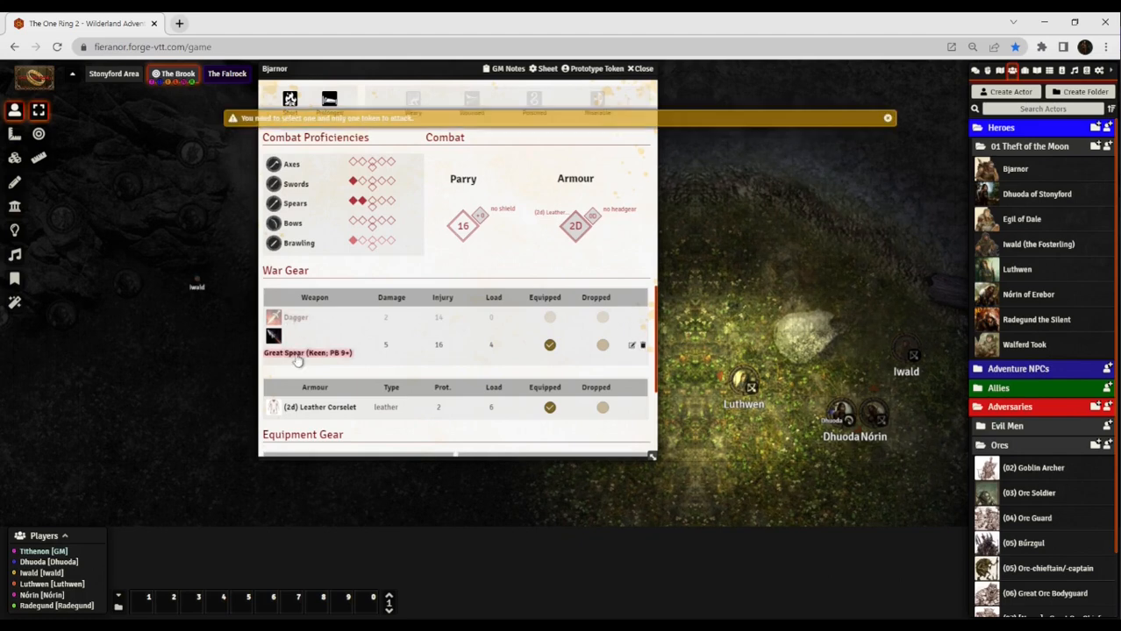
pyautogui.moveTo(544, 172)
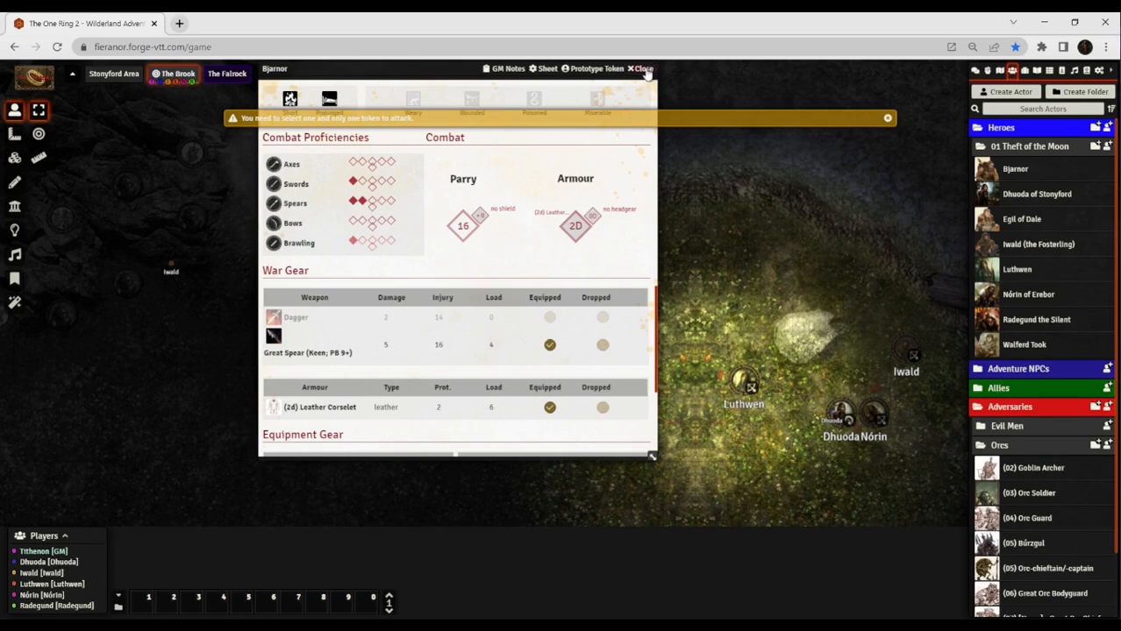
# Close Bjarnor's sheet and move Dhuoda's token beside Luthwen in the clearing.
pyautogui.click(640, 68)
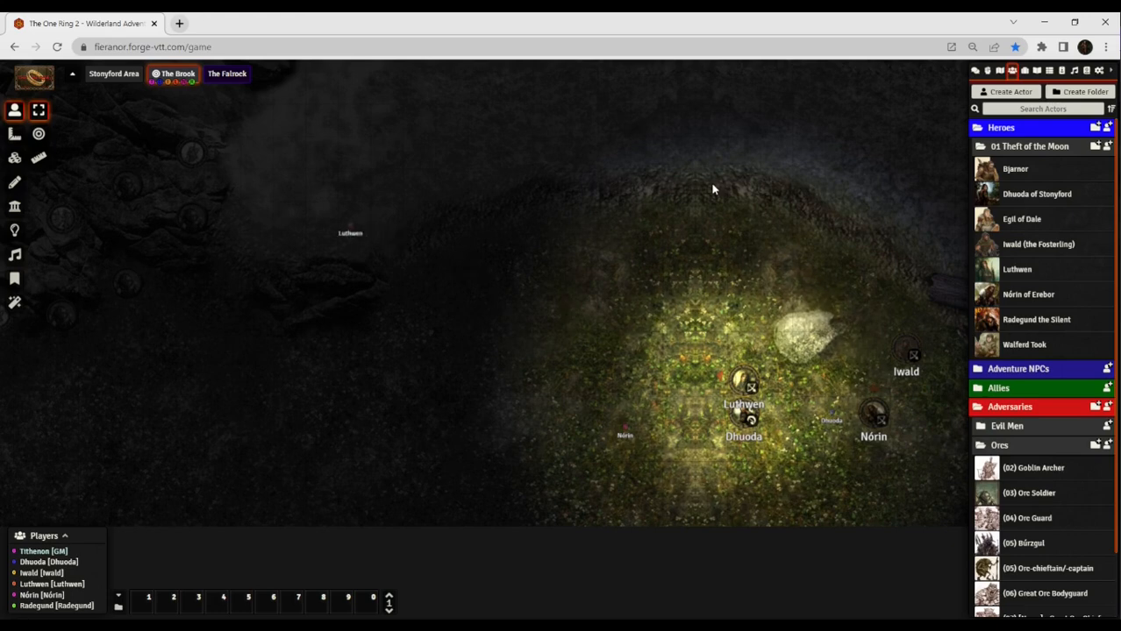
pyautogui.moveTo(349, 232); pyautogui.dragTo(100, 298)
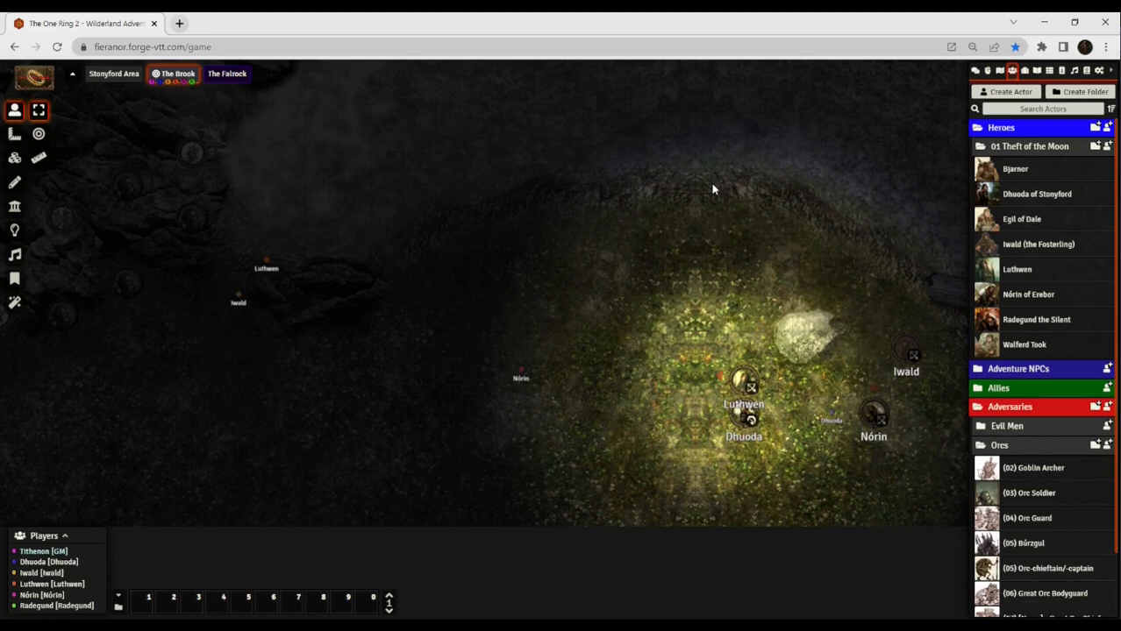
pyautogui.moveTo(238, 302); pyautogui.dragTo(302, 320)
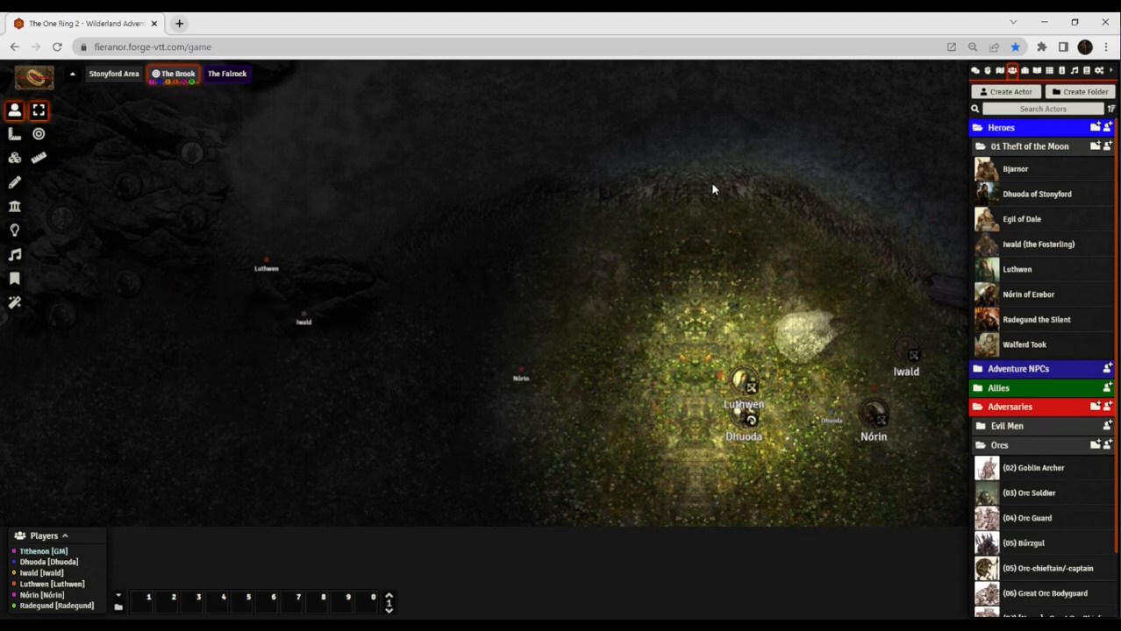
pyautogui.moveTo(302, 322); pyautogui.dragTo(504, 367)
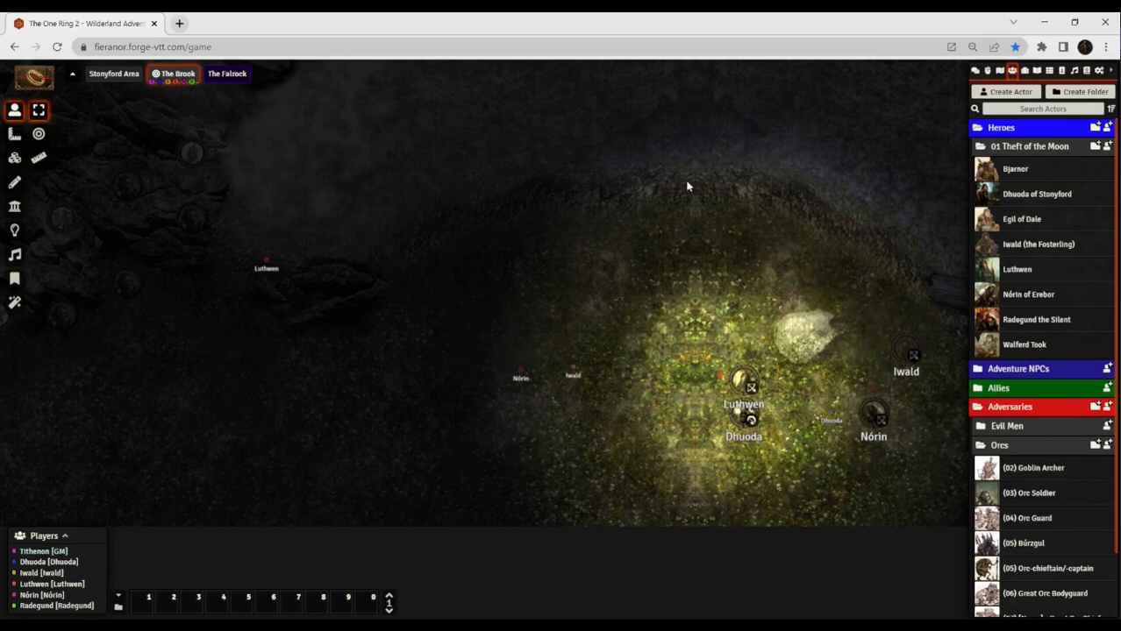
pyautogui.click(905, 350)
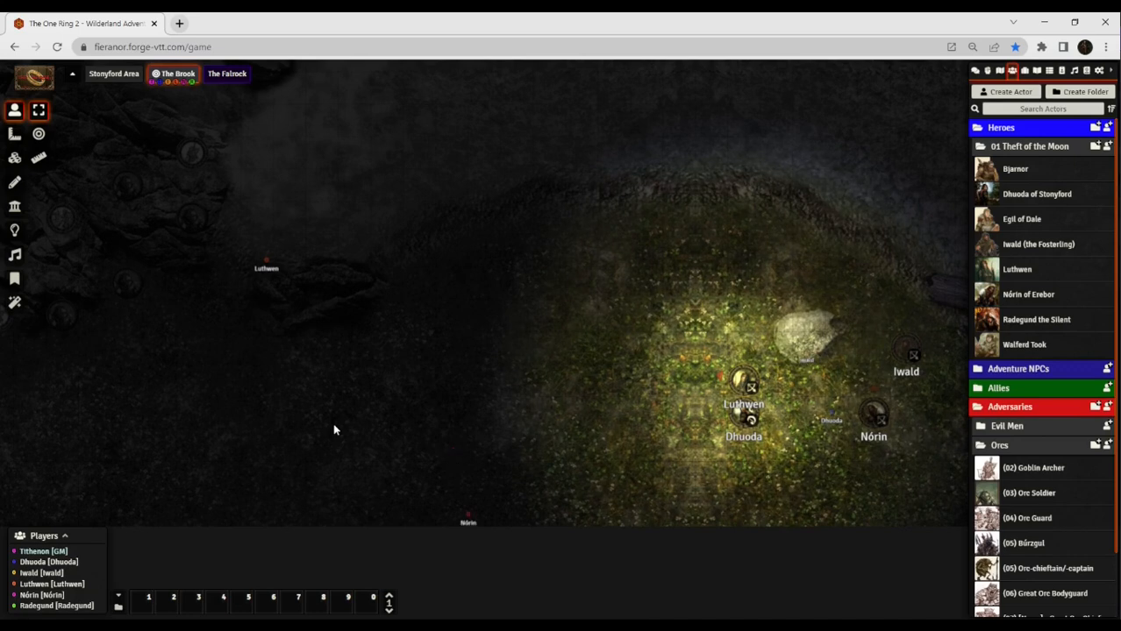
# Move Iwald's token beside the lit boulder, just above Luthwen.
pyautogui.moveTo(912, 356); pyautogui.dragTo(811, 355)
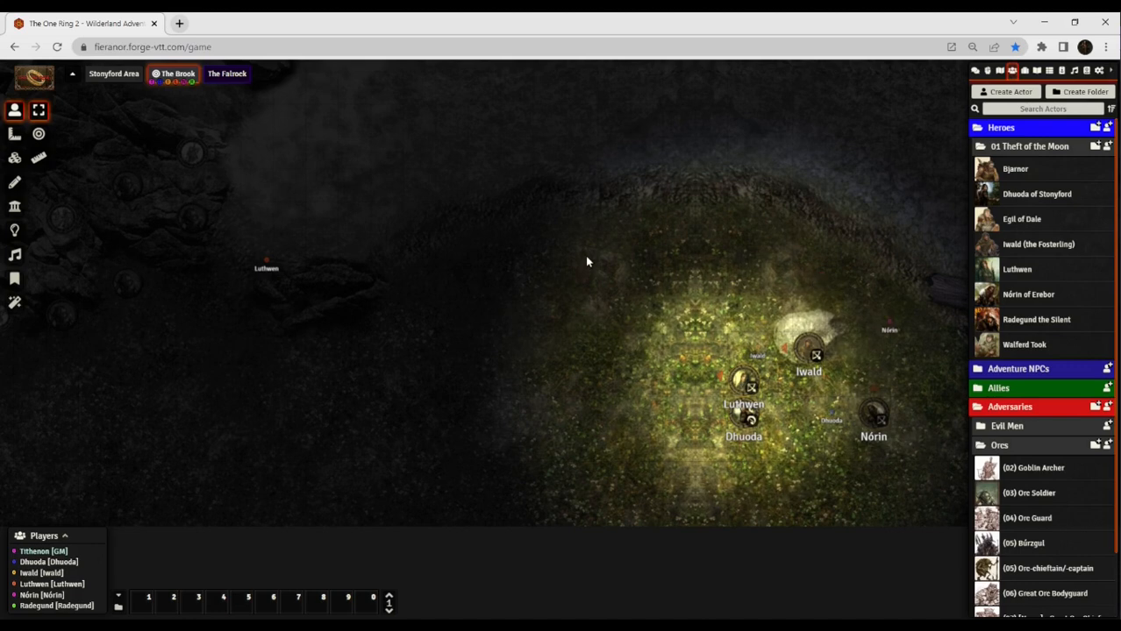
pyautogui.moveTo(568, 296)
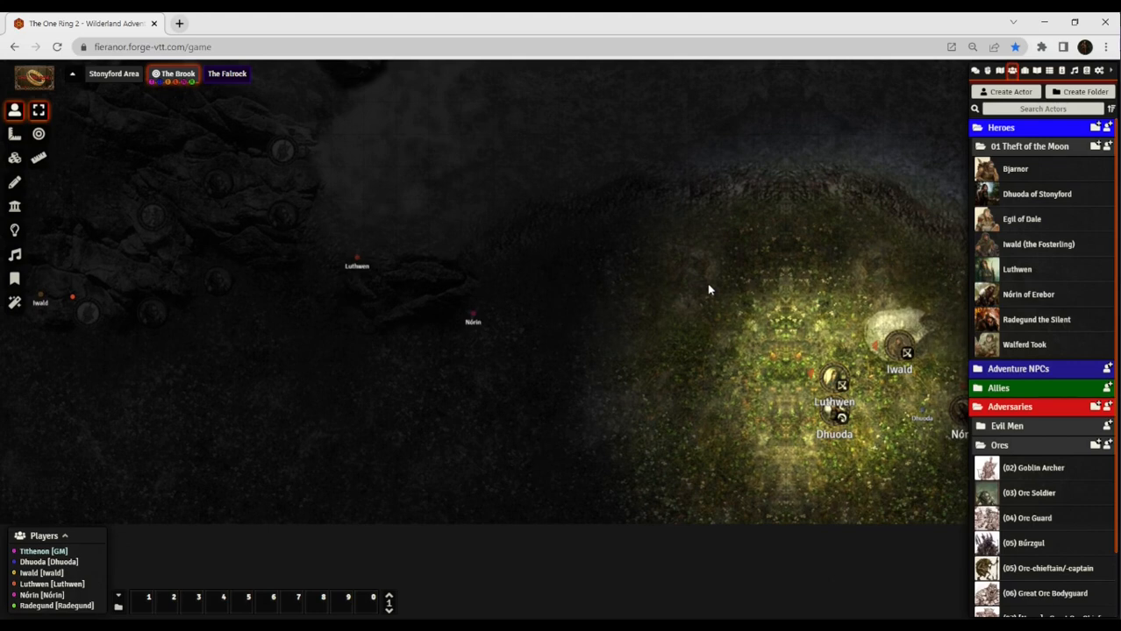
pyautogui.moveTo(717, 320)
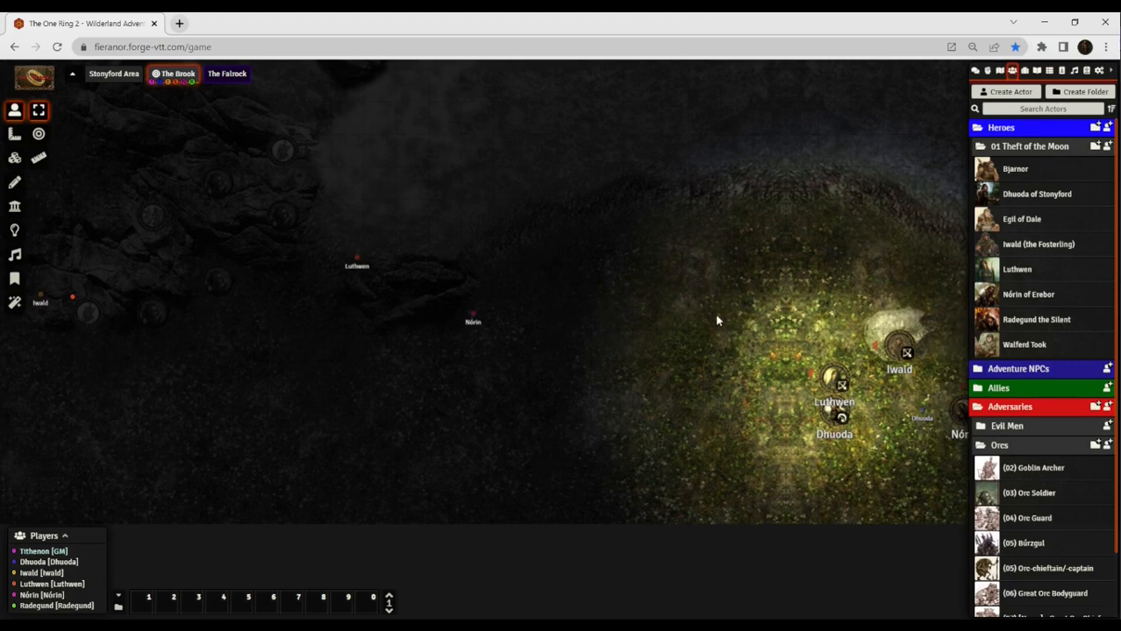
pyautogui.moveTo(722, 316)
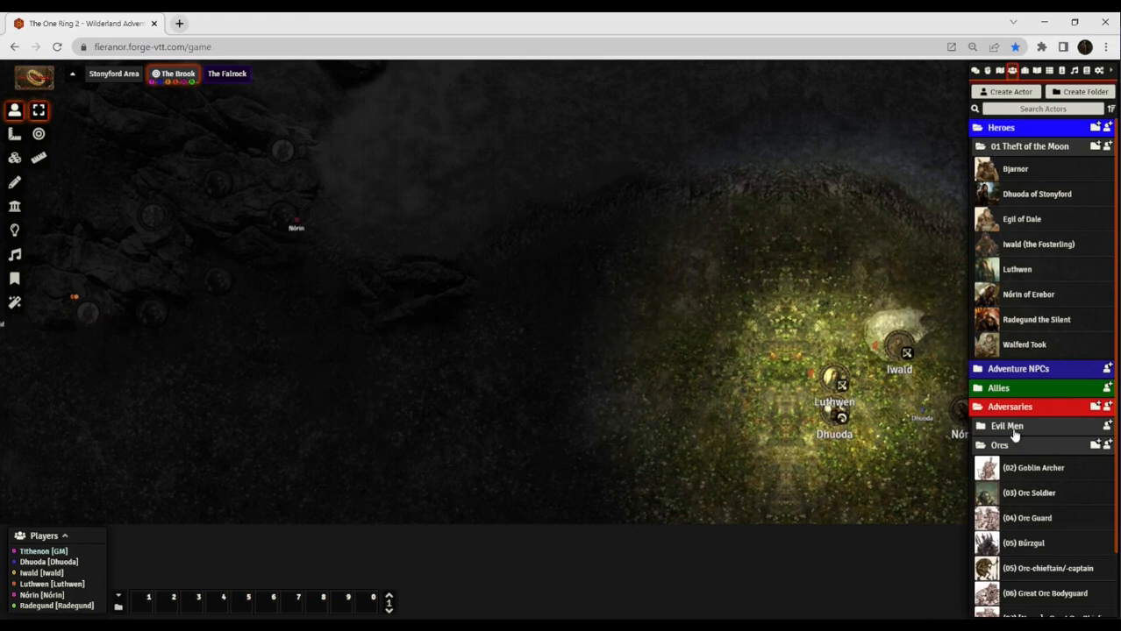
# Collapse the Orcs adversary folder and select a token in the scene's dark upper-left area.
pyautogui.click(999, 444)
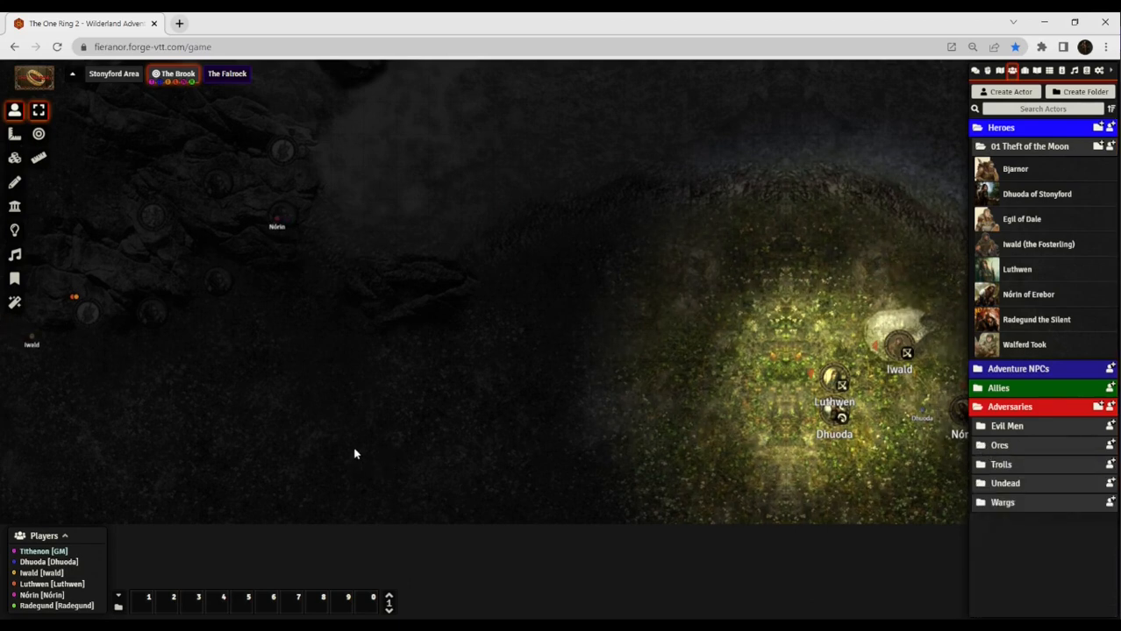
pyautogui.moveTo(277, 219); pyautogui.dragTo(247, 92)
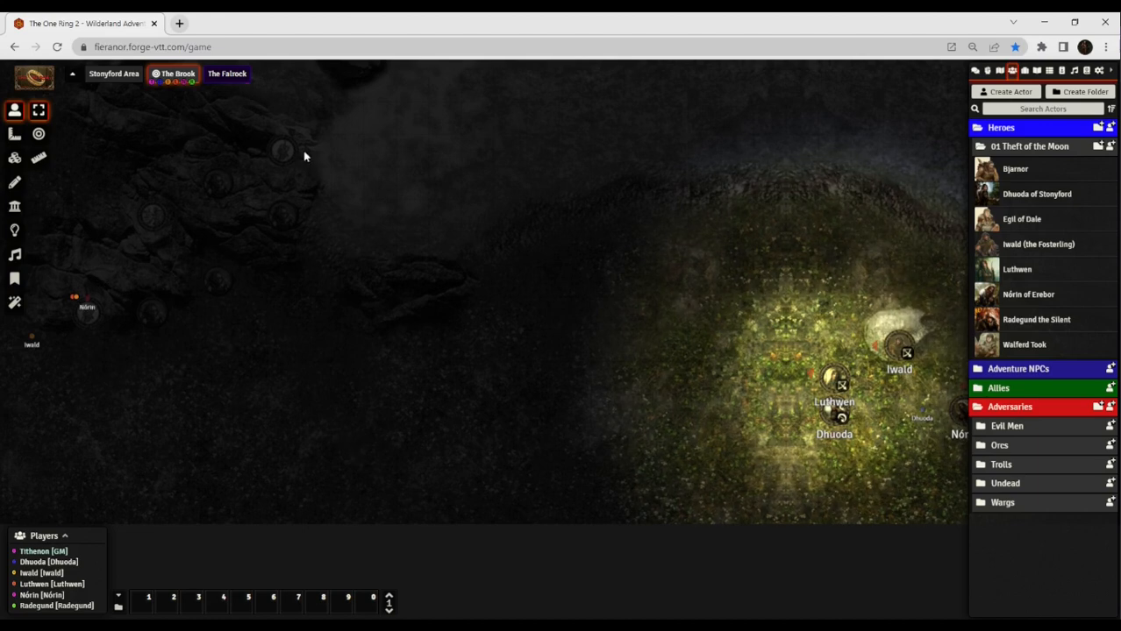
pyautogui.click(282, 149)
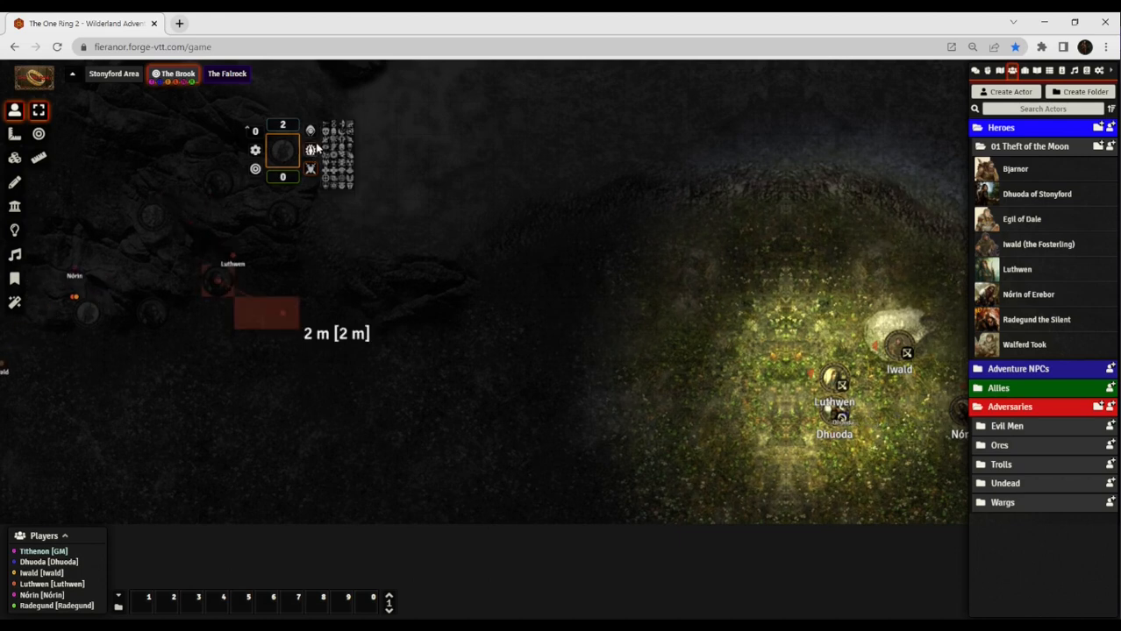
pyautogui.moveTo(232, 277); pyautogui.dragTo(665, 355)
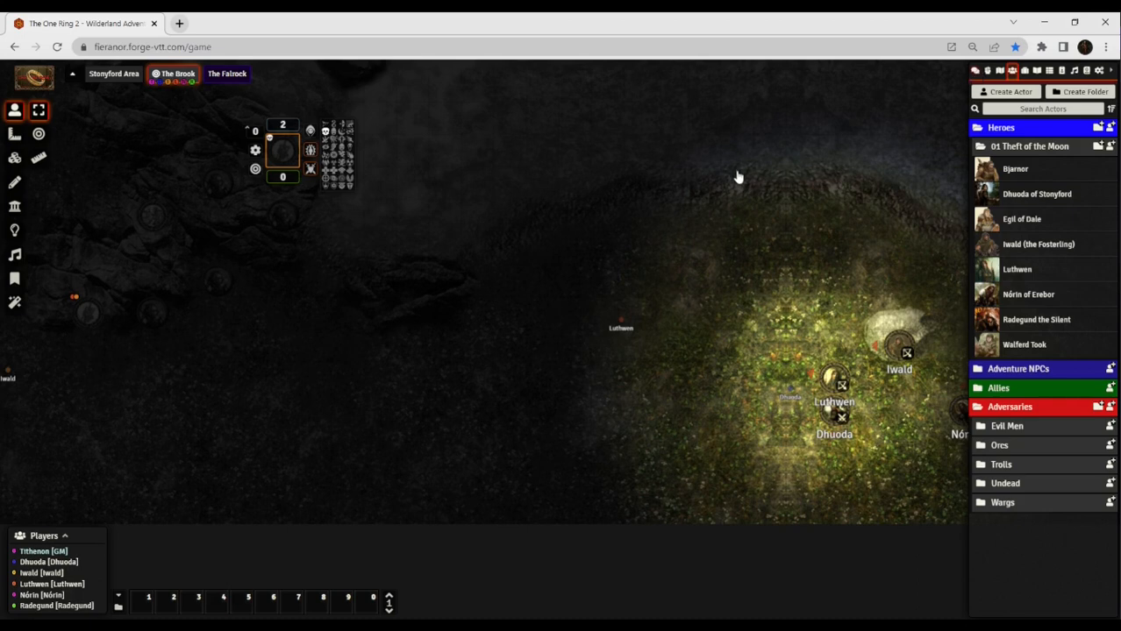
pyautogui.click(974, 70)
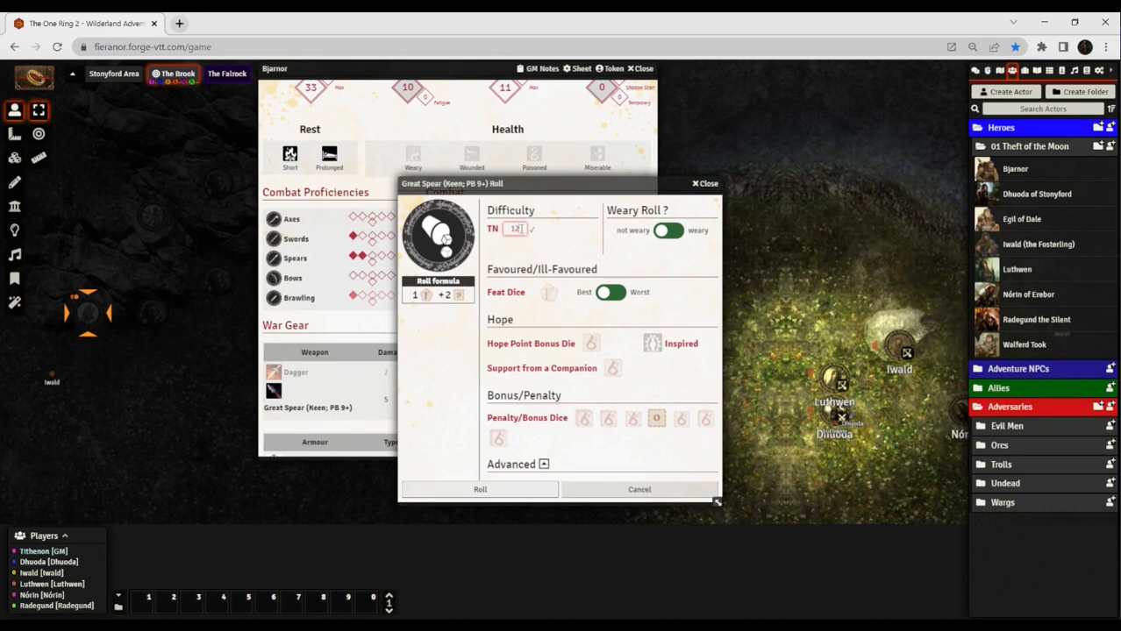
pyautogui.moveTo(573, 231)
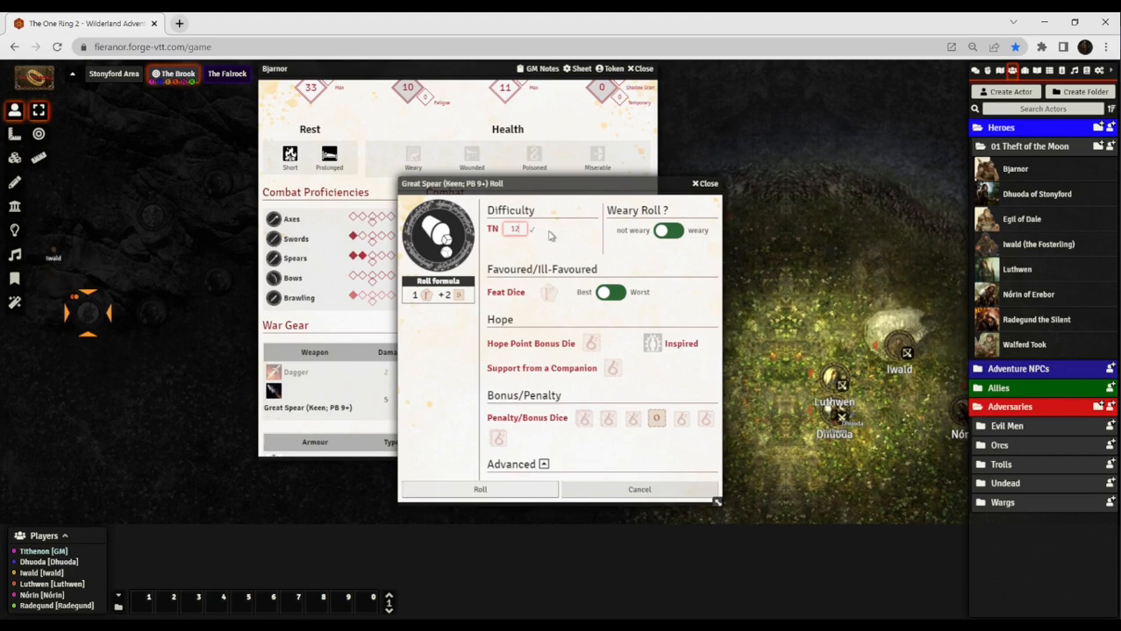
pyautogui.moveTo(586, 240)
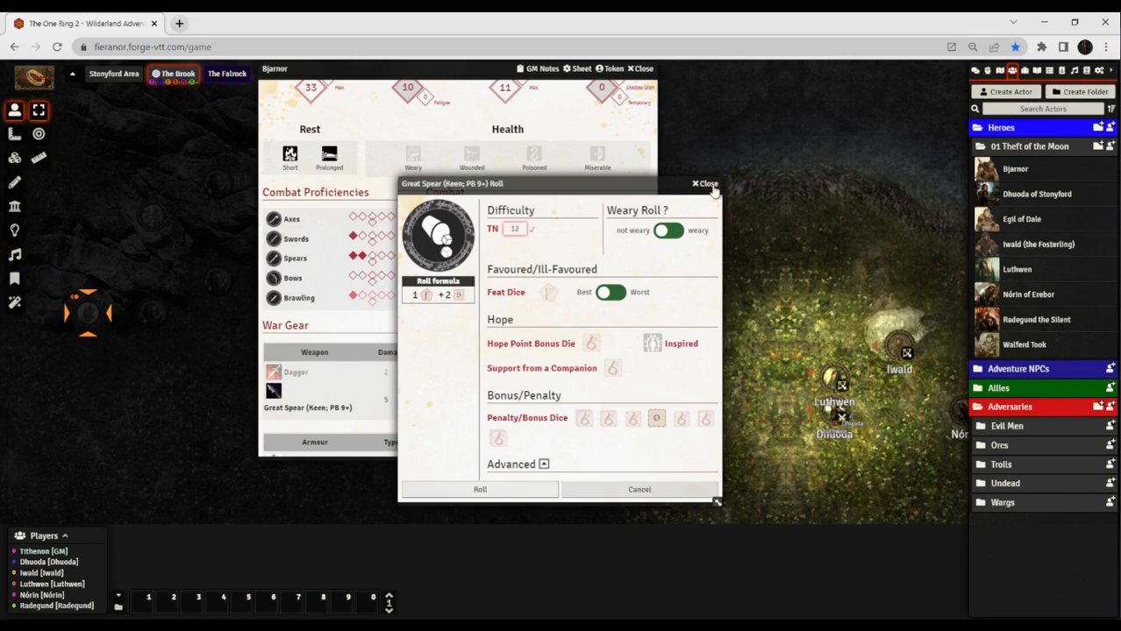
pyautogui.moveTo(708, 191)
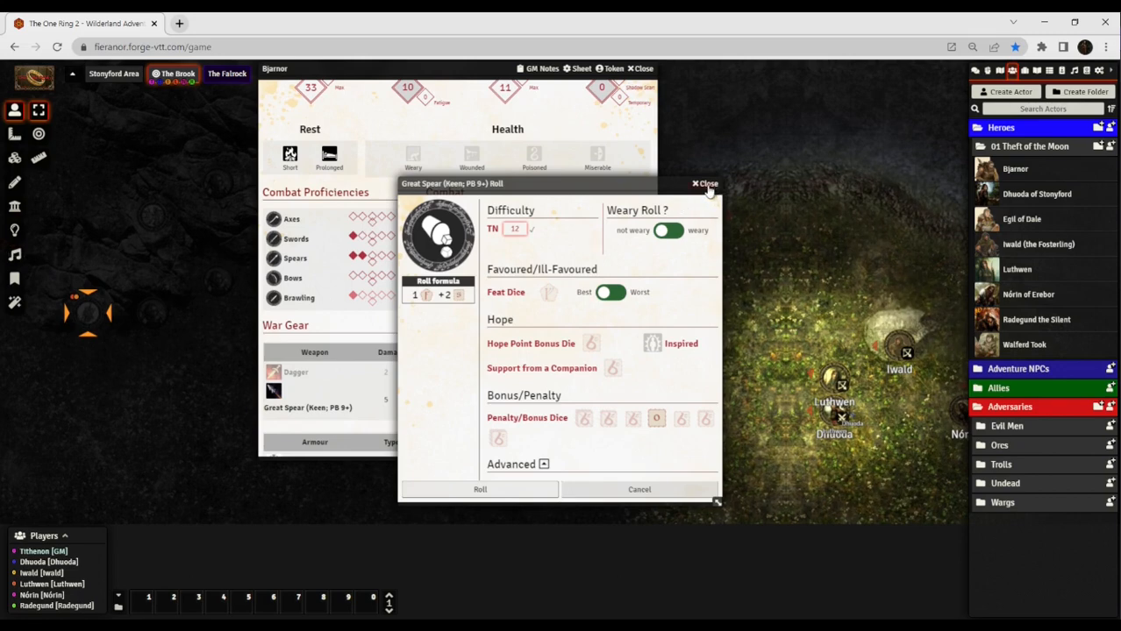
pyautogui.click(707, 184)
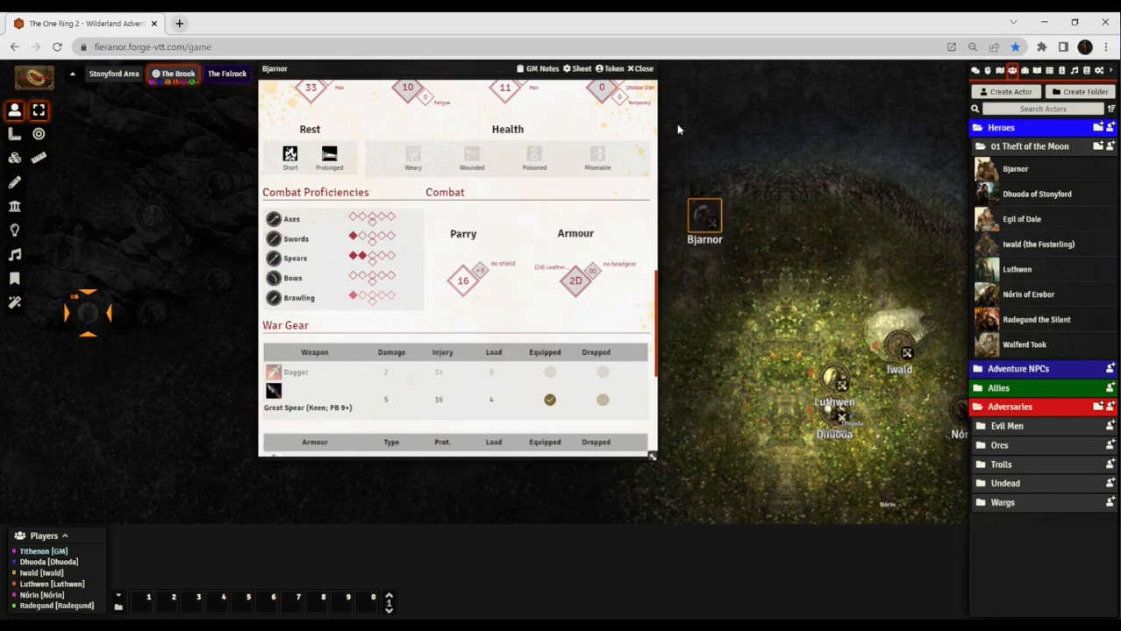
pyautogui.moveTo(880, 127)
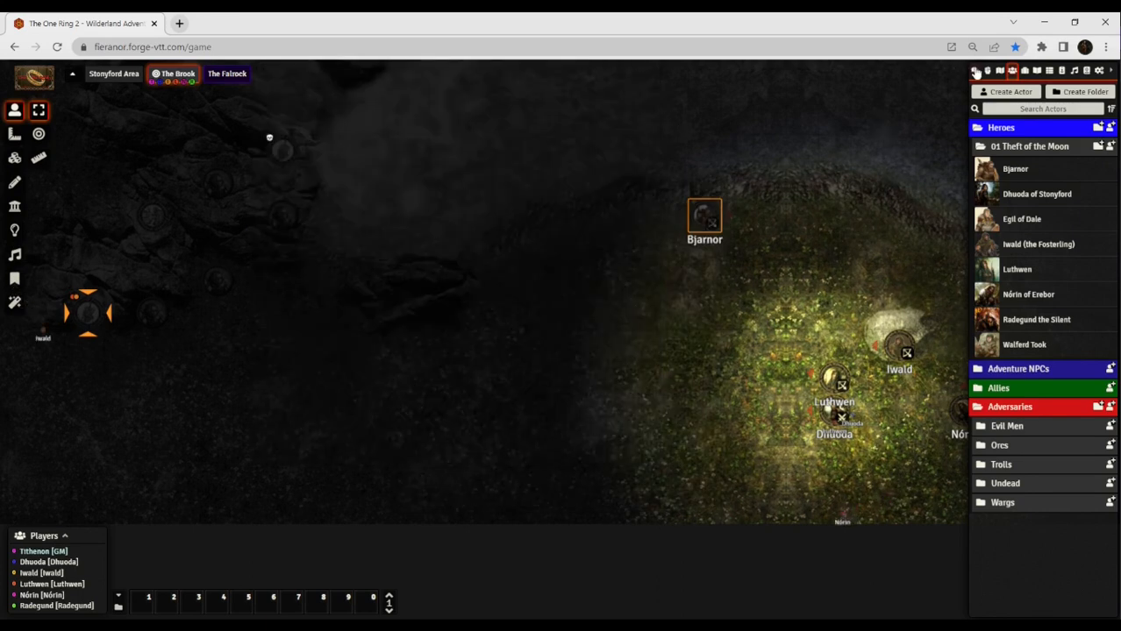
pyautogui.moveTo(921, 121)
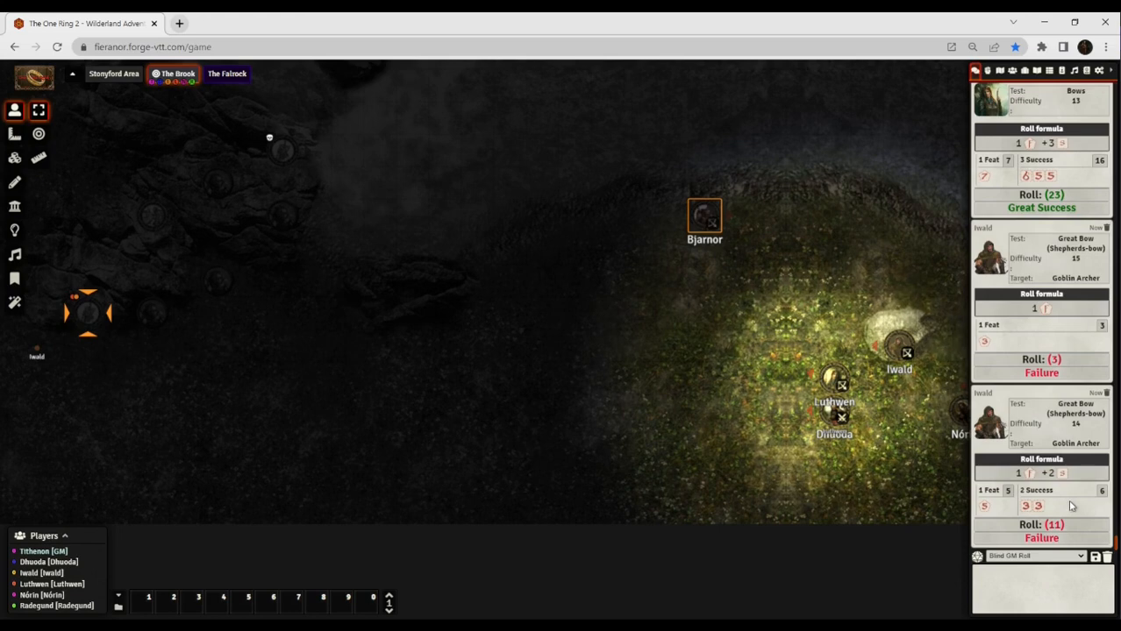
pyautogui.moveTo(1073, 526)
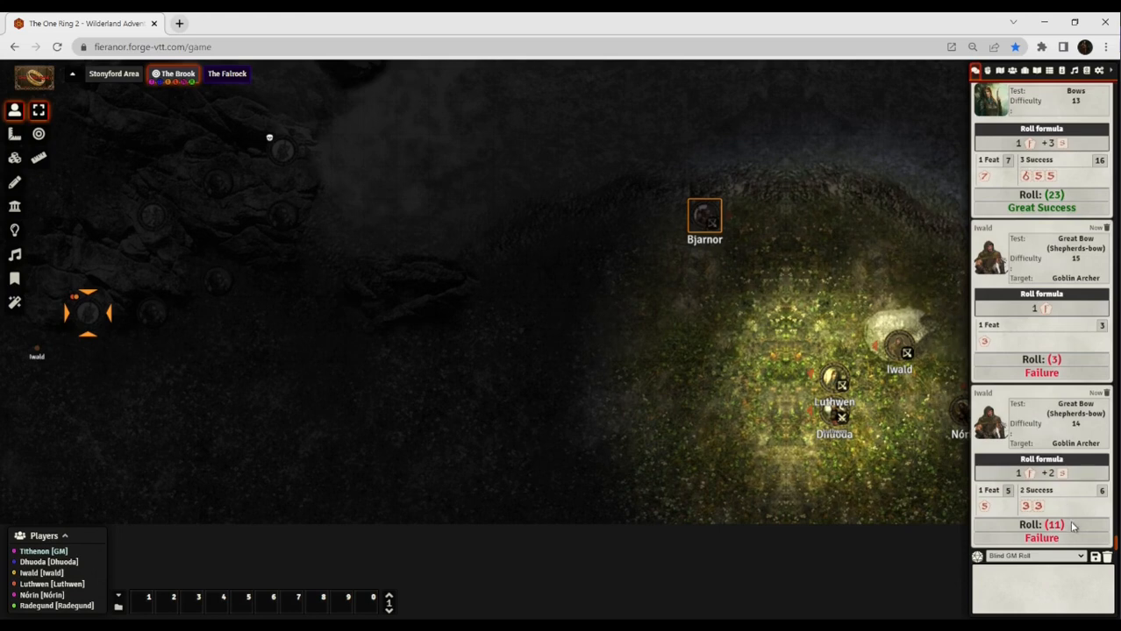
pyautogui.moveTo(495, 430)
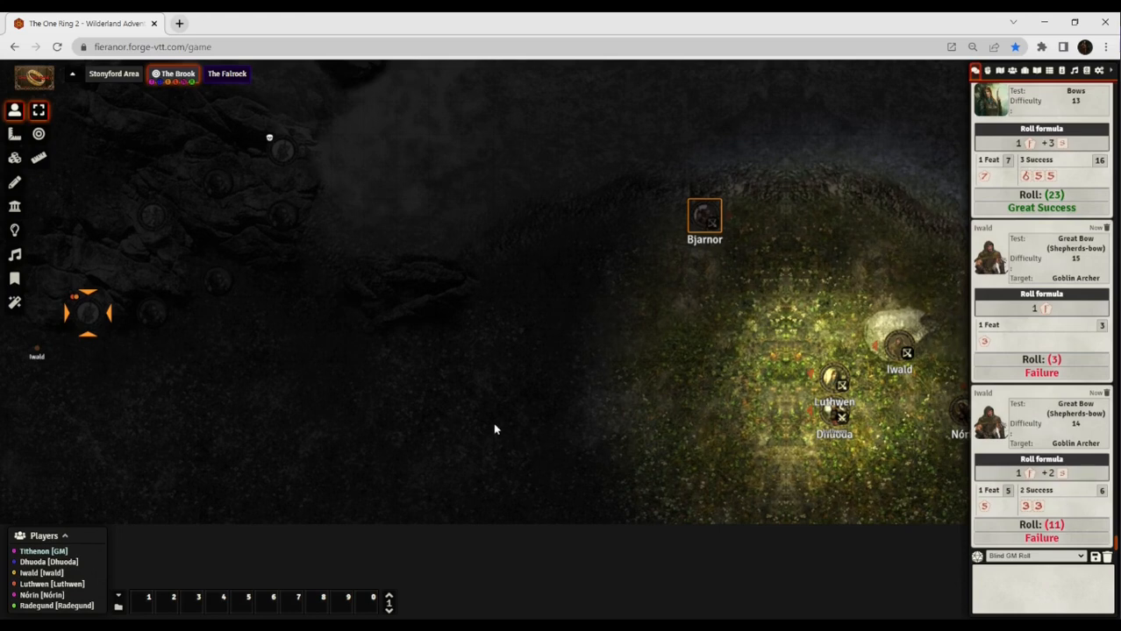
# Review the chat roll results, then show the Round 1 Combat Tracker on Iwald's turn.
pyautogui.click(87, 313)
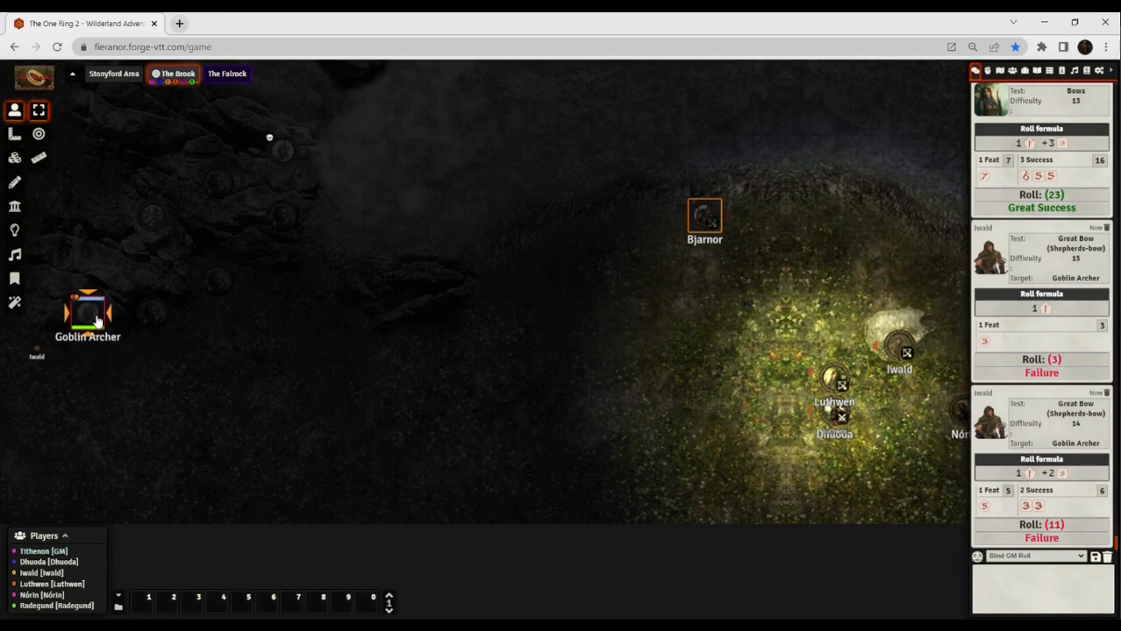
pyautogui.click(88, 313)
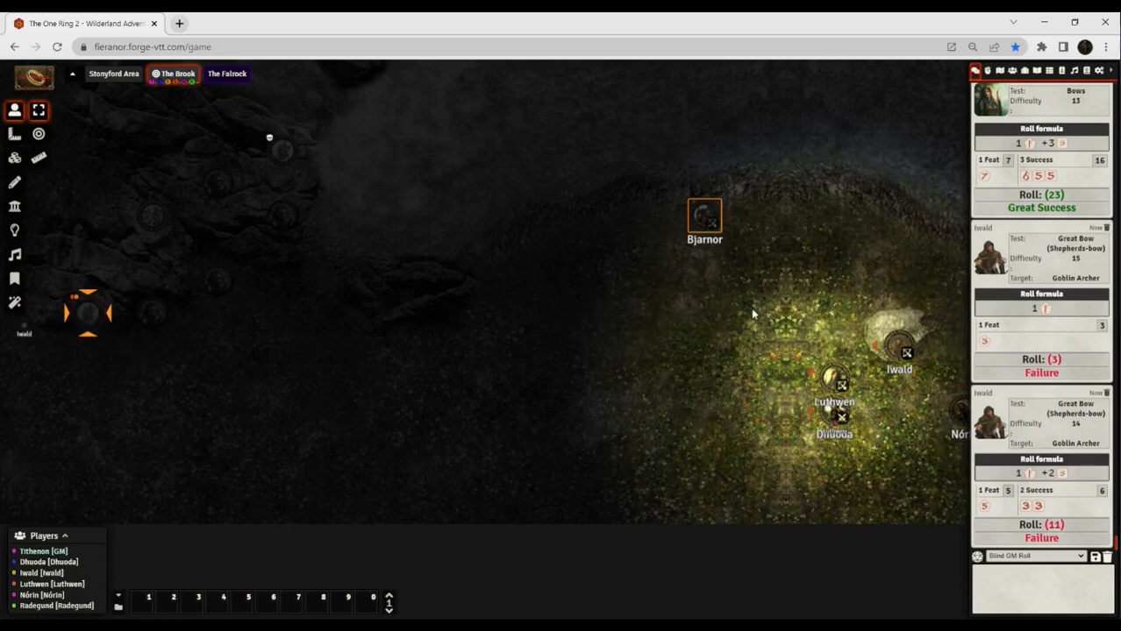
pyautogui.click(88, 314)
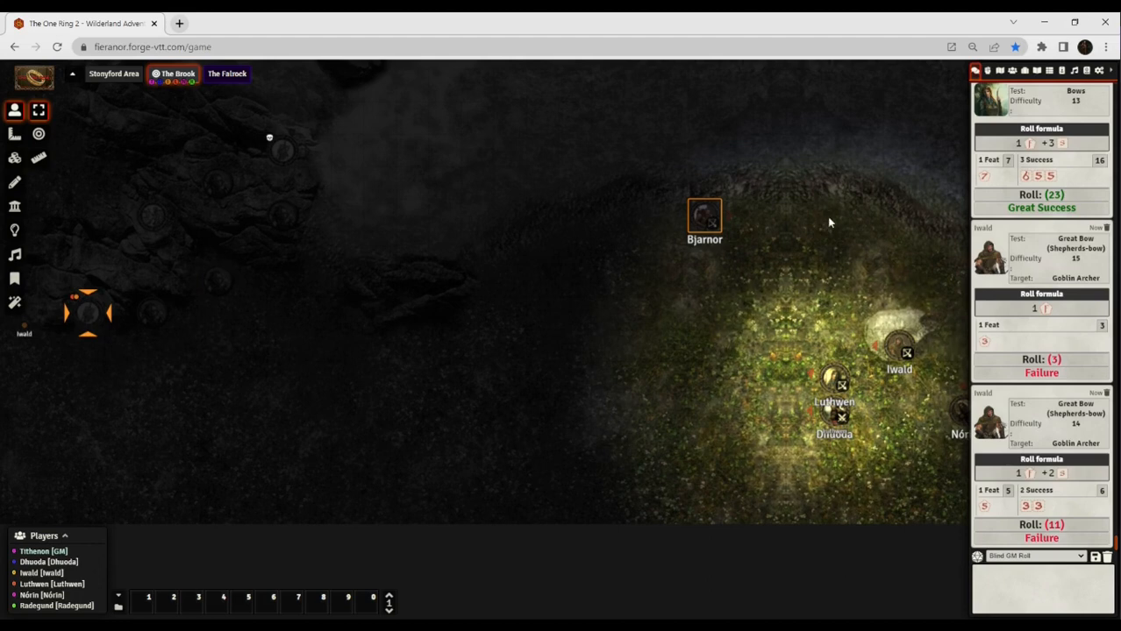
pyautogui.moveTo(855, 221)
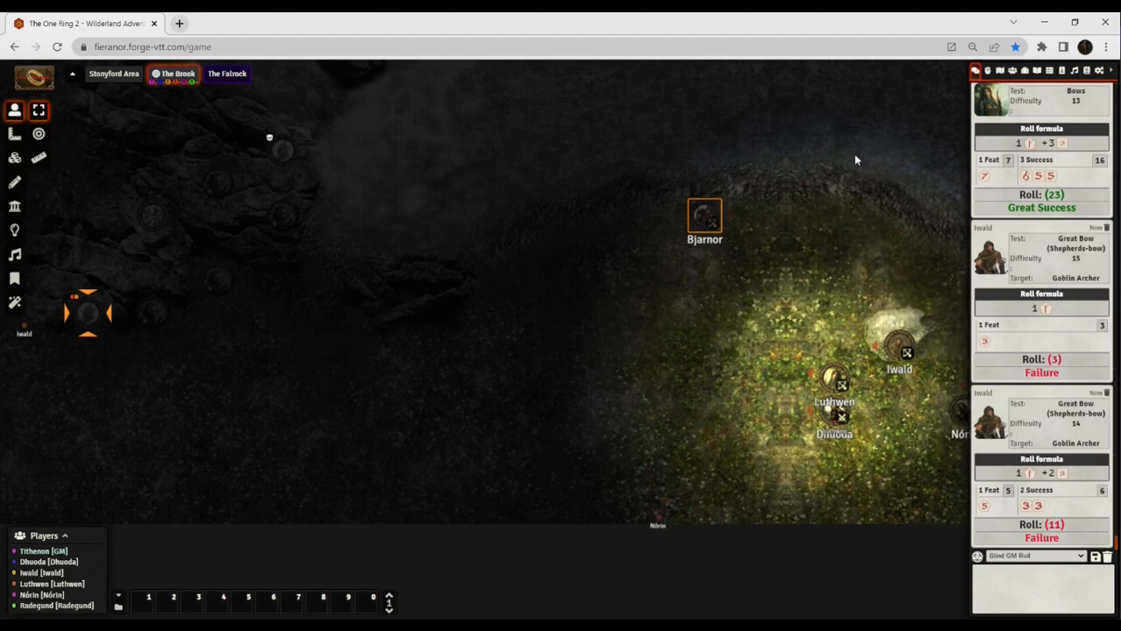
pyautogui.moveTo(751, 125)
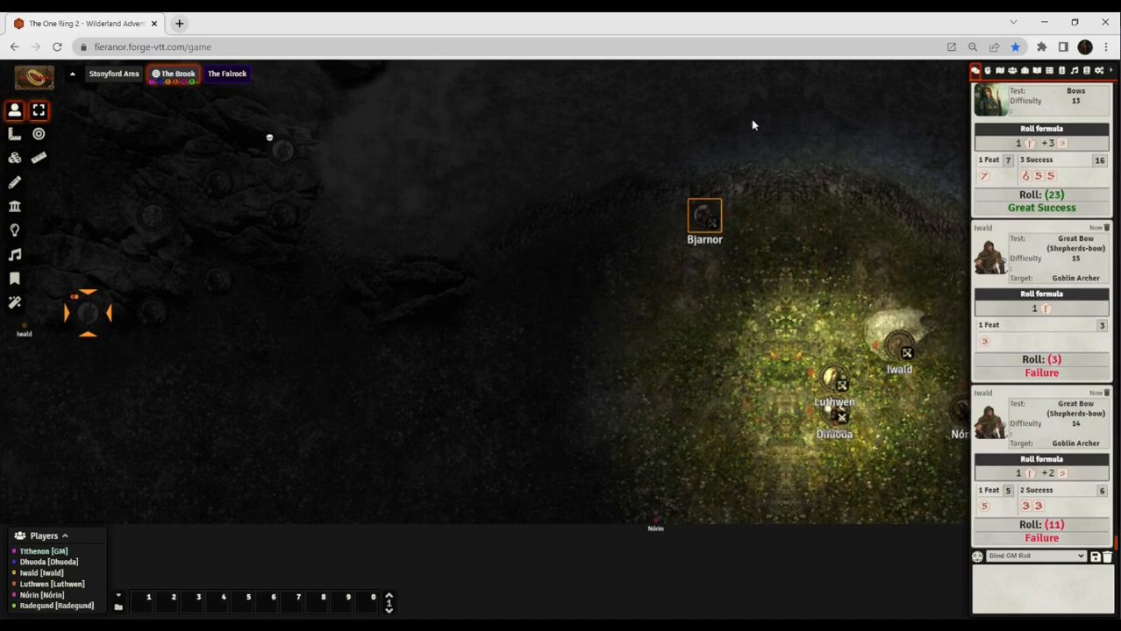
pyautogui.click(987, 71)
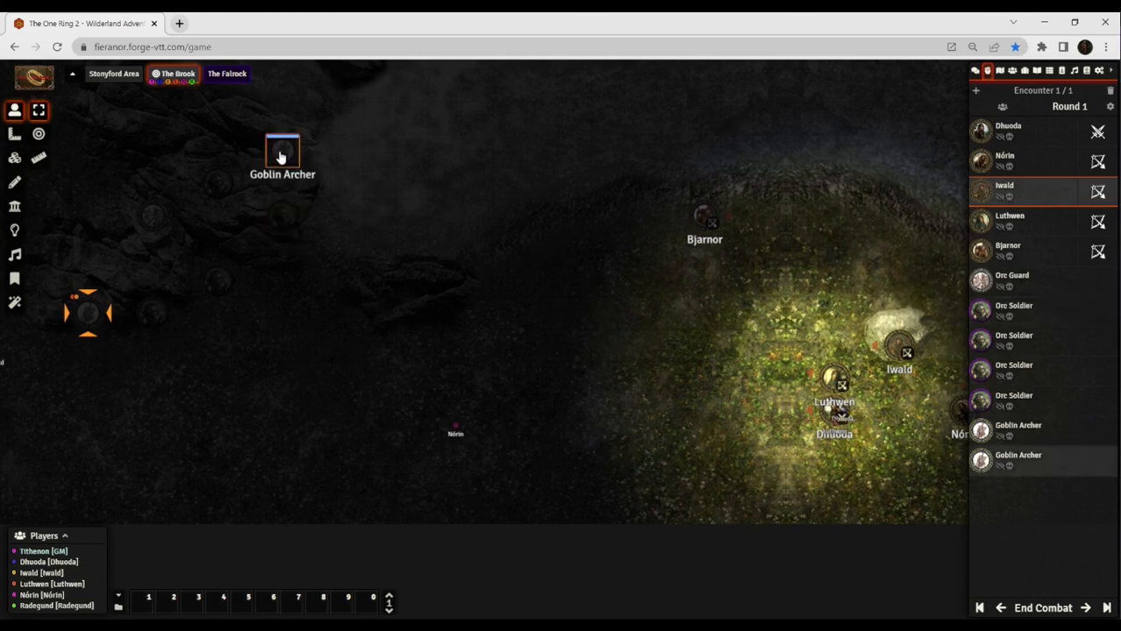
# Select the Goblin Archer token and step the turn order back to Dhuoda.
pyautogui.click(283, 151)
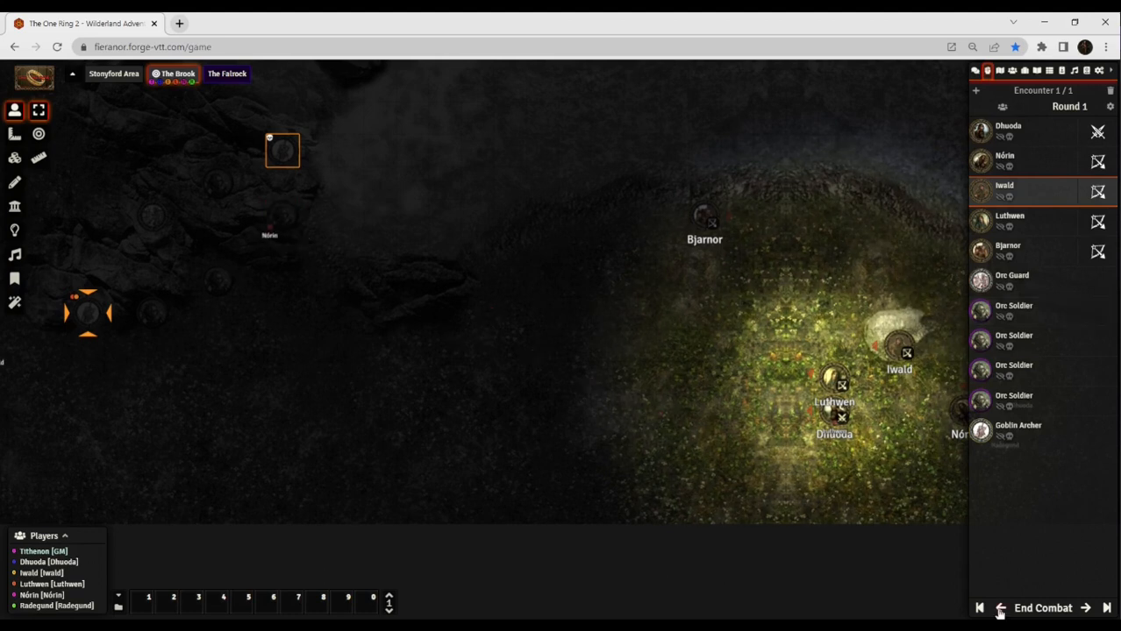
pyautogui.click(1000, 608)
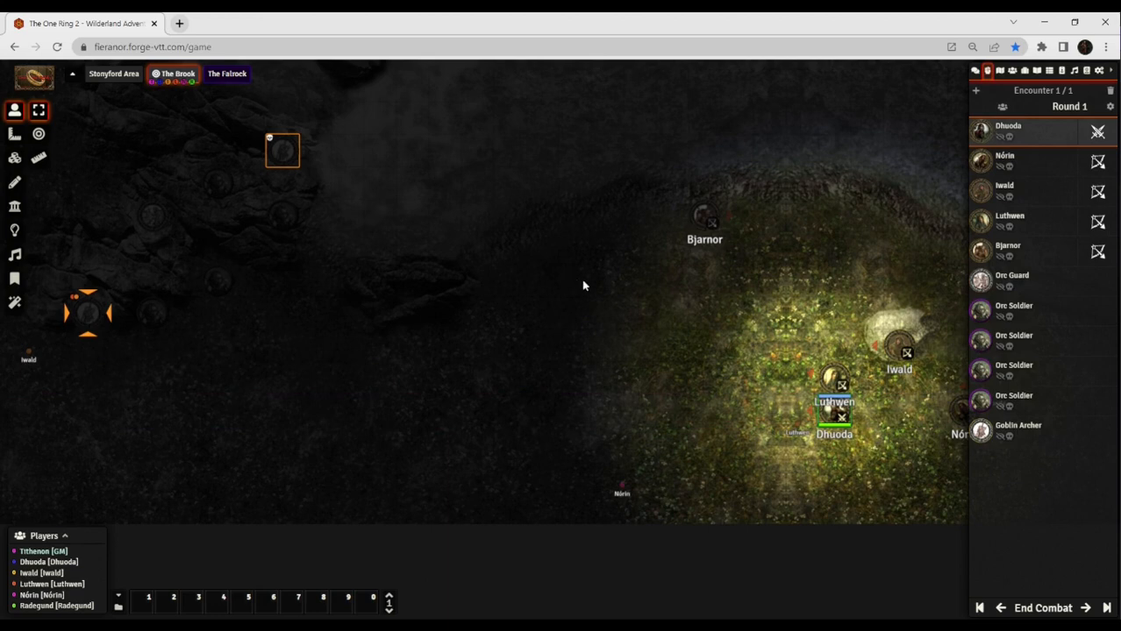
pyautogui.moveTo(554, 310)
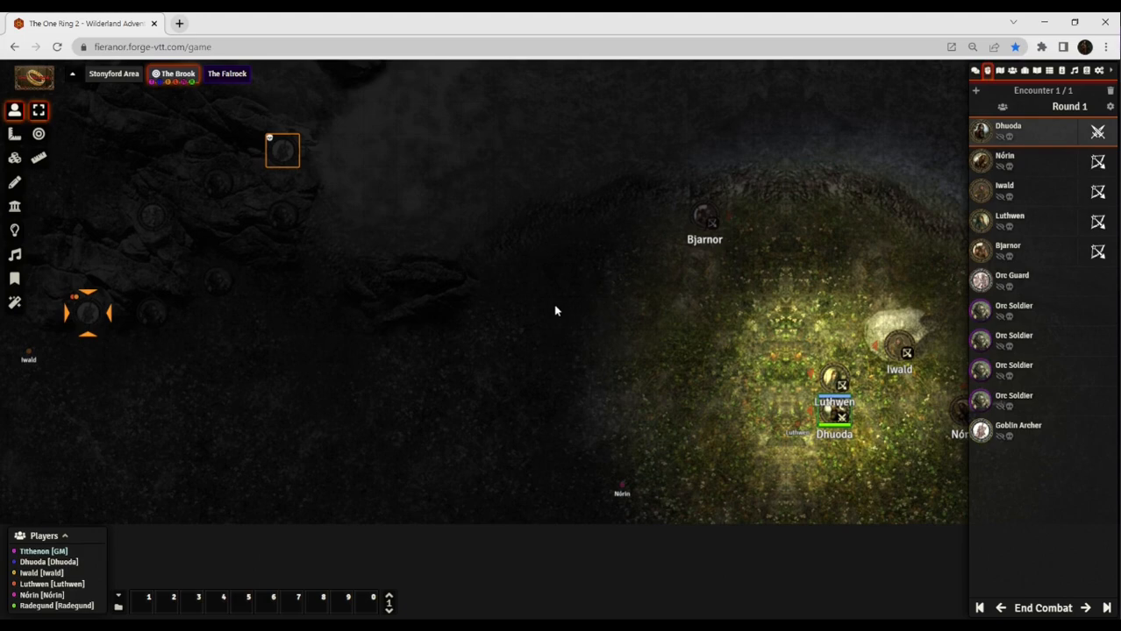
# Open Dhuoda of Stonyford's sheet and scroll to her combat proficiencies and War Gear.
pyautogui.doubleClick(980, 132)
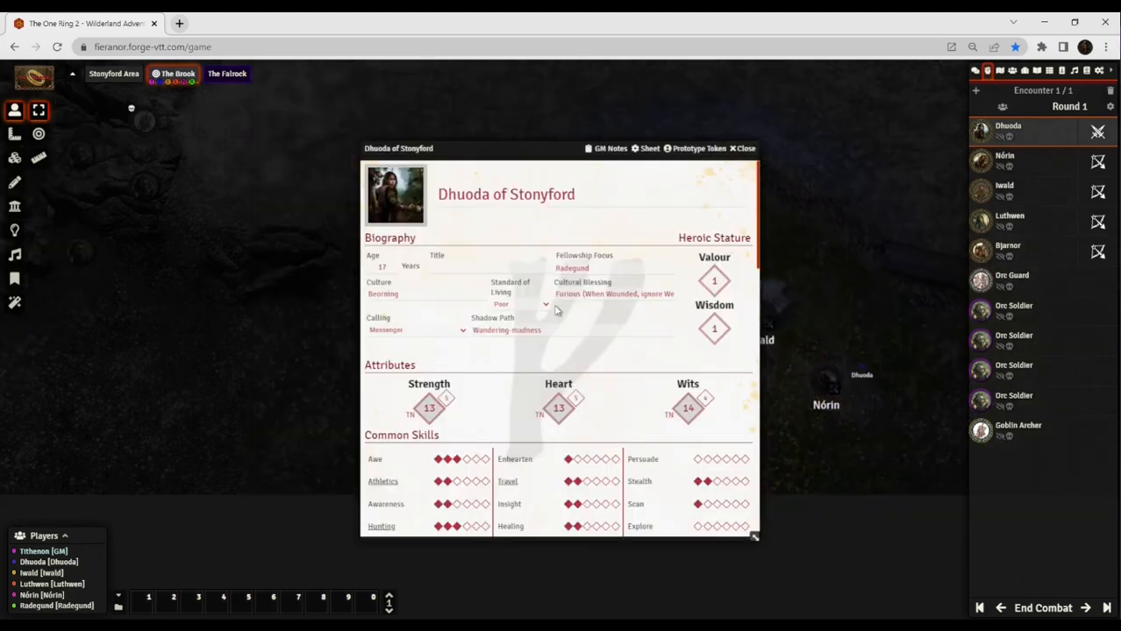
pyautogui.scroll(-3)
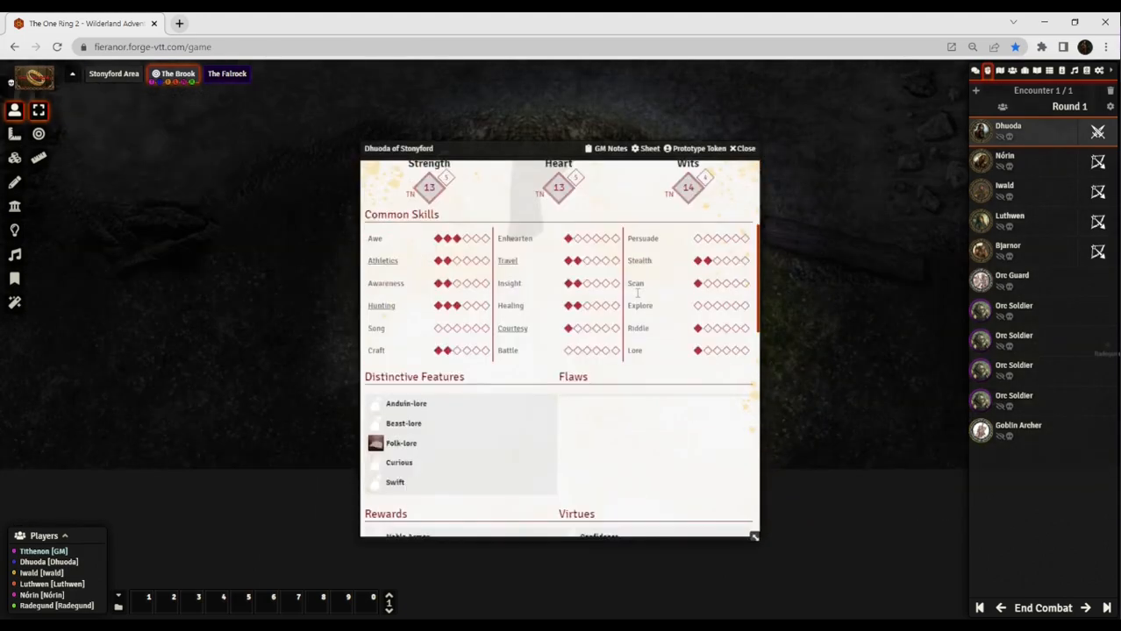
pyautogui.scroll(-3)
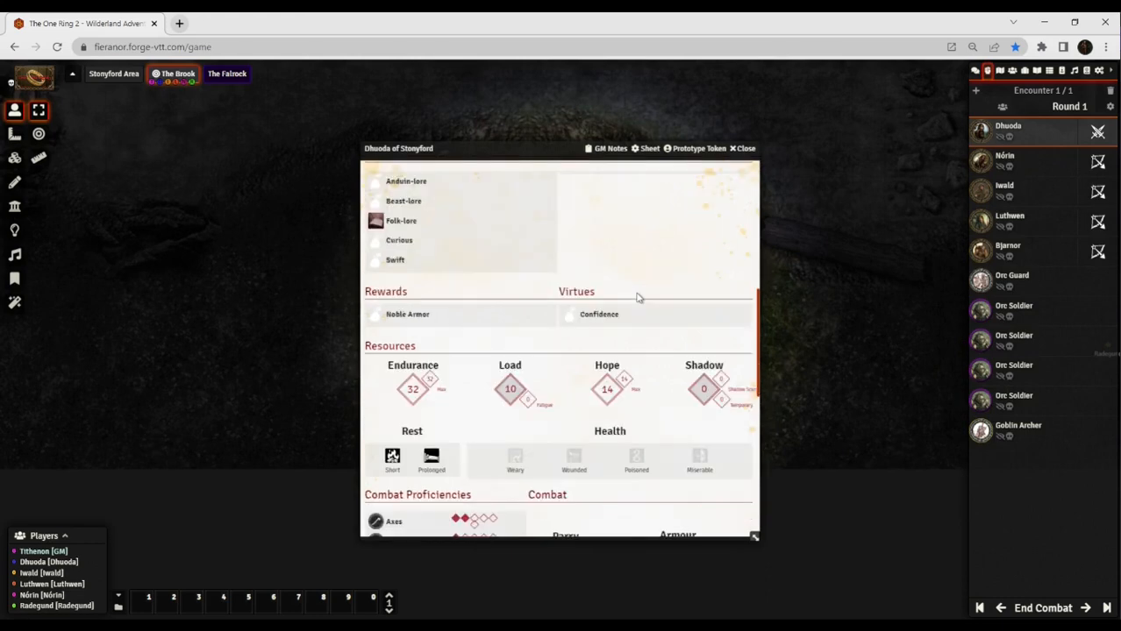
pyautogui.scroll(-3)
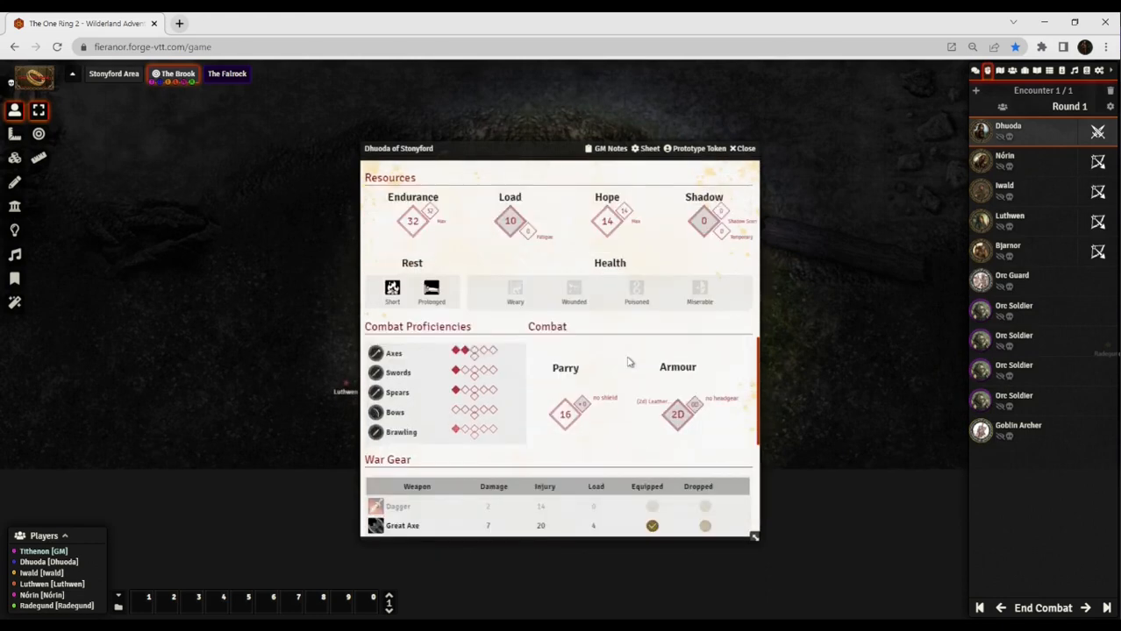
pyautogui.scroll(-3)
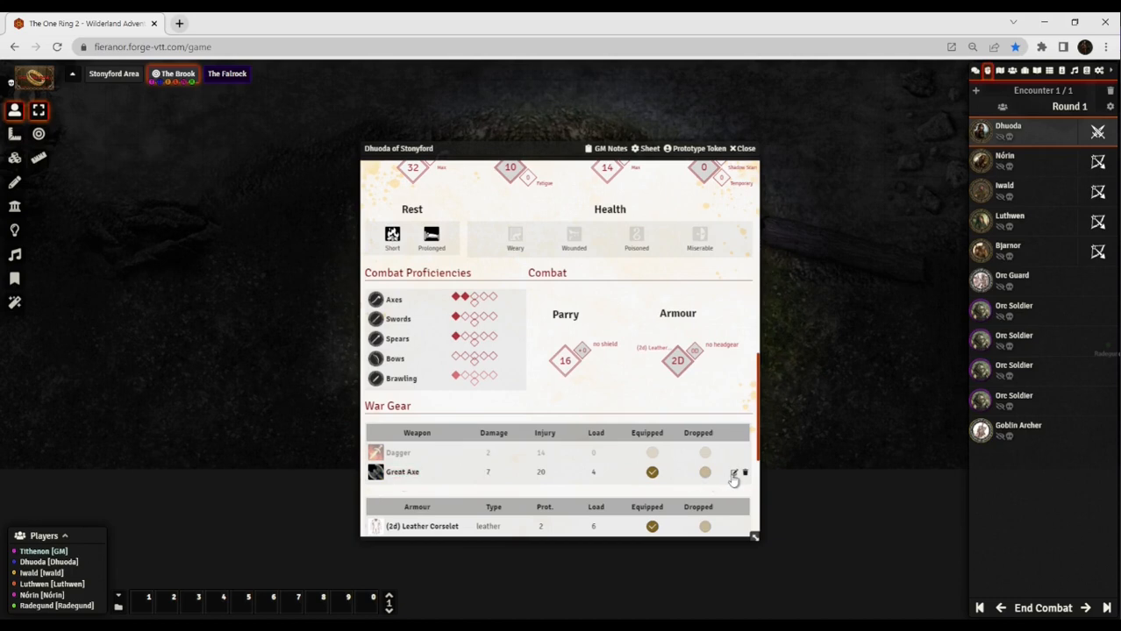
pyautogui.click(733, 474)
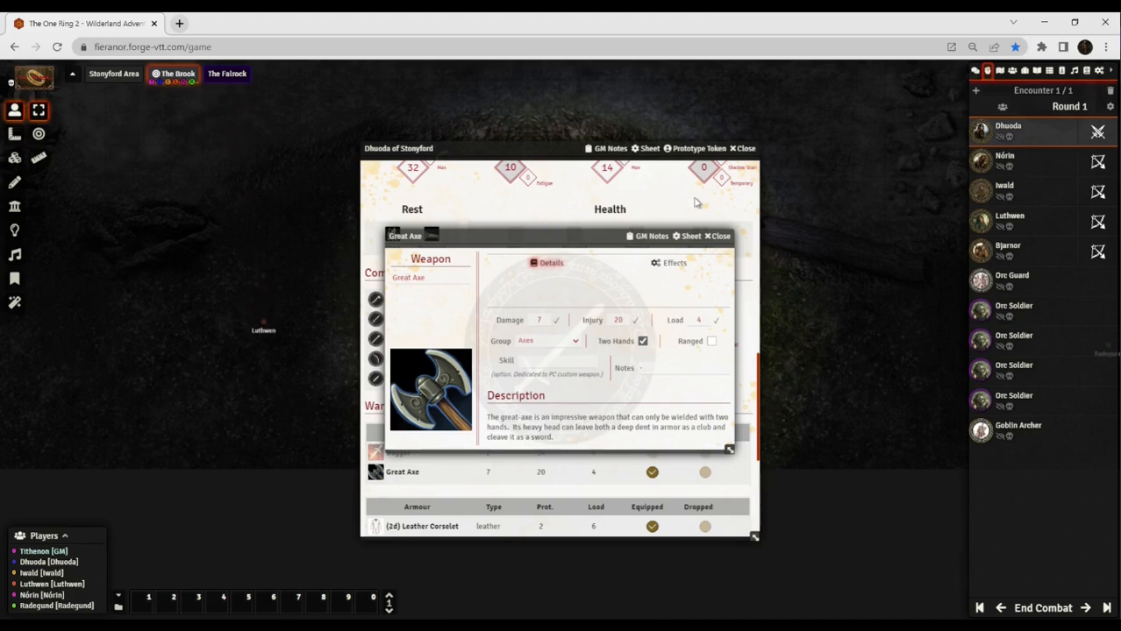
pyautogui.moveTo(698, 193)
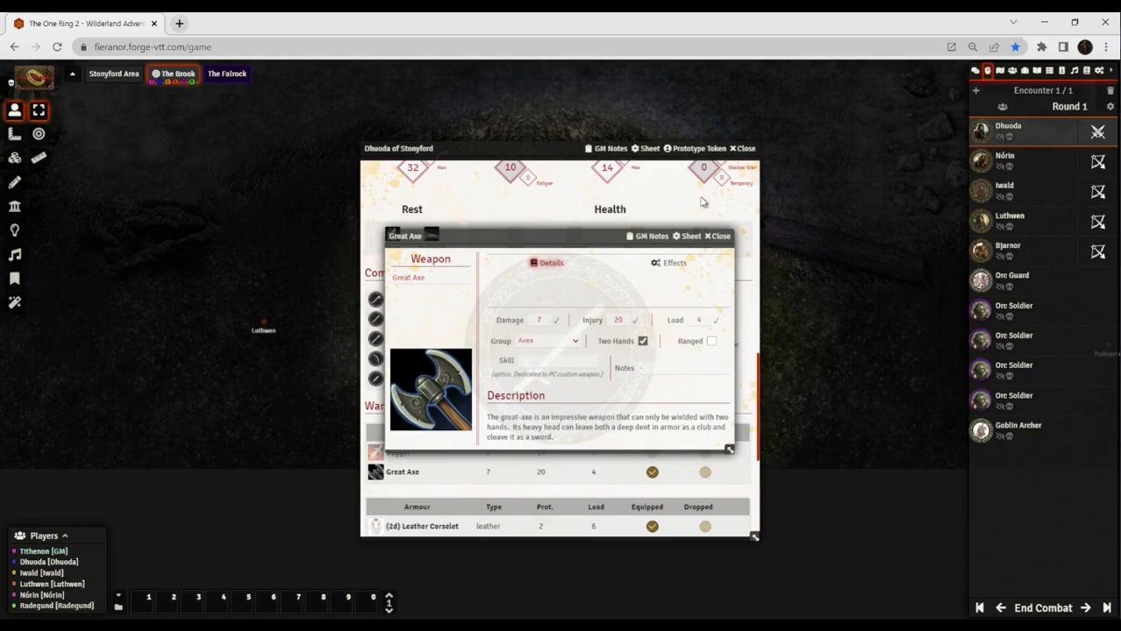
pyautogui.click(642, 340)
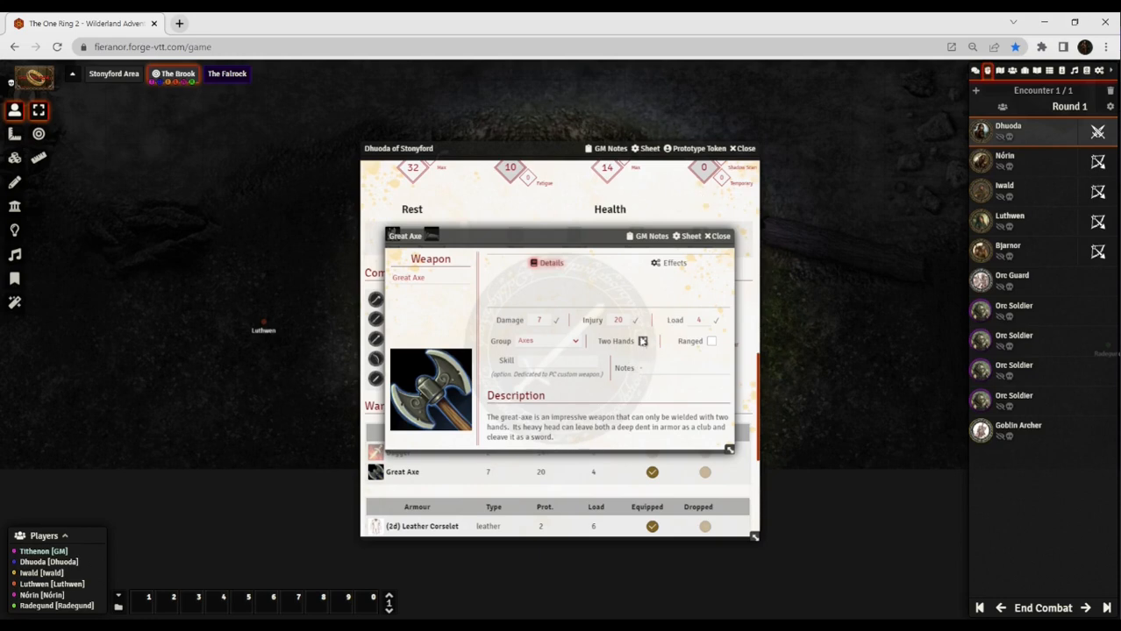
pyautogui.click(643, 341)
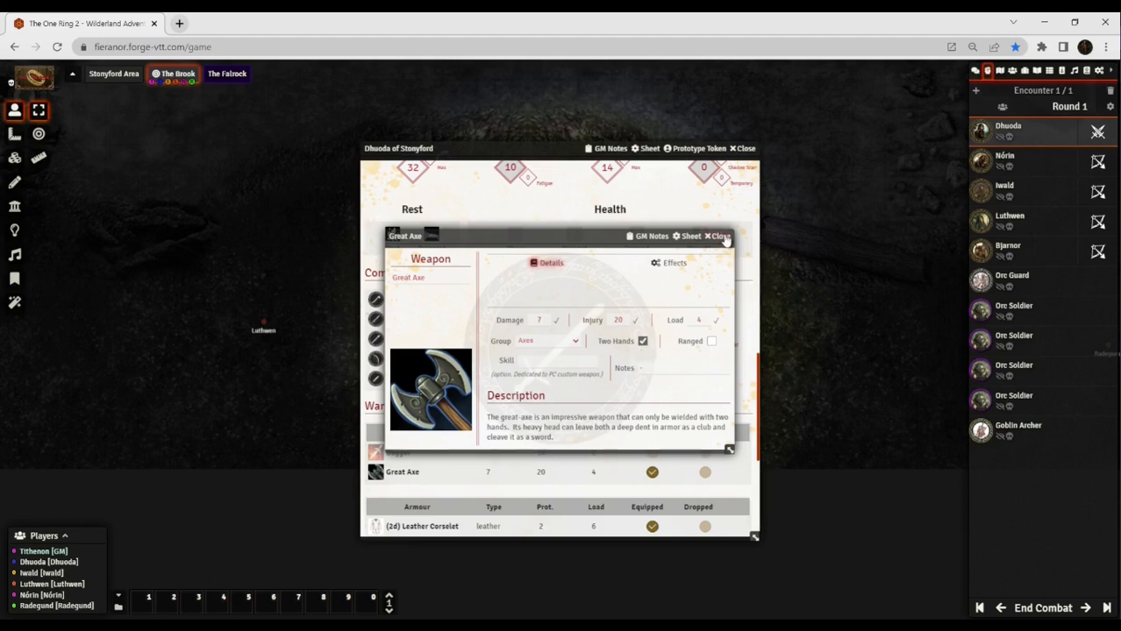
pyautogui.click(718, 236)
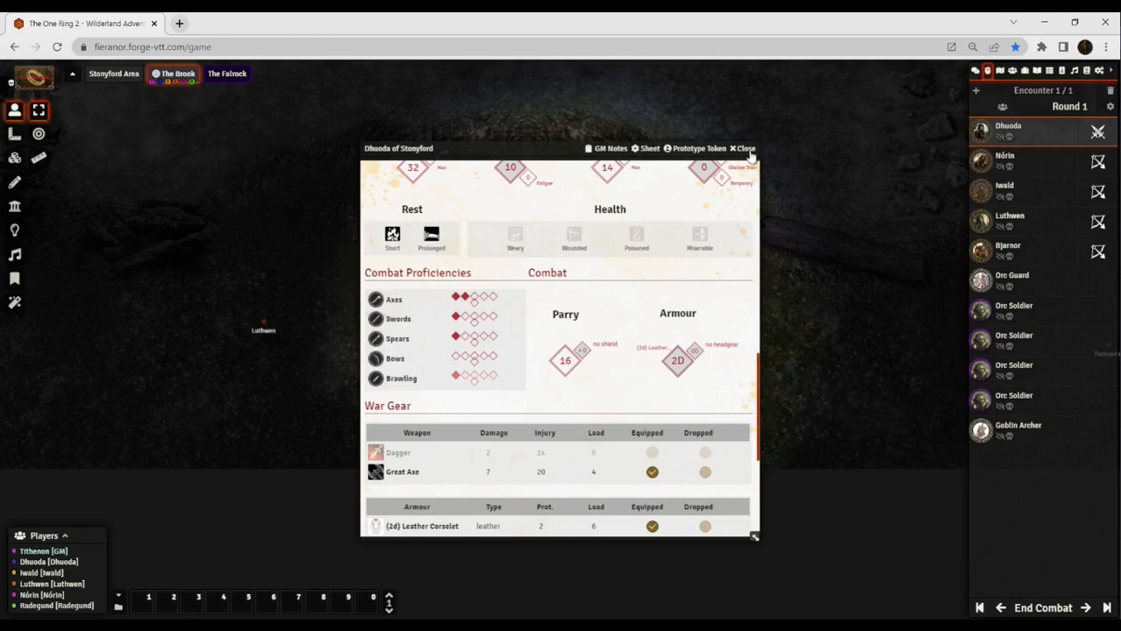
# Close Dhuoda of Stonyford's character sheet to reveal The Brook's clearing.
pyautogui.click(745, 148)
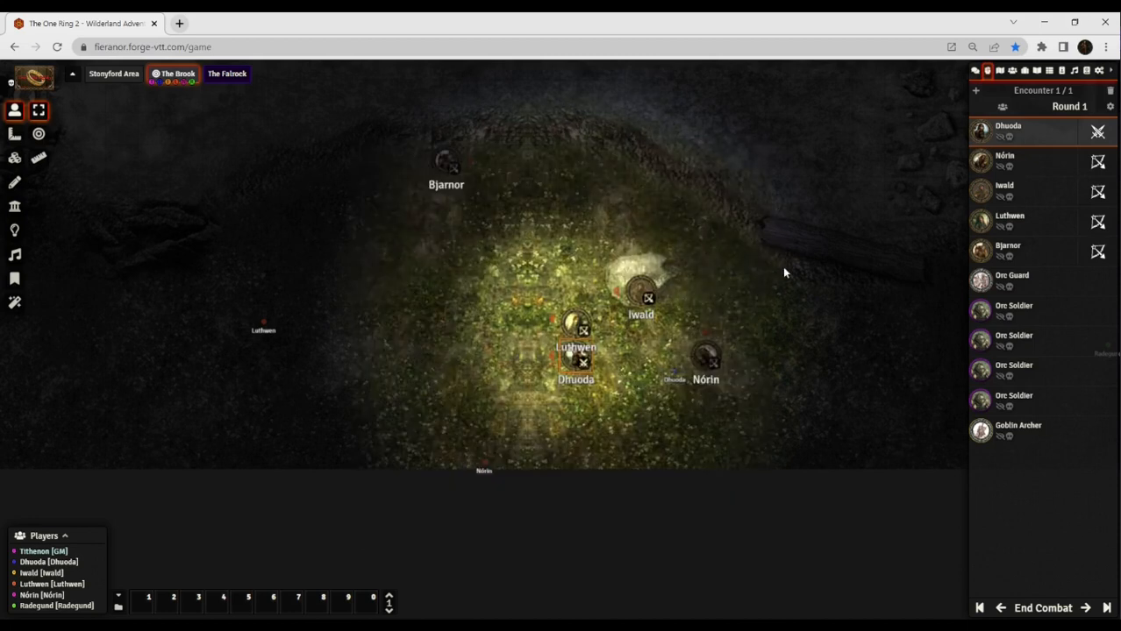
pyautogui.moveTo(785, 328)
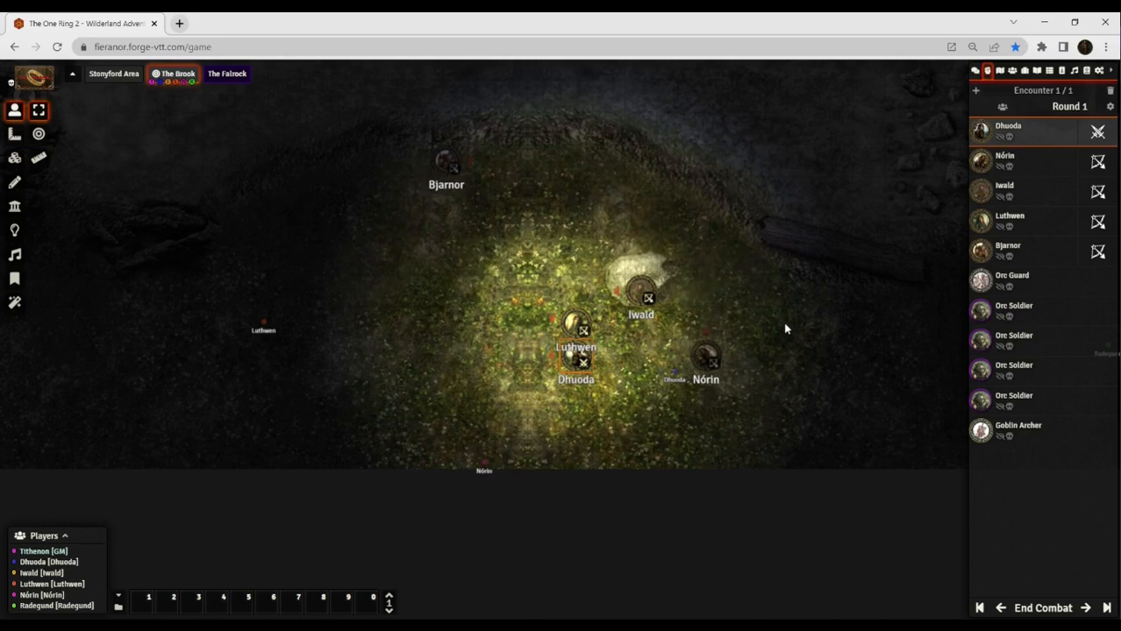
pyautogui.moveTo(776, 319)
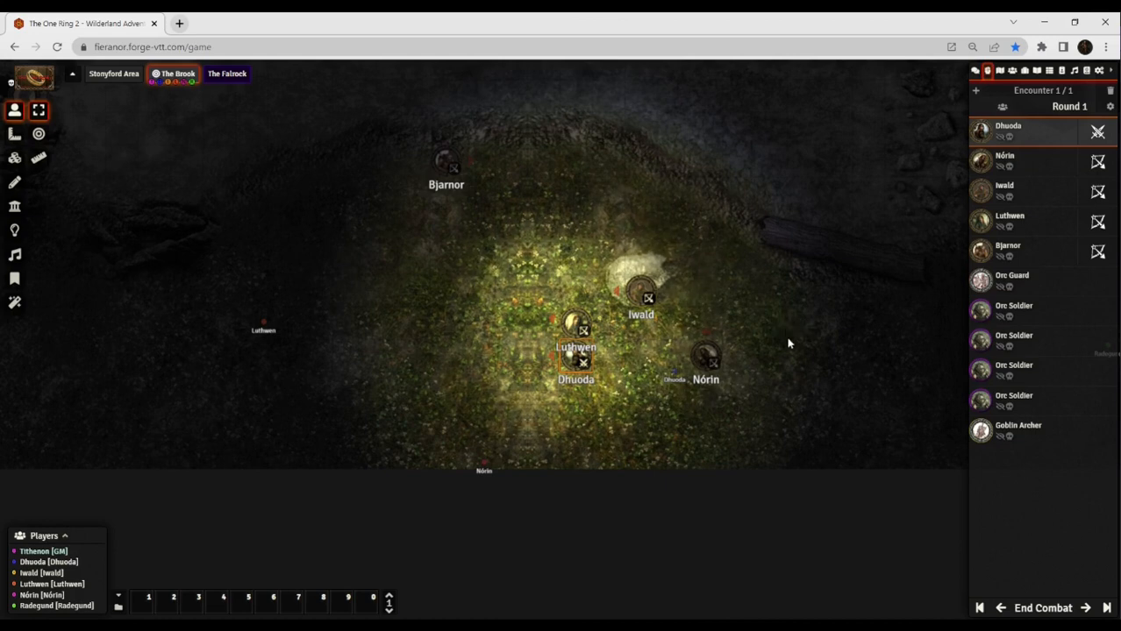
pyautogui.moveTo(596, 402)
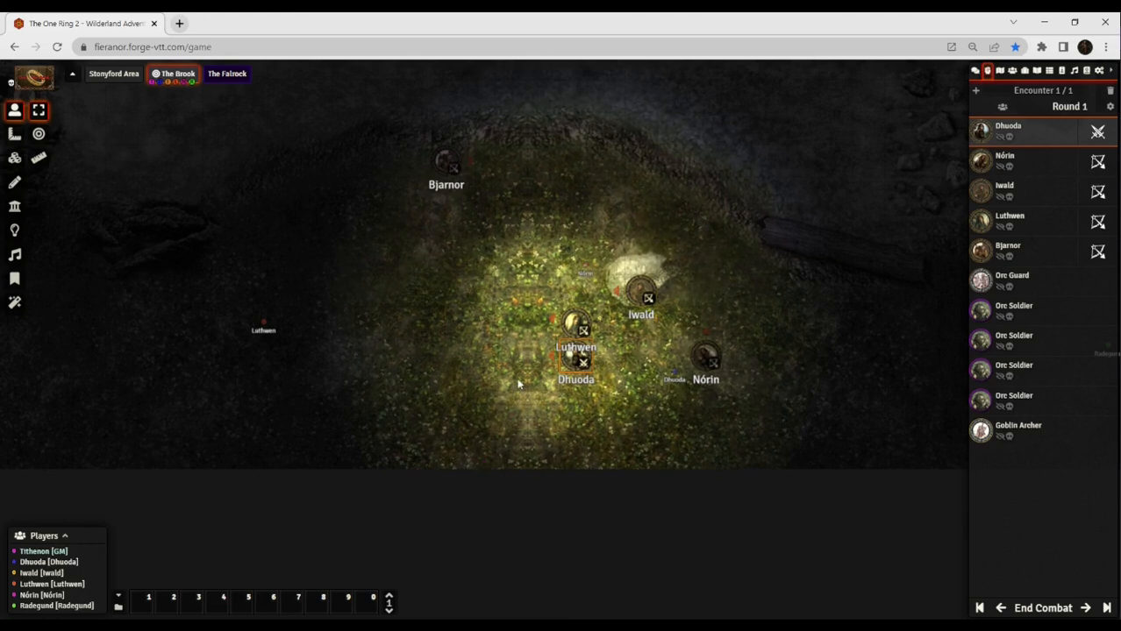
pyautogui.moveTo(429, 288)
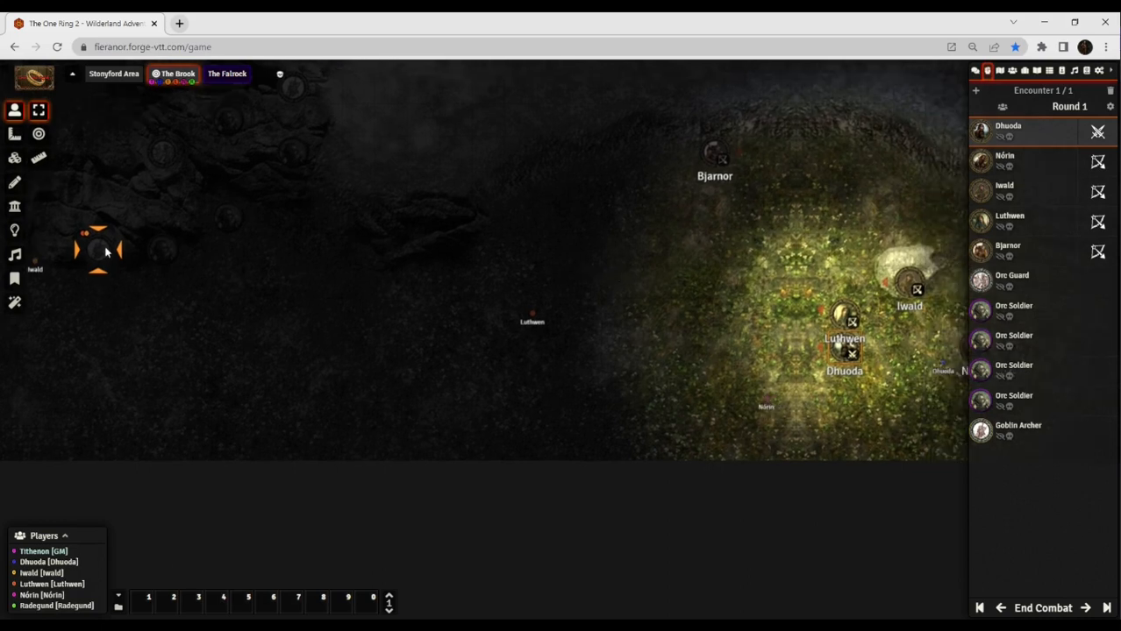
# Select the shadowy token near the map's western edge.
pyautogui.click(98, 250)
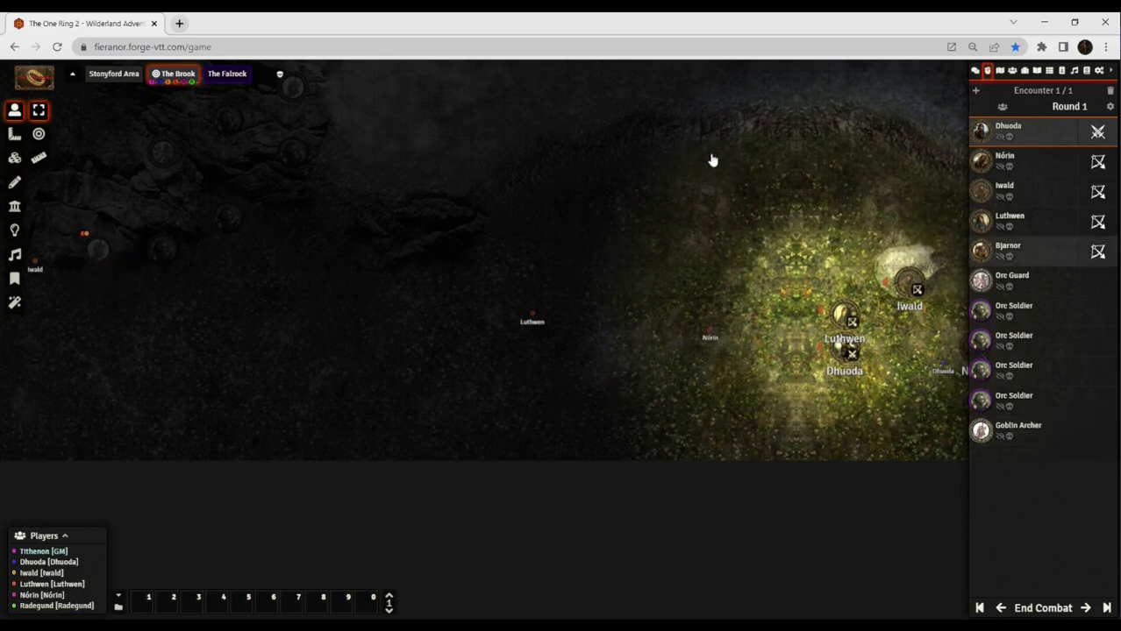
pyautogui.moveTo(691, 424)
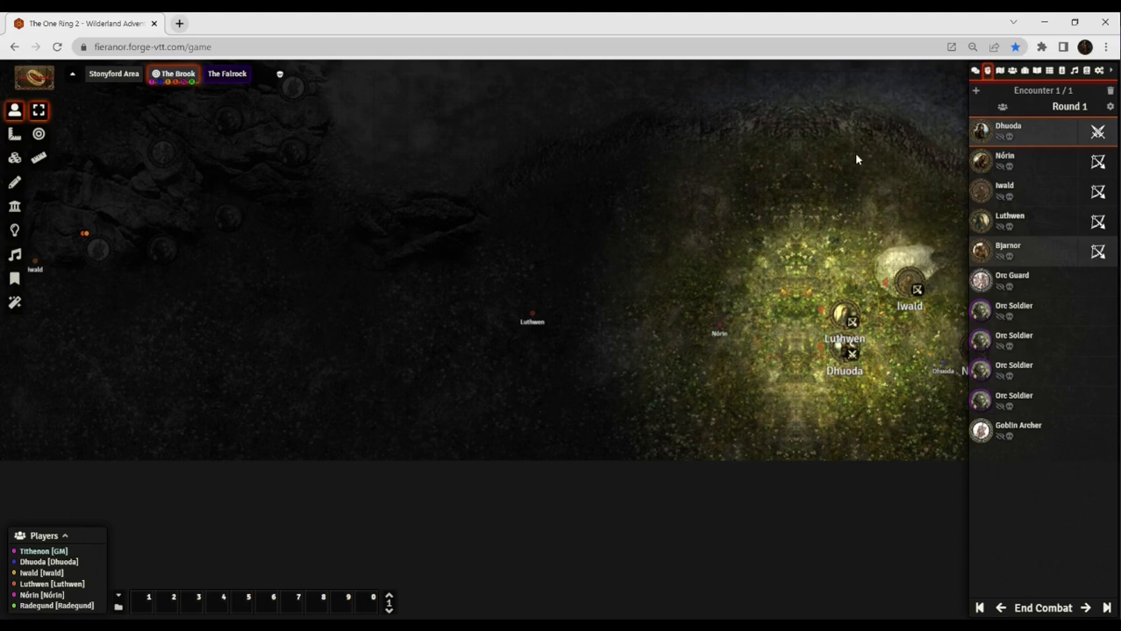
pyautogui.moveTo(832, 215)
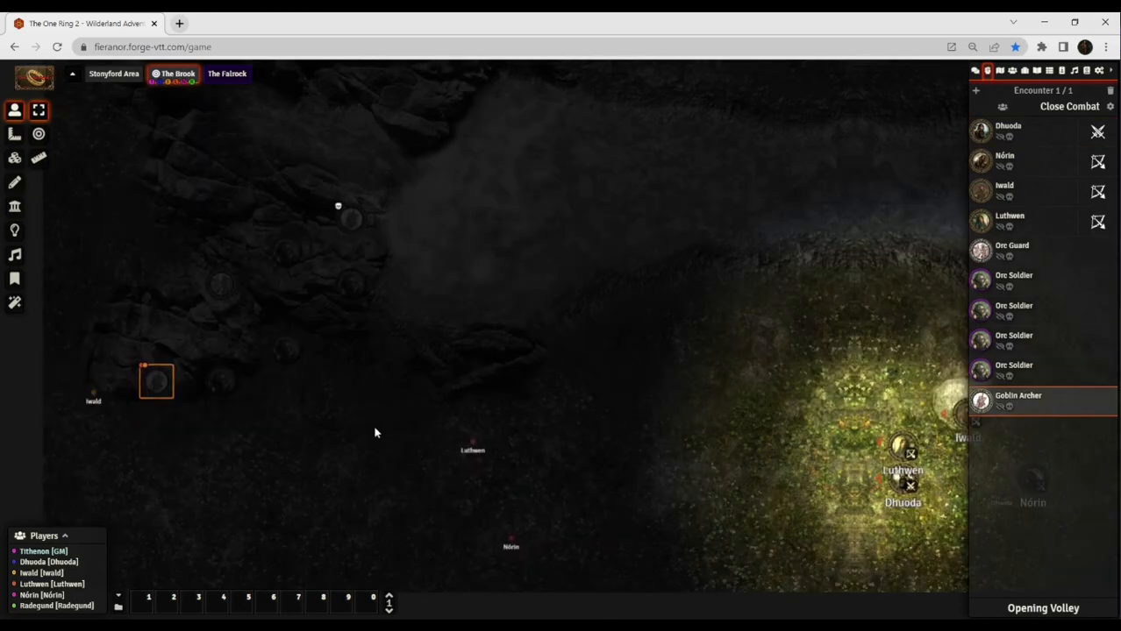
# Move Nórin beside Iwald, select the Goblin Archer and measure its range to Luthwen.
pyautogui.click(901, 450)
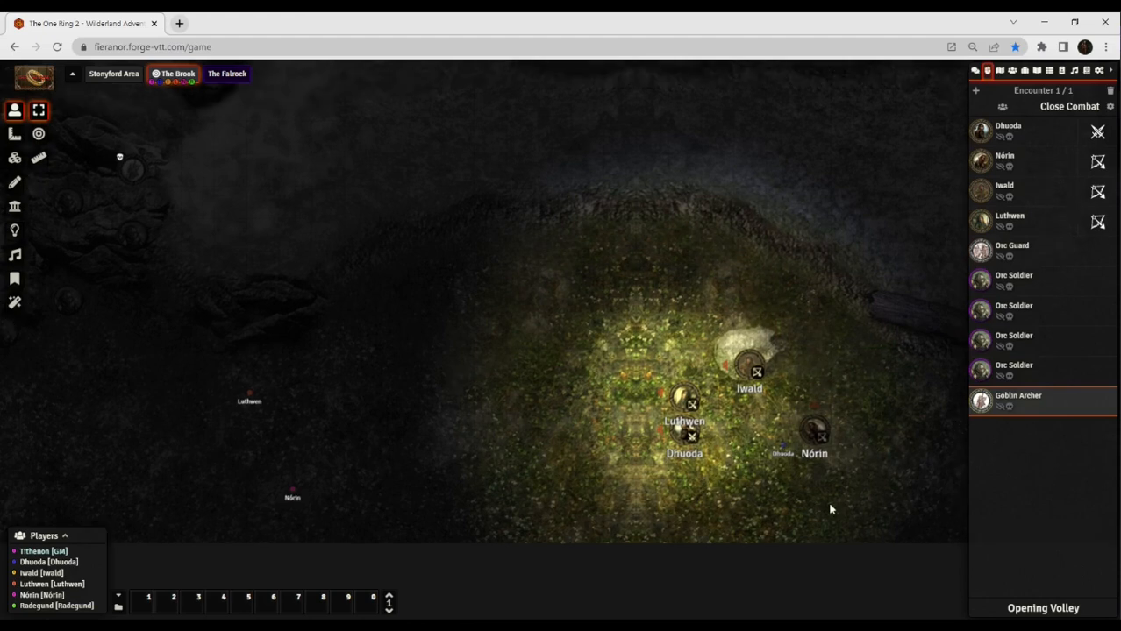
pyautogui.moveTo(820, 495)
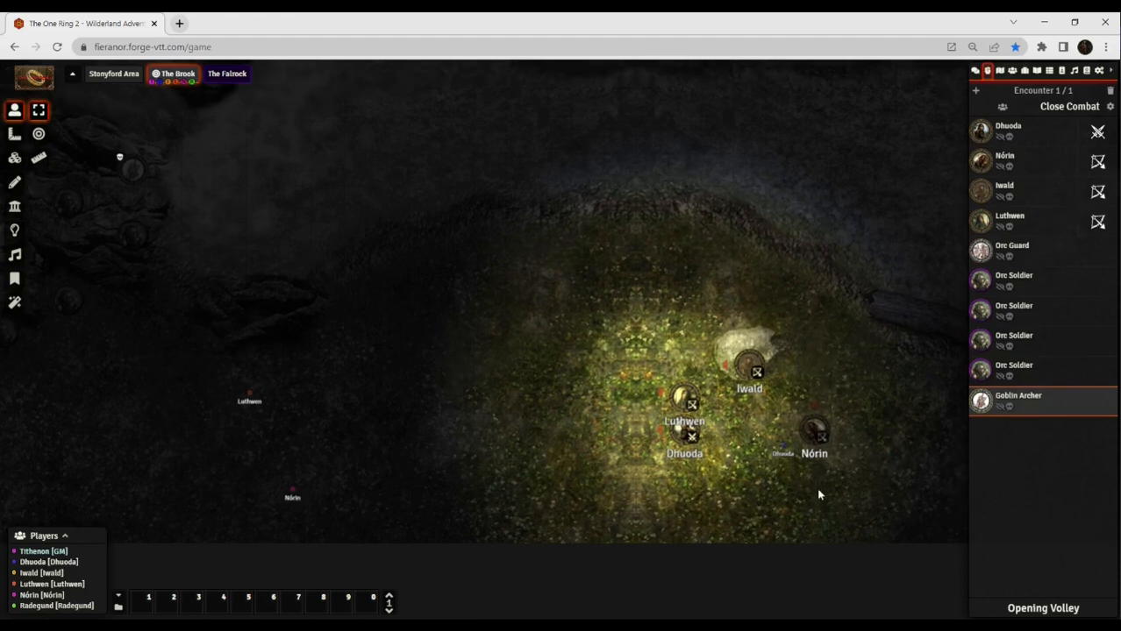
pyautogui.moveTo(637, 526)
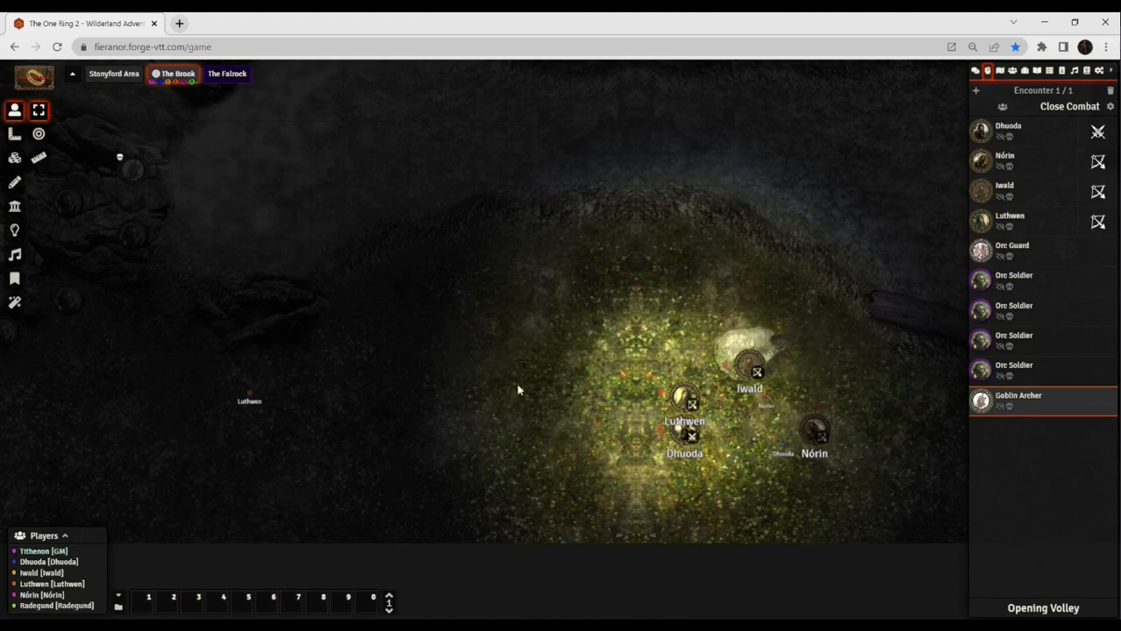
pyautogui.moveTo(813, 429); pyautogui.dragTo(781, 333)
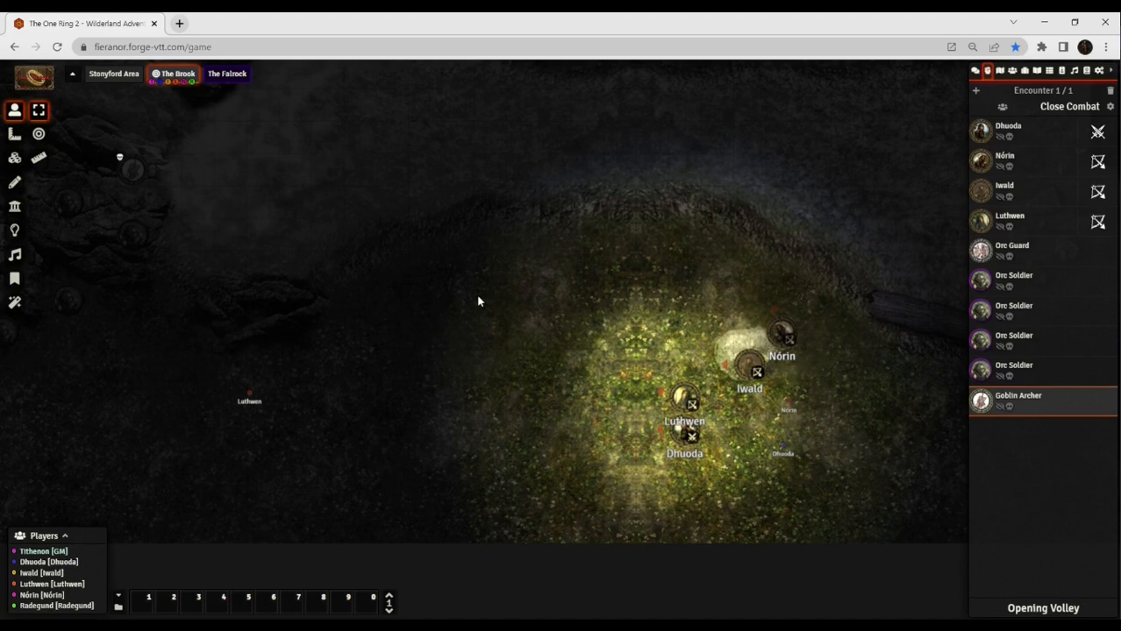
pyautogui.moveTo(349, 342)
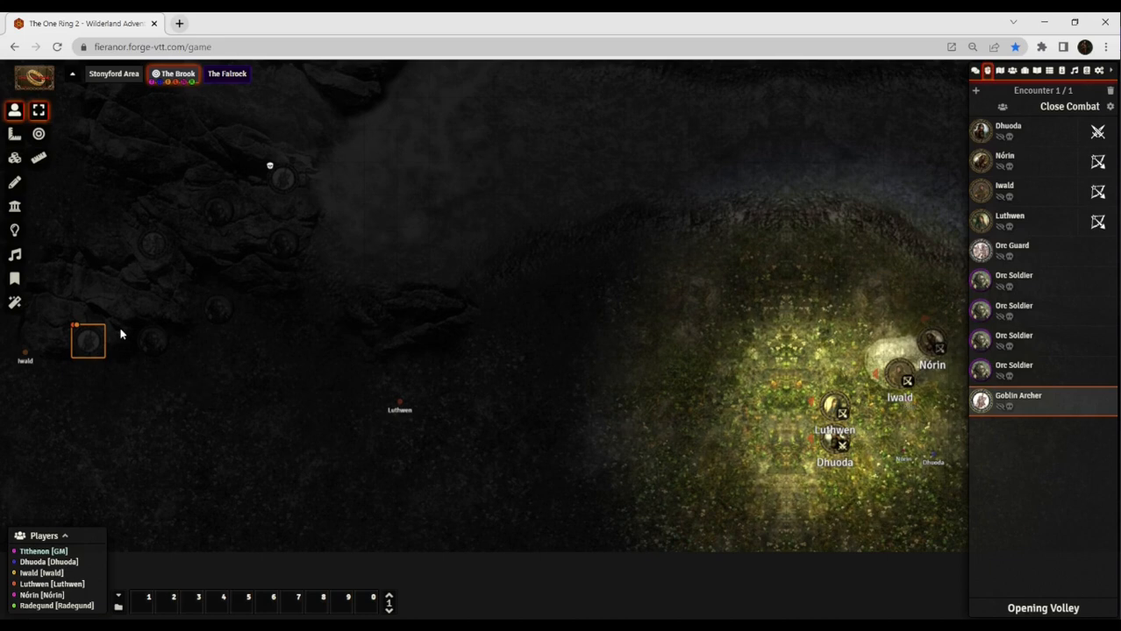
pyautogui.click(39, 158)
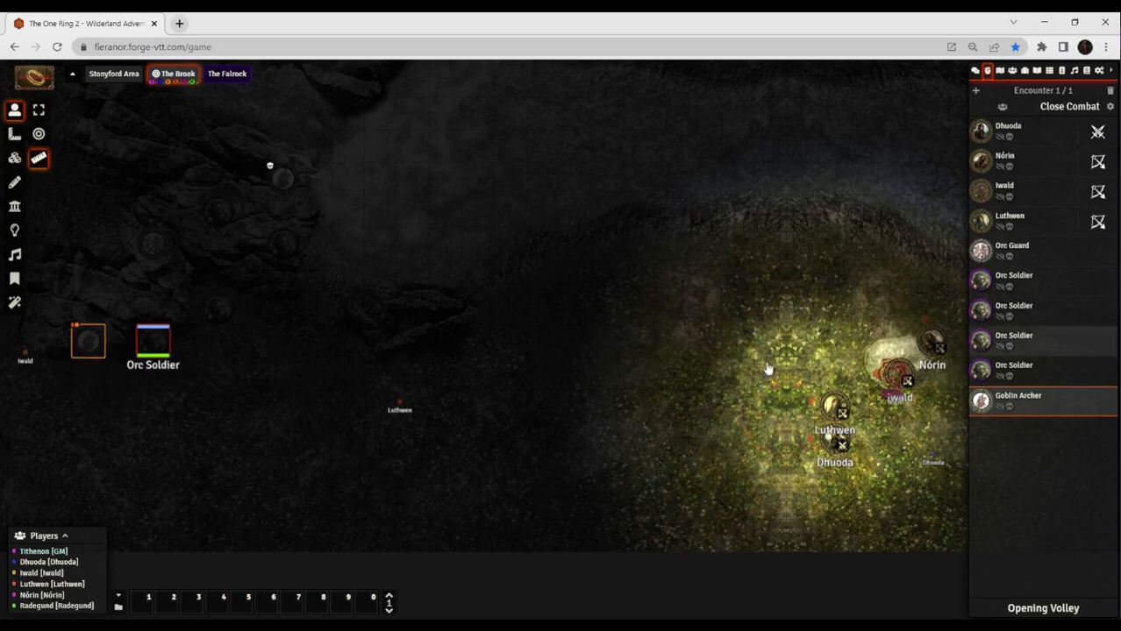
pyautogui.moveTo(153, 340); pyautogui.dragTo(835, 438)
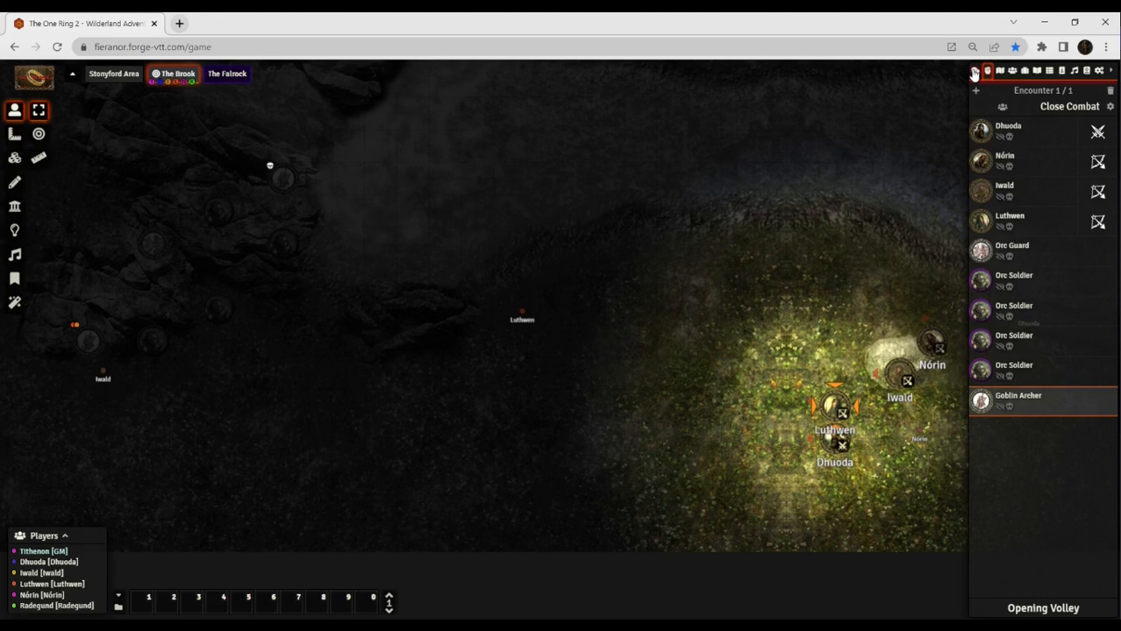
# Open the Goblin Archer's sheet from the Actors list and roll its Bow of Horn attack.
pyautogui.click(986, 70)
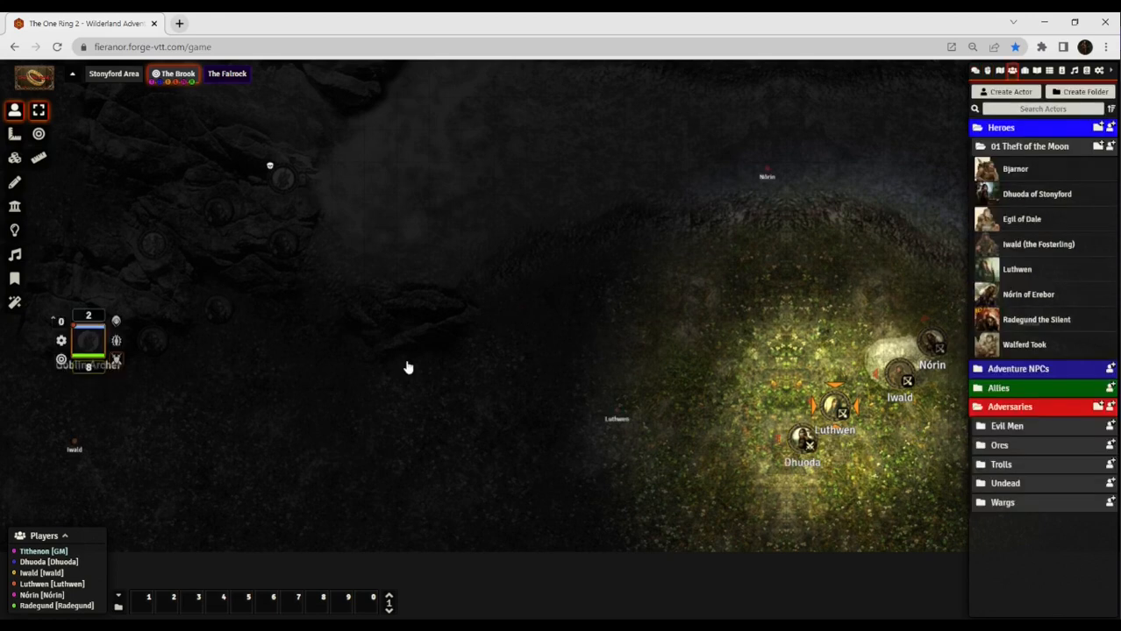
pyautogui.doubleClick(88, 340)
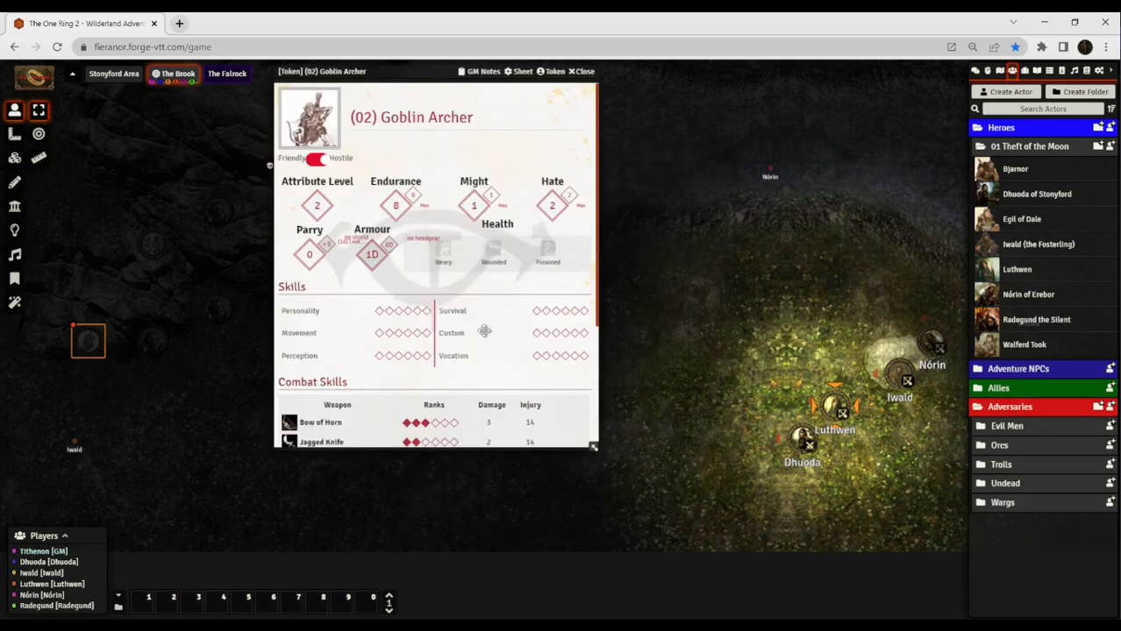
pyautogui.scroll(-3)
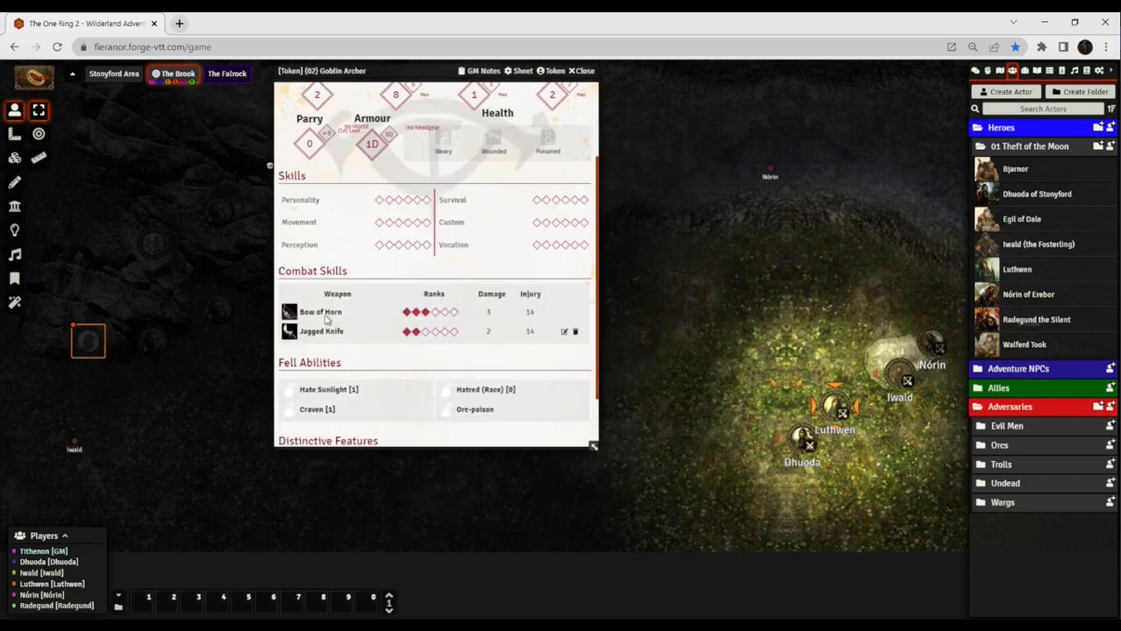
pyautogui.click(320, 312)
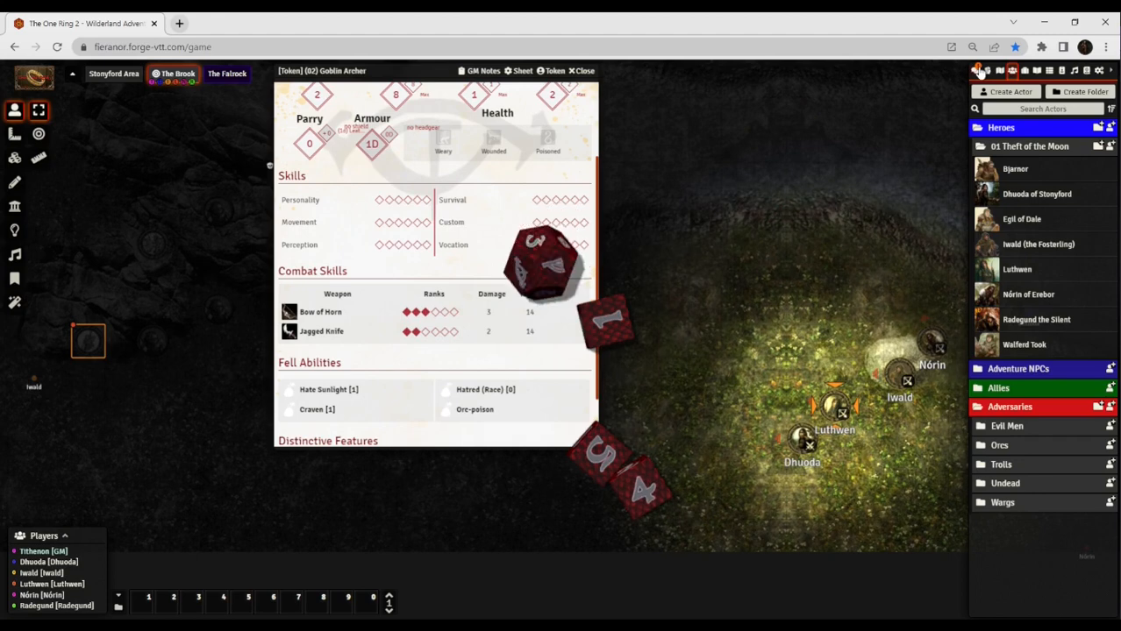
pyautogui.moveTo(830, 543)
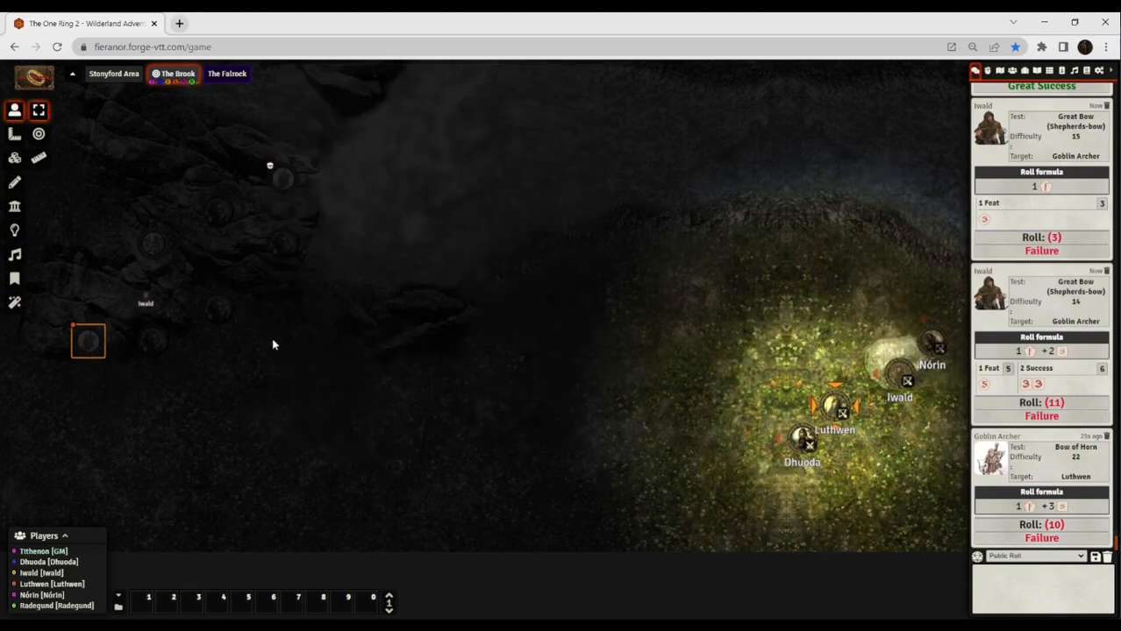
pyautogui.moveTo(429, 217)
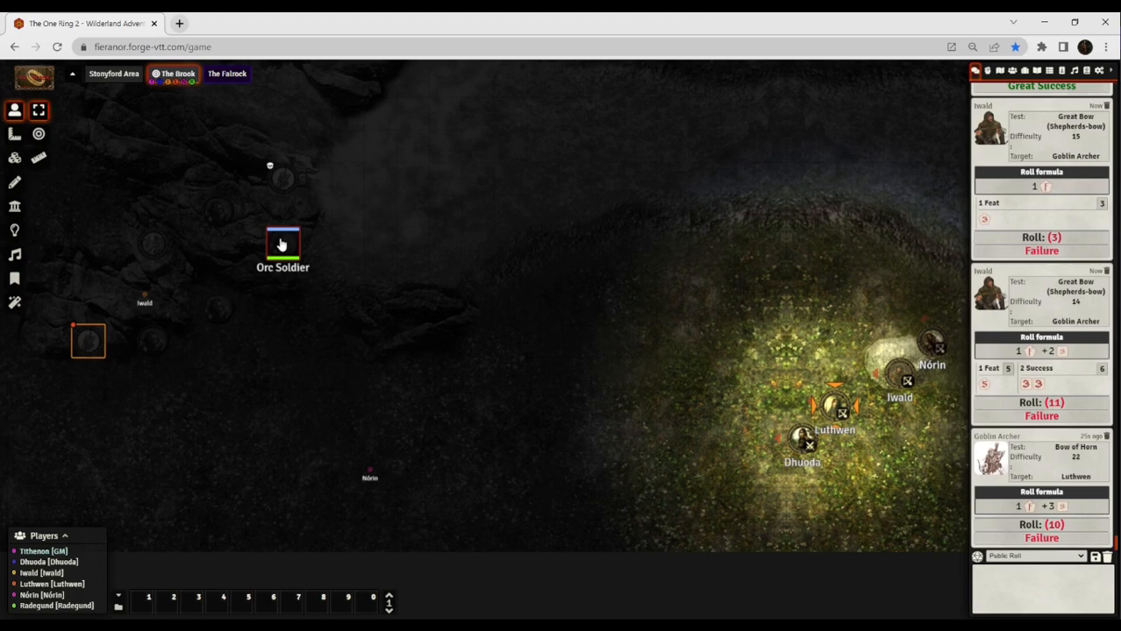
pyautogui.moveTo(701, 235)
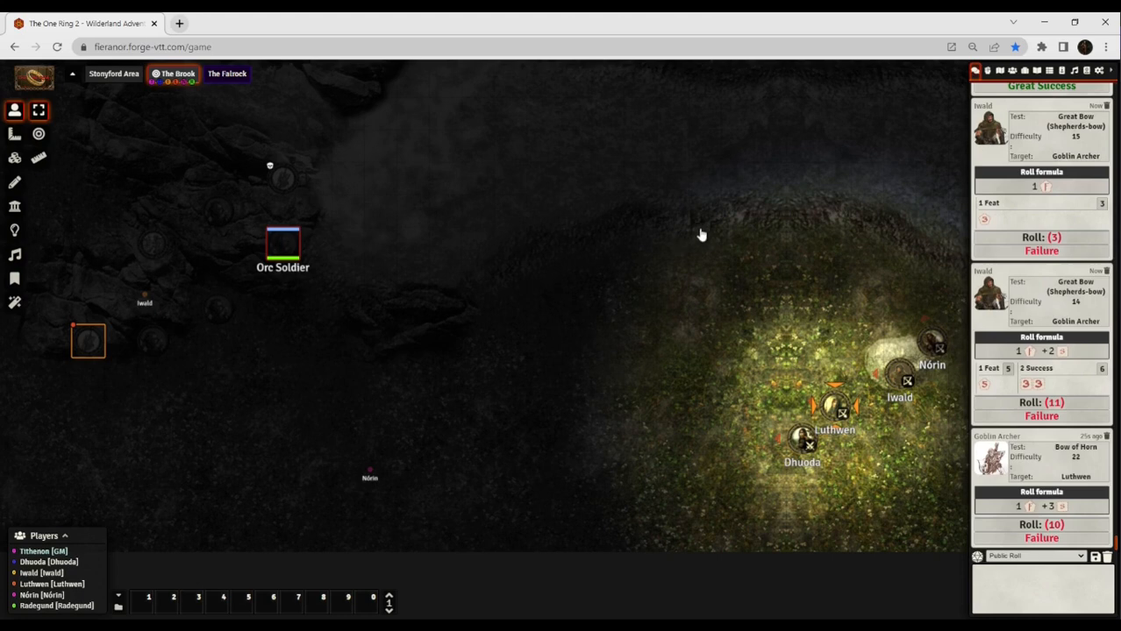
# Open the Orc Soldier's sheet and list the orc adversaries in the actors directory.
pyautogui.doubleClick(282, 244)
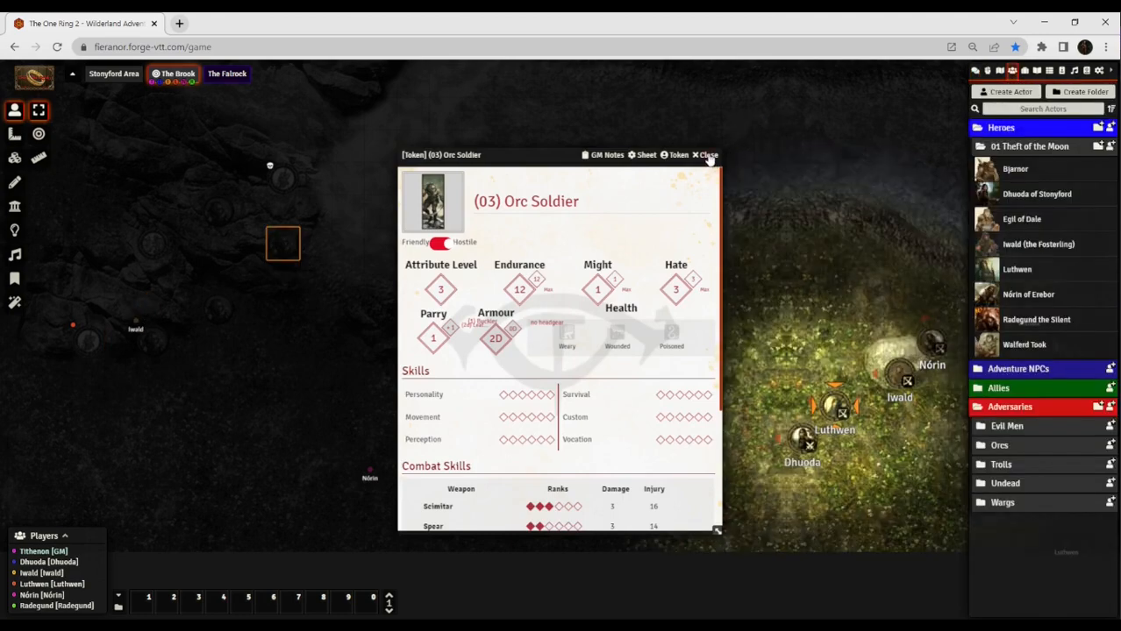
pyautogui.click(707, 154)
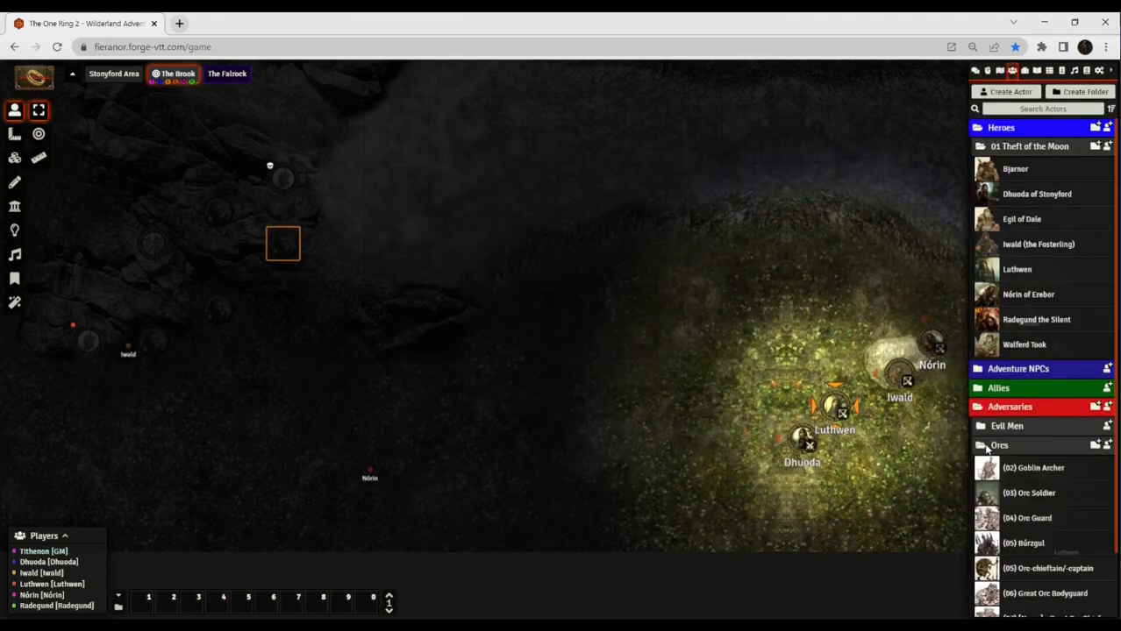
pyautogui.scroll(-3)
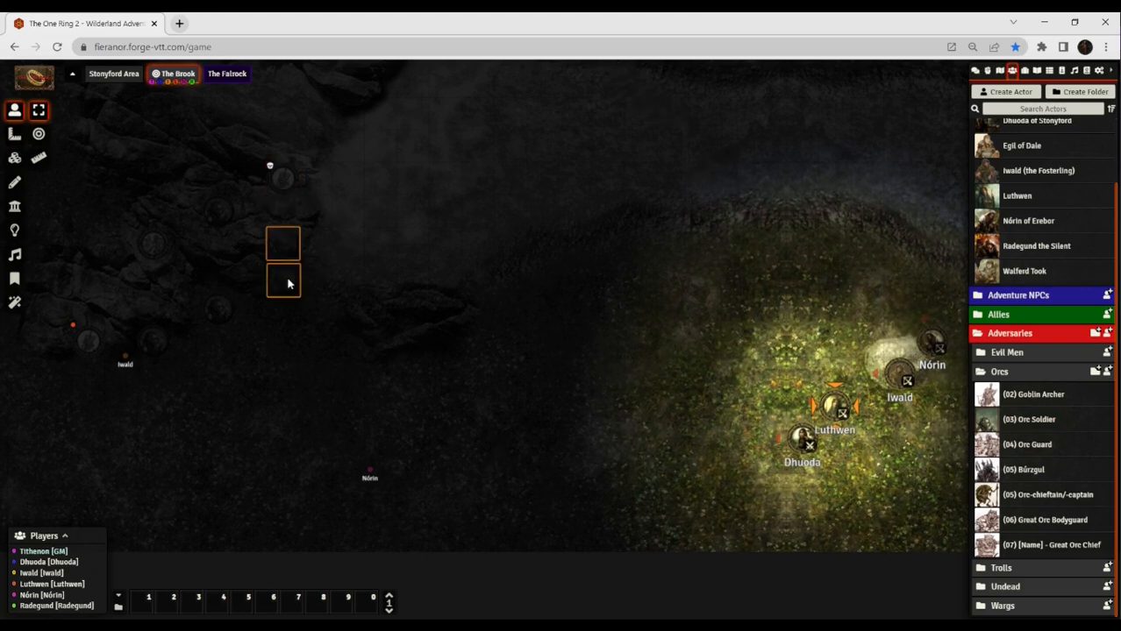
# Reposition the hidden enemy tokens, Orc Guard and Orc Soldier among the dark rocks.
pyautogui.moveTo(282, 281); pyautogui.dragTo(322, 280)
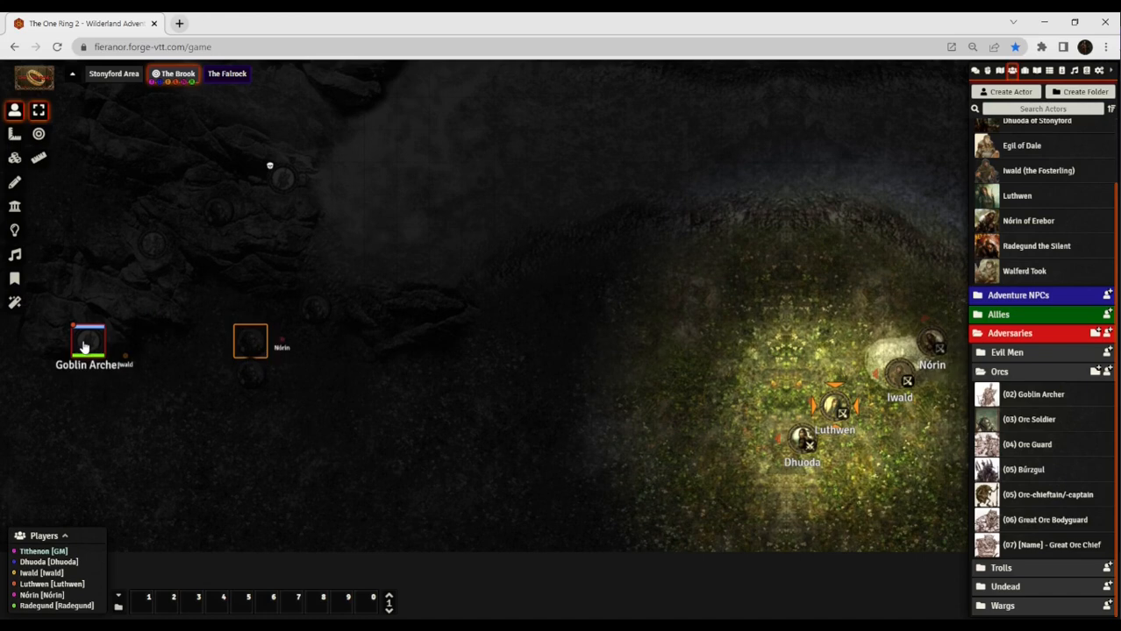
pyautogui.moveTo(250, 340); pyautogui.dragTo(146, 301)
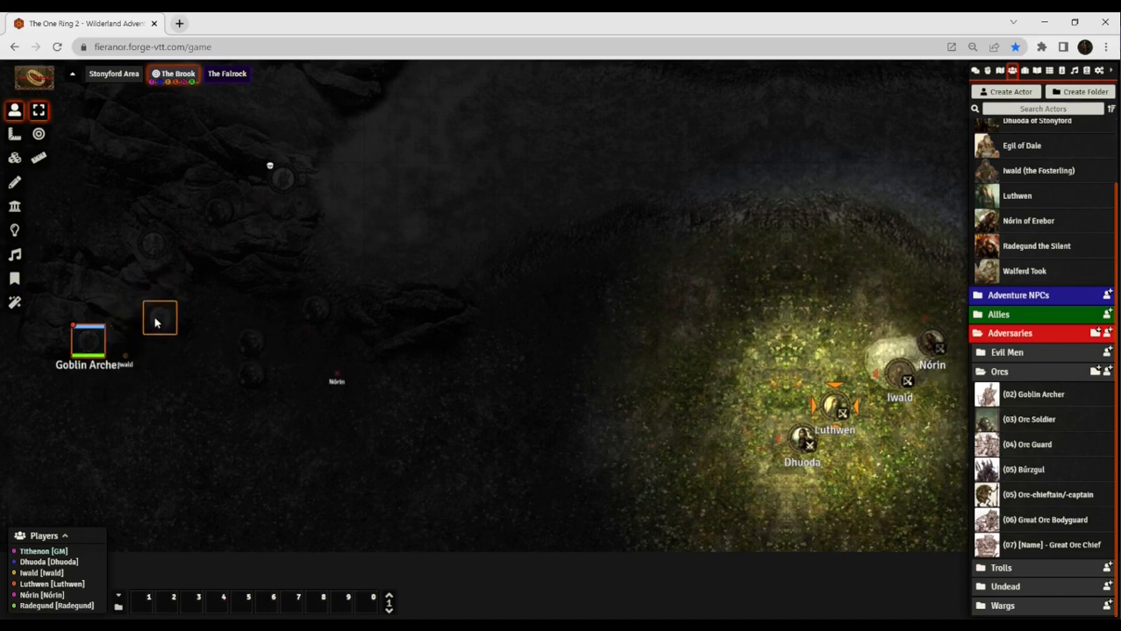
pyautogui.moveTo(87, 337); pyautogui.dragTo(153, 311)
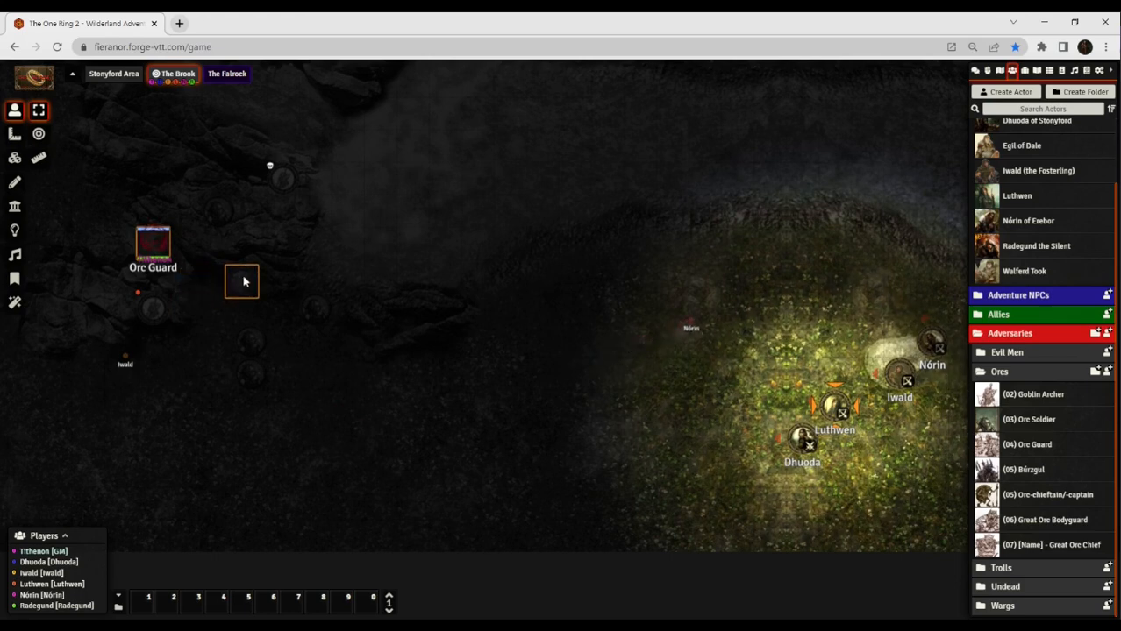
pyautogui.click(152, 243)
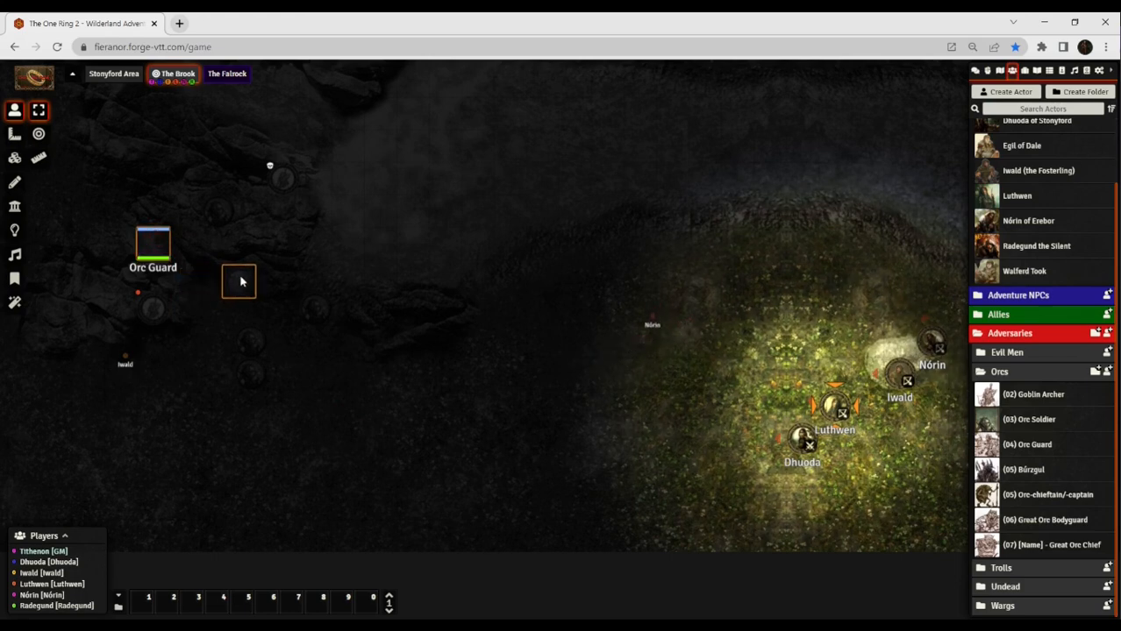
pyautogui.moveTo(239, 281); pyautogui.dragTo(187, 244)
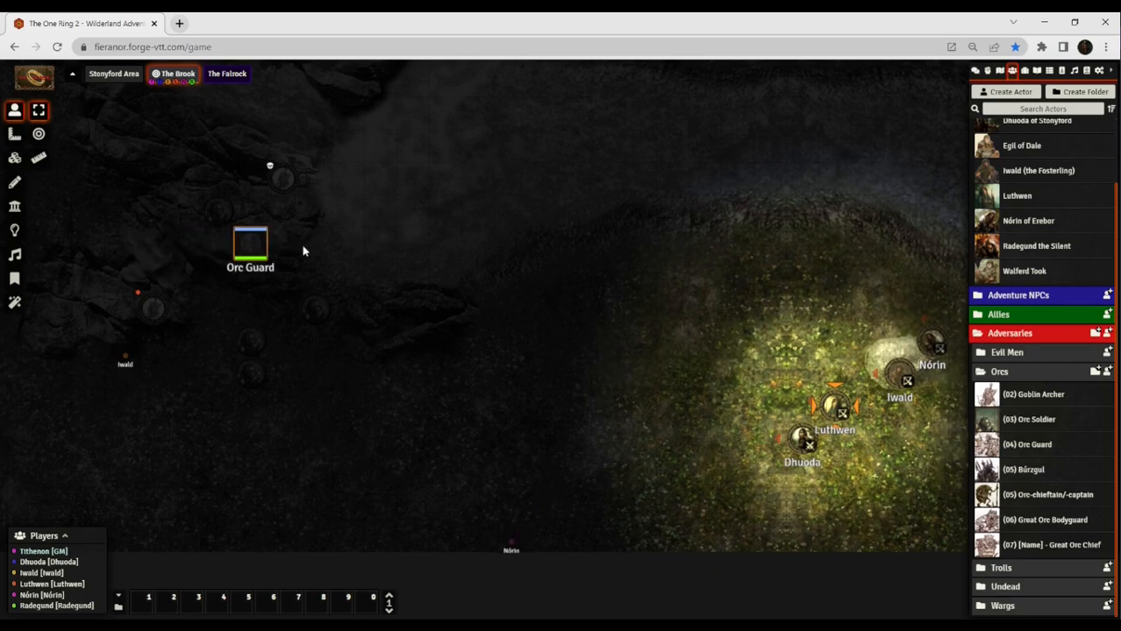
pyautogui.moveTo(278, 268)
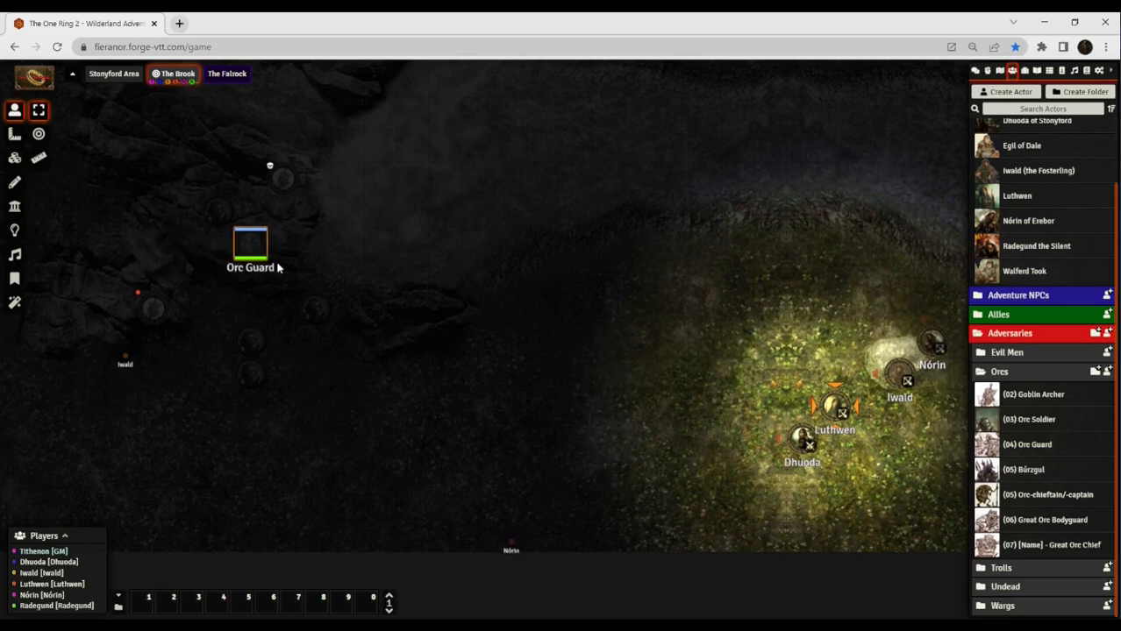
pyautogui.moveTo(250, 244)
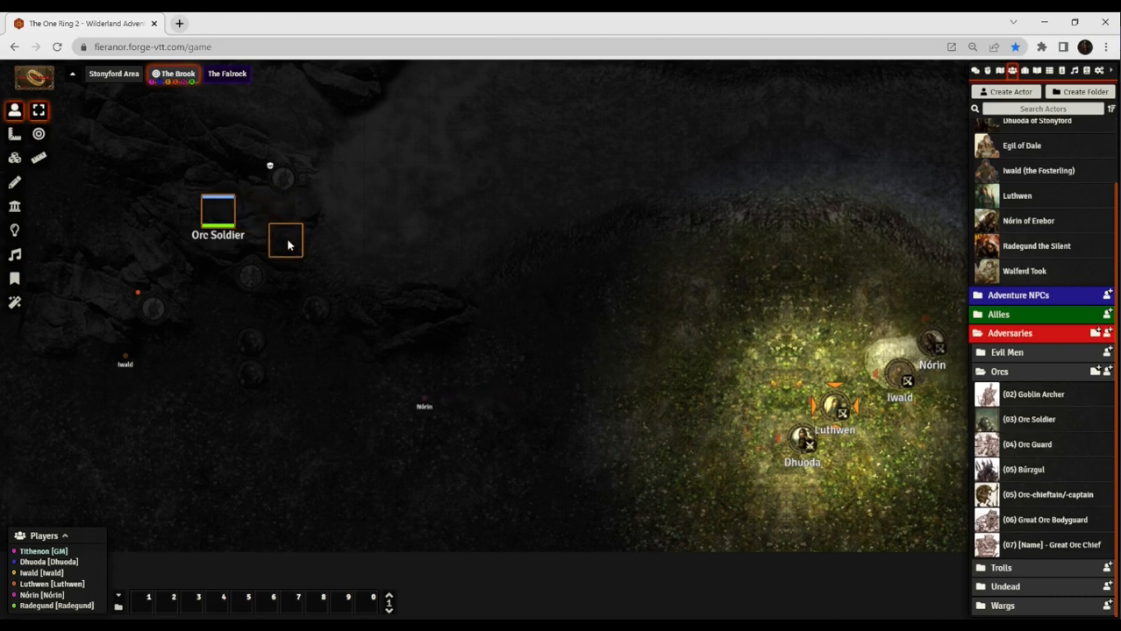
pyautogui.moveTo(218, 211); pyautogui.dragTo(282, 246)
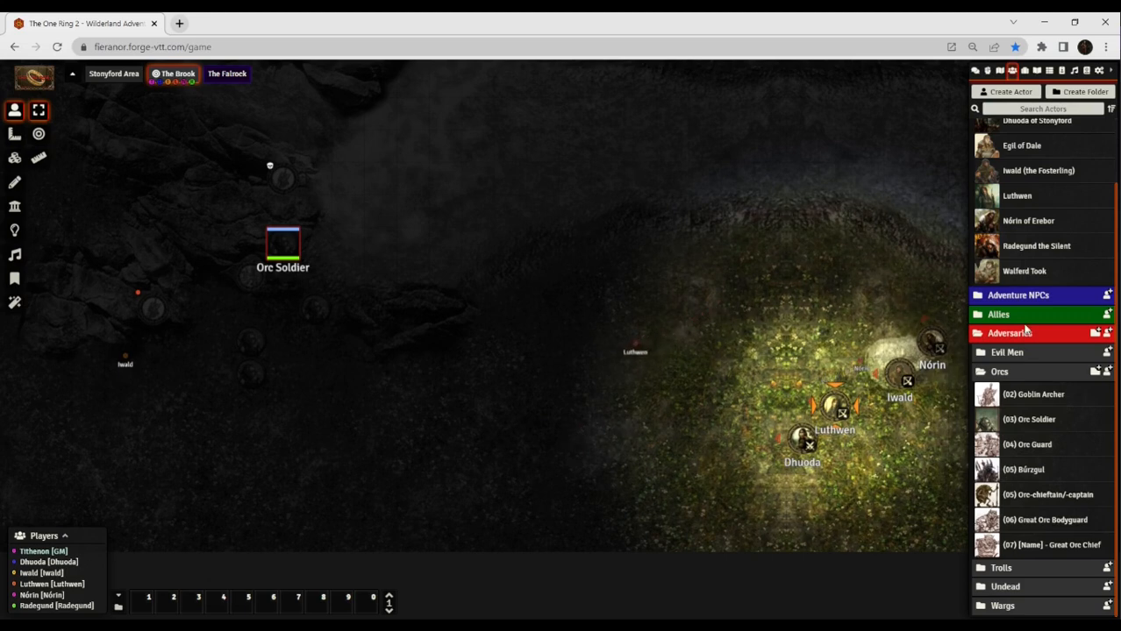
pyautogui.scroll(3)
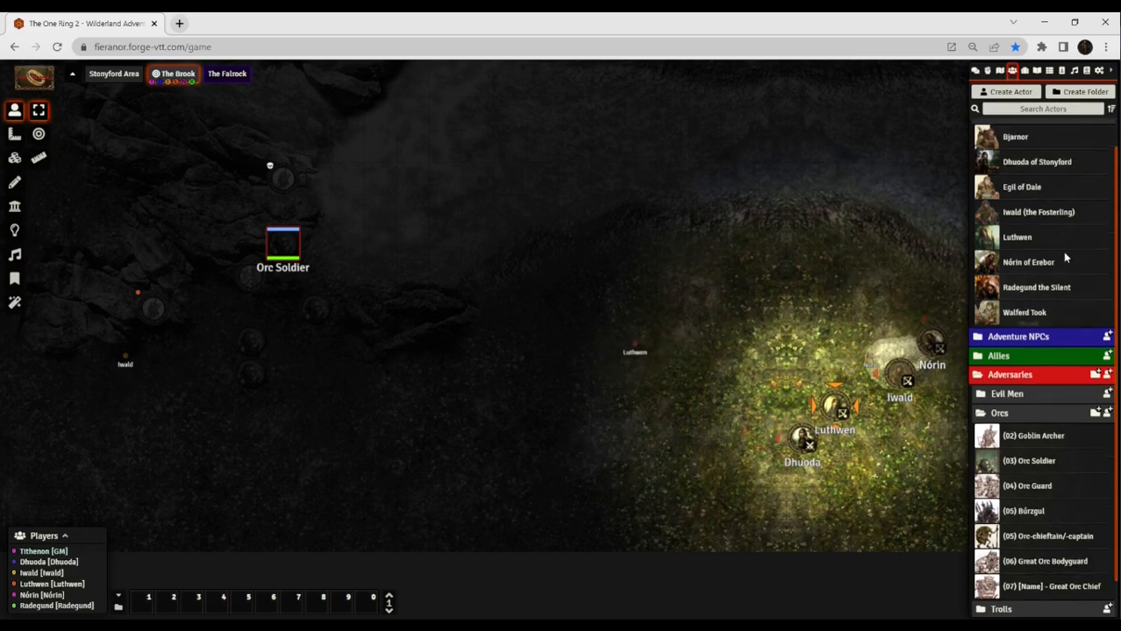
pyautogui.scroll(3)
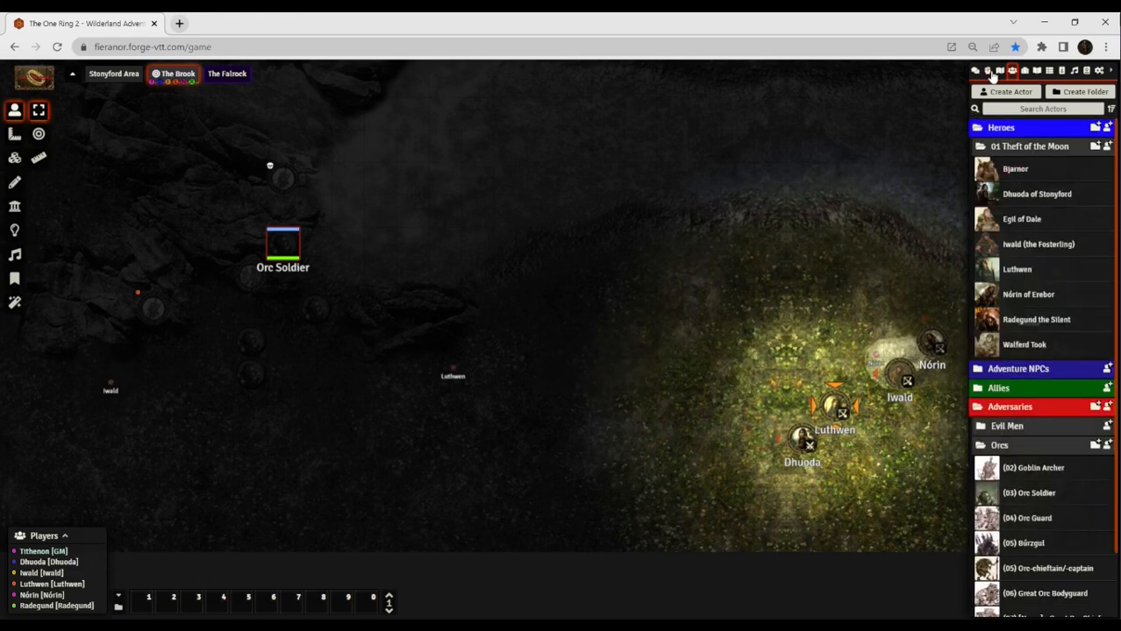
# Show the Opening Volley encounter and advance it to Round 2, Dhuoda's turn.
pyautogui.click(986, 70)
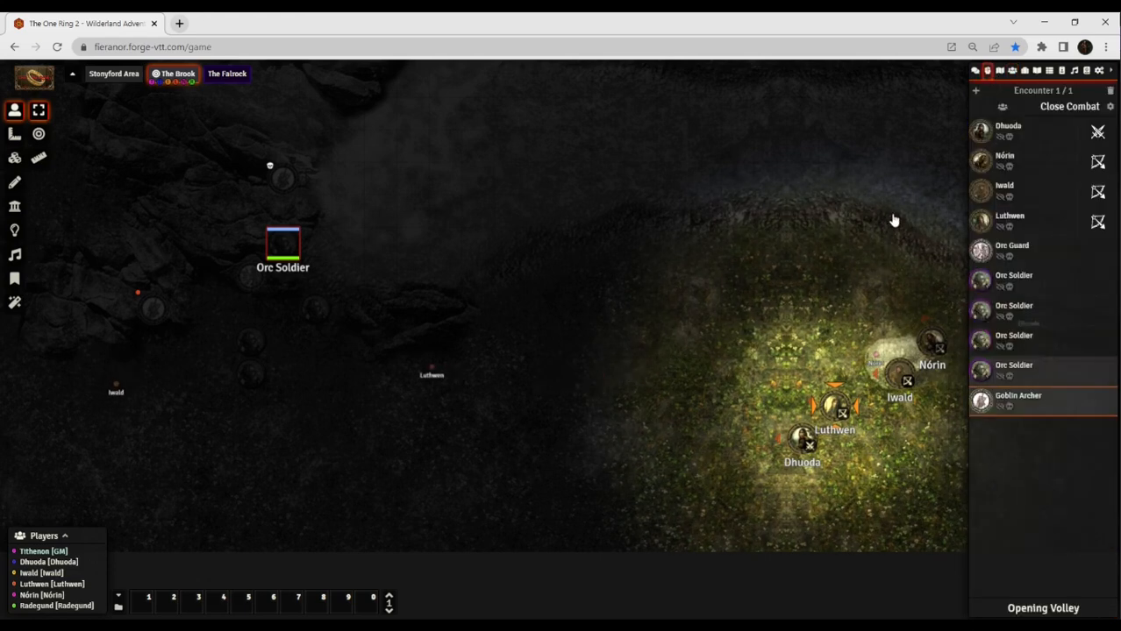
pyautogui.click(1087, 607)
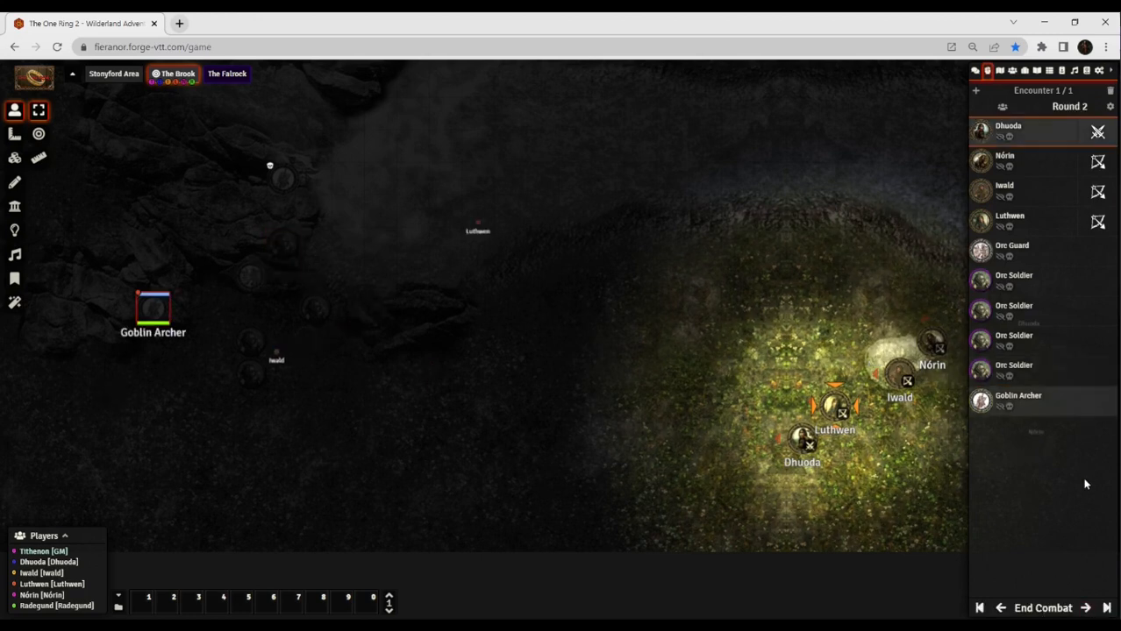
pyautogui.moveTo(153, 307); pyautogui.dragTo(254, 369)
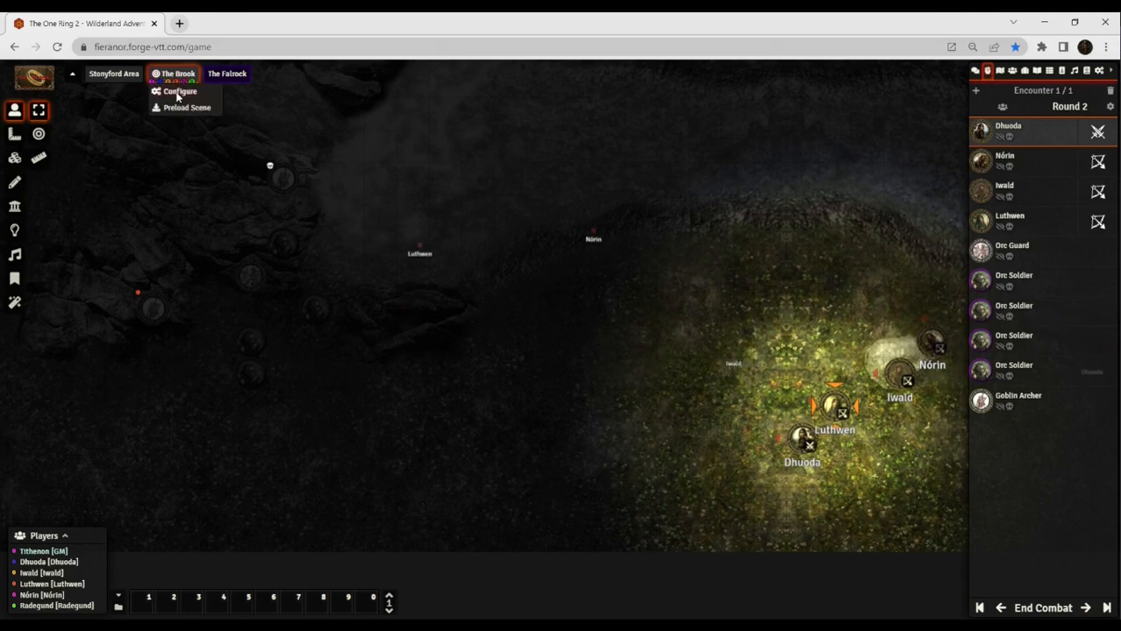
pyautogui.click(180, 91)
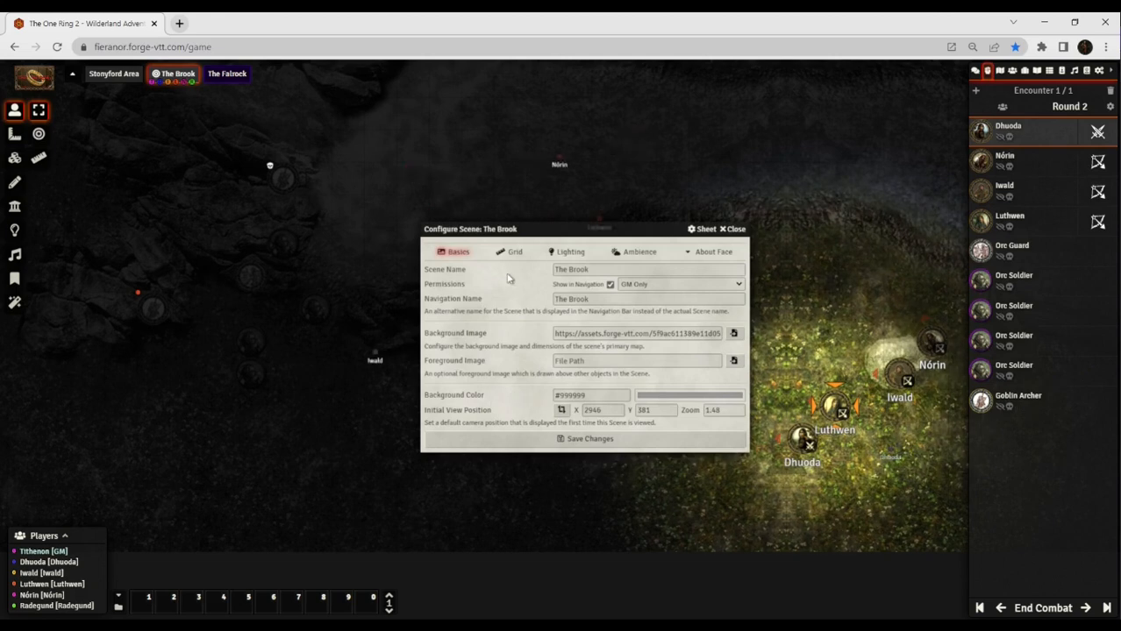
pyautogui.click(515, 251)
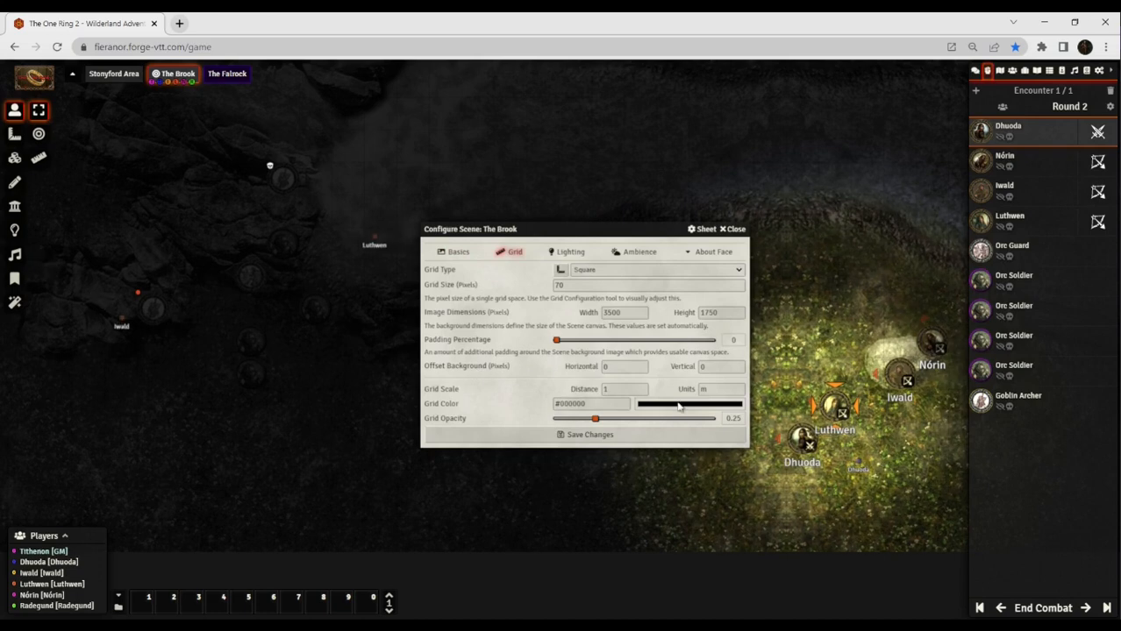
pyautogui.moveTo(713, 496)
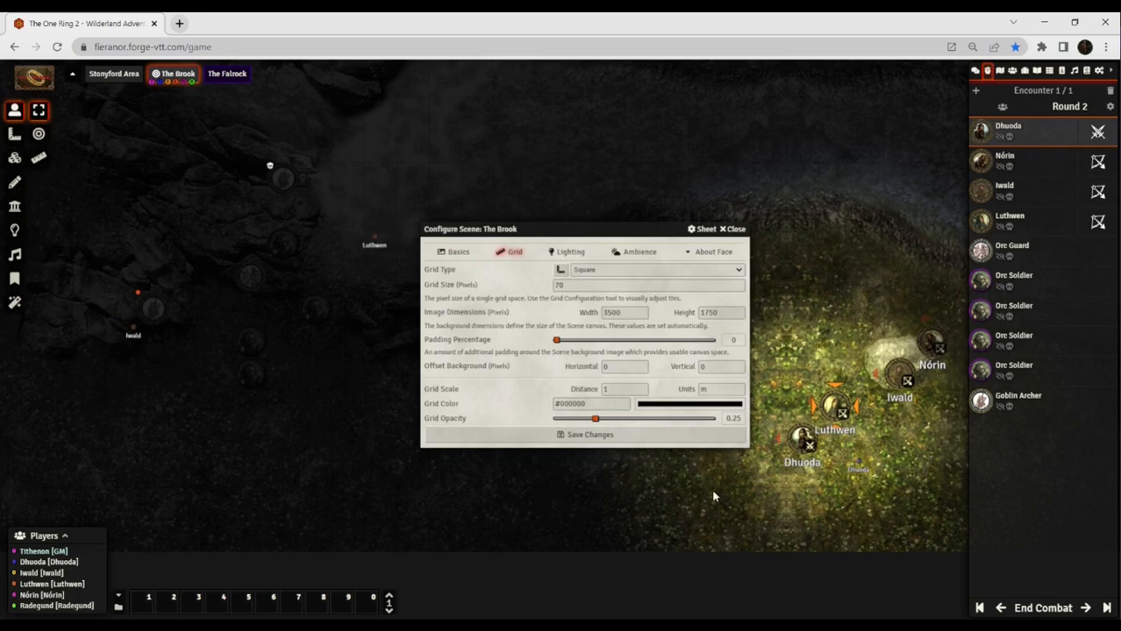
pyautogui.moveTo(518, 400)
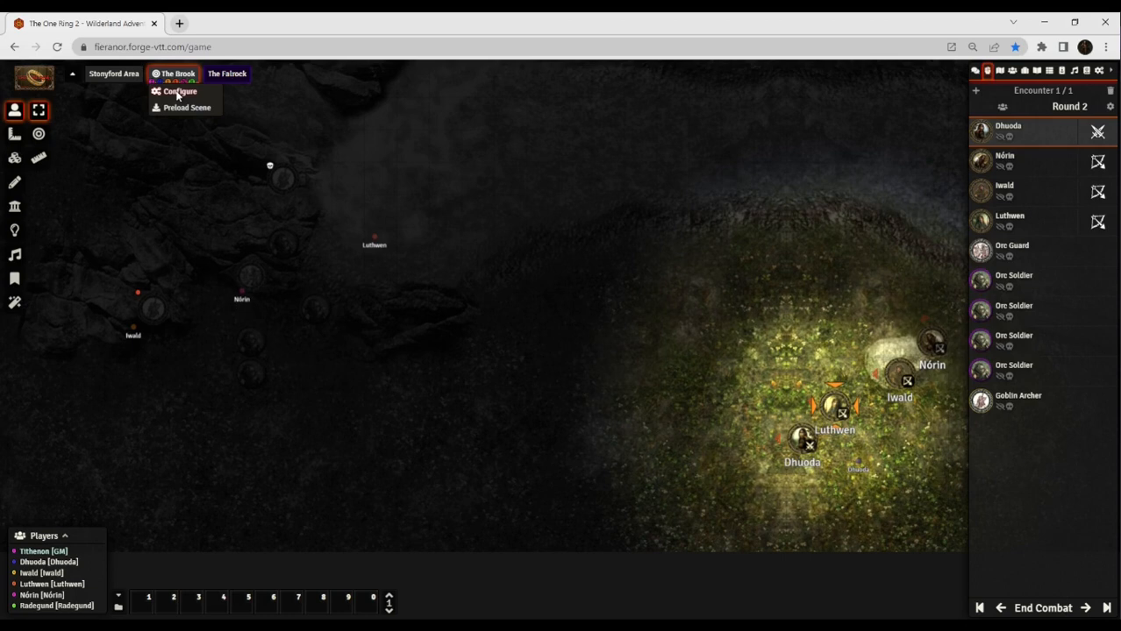
# Set The Brook's grid colour to teal #429d9e and save.
pyautogui.click(179, 91)
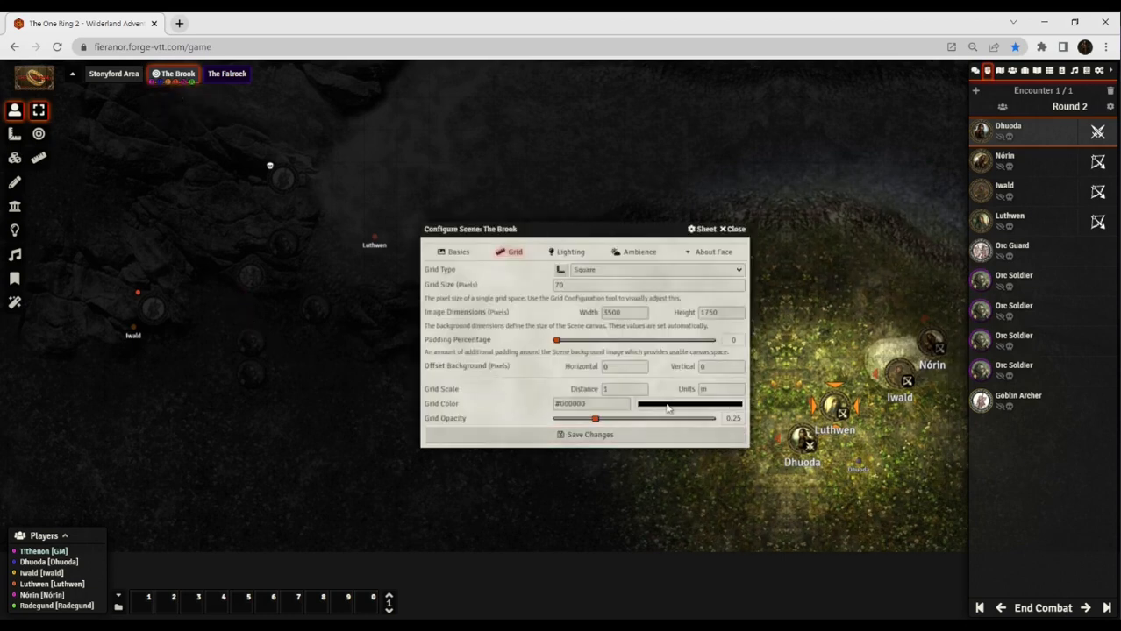
pyautogui.moveTo(709, 492)
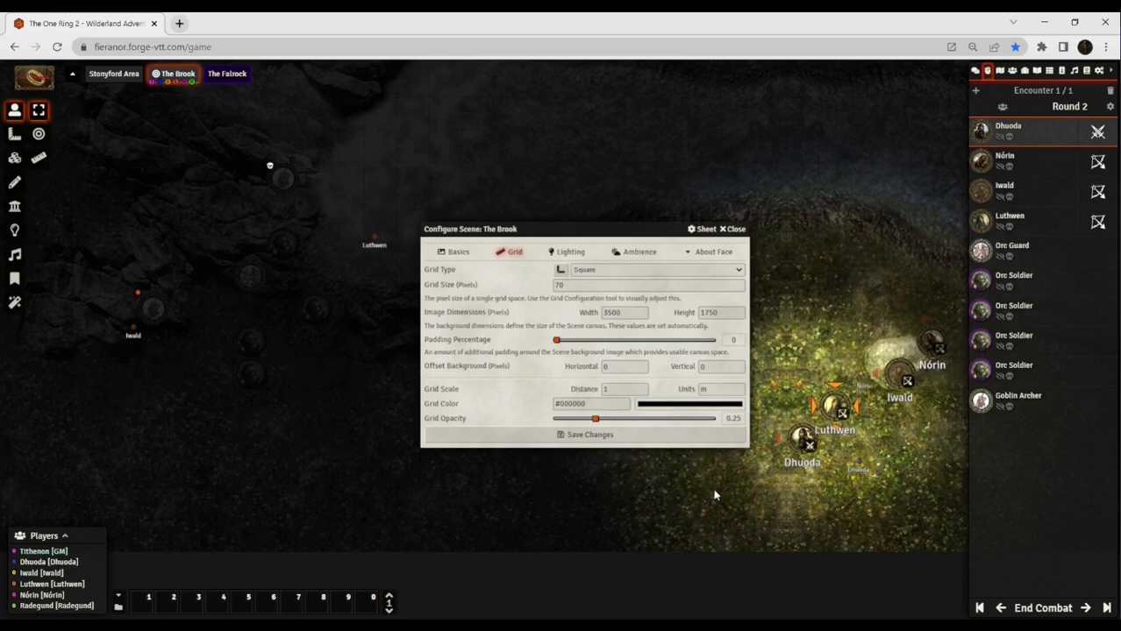
pyautogui.moveTo(499, 397)
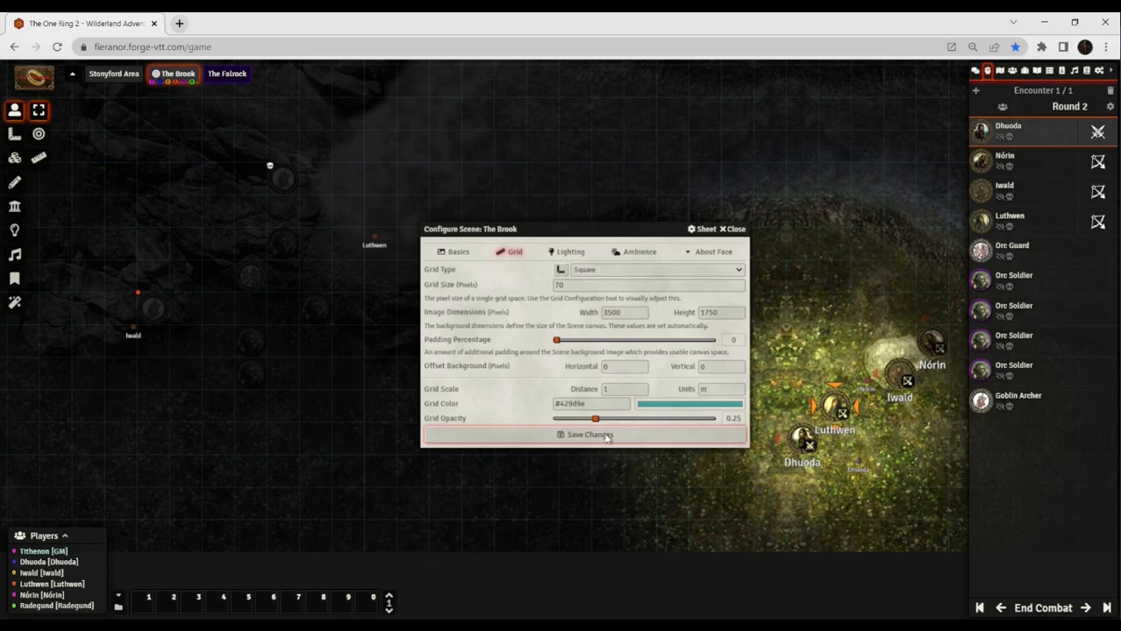
pyautogui.click(583, 435)
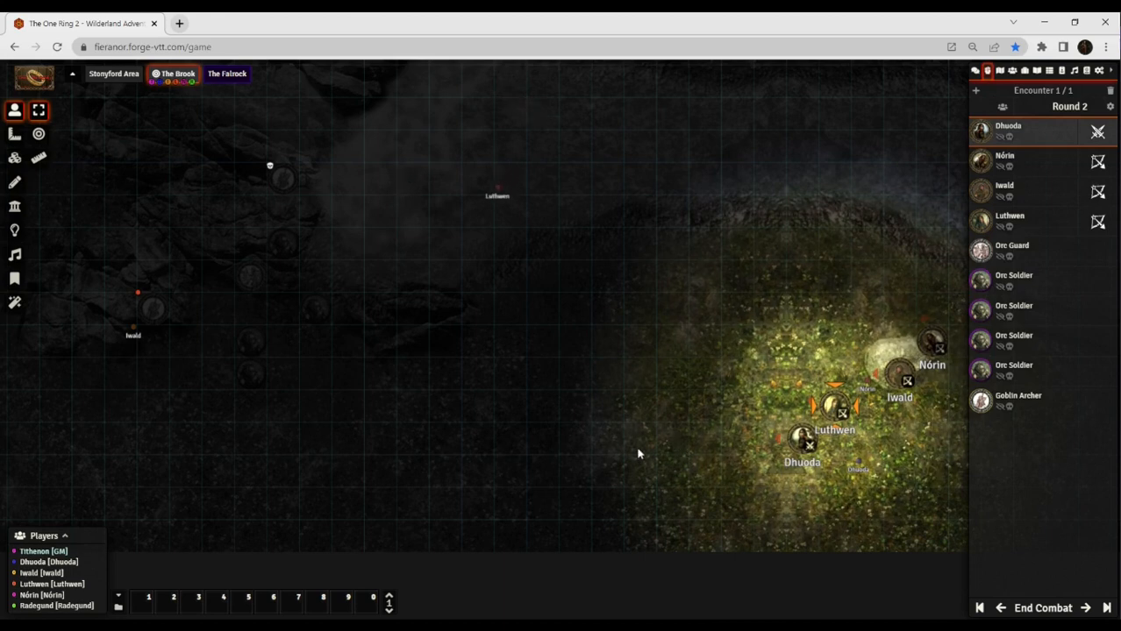
pyautogui.moveTo(497, 188); pyautogui.dragTo(412, 348)
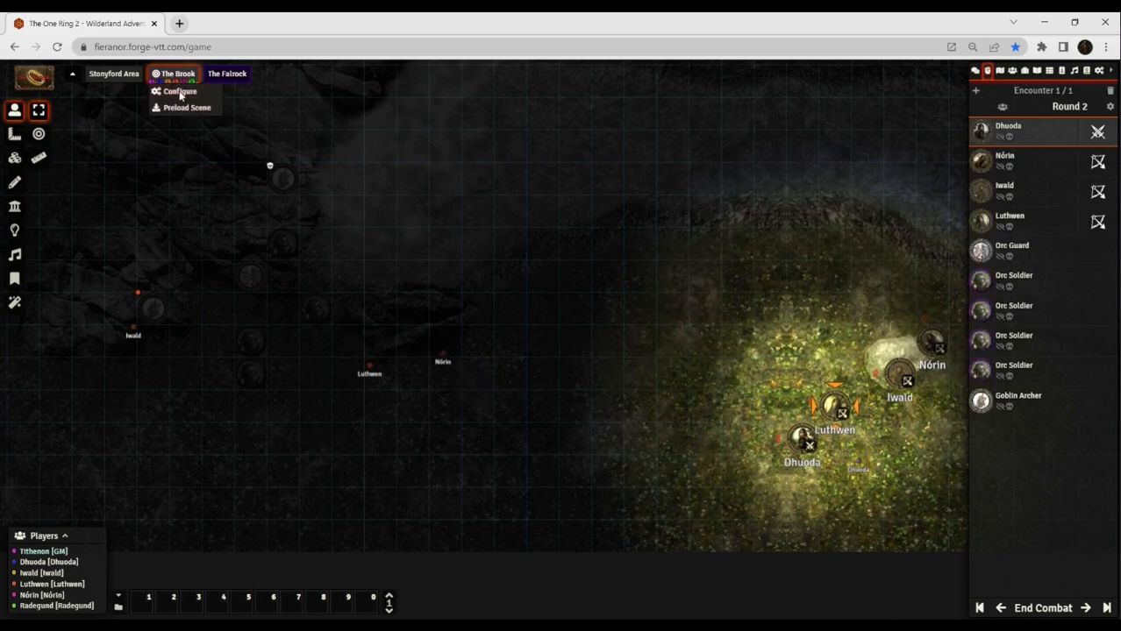
# Raise The Brook's grid opacity to 0.75 and save the scene.
pyautogui.click(179, 91)
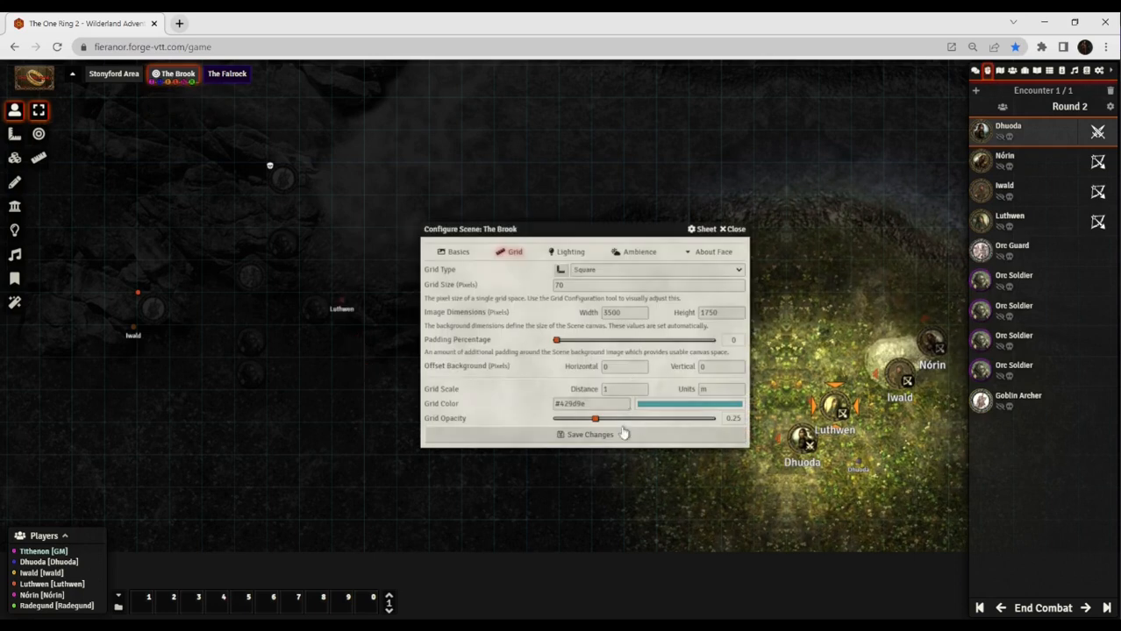
pyautogui.moveTo(594, 418); pyautogui.dragTo(586, 418)
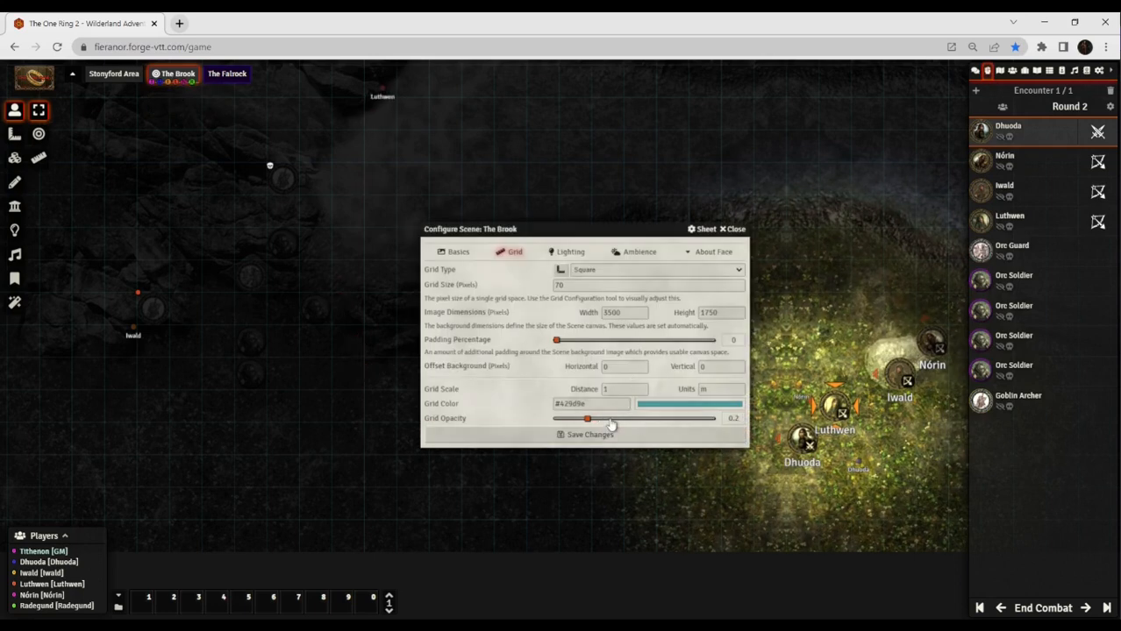
pyautogui.moveTo(587, 418); pyautogui.dragTo(611, 418)
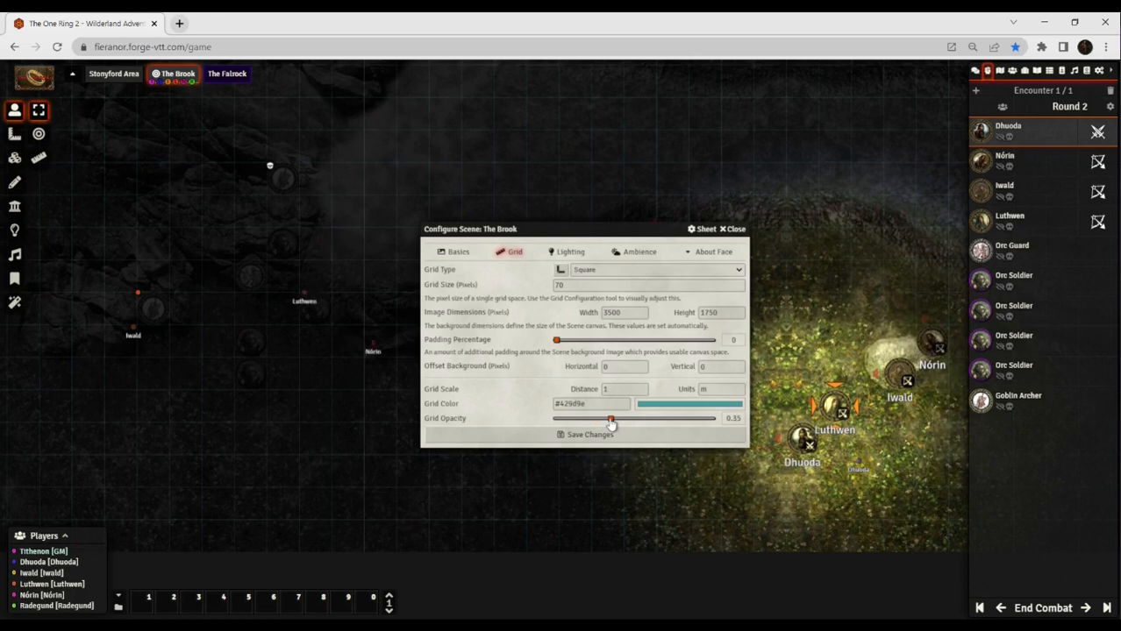
pyautogui.moveTo(611, 418); pyautogui.dragTo(672, 419)
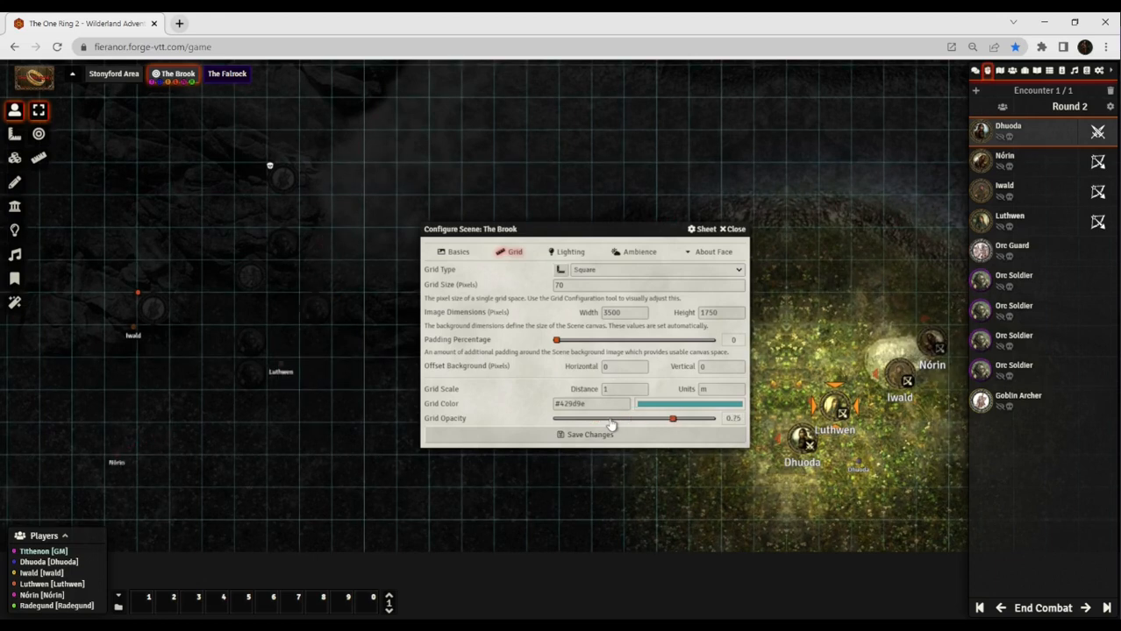
pyautogui.click(732, 229)
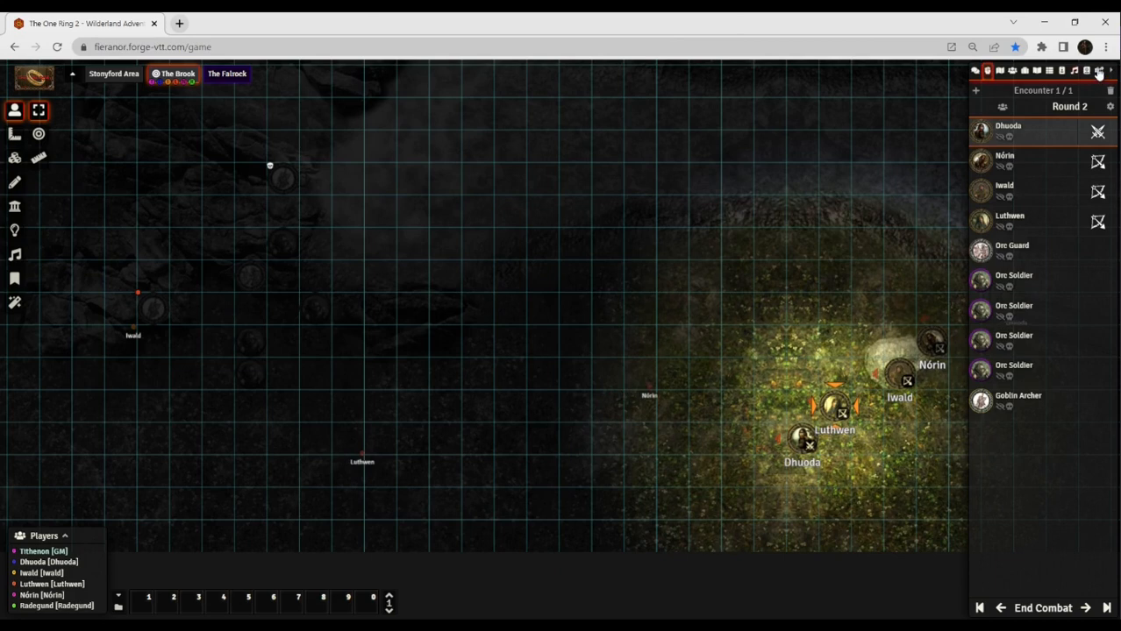
# Browse the module settings under Game Settings and close them unchanged.
pyautogui.click(1098, 70)
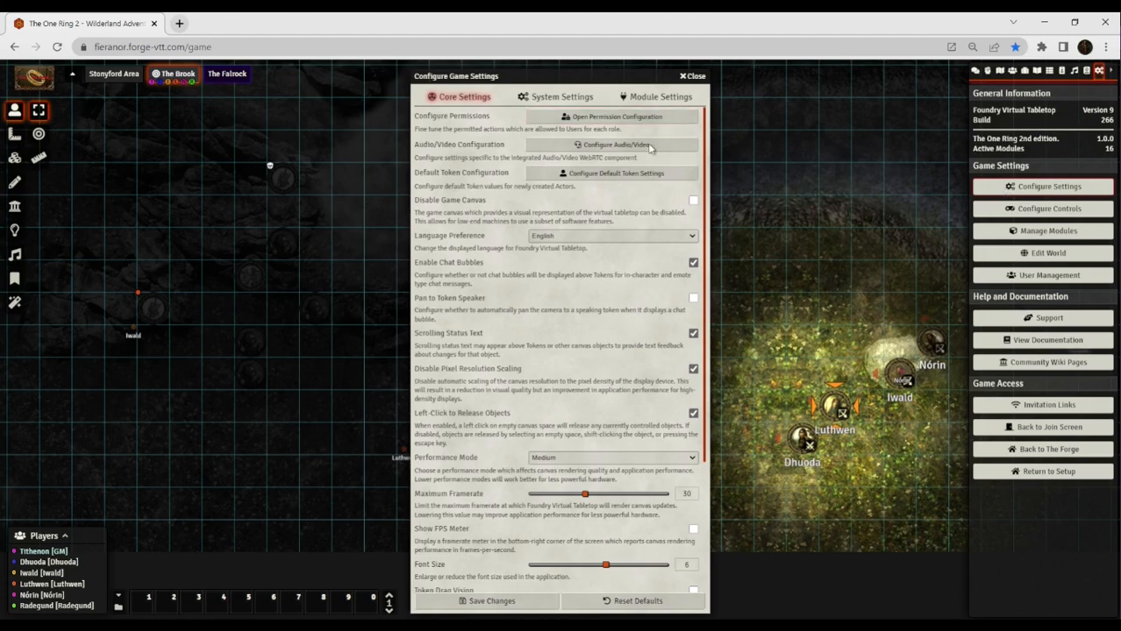
pyautogui.moveTo(562, 333)
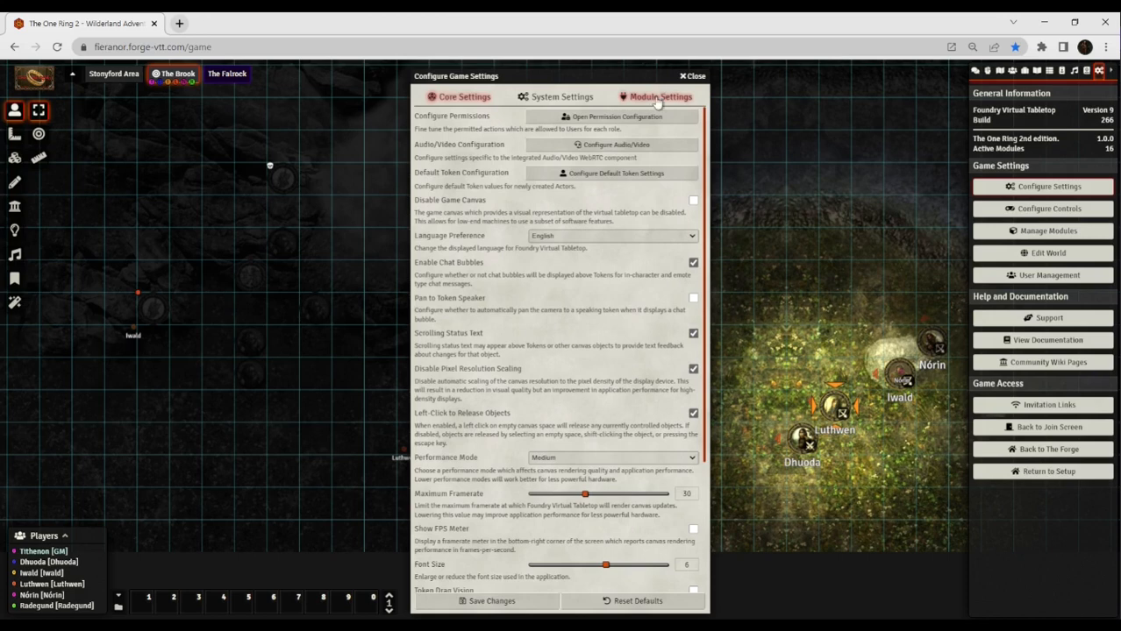
pyautogui.click(655, 96)
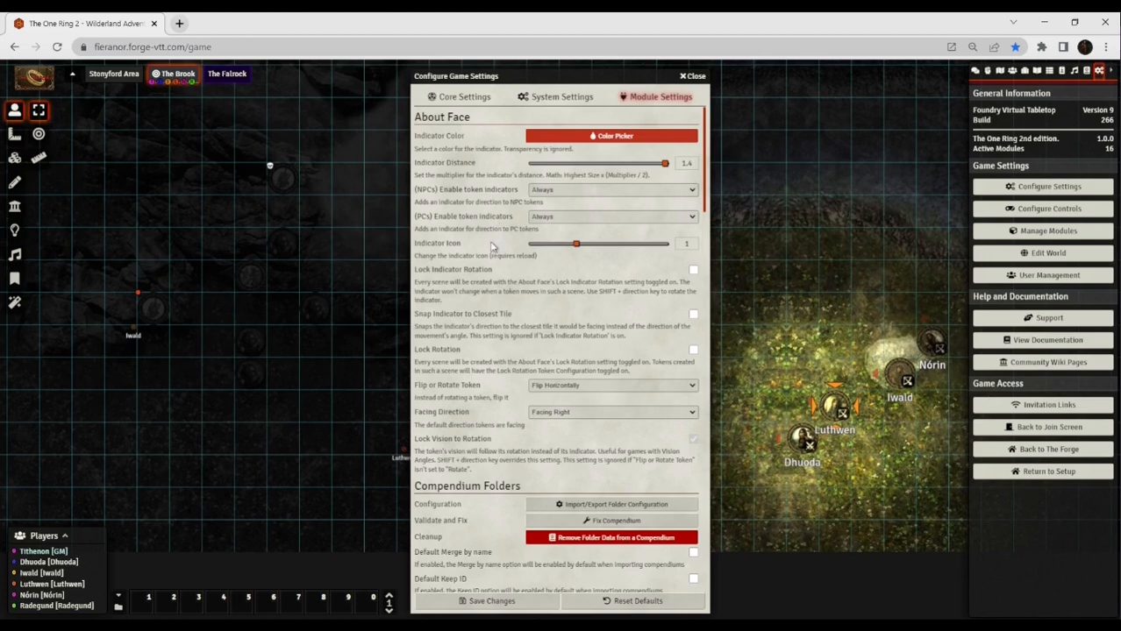
pyautogui.moveTo(524, 273)
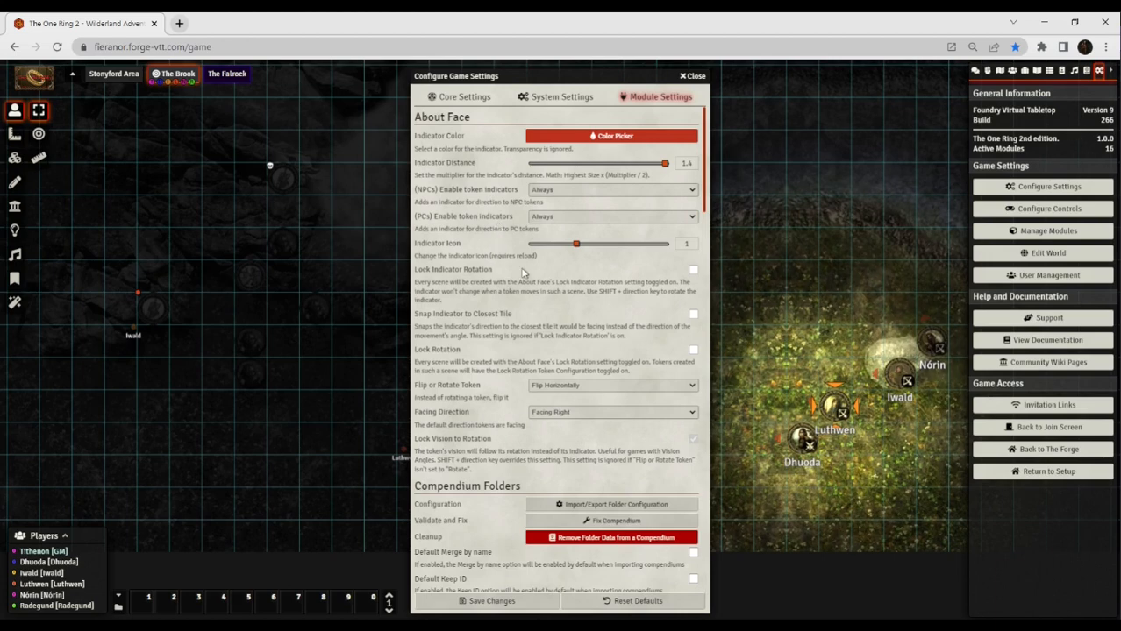
pyautogui.moveTo(540, 326)
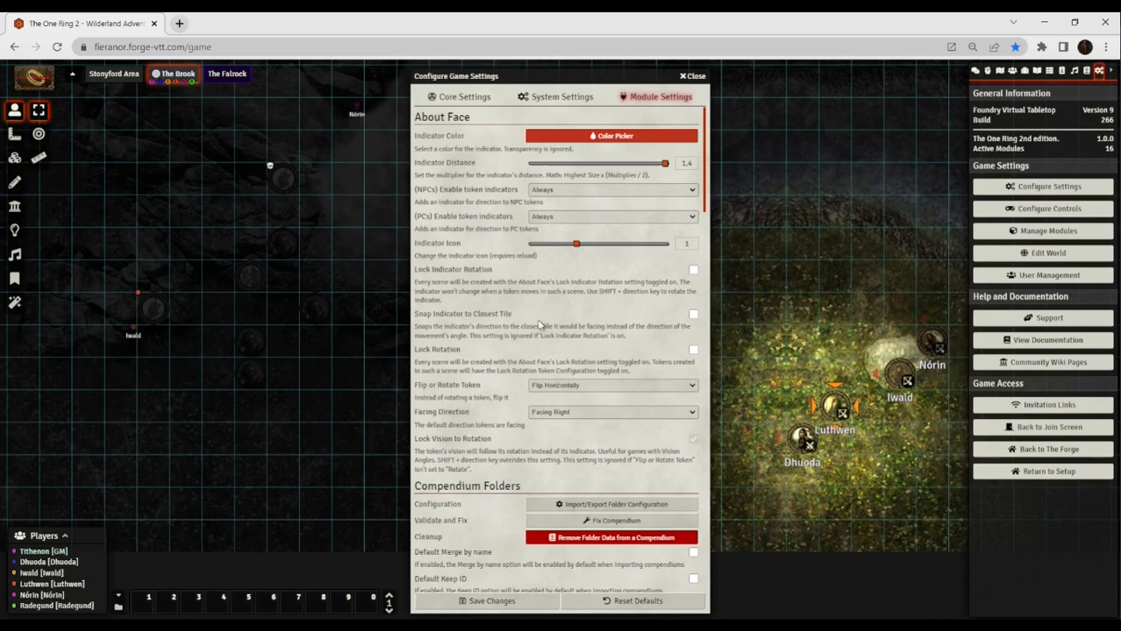
pyautogui.moveTo(539, 368)
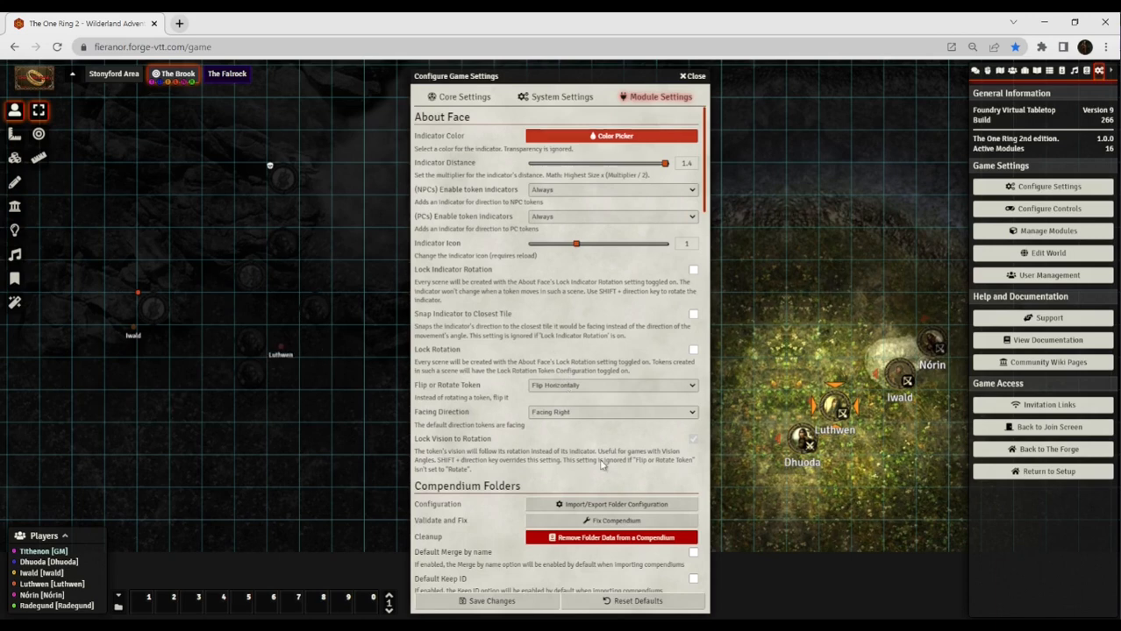
pyautogui.scroll(-3)
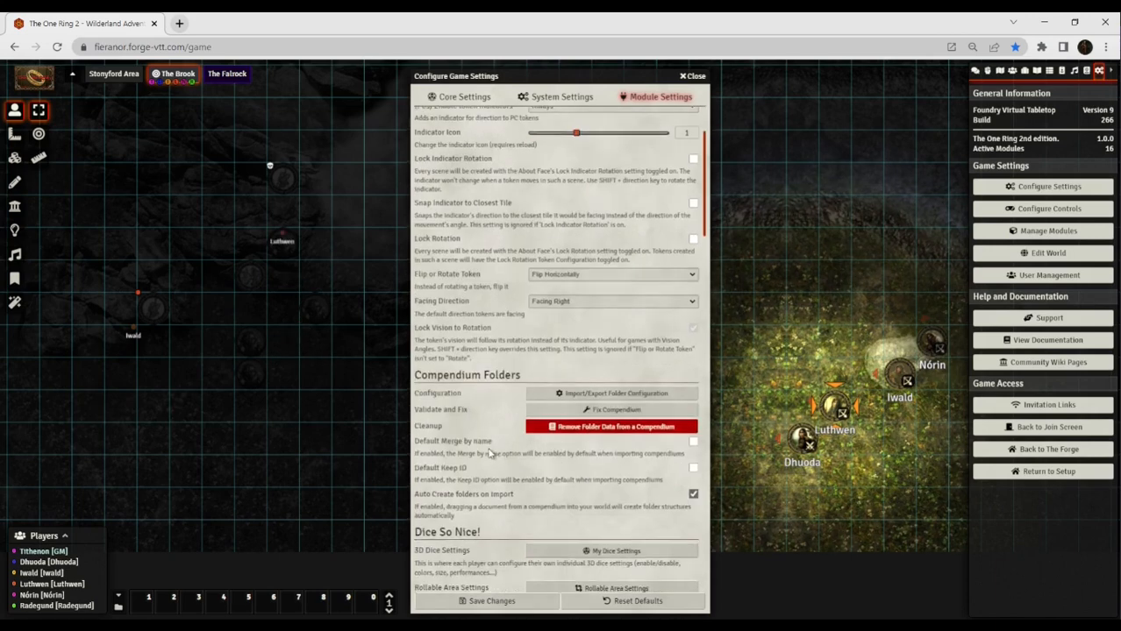
pyautogui.scroll(-3)
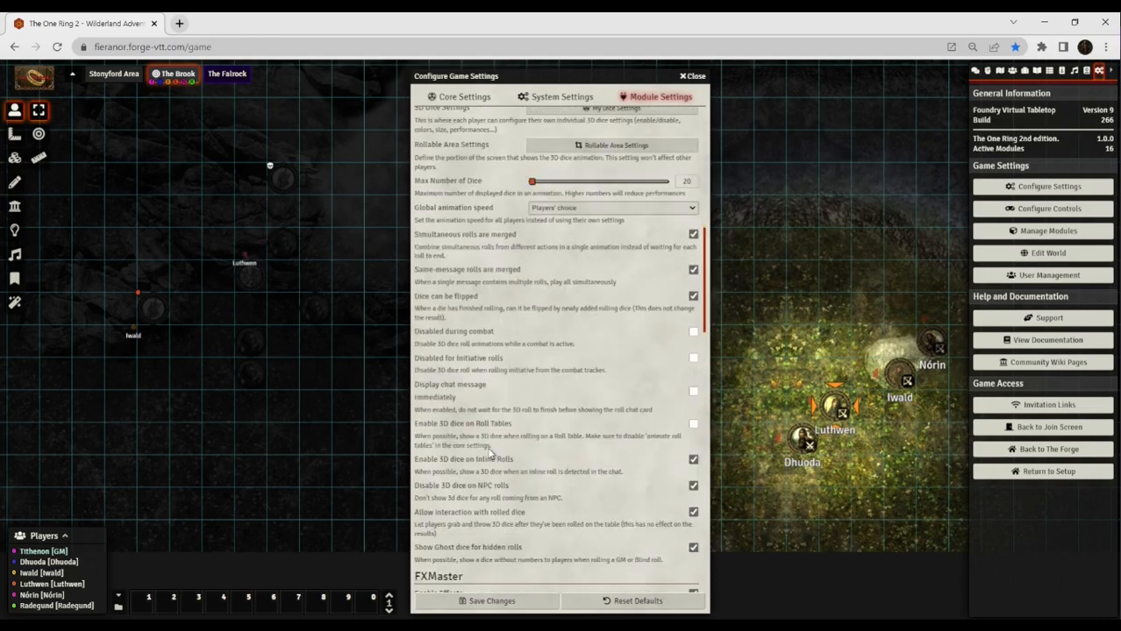
pyautogui.scroll(-3)
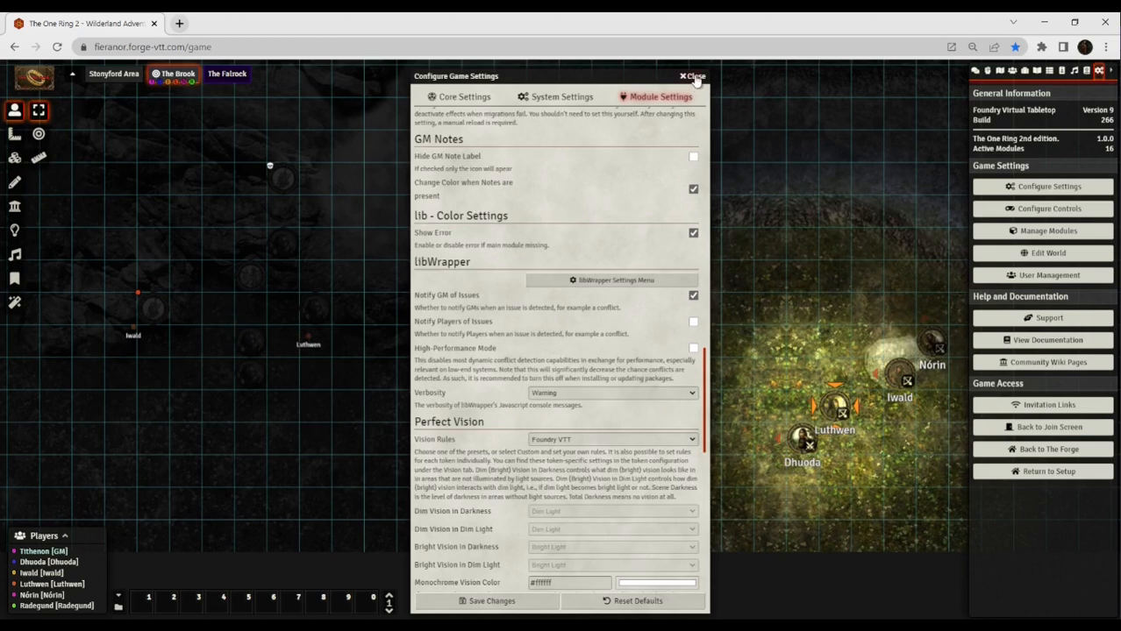
pyautogui.click(692, 77)
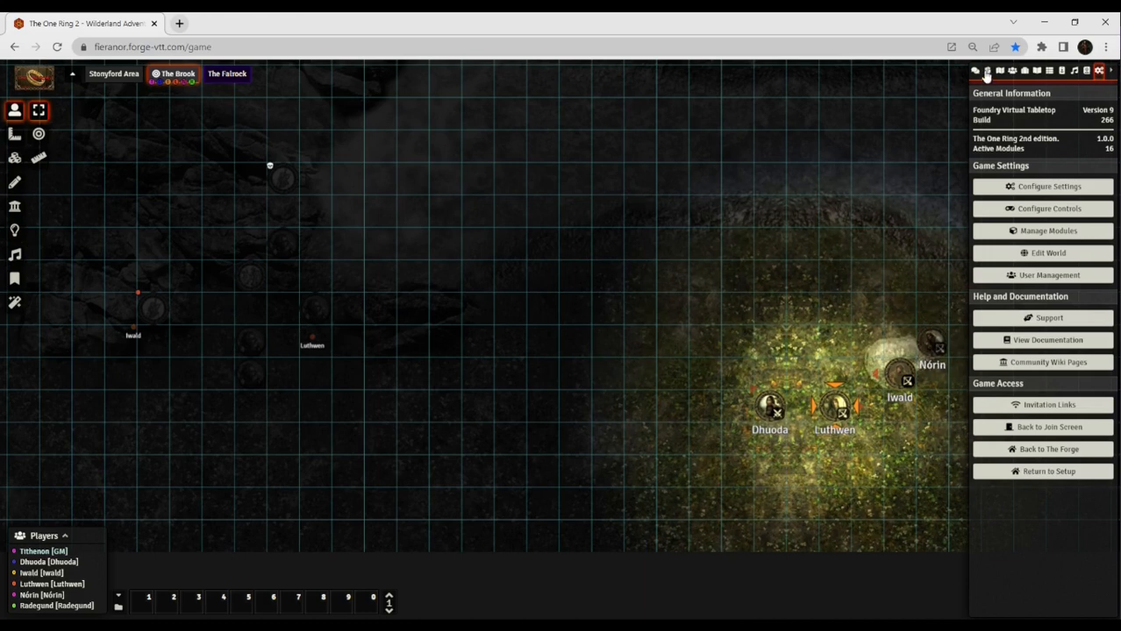
# Pass the Round 2 turn from Dhuoda through Nórin to Iwald, then show the Actors Directory.
pyautogui.click(986, 70)
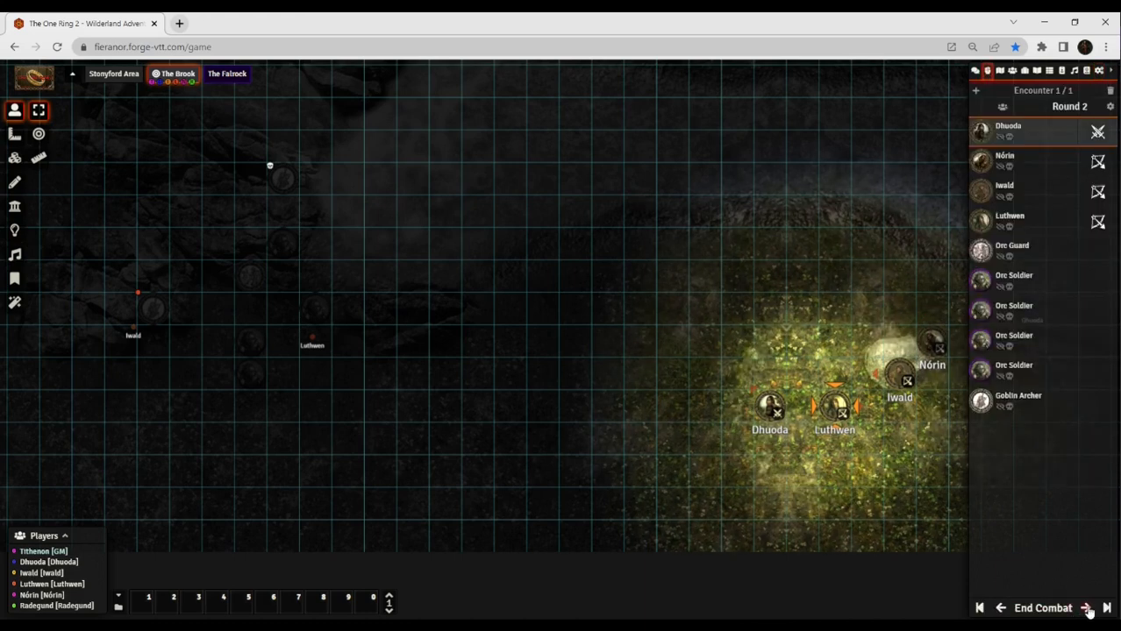
pyautogui.click(1106, 607)
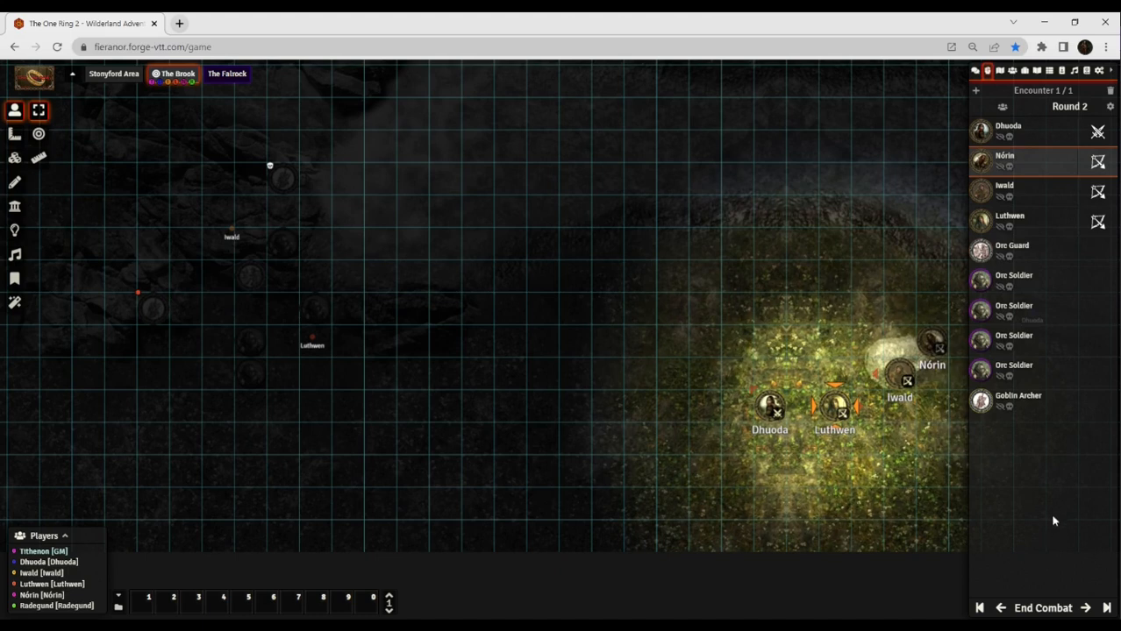
pyautogui.moveTo(1046, 503)
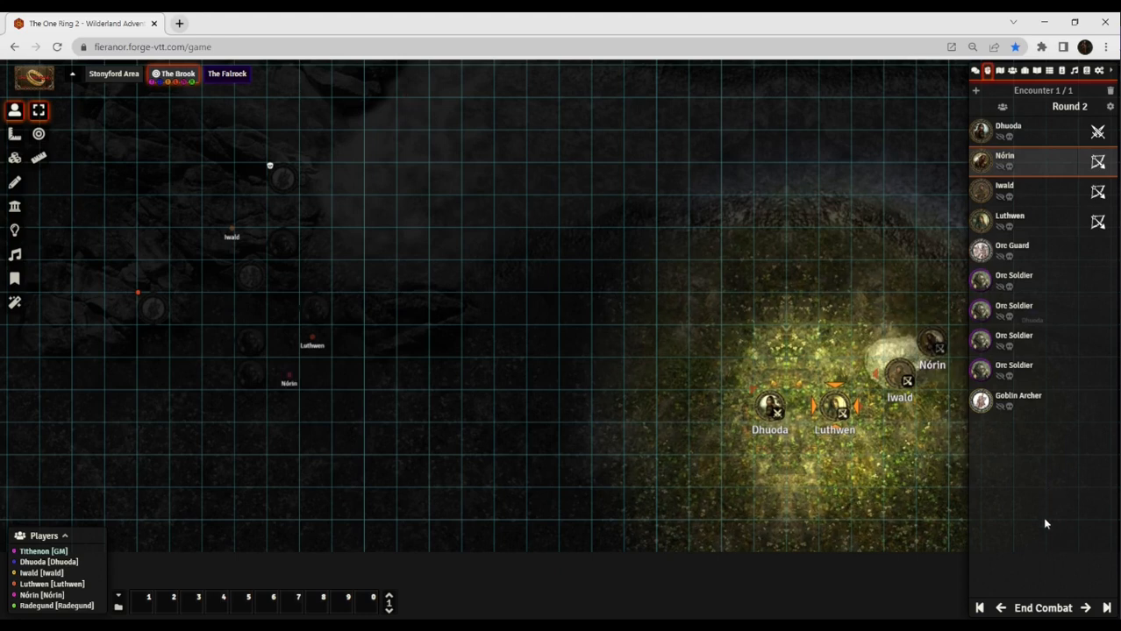
pyautogui.click(1086, 608)
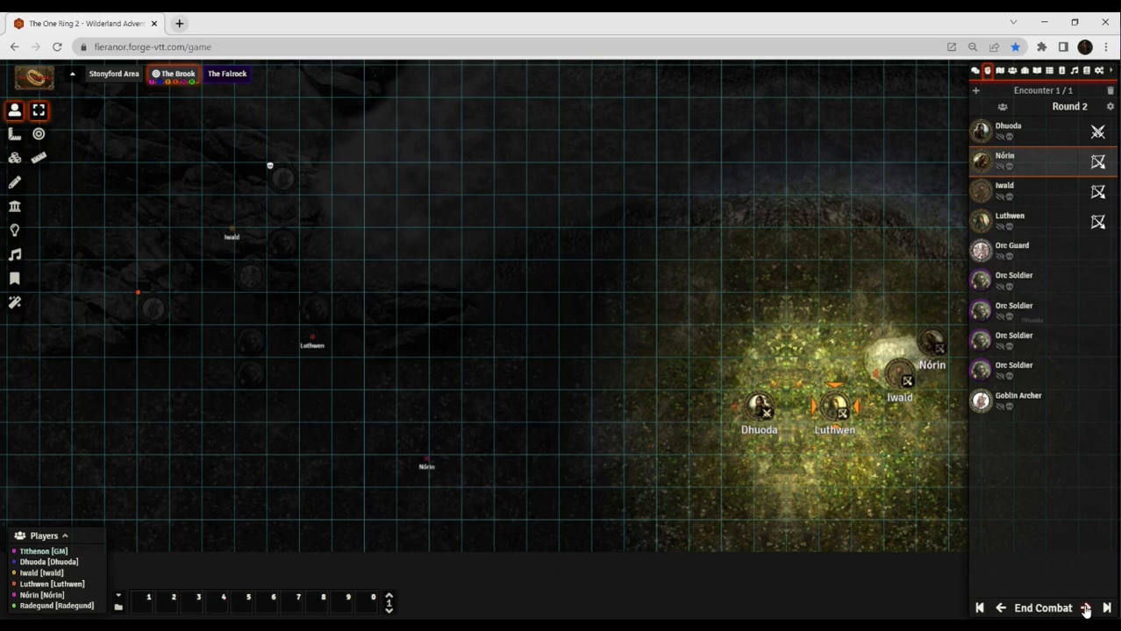
pyautogui.click(1106, 608)
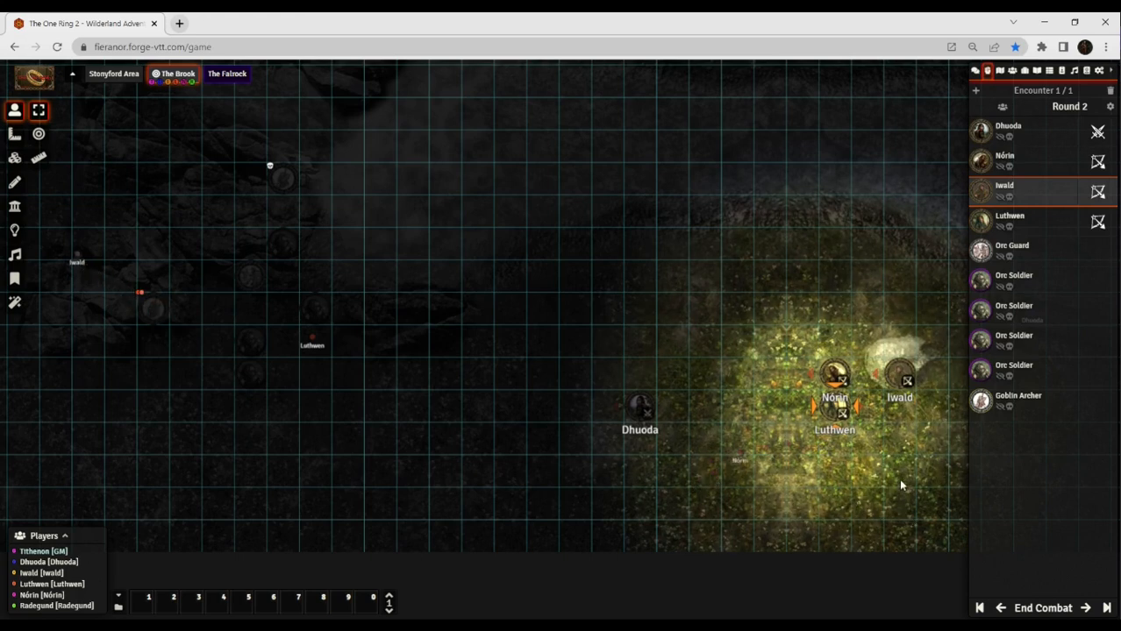
pyautogui.moveTo(451, 465)
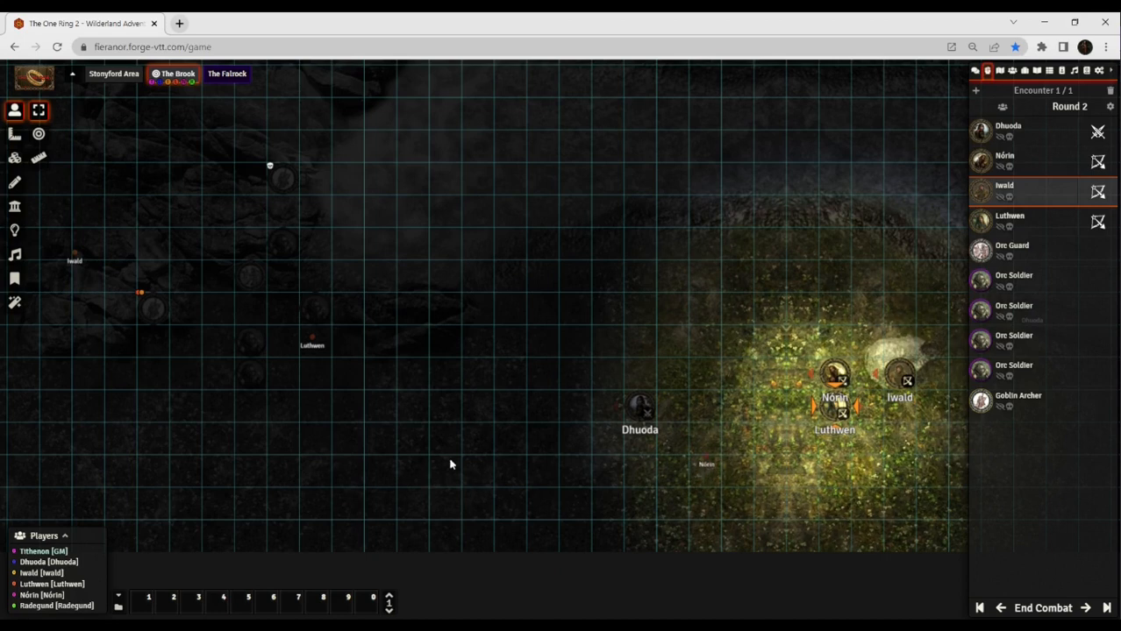
pyautogui.moveTo(650, 181)
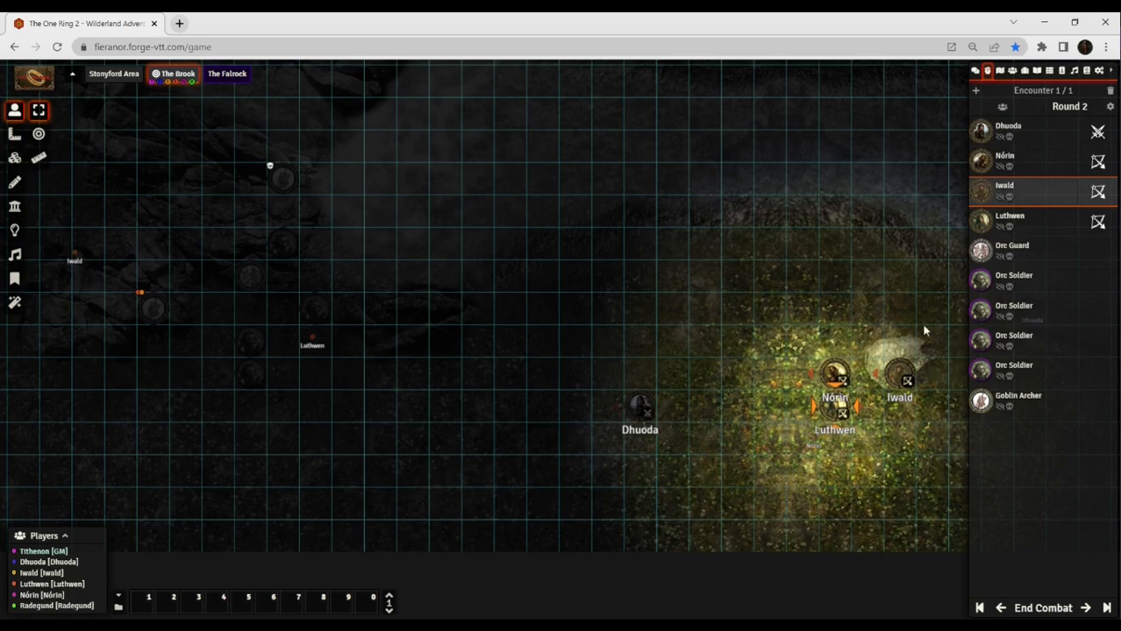
pyautogui.click(899, 374)
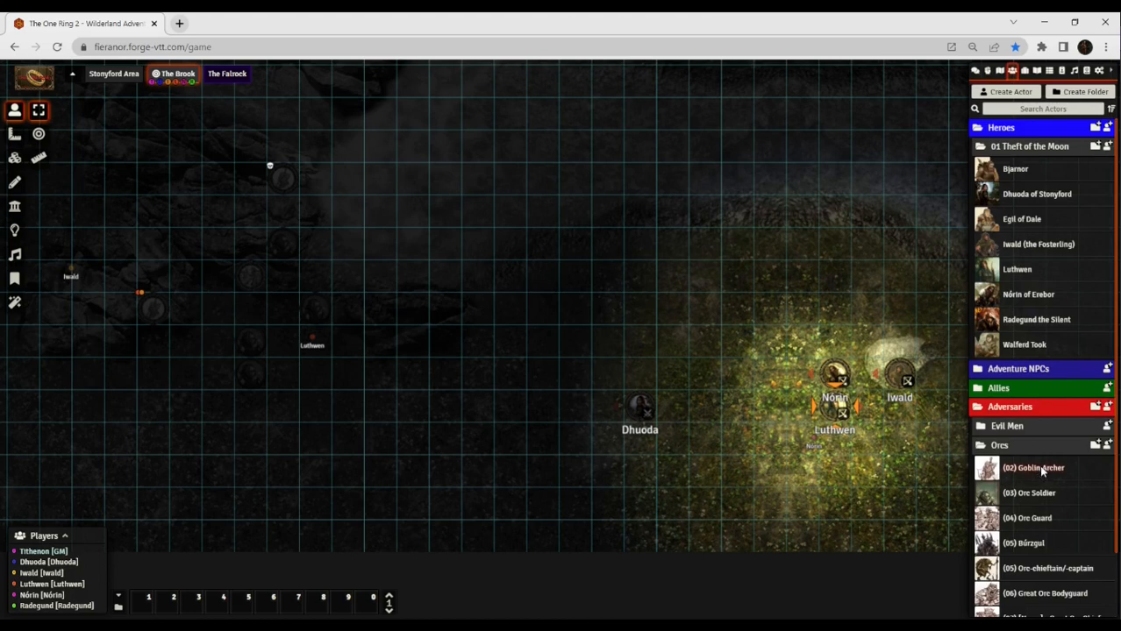
pyautogui.moveTo(687, 230)
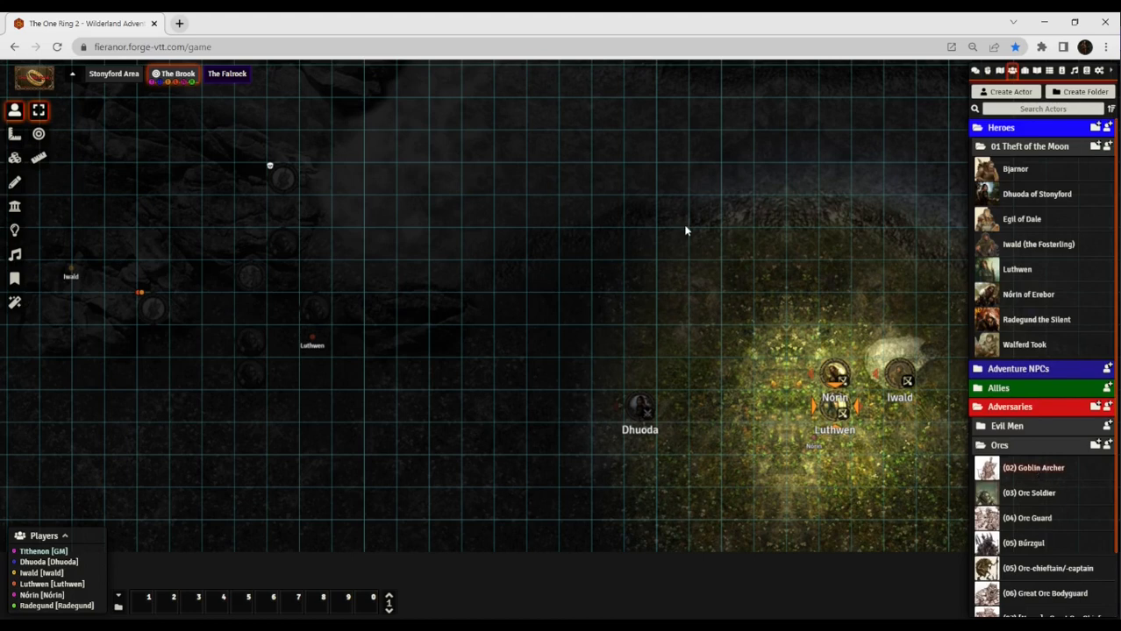
pyautogui.doubleClick(1033, 467)
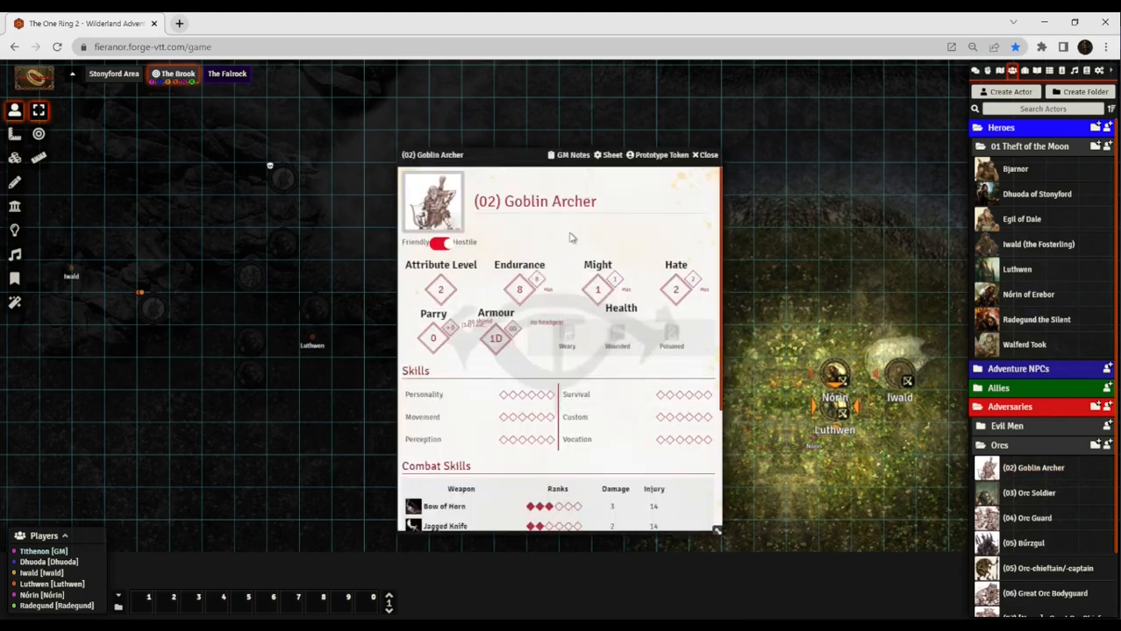
pyautogui.moveTo(456, 350)
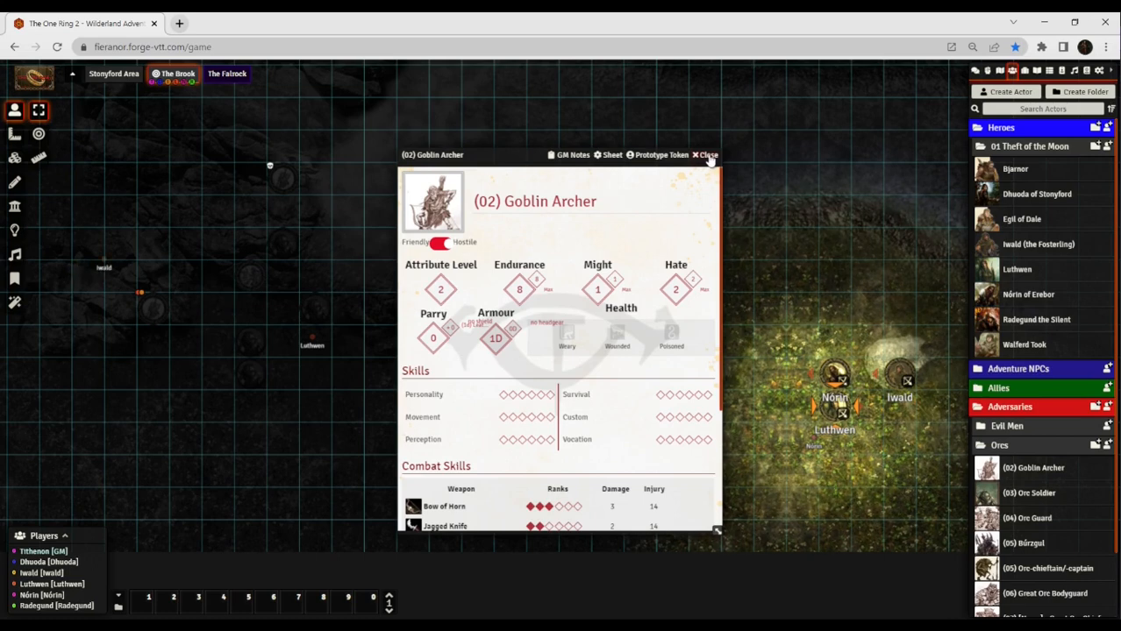
pyautogui.click(706, 155)
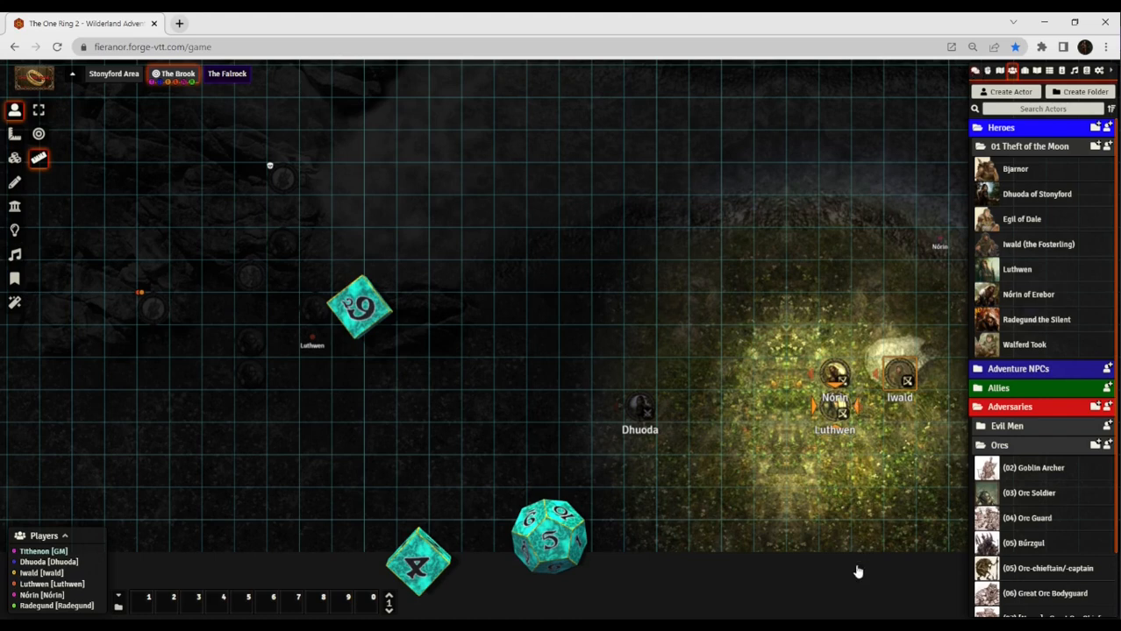
# Show the chat log with Iwald's Great Bow roll of 15, a Great Success.
pyautogui.click(972, 70)
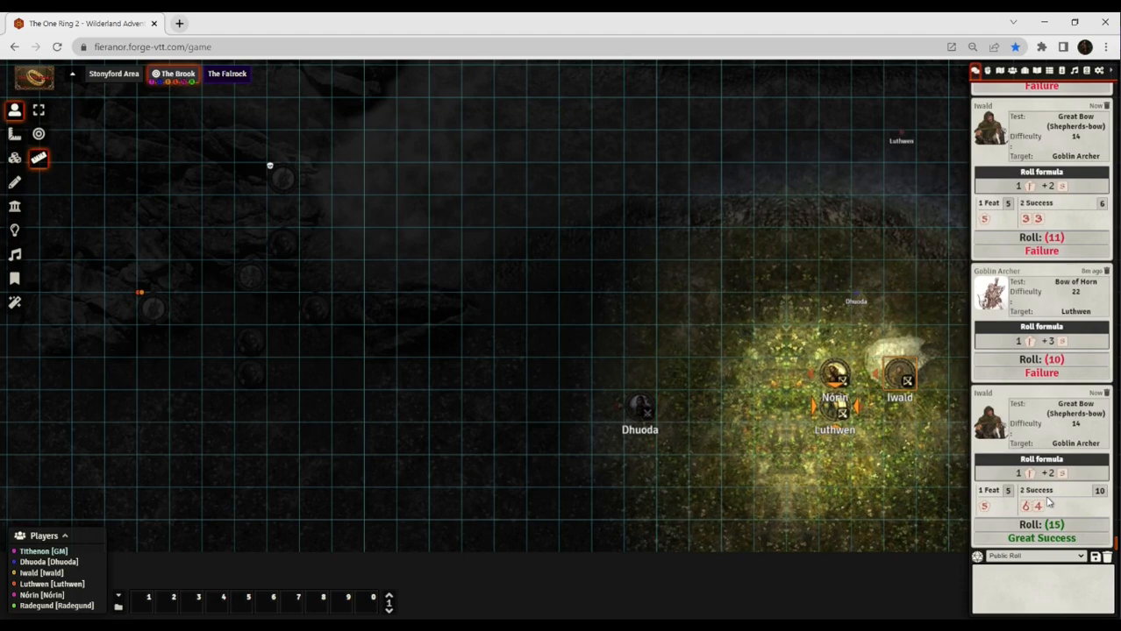
pyautogui.click(154, 308)
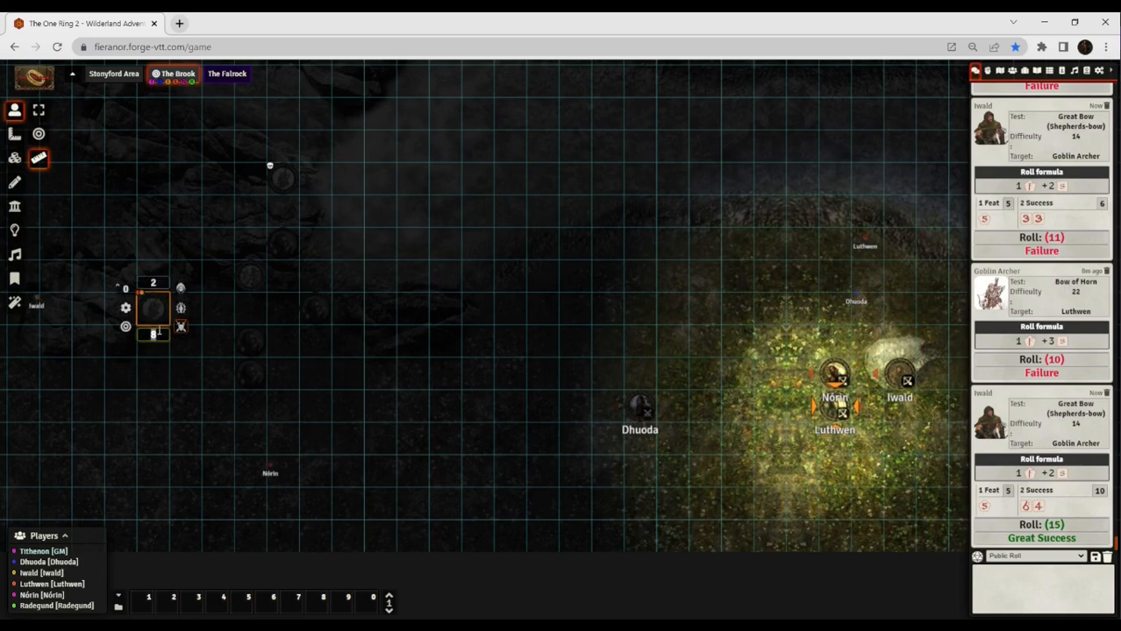
# Post Iwald's 7-damage attack on the Goblin Archer and show Luthwen's turn.
pyautogui.moveTo(270, 474); pyautogui.dragTo(429, 423)
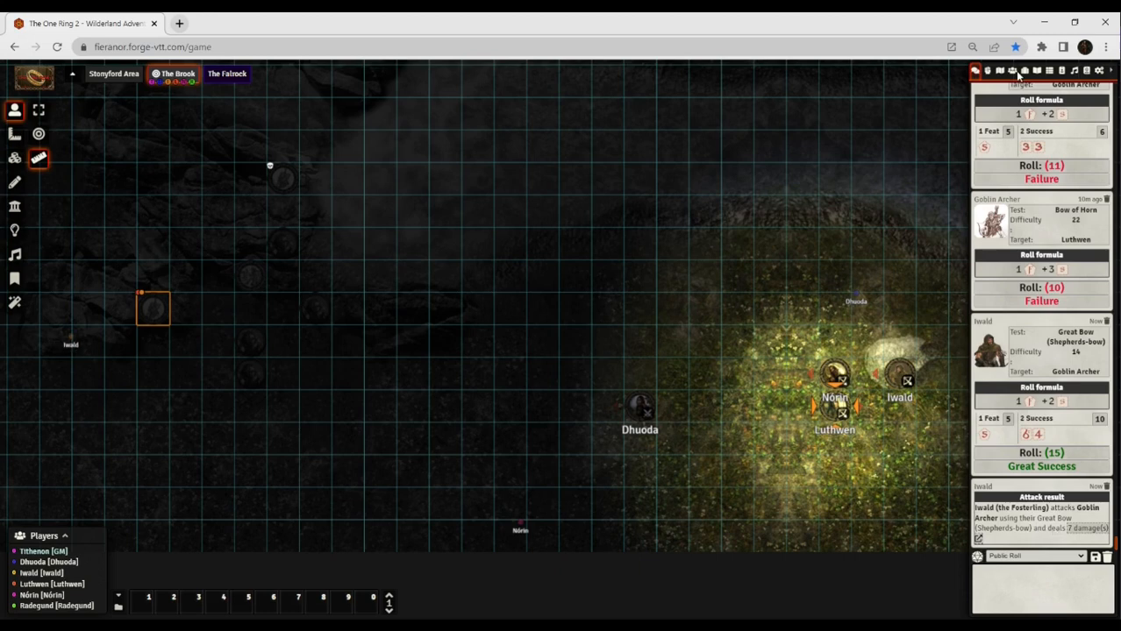
pyautogui.click(986, 71)
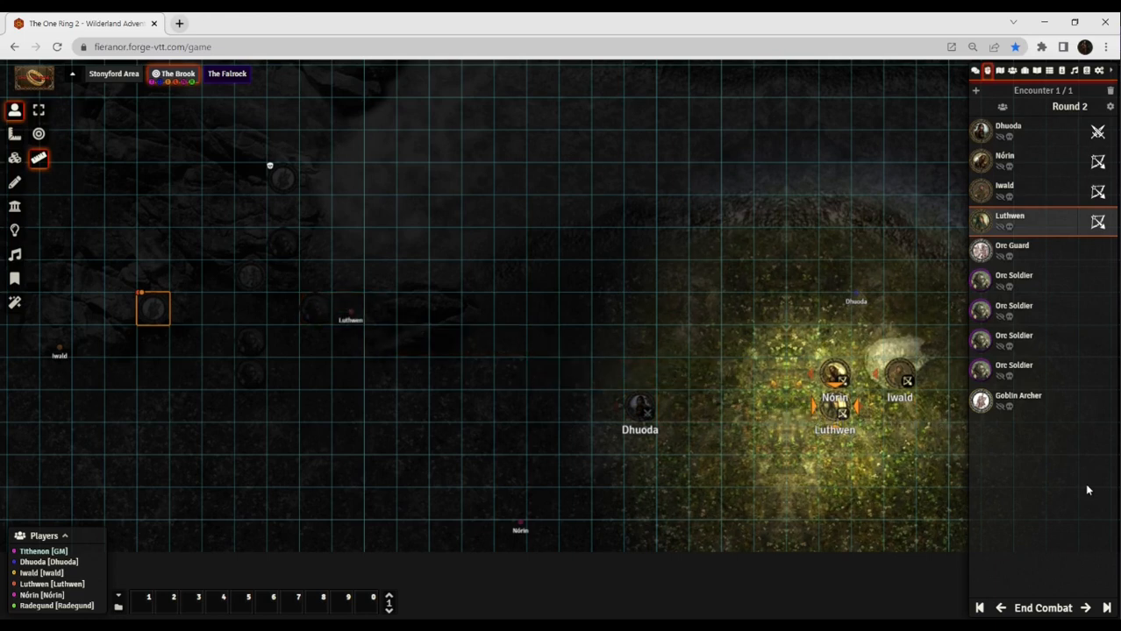
pyautogui.moveTo(349, 309); pyautogui.dragTo(402, 148)
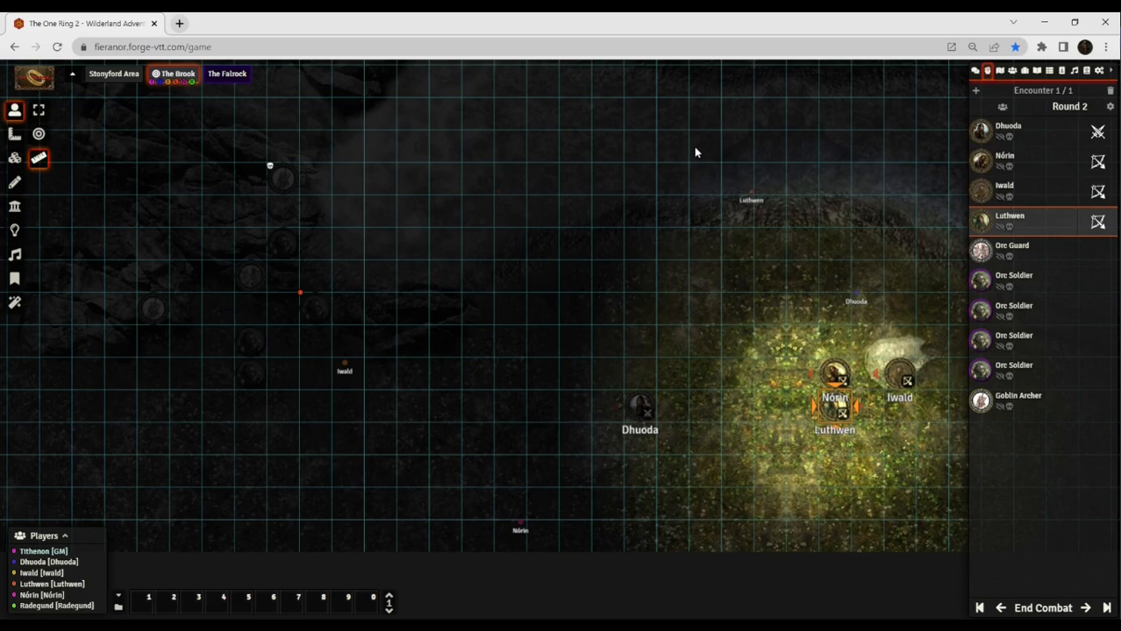
# Roll Luthwen's attack dice from the character sheet onto The Brook.
pyautogui.moveTo(751, 199); pyautogui.dragTo(321, 185)
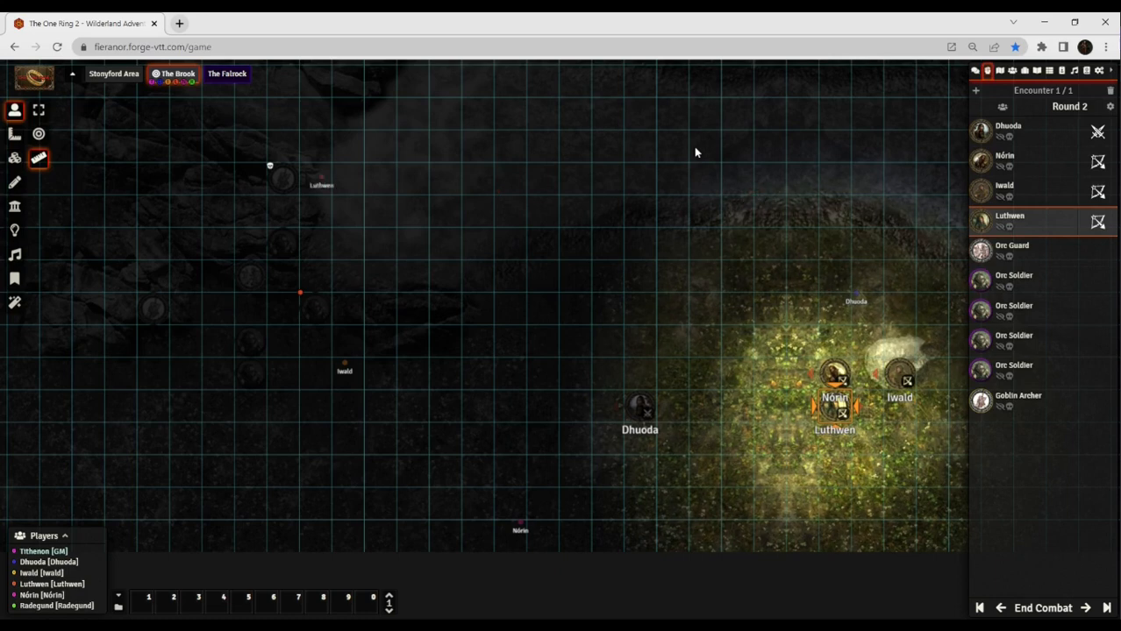
pyautogui.moveTo(321, 185); pyautogui.dragTo(560, 239)
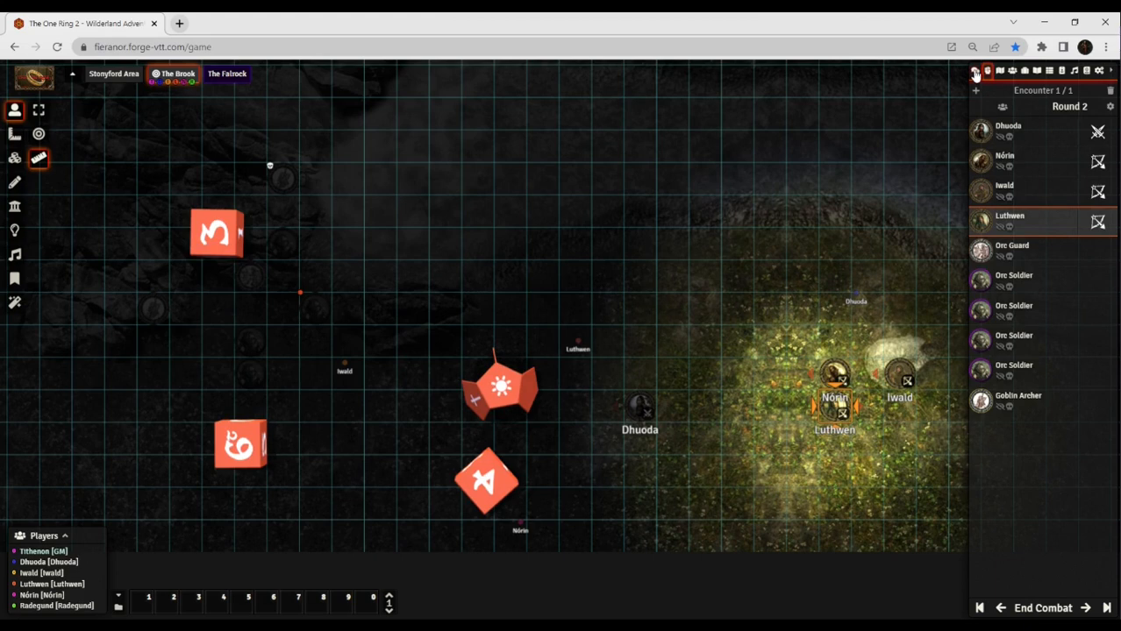
# Keep Luthwen's 17 Great Success, 9-damage Bow shot visible in chat while showing the Round 2 tracker.
pyautogui.click(974, 71)
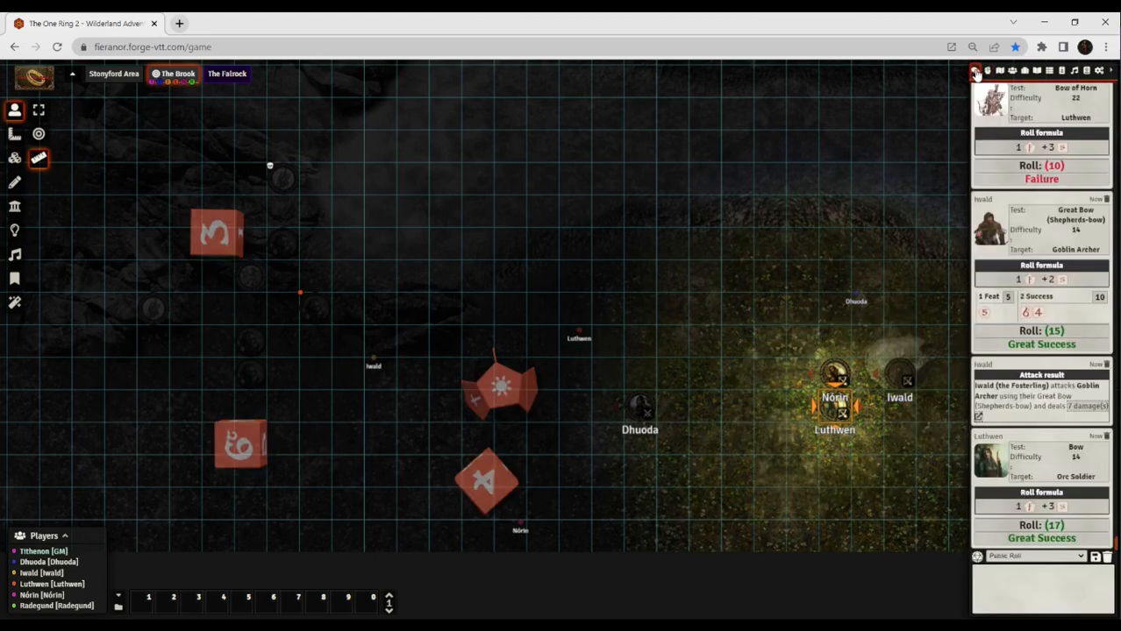
pyautogui.moveTo(903, 102)
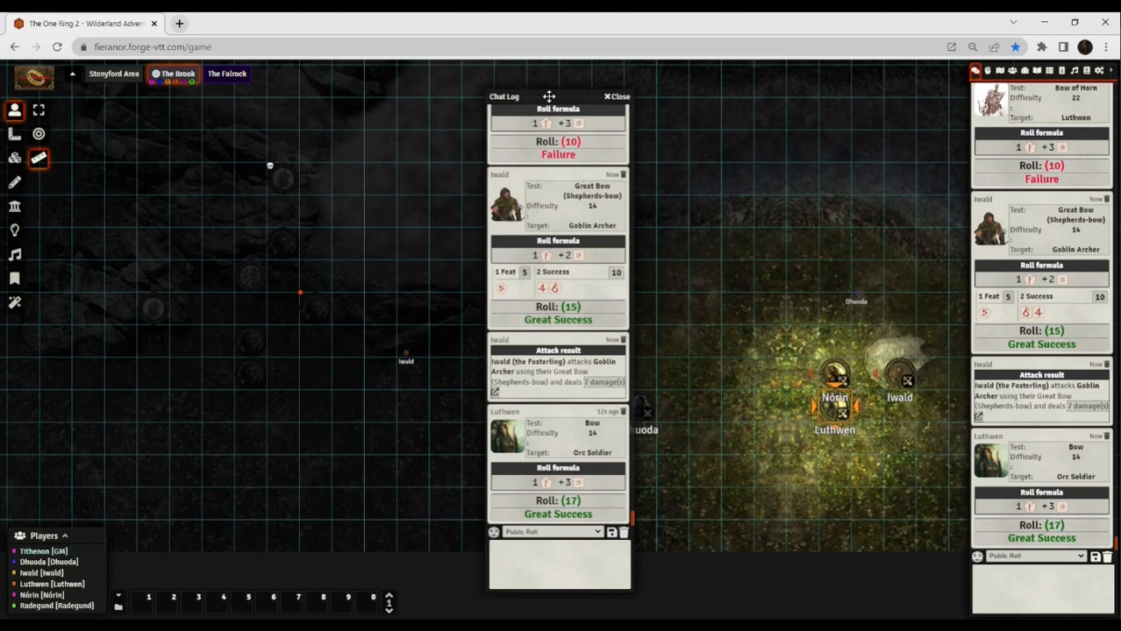
pyautogui.moveTo(879, 76)
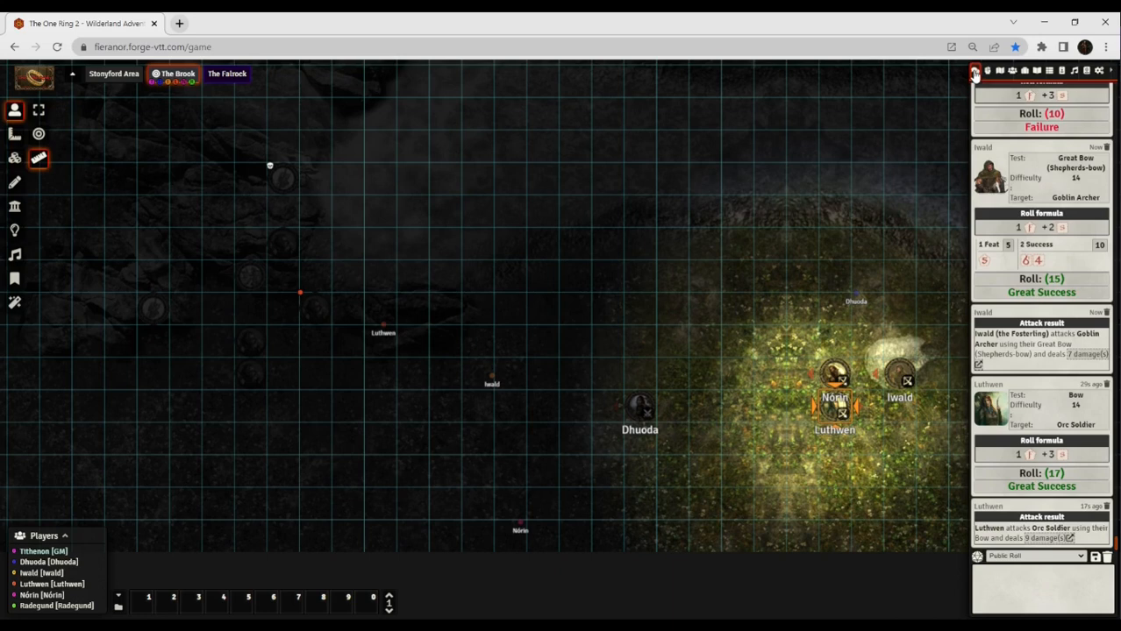
pyautogui.click(973, 71)
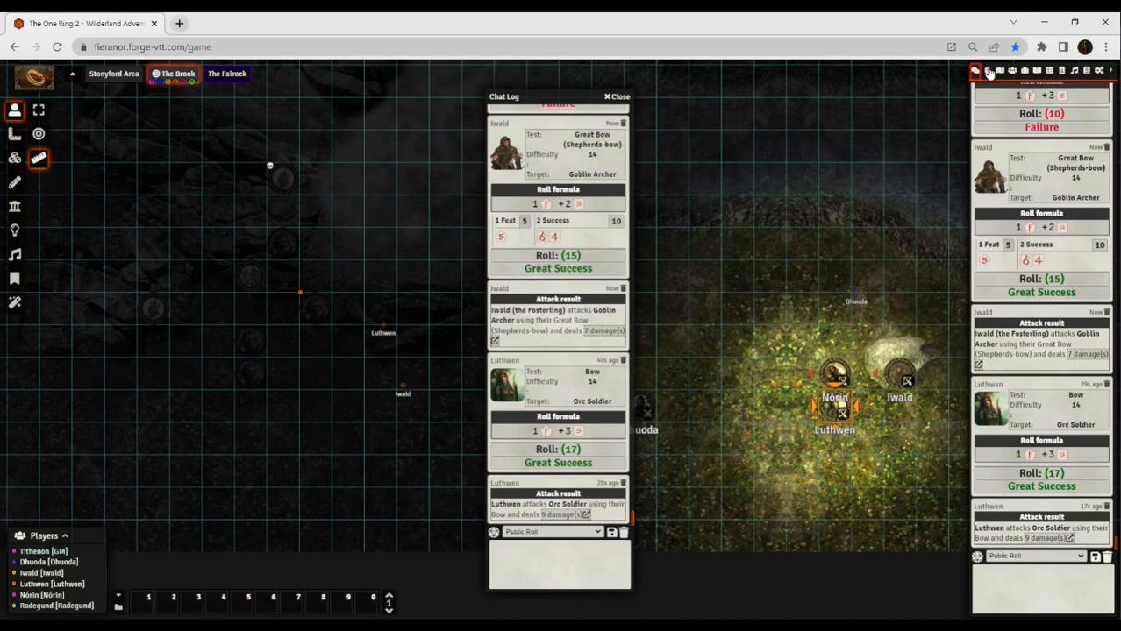
pyautogui.click(987, 71)
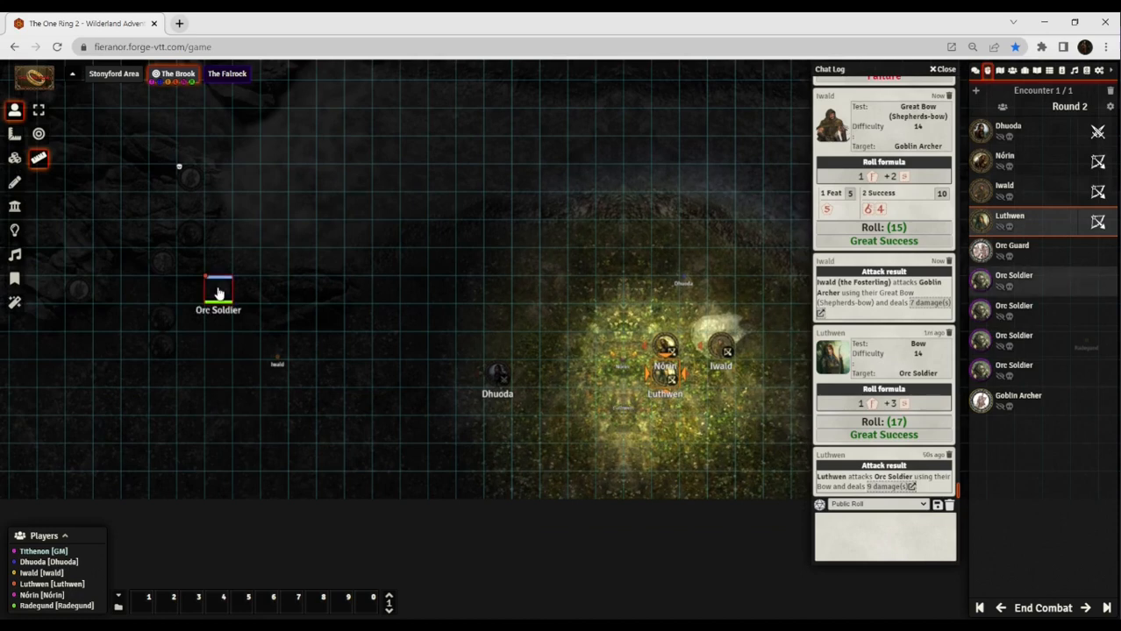
# Select the Orc Soldier token, open its (03) Orc Soldier sheet from Actors, then close it.
pyautogui.click(217, 287)
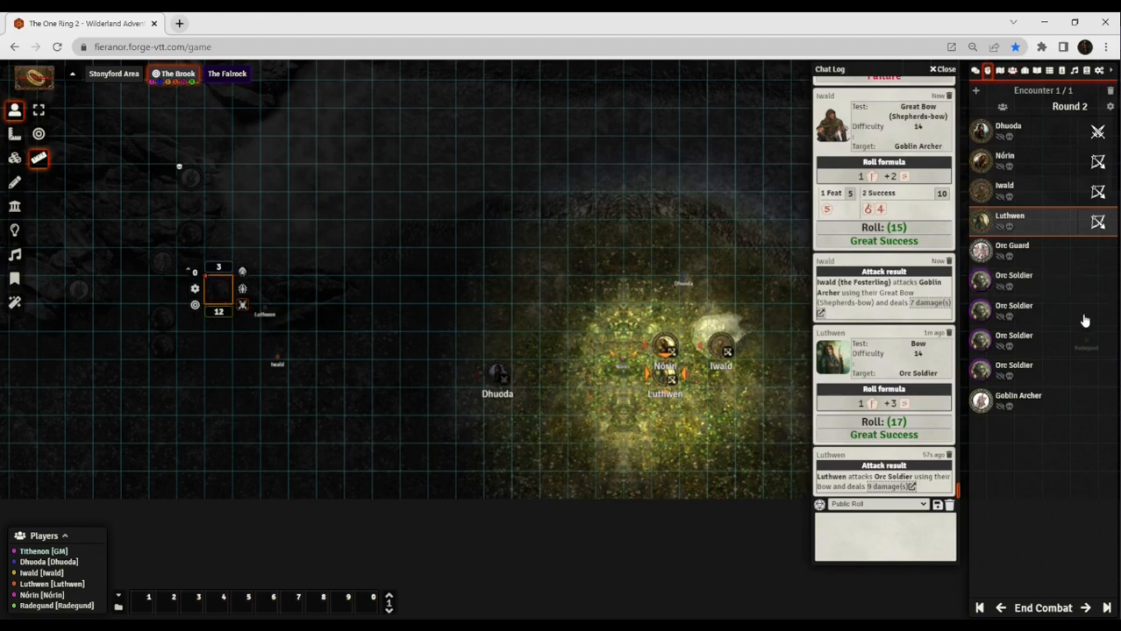
pyautogui.click(985, 70)
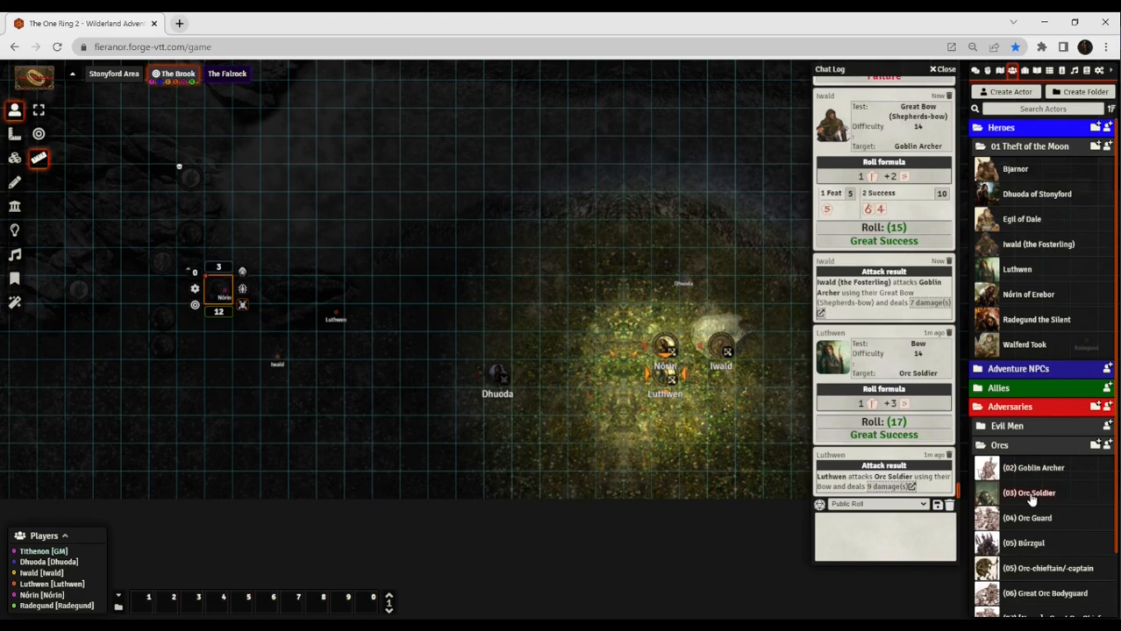
pyautogui.moveTo(1029, 497)
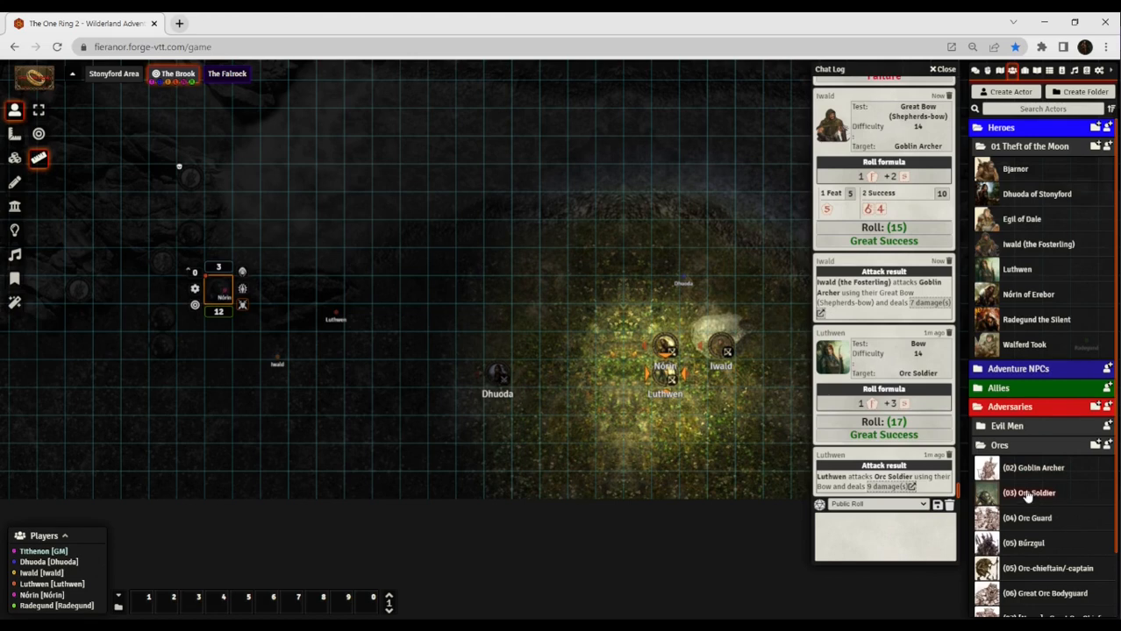
pyautogui.doubleClick(1029, 491)
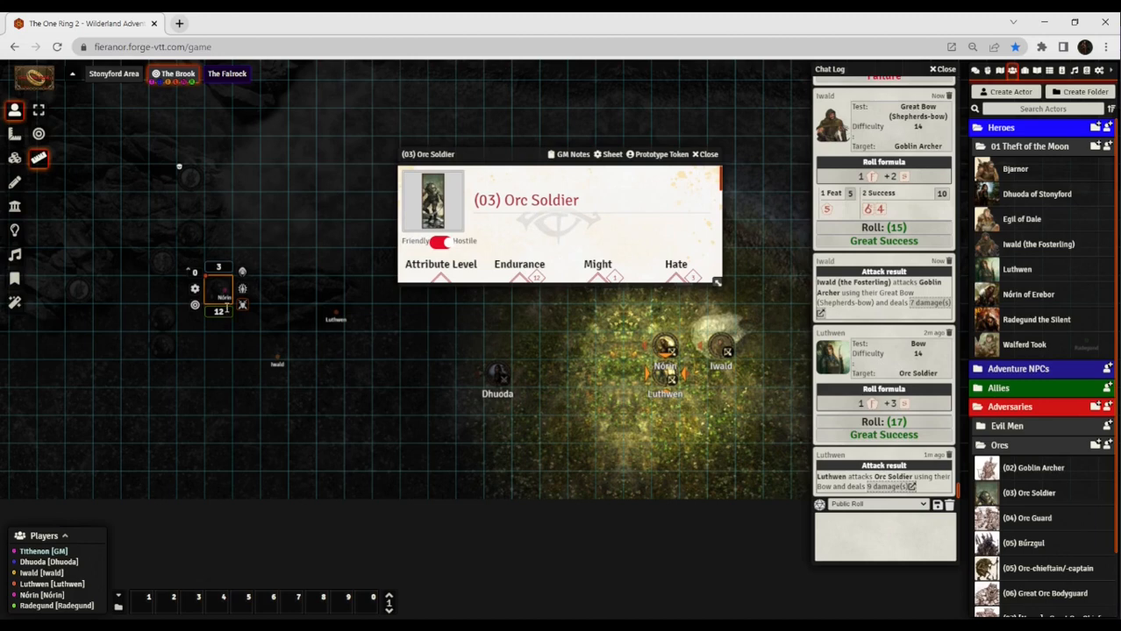
pyautogui.click(706, 155)
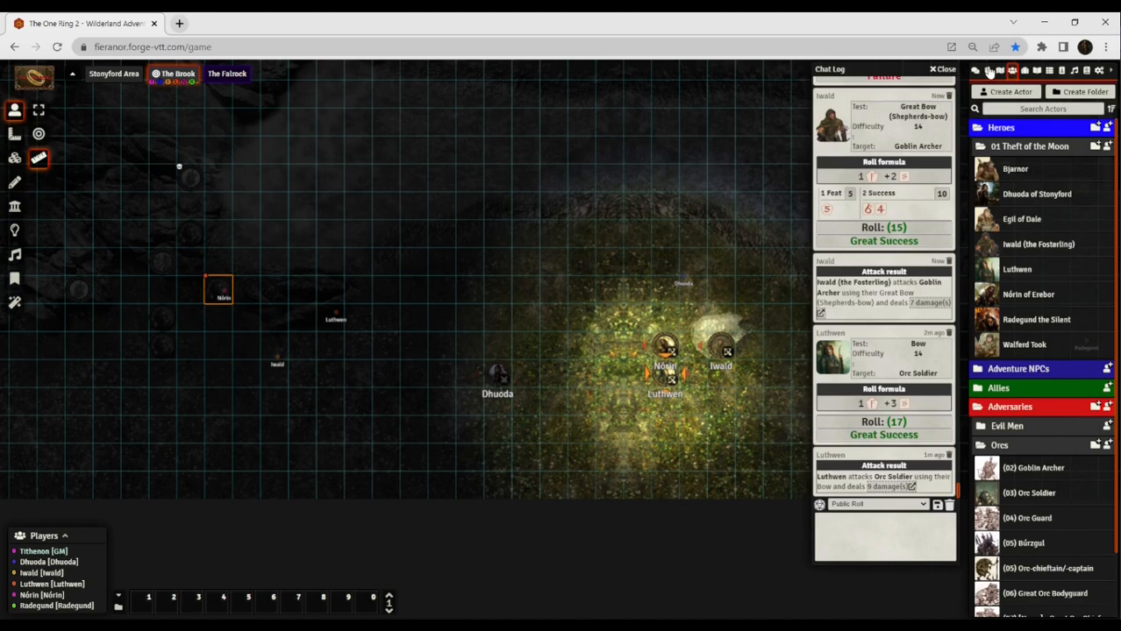
# Show the Round 2 turn order at the Orc Guard and open The Brook's options.
pyautogui.click(986, 70)
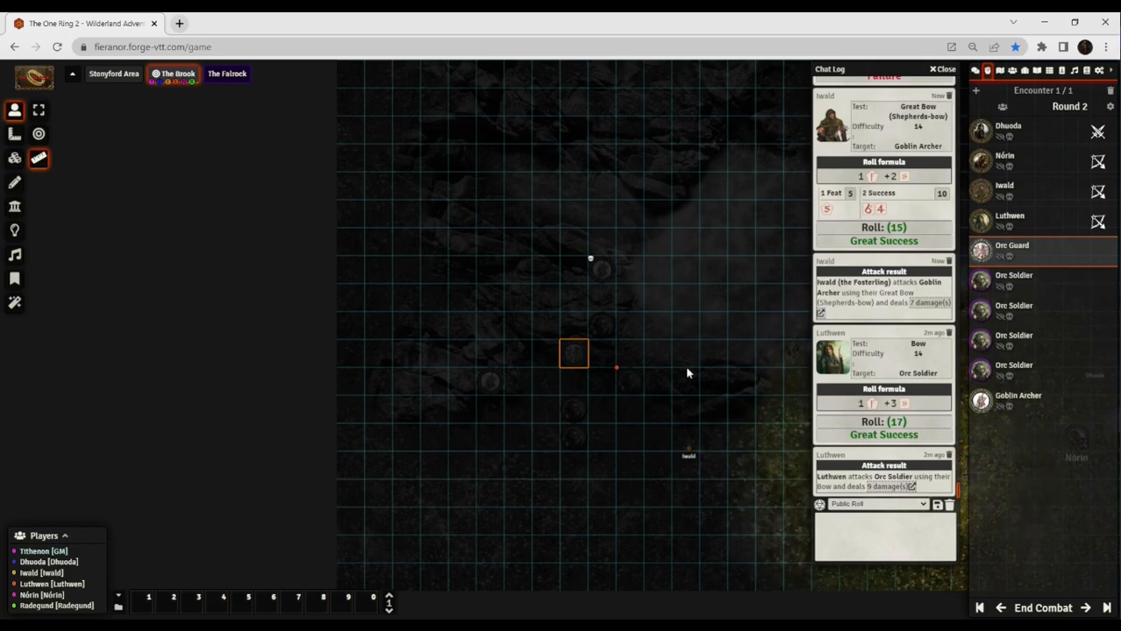
pyautogui.moveTo(521, 352)
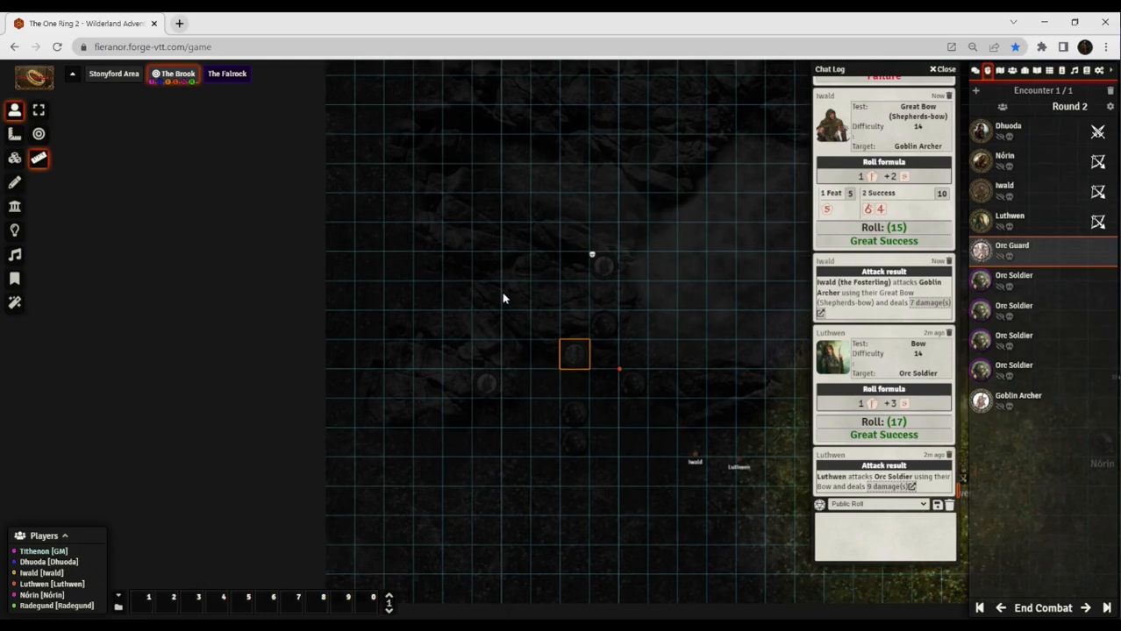
pyautogui.click(574, 353)
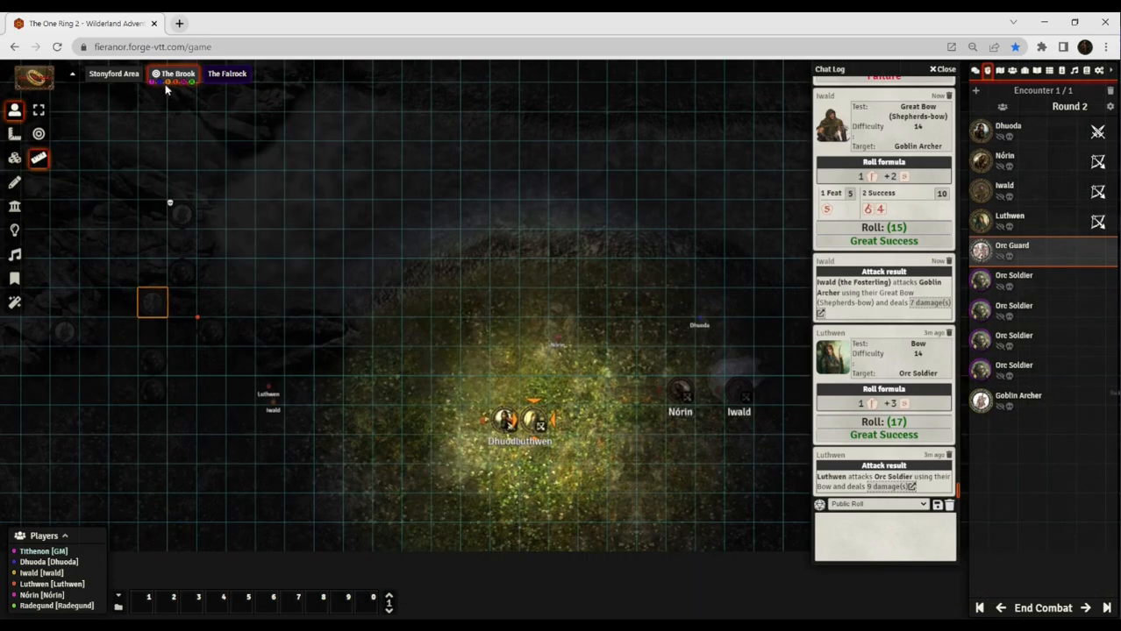
pyautogui.moveTo(467, 313)
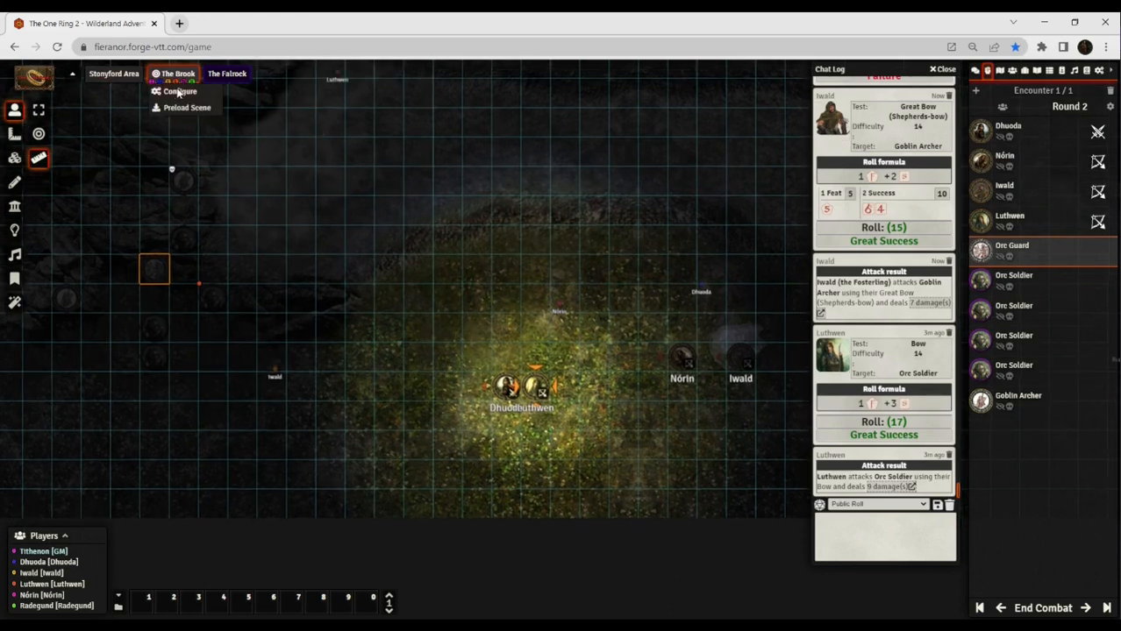
# Capture the current map view as The Brook's Initial View Position, then close the Chat Log.
pyautogui.click(180, 91)
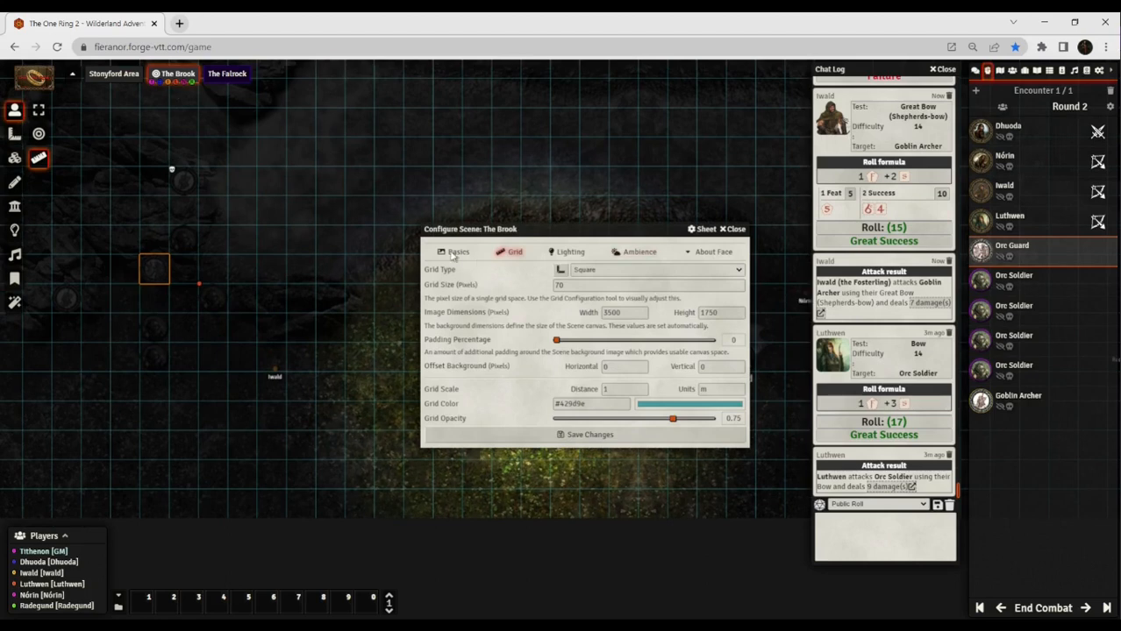
pyautogui.click(457, 252)
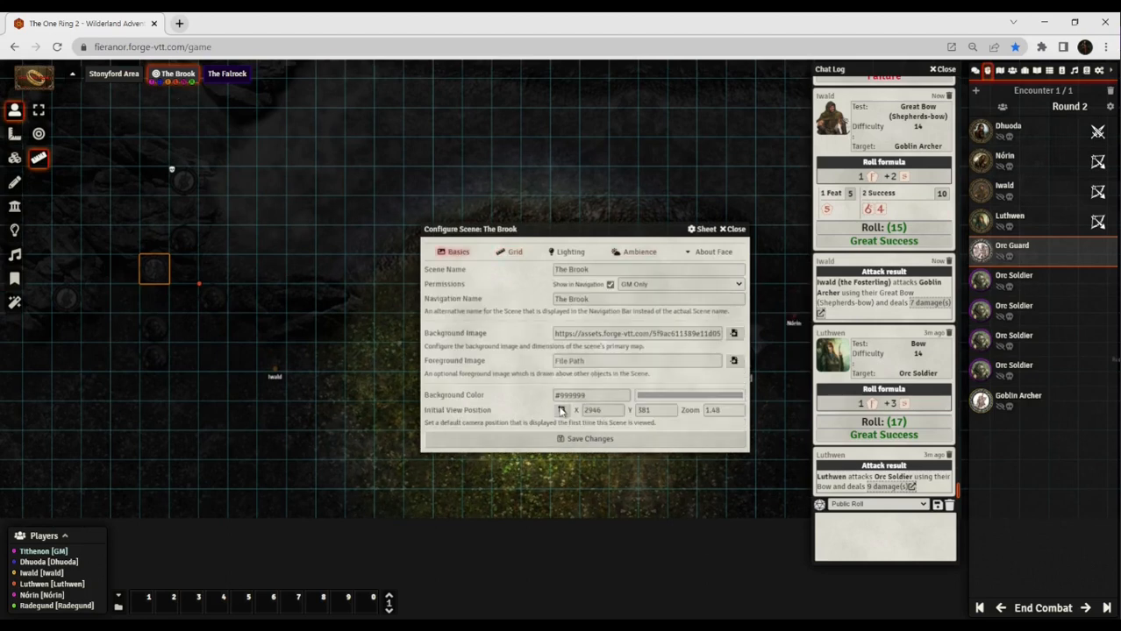
pyautogui.click(561, 410)
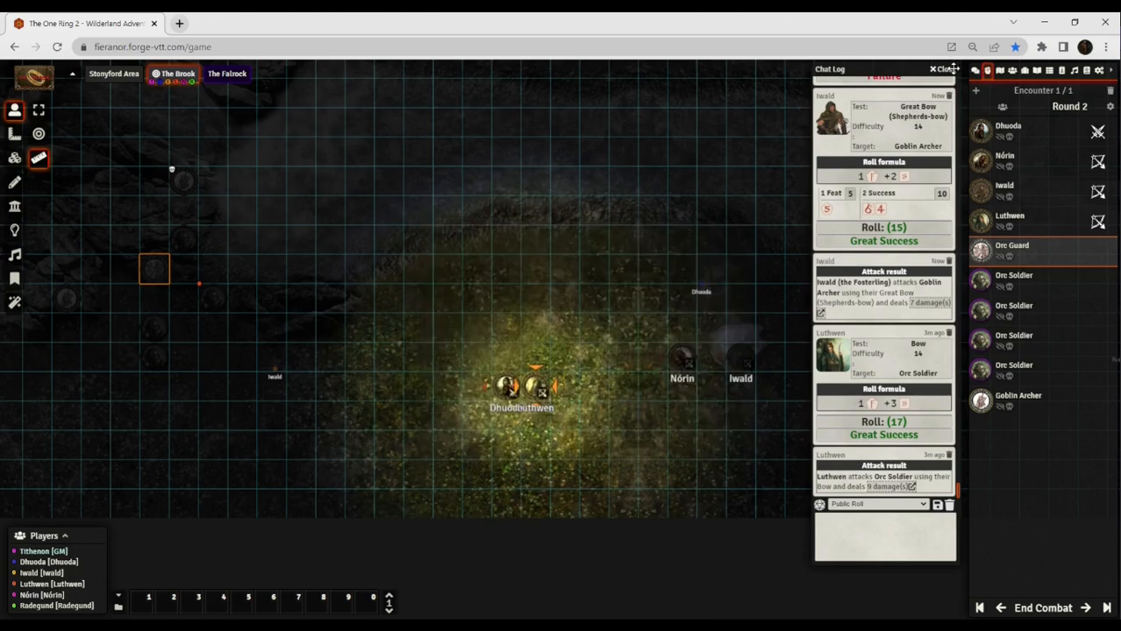
pyautogui.click(943, 68)
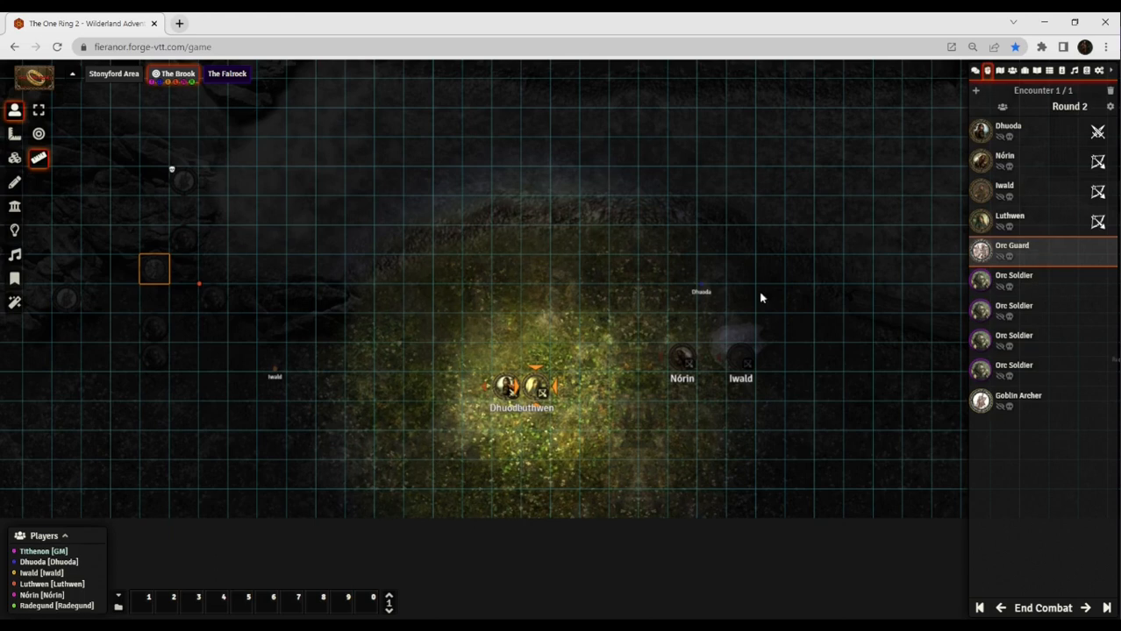
pyautogui.moveTo(841, 258)
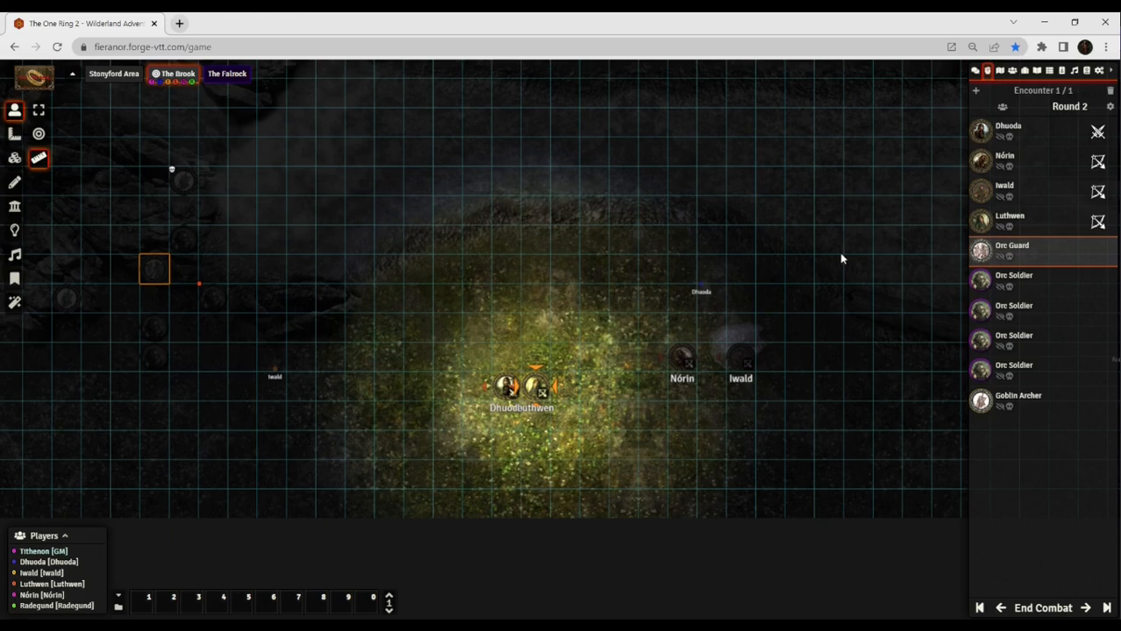
pyautogui.moveTo(903, 454)
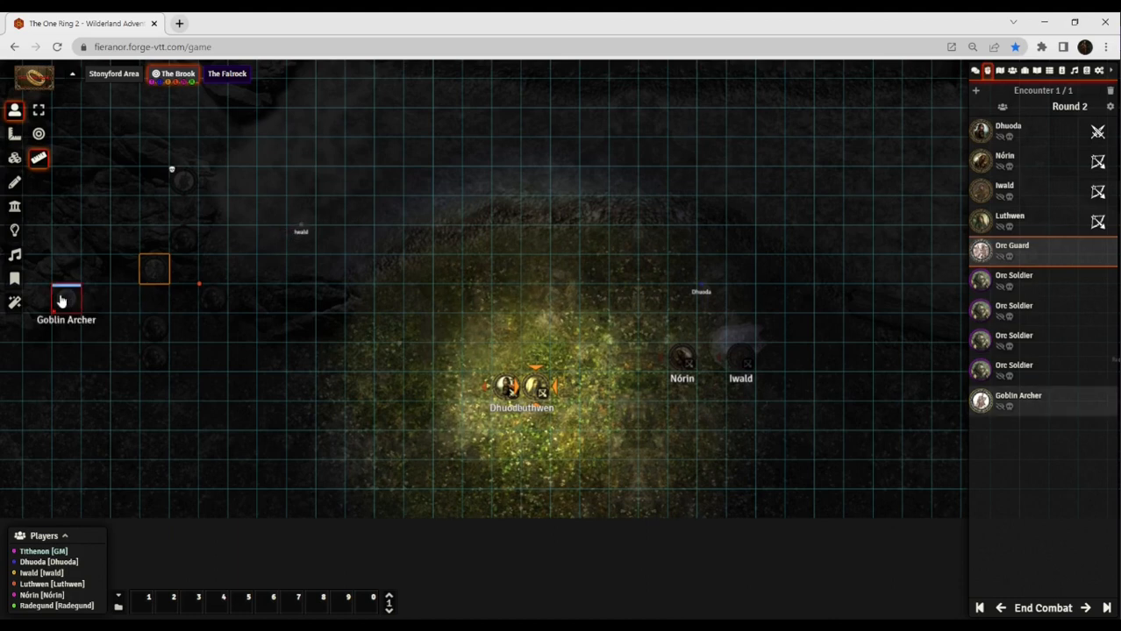
pyautogui.click(65, 298)
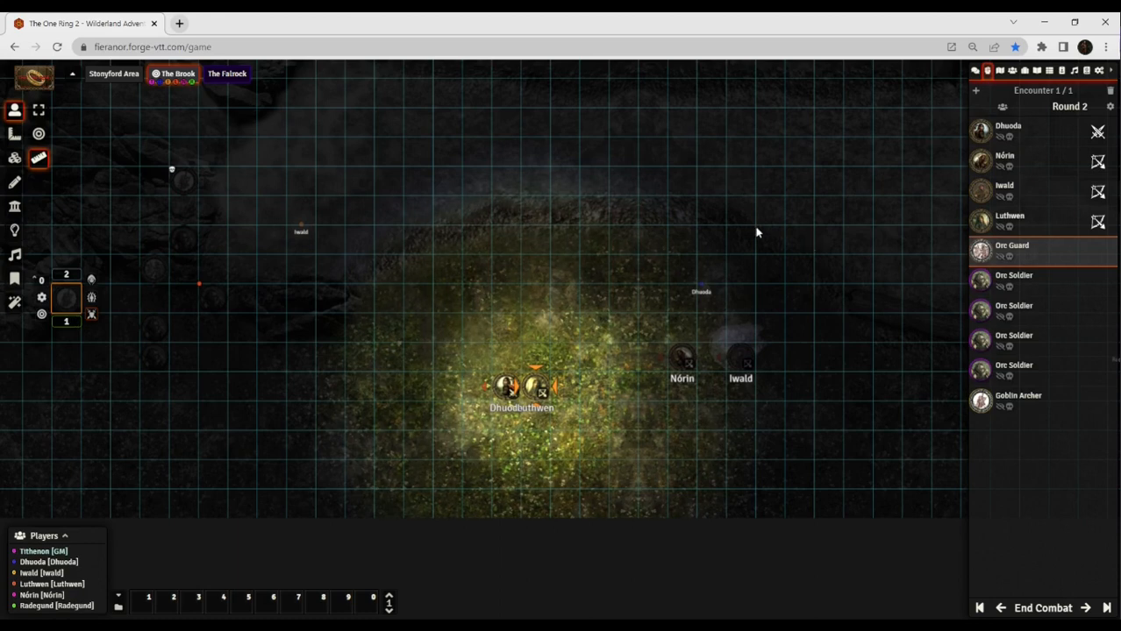
pyautogui.moveTo(749, 201)
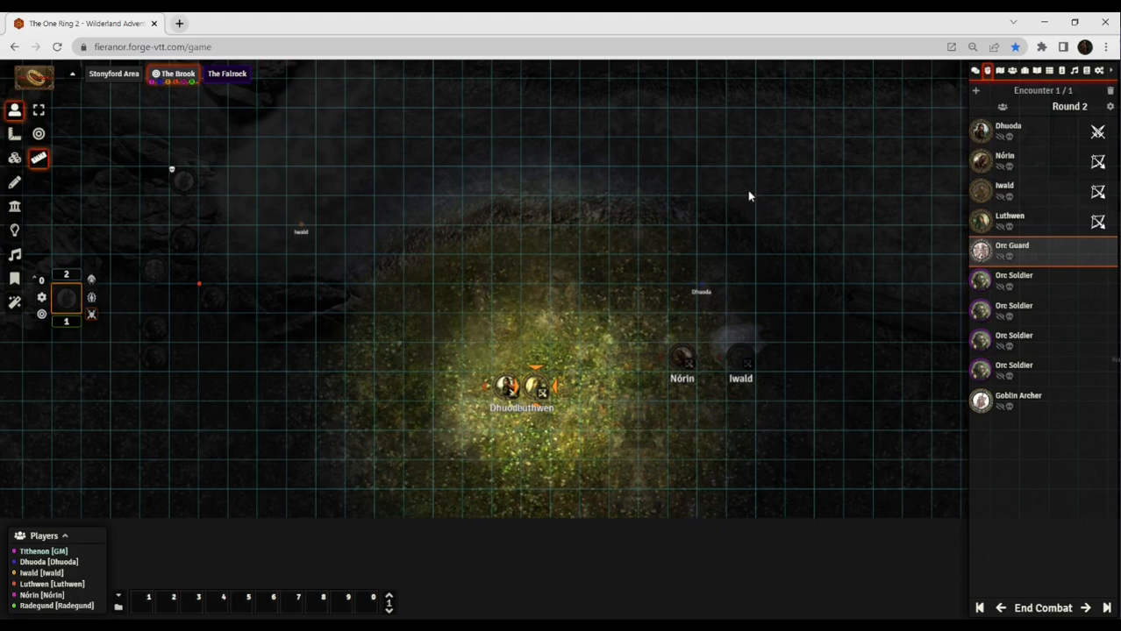
pyautogui.moveTo(844, 201)
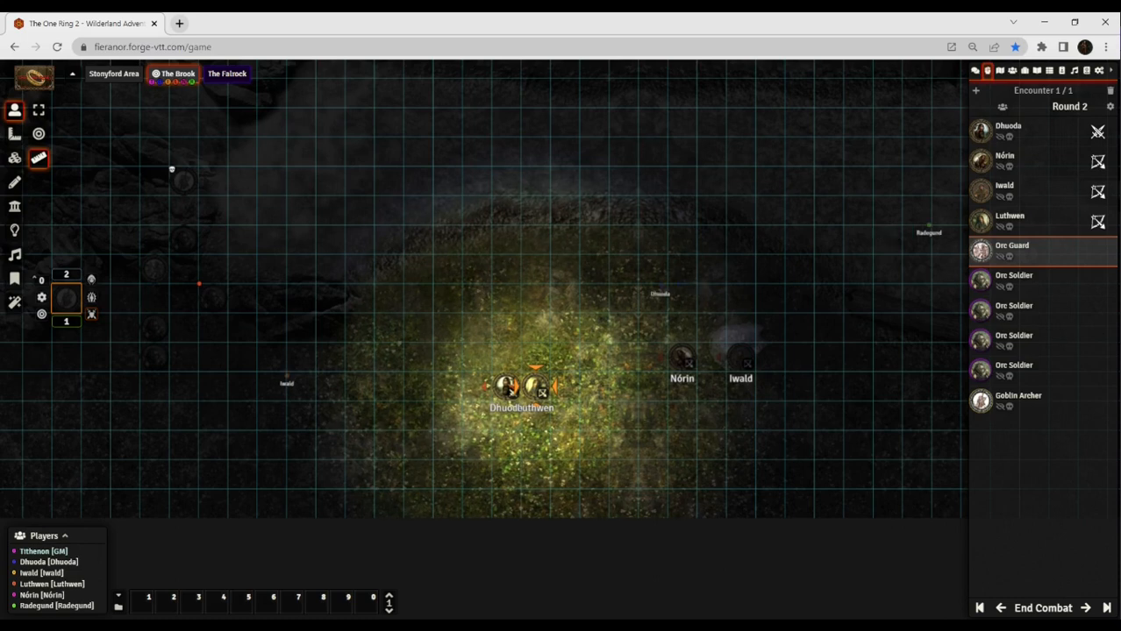
pyautogui.moveTo(660, 294); pyautogui.dragTo(586, 298)
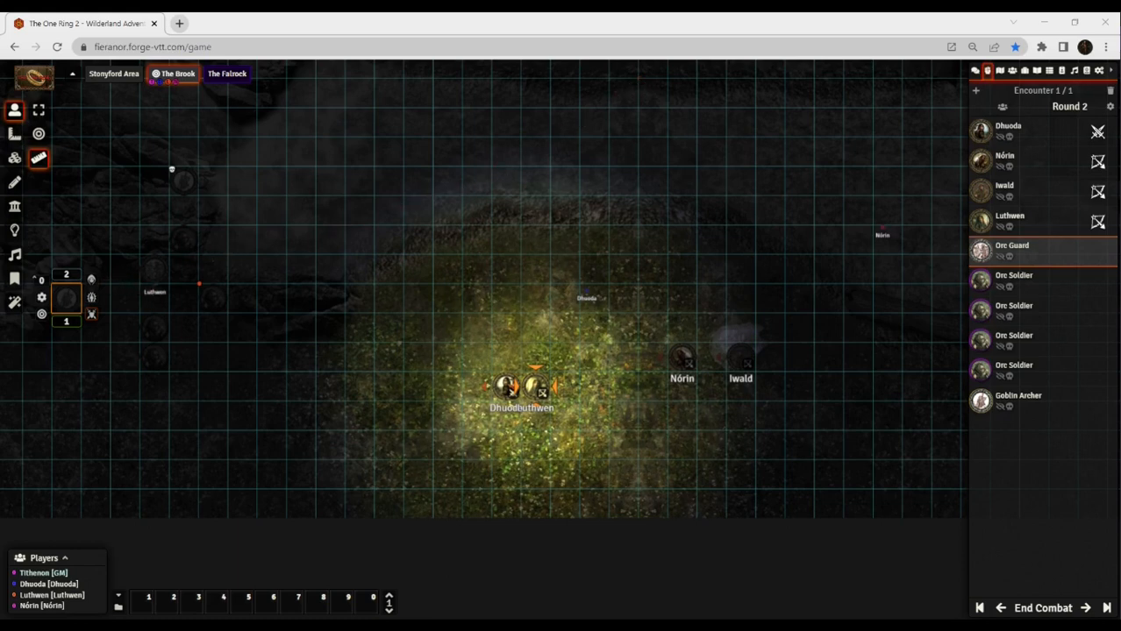
pyautogui.moveTo(155, 285); pyautogui.dragTo(287, 274)
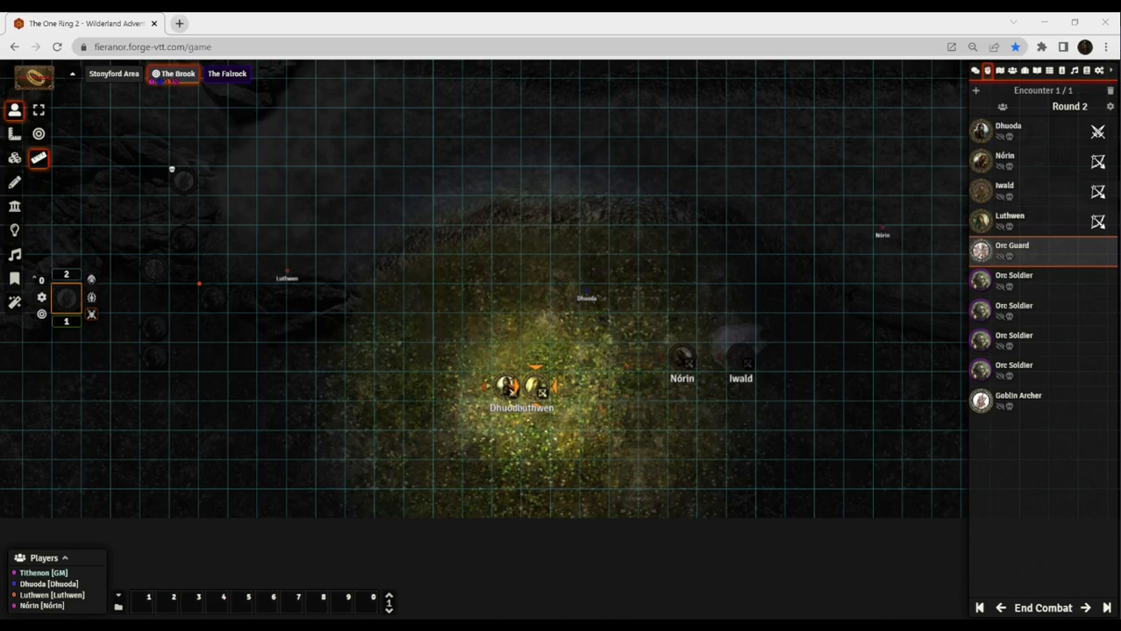
pyautogui.moveTo(287, 278); pyautogui.dragTo(421, 84)
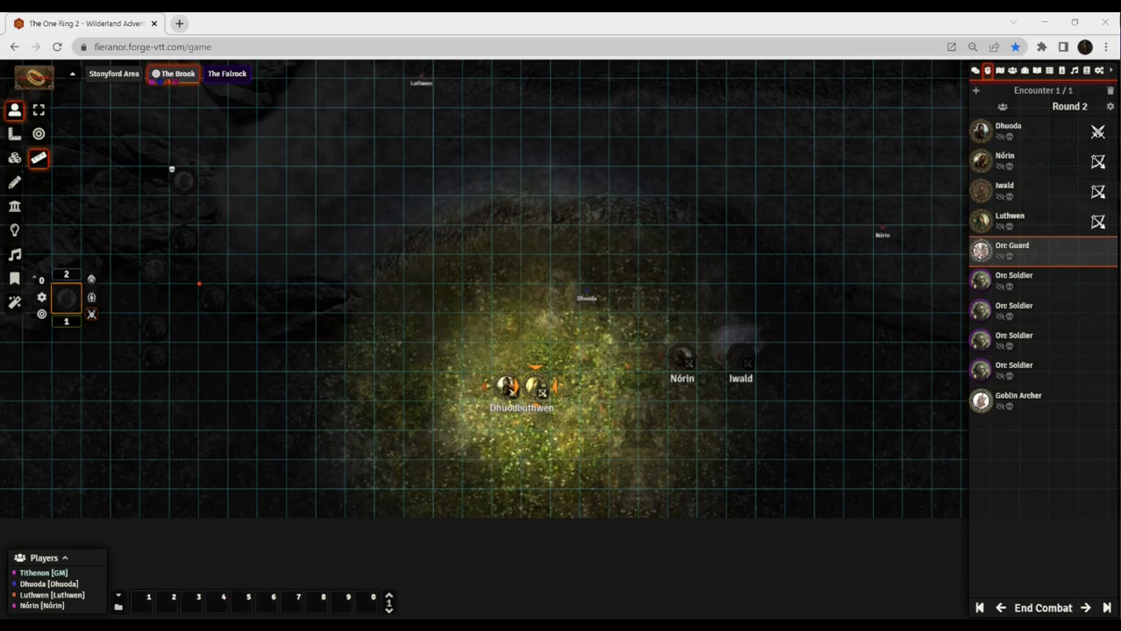